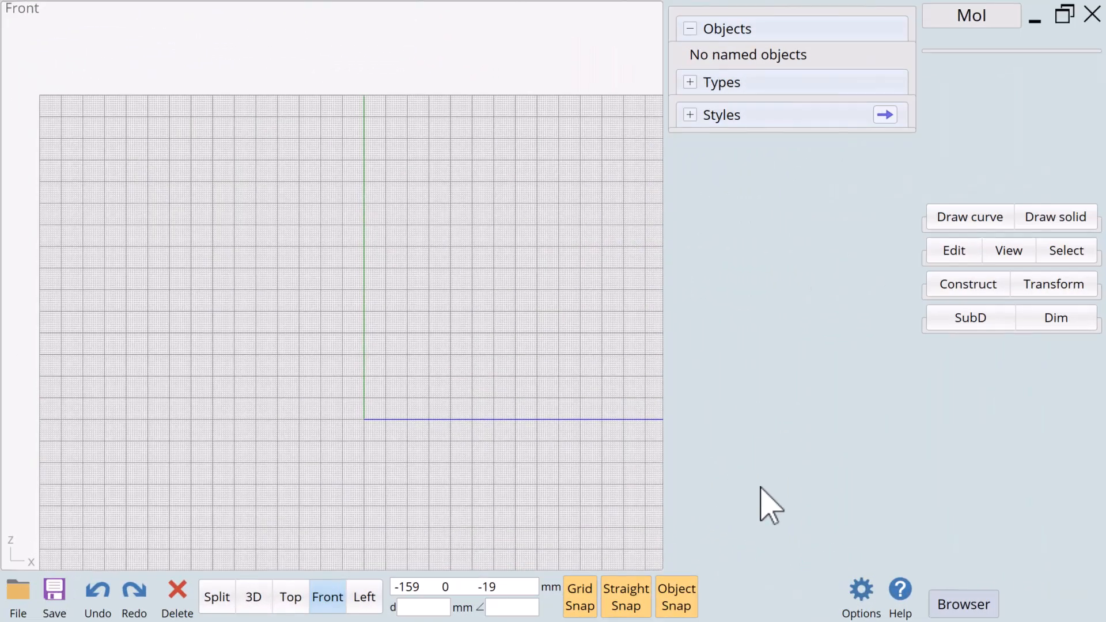
mouse_move(715, 486)
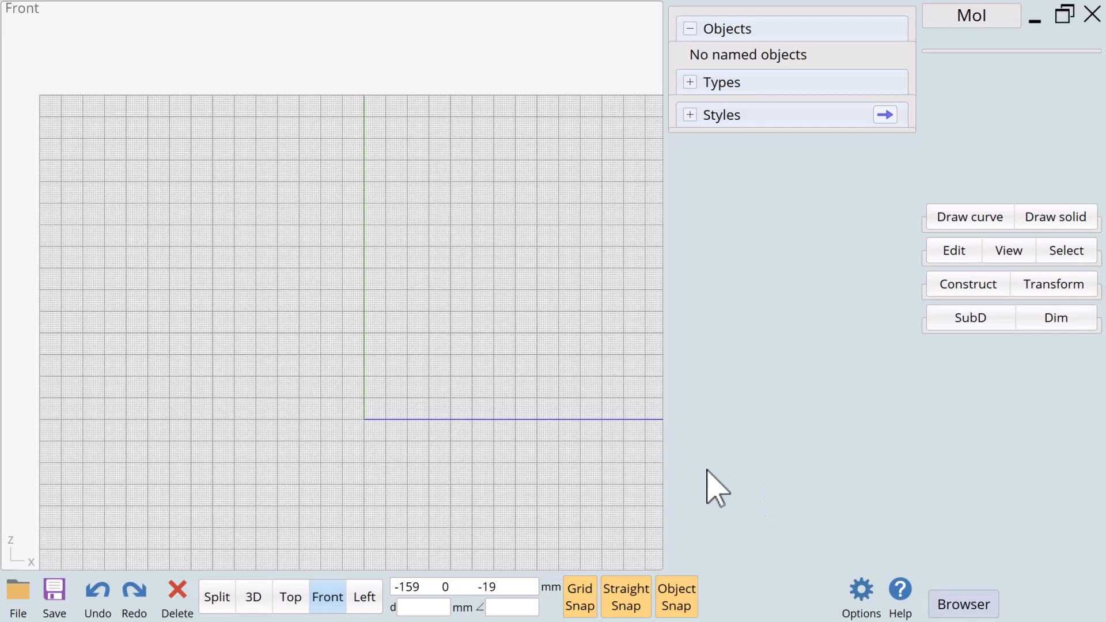
mouse_move(813, 350)
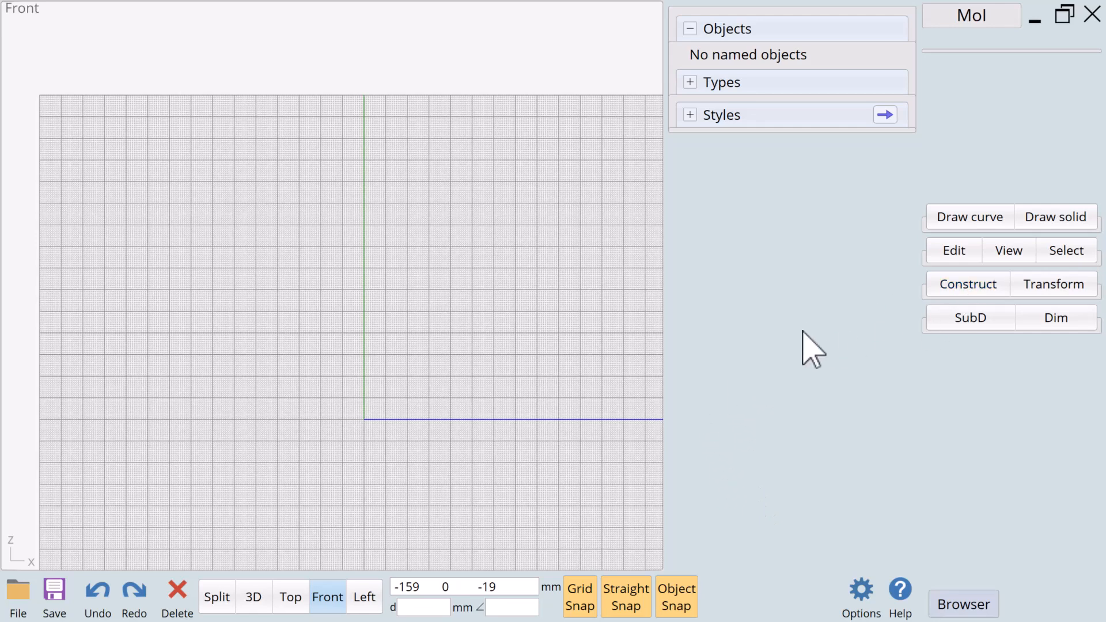
mouse_move(911, 243)
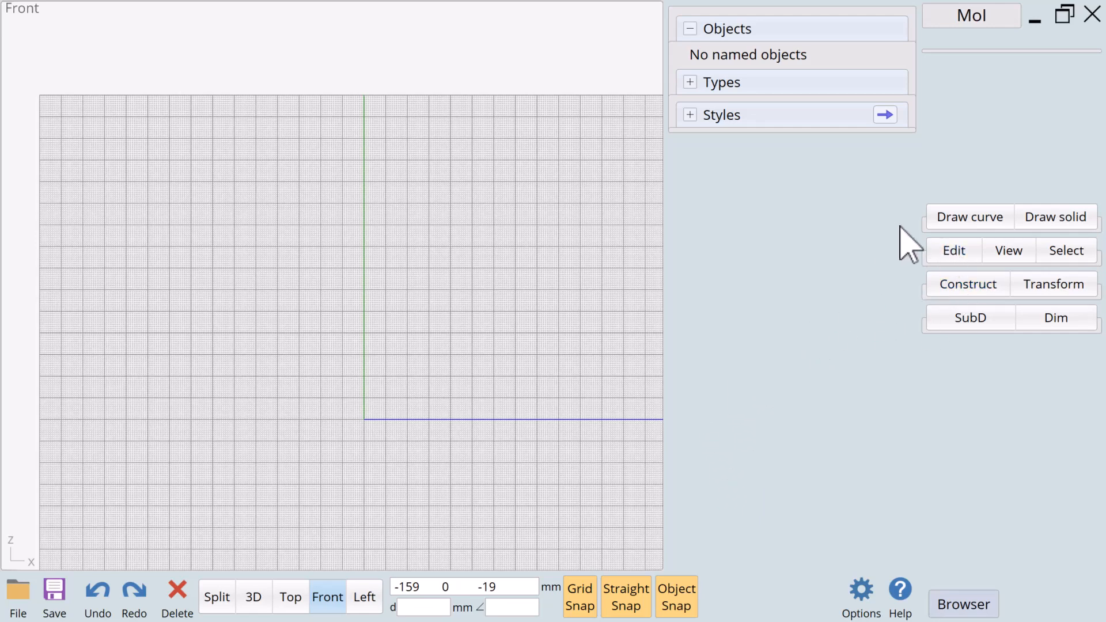
Draw a circle from centre at the origin, sized by diameter 100 mm
click(969, 216)
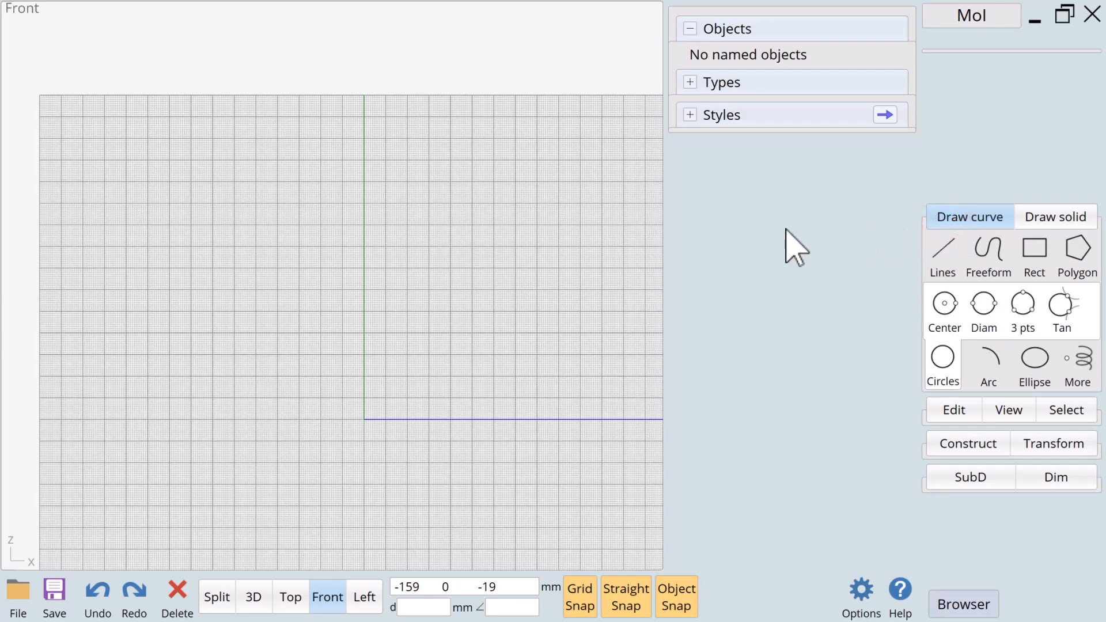
click(943, 303)
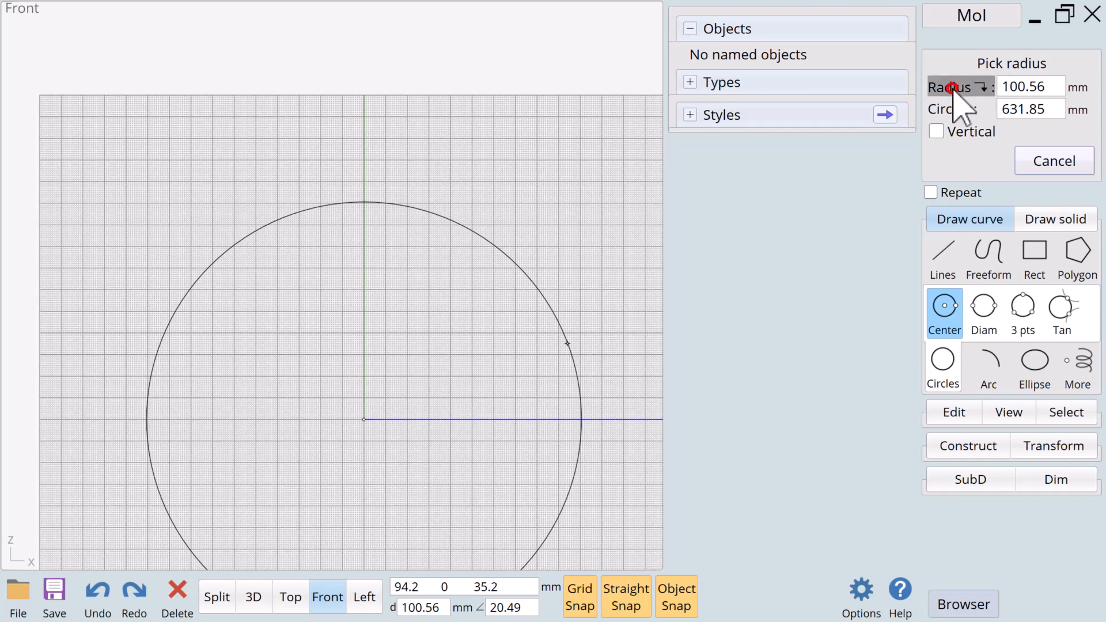
click(978, 86)
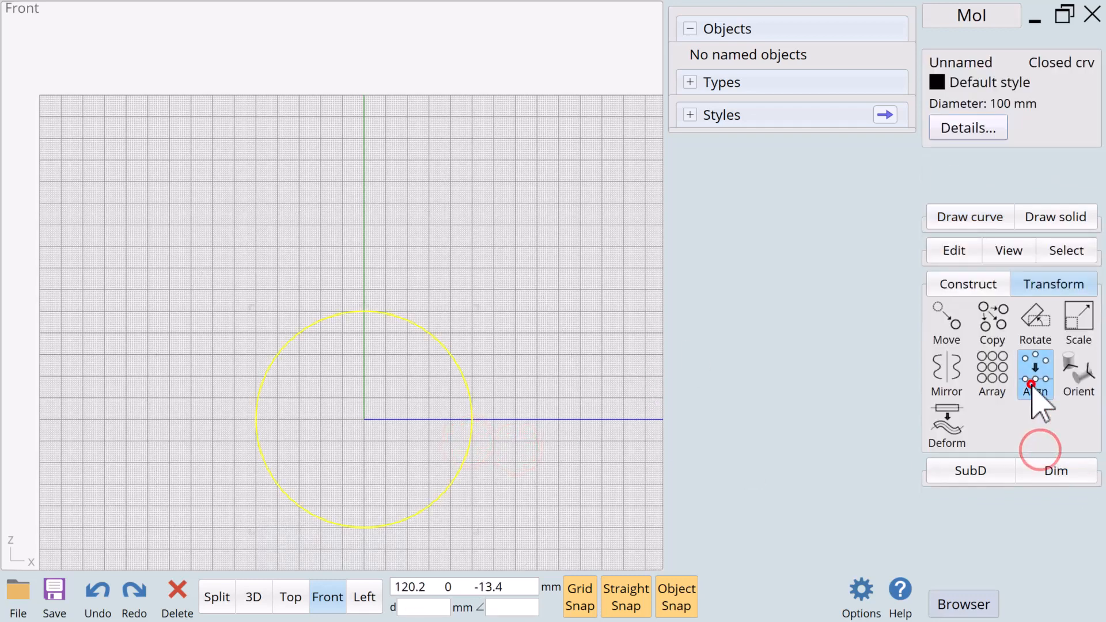
Align the circle's bottom to the origin and rename it '201 Tire Circumference'
click(1034, 373)
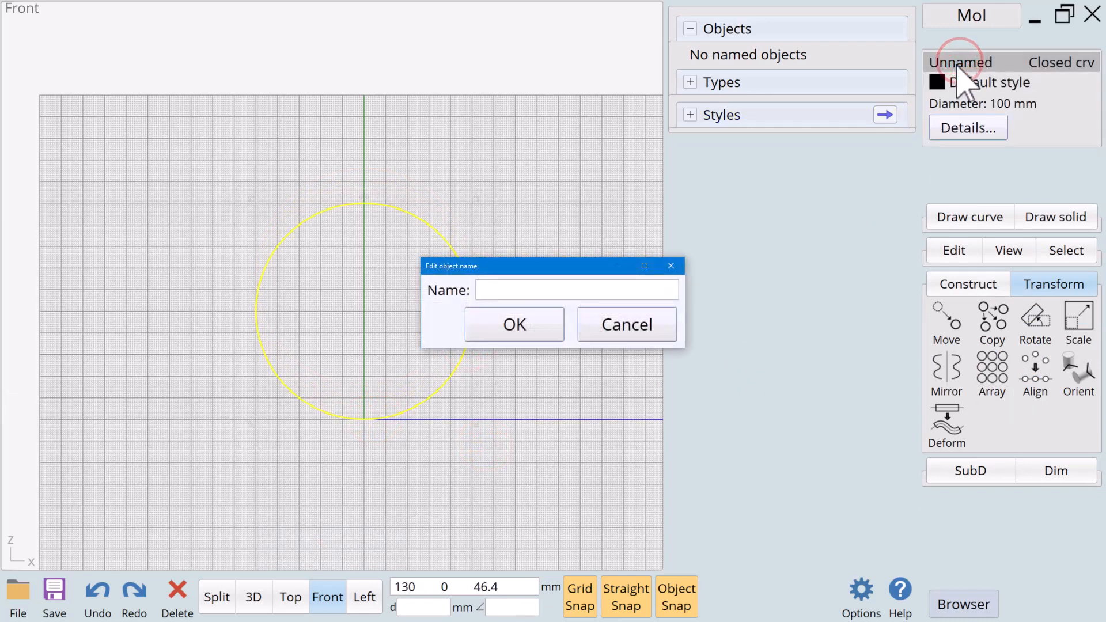
text(20)
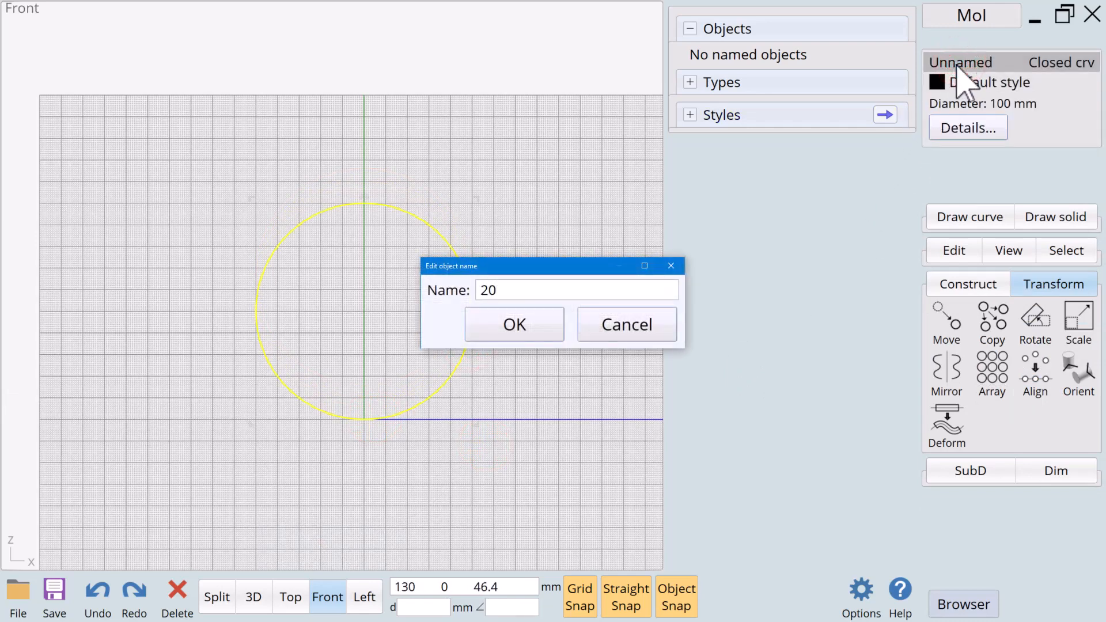
text(1 T)
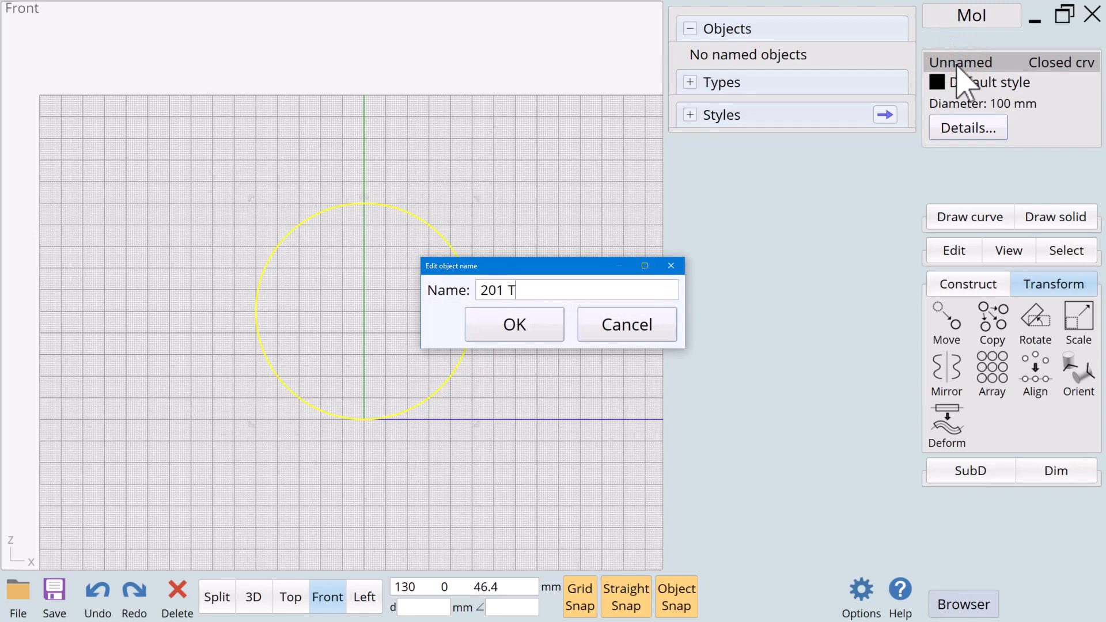
text(ire)
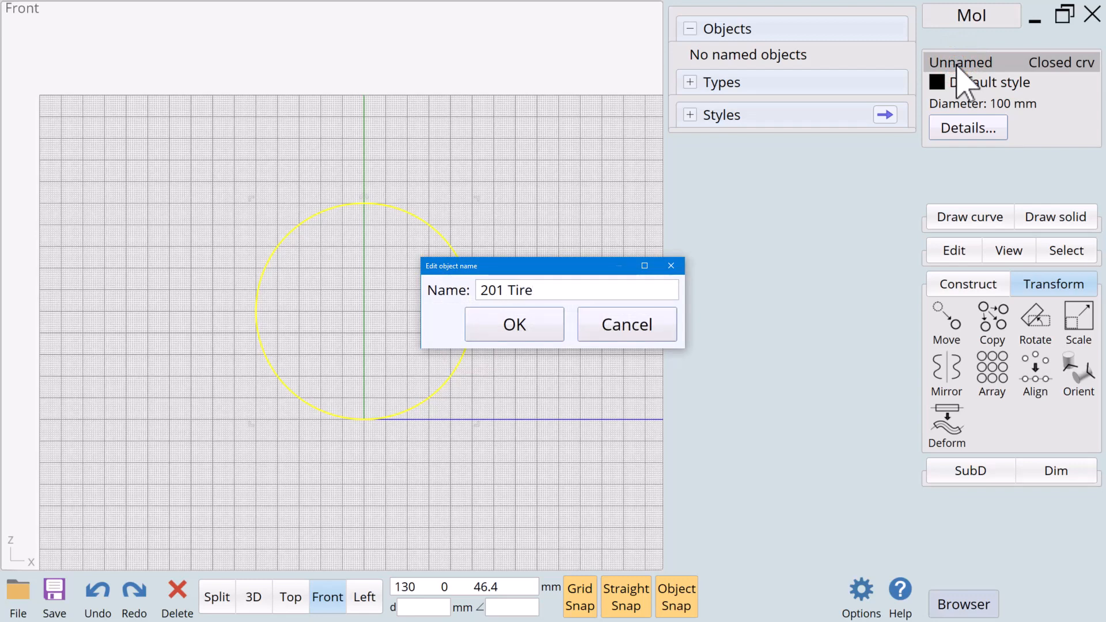
text(Circumf)
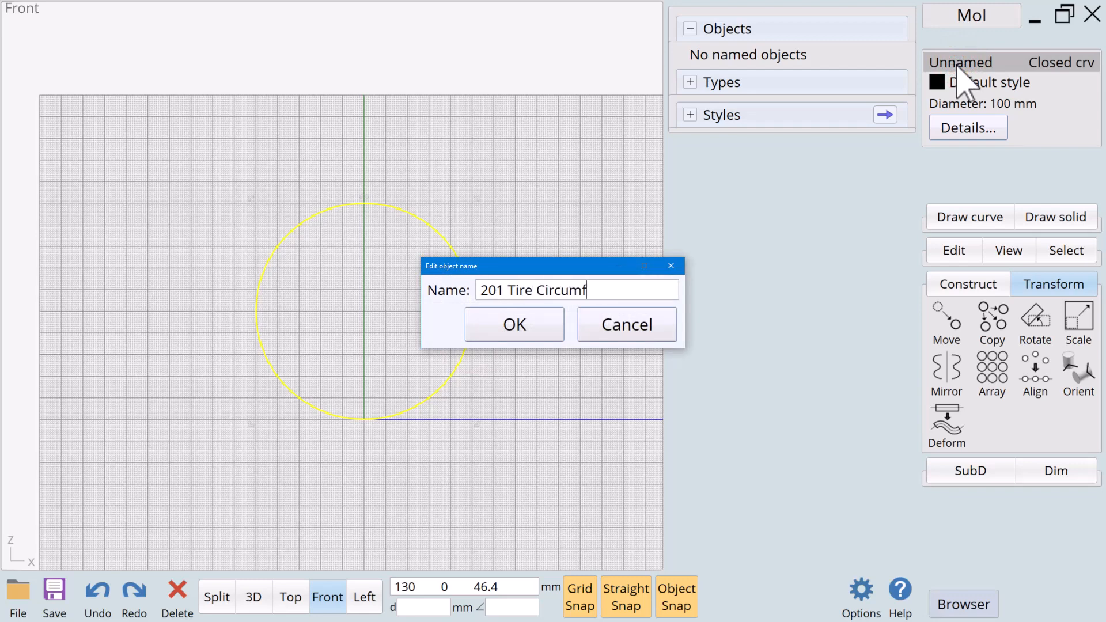
text(erence)
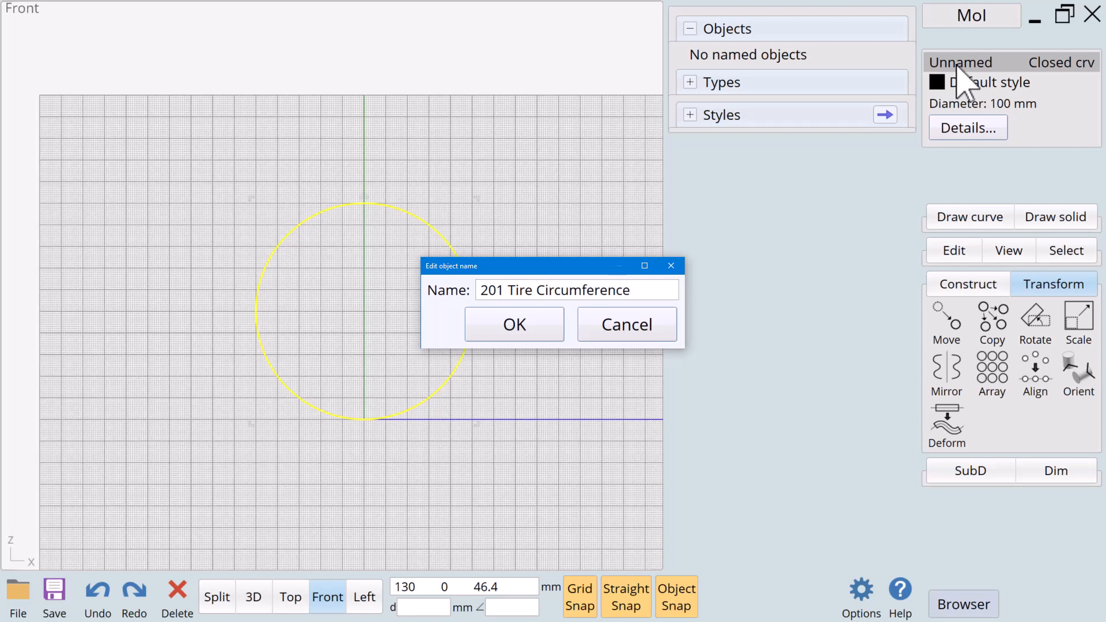
click(514, 324)
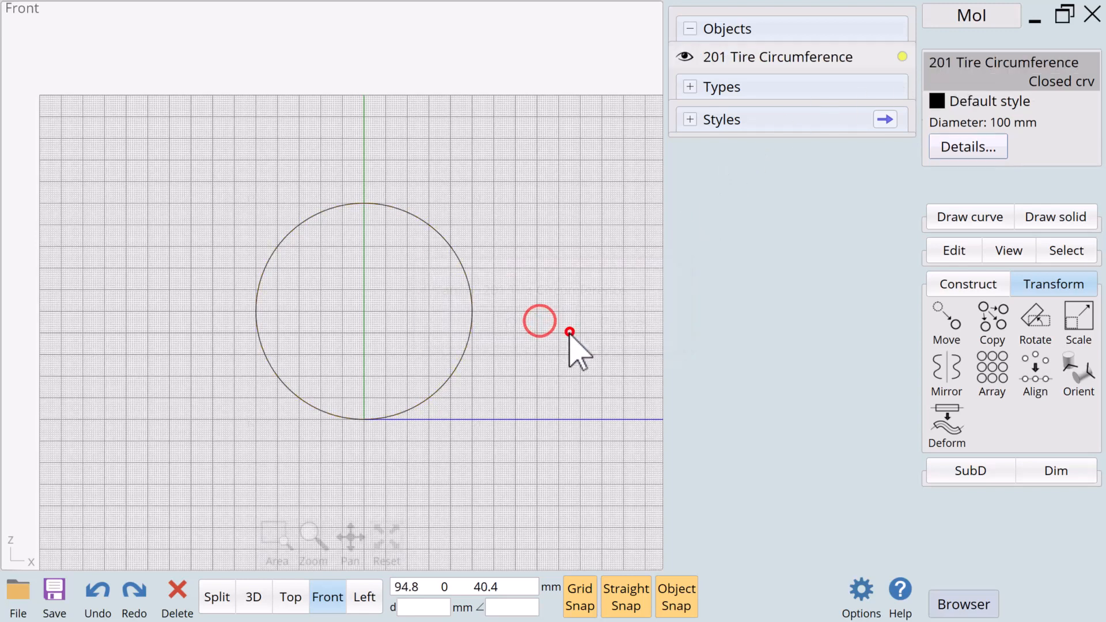
Draw a straight line from the origin out along the x axis
click(969, 216)
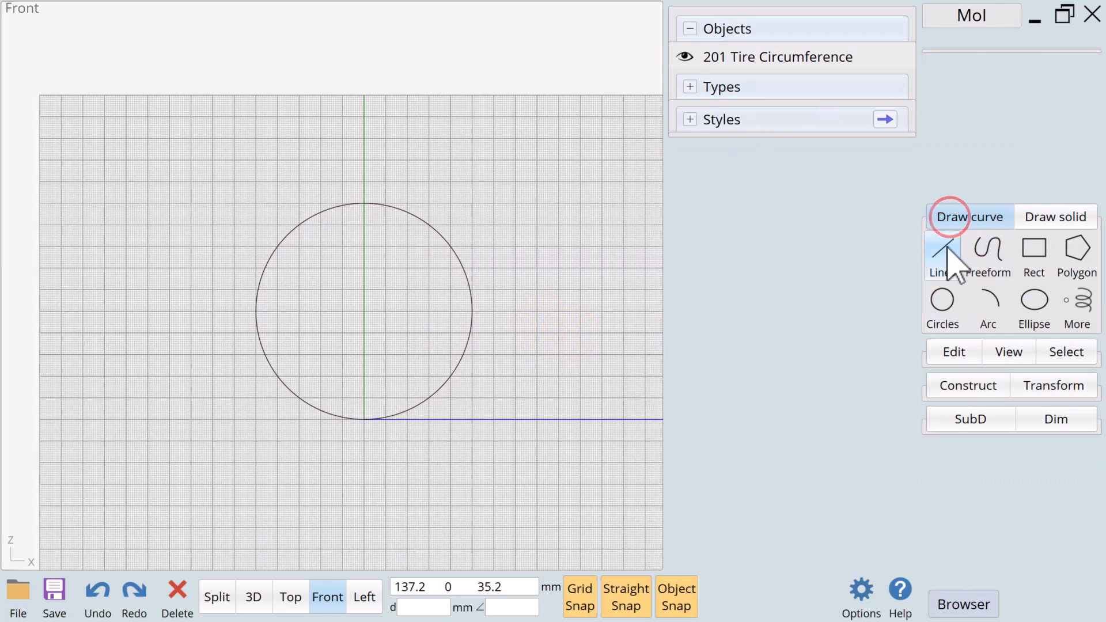
click(944, 257)
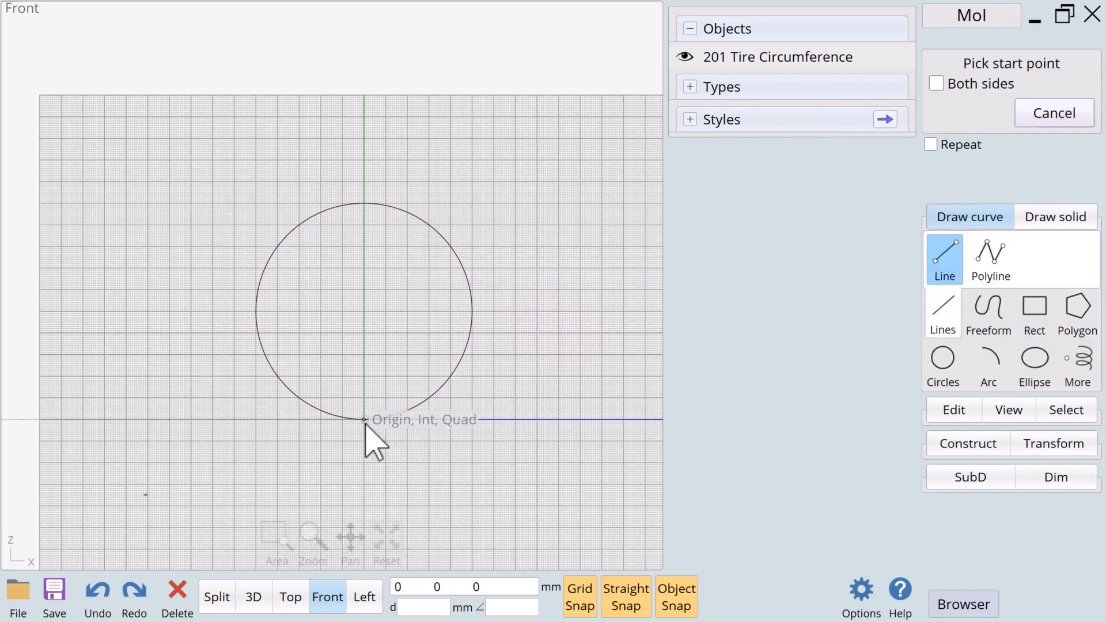
click(365, 420)
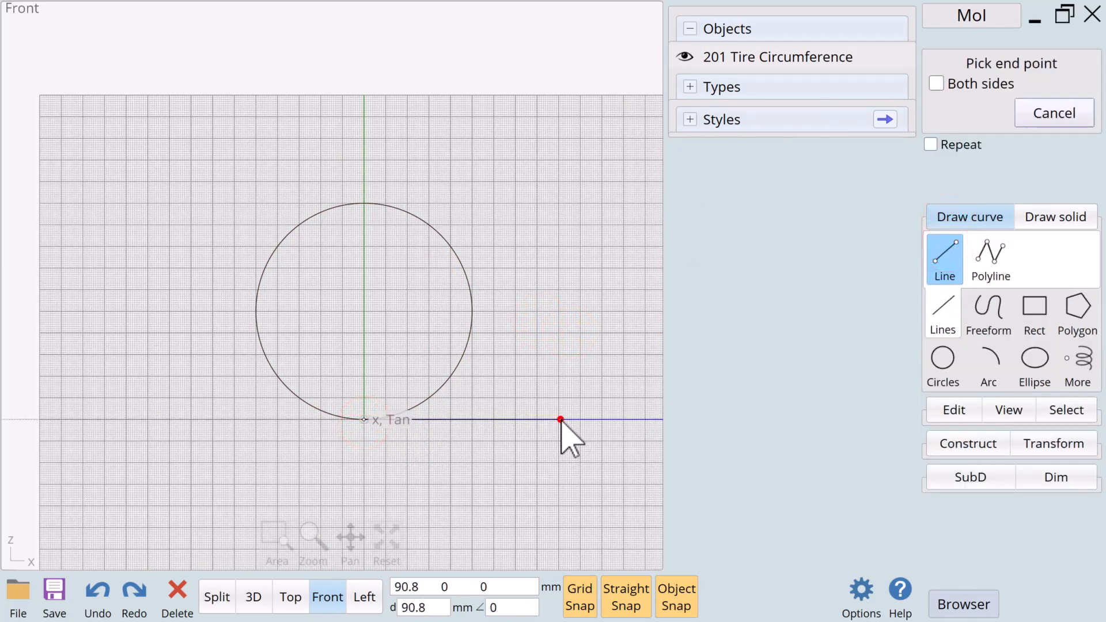
click(561, 421)
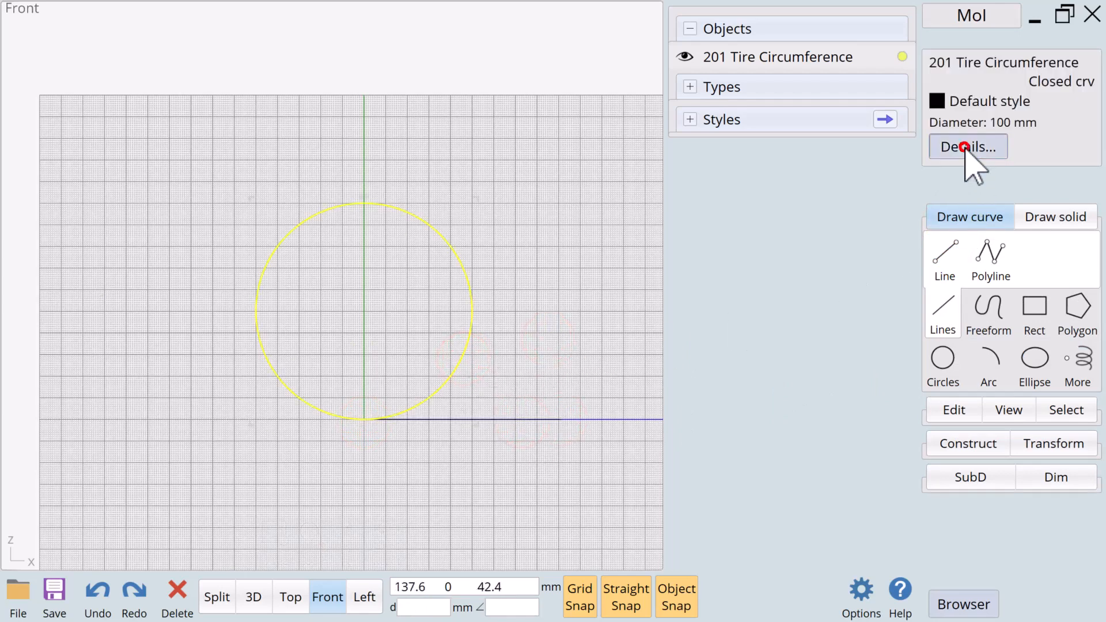
Copy the circle's 314.16 mm circumference length from its Details panel
click(967, 146)
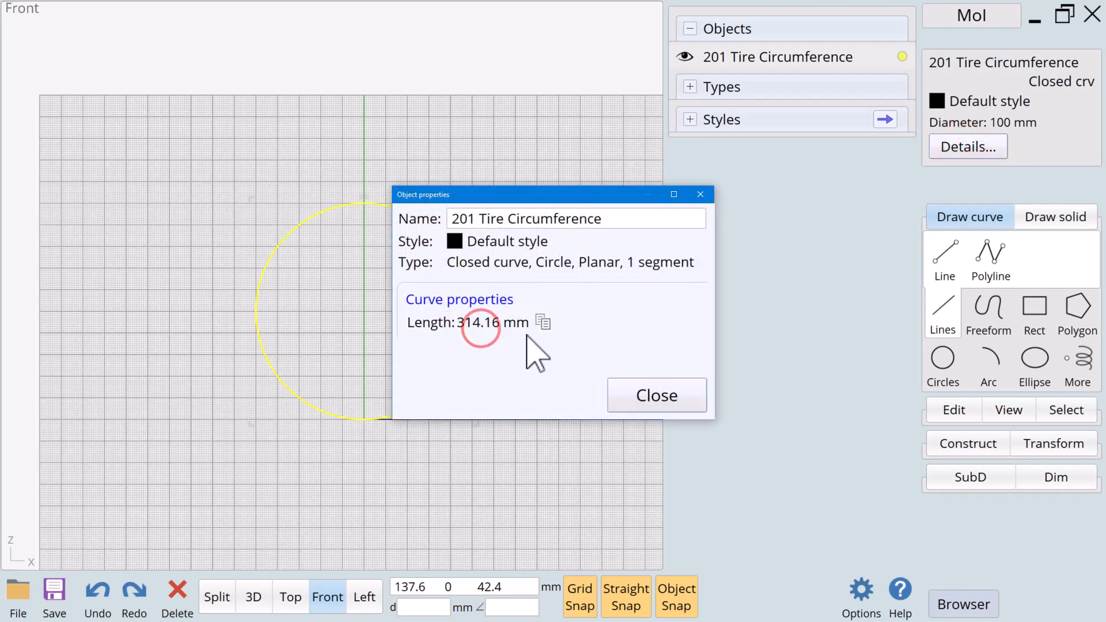
click(543, 321)
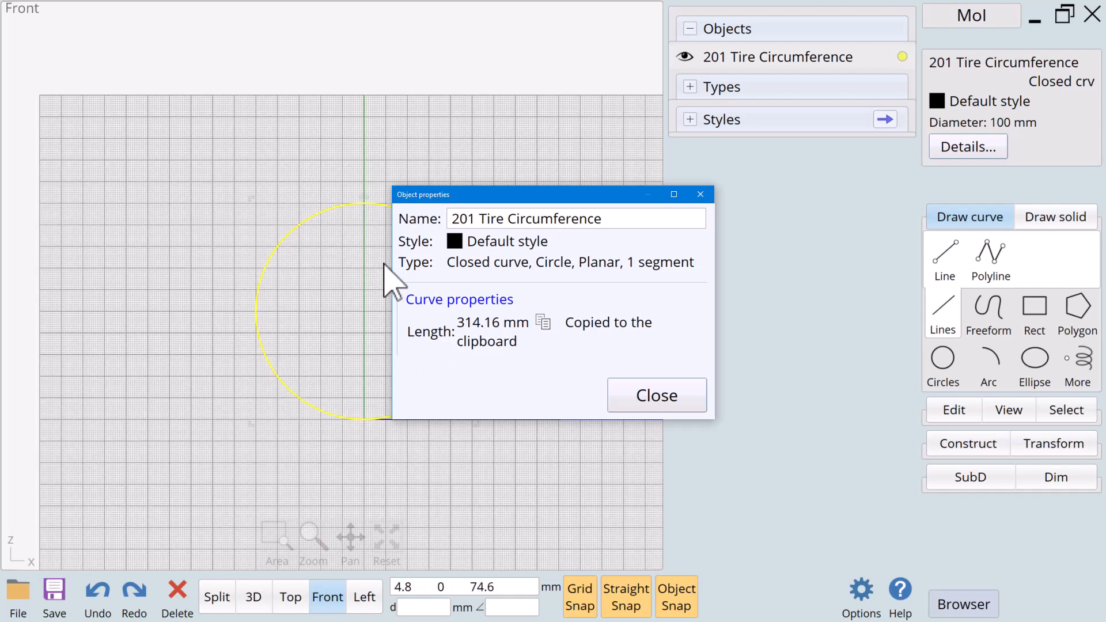
click(655, 395)
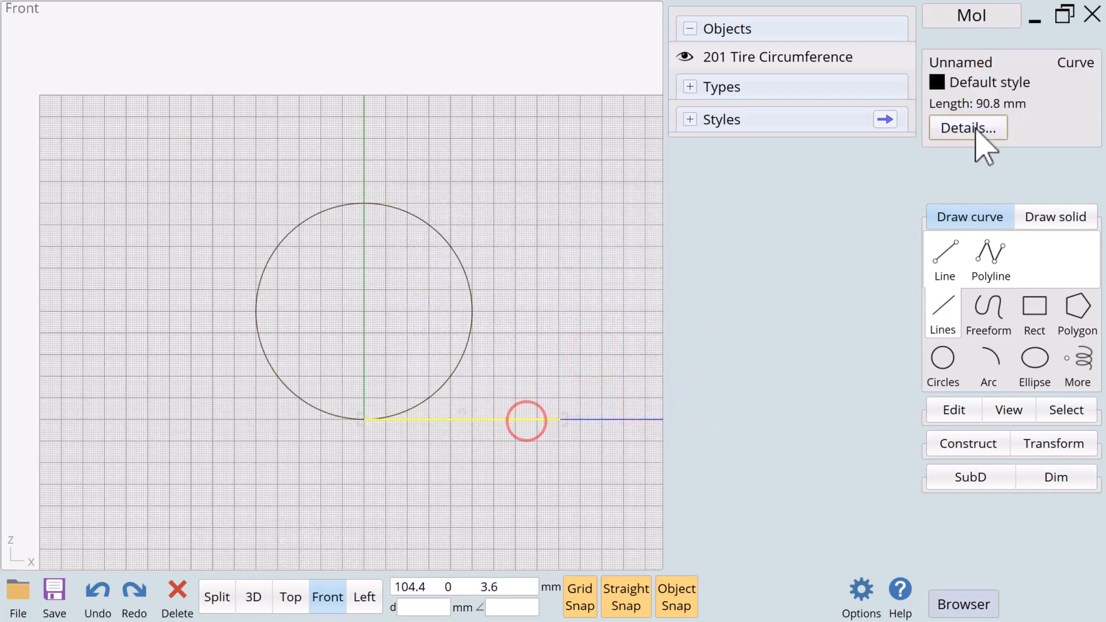
Set the line's length to 314.16 mm to match the circumference
click(967, 128)
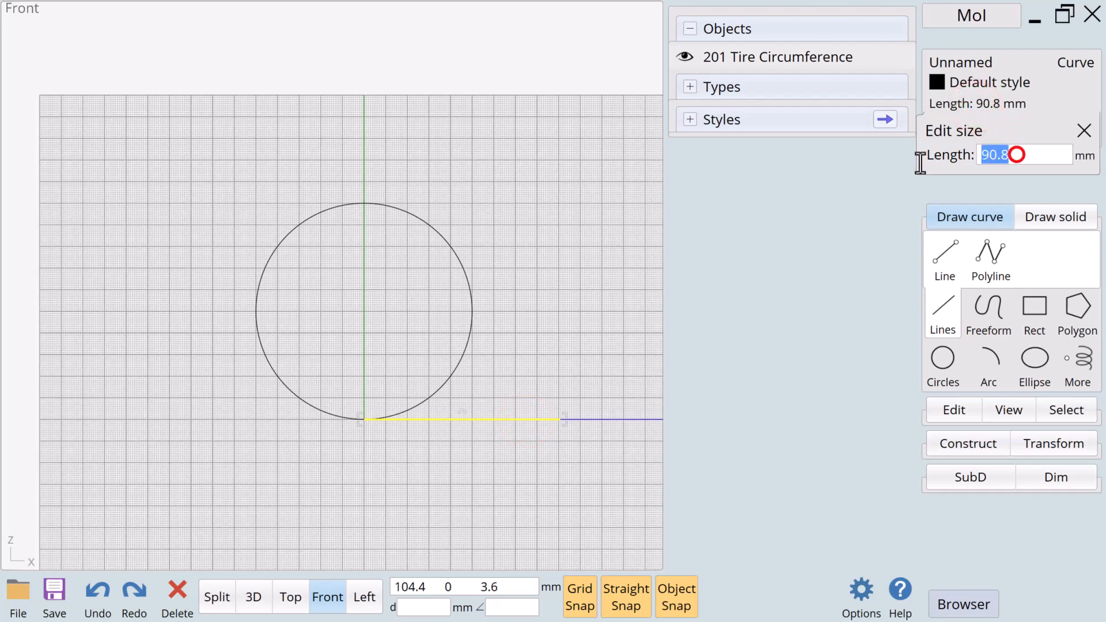
text(314.16)
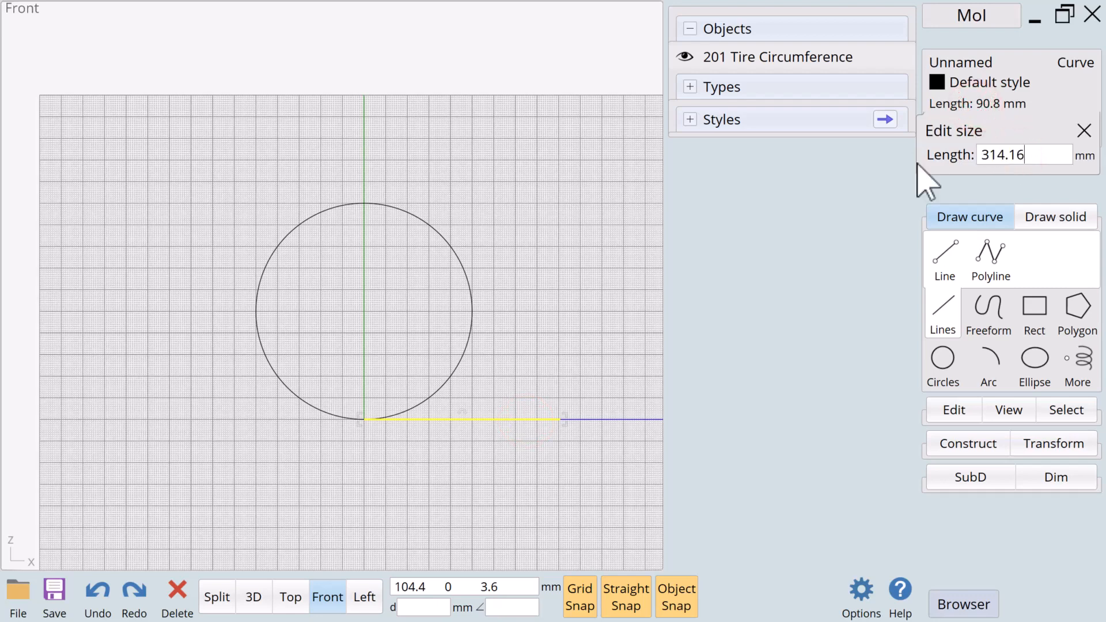
key(Return)
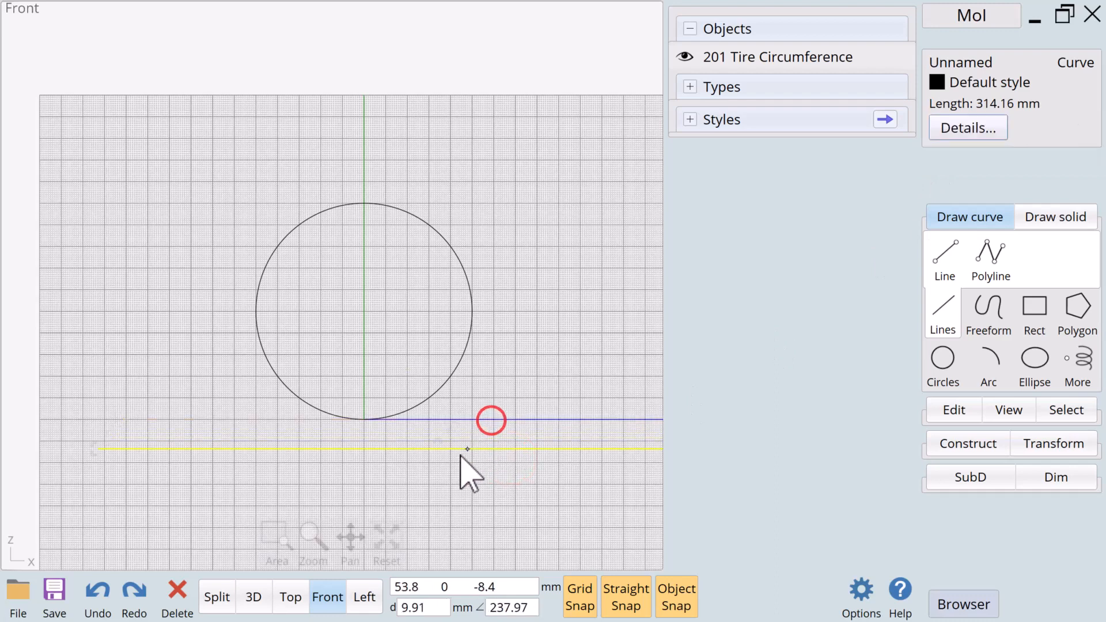
mouse_move(414, 466)
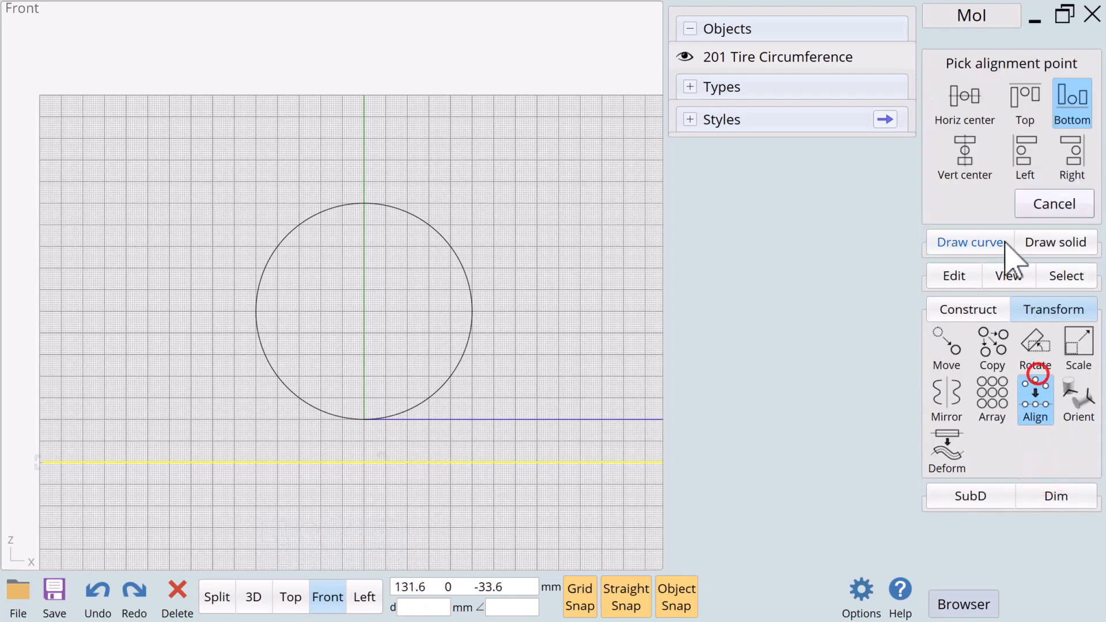
click(965, 158)
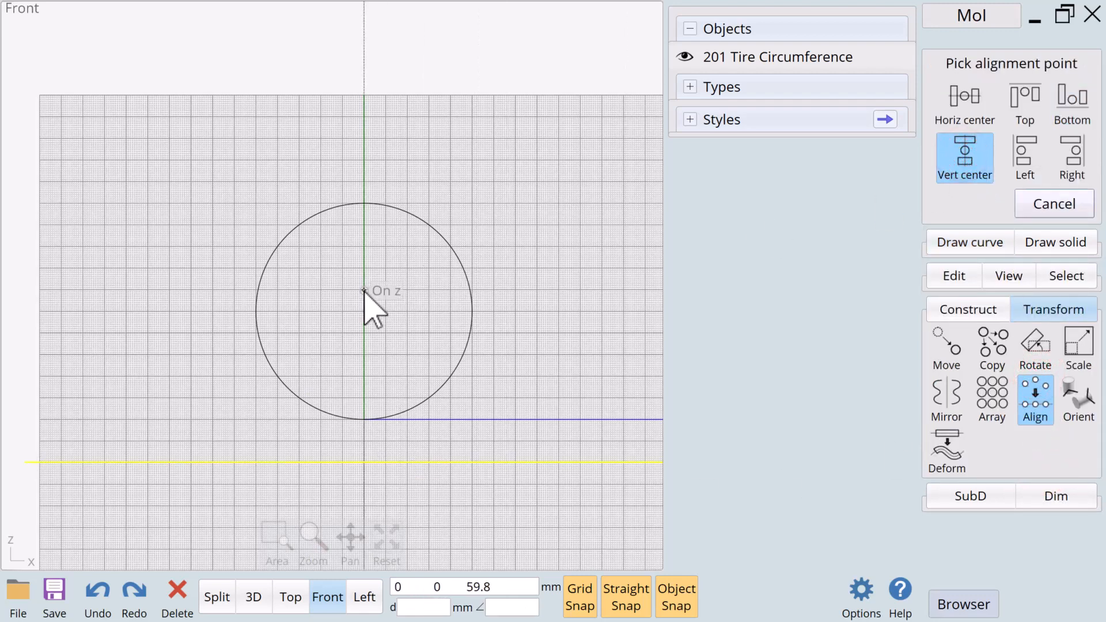
click(485, 464)
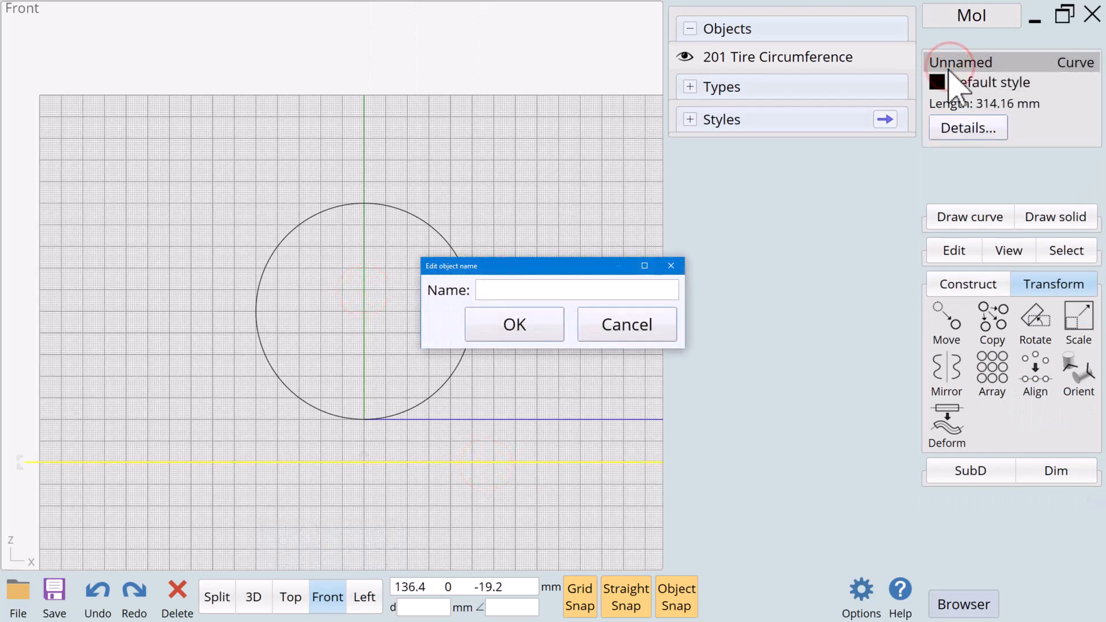
text(301)
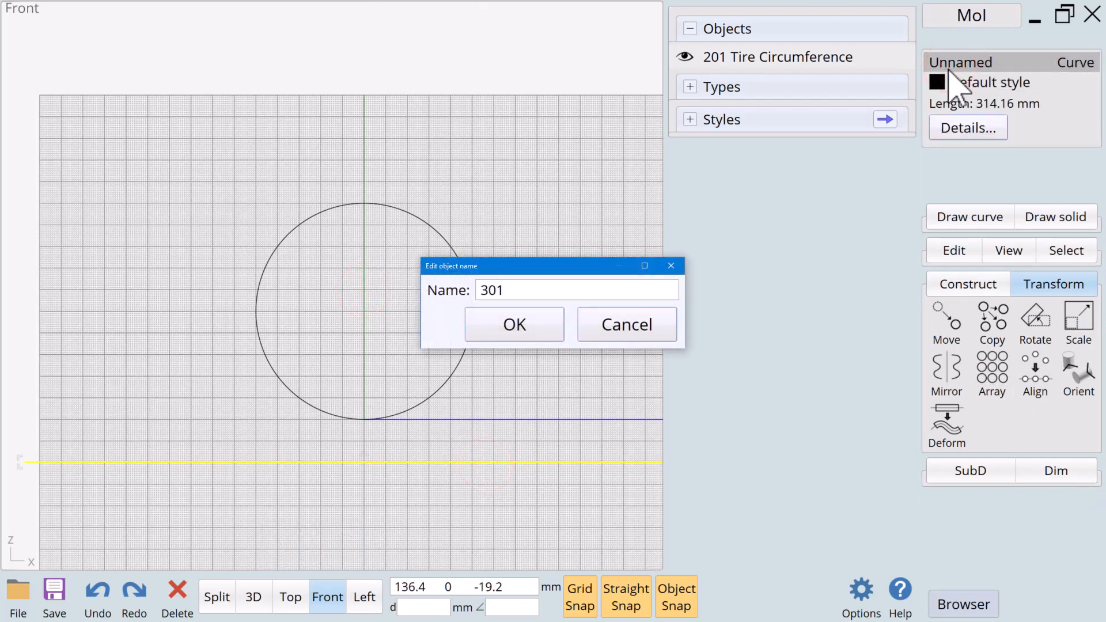
text(Tread)
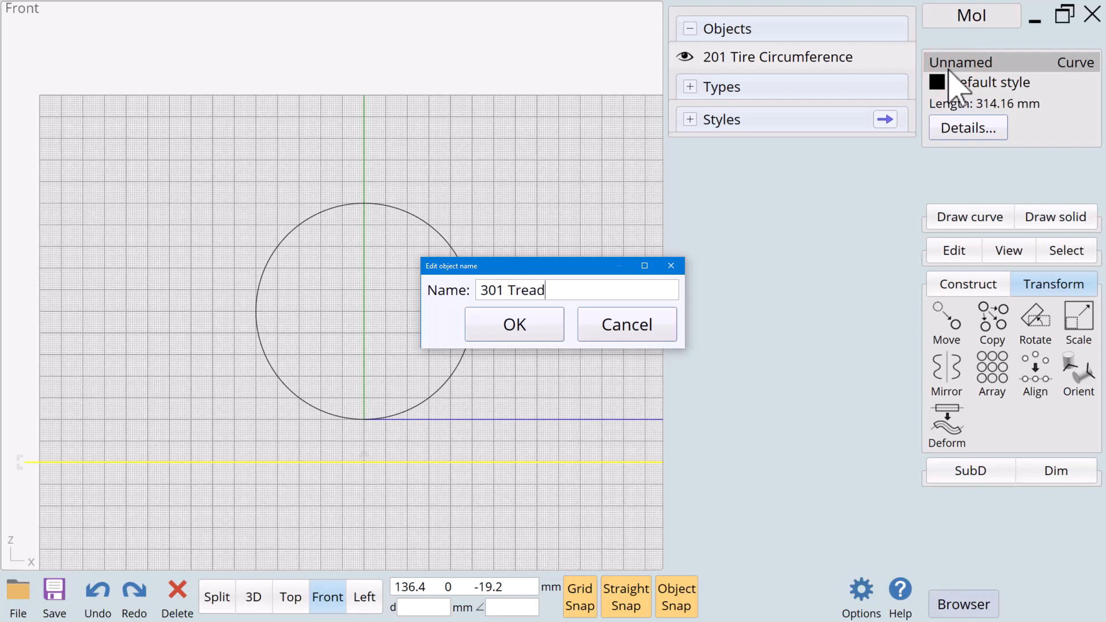
text(Source Length)
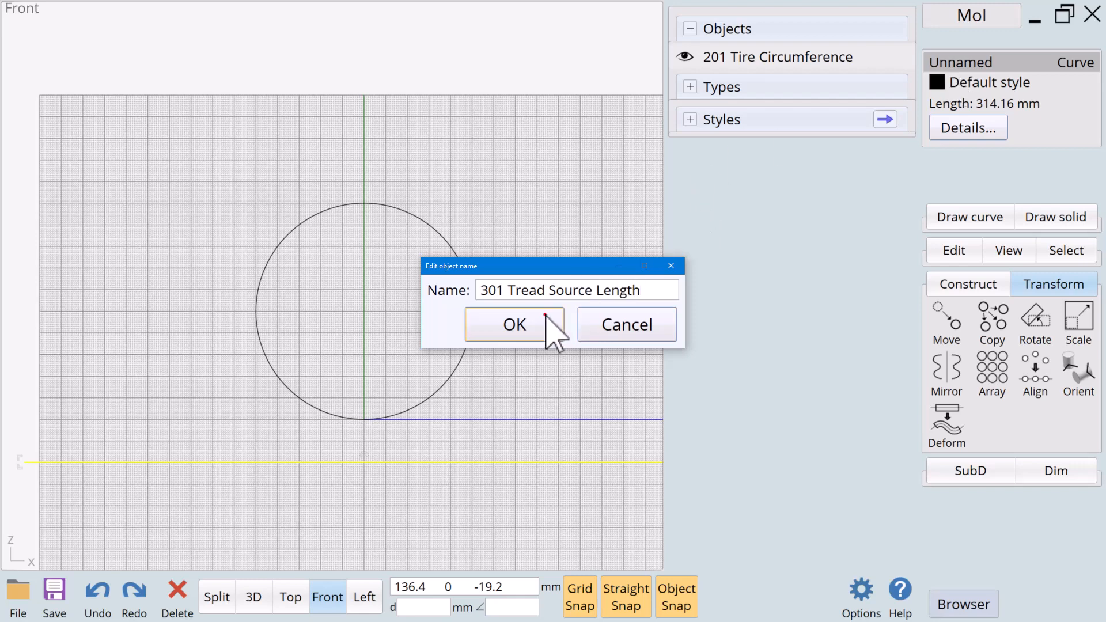
click(513, 325)
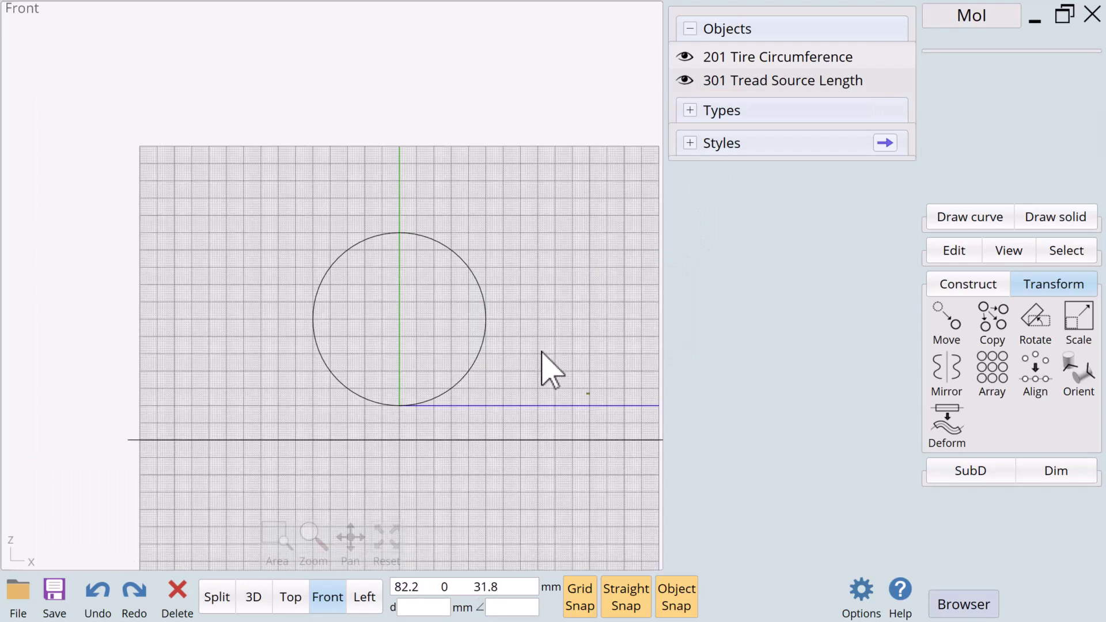
mouse_move(325, 582)
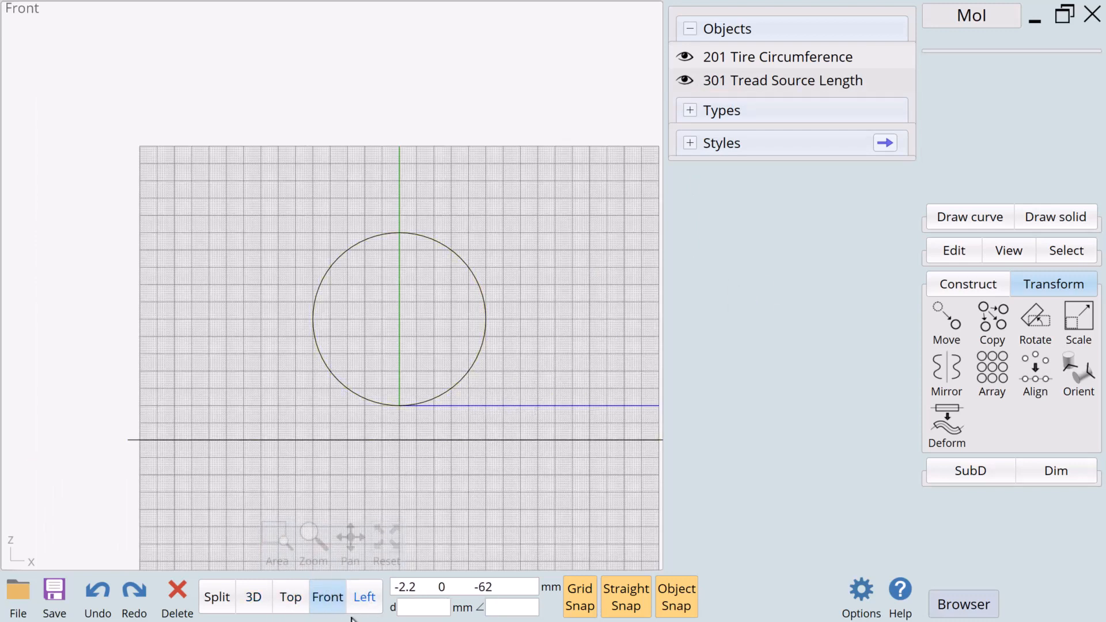
In the Left view, draw a centre rectangle at the origin with width 24 and height 16 mm
click(364, 597)
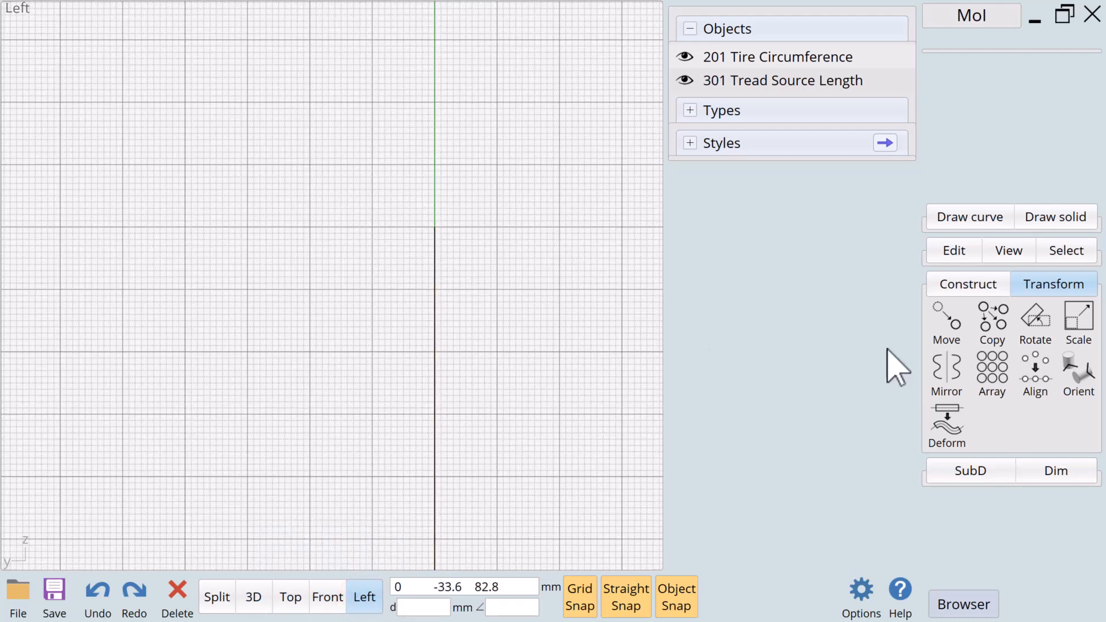
click(970, 216)
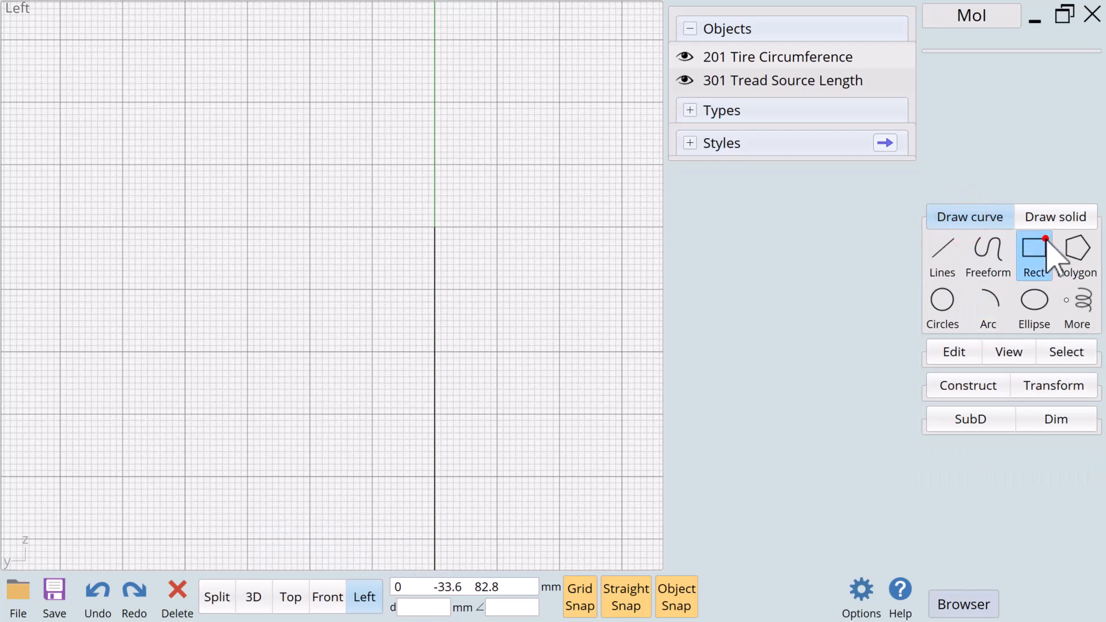
click(1034, 255)
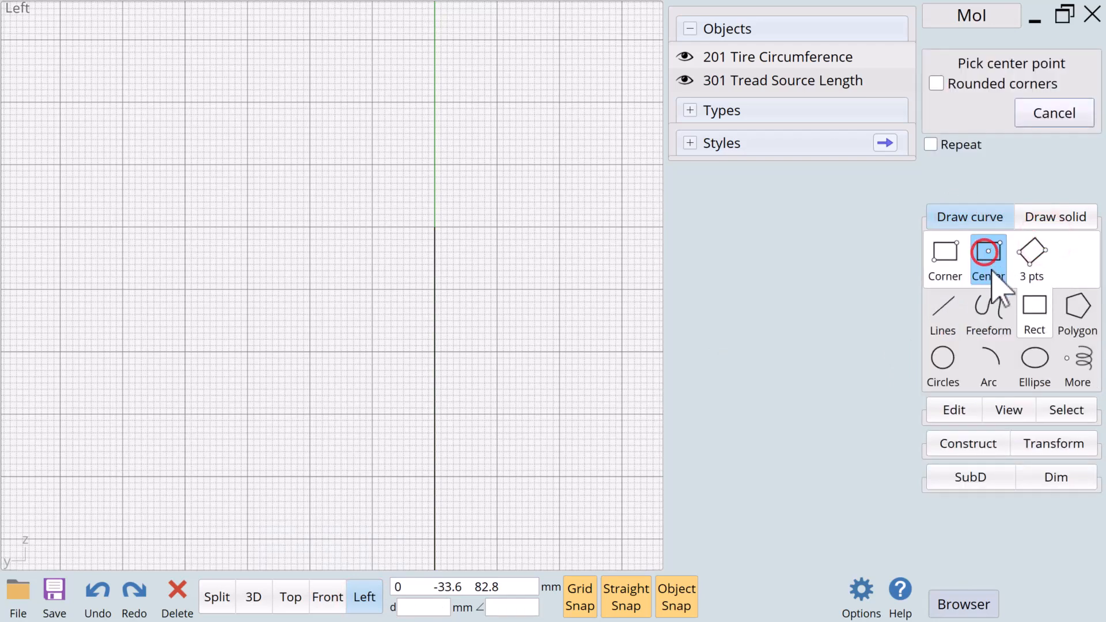
mouse_move(436, 234)
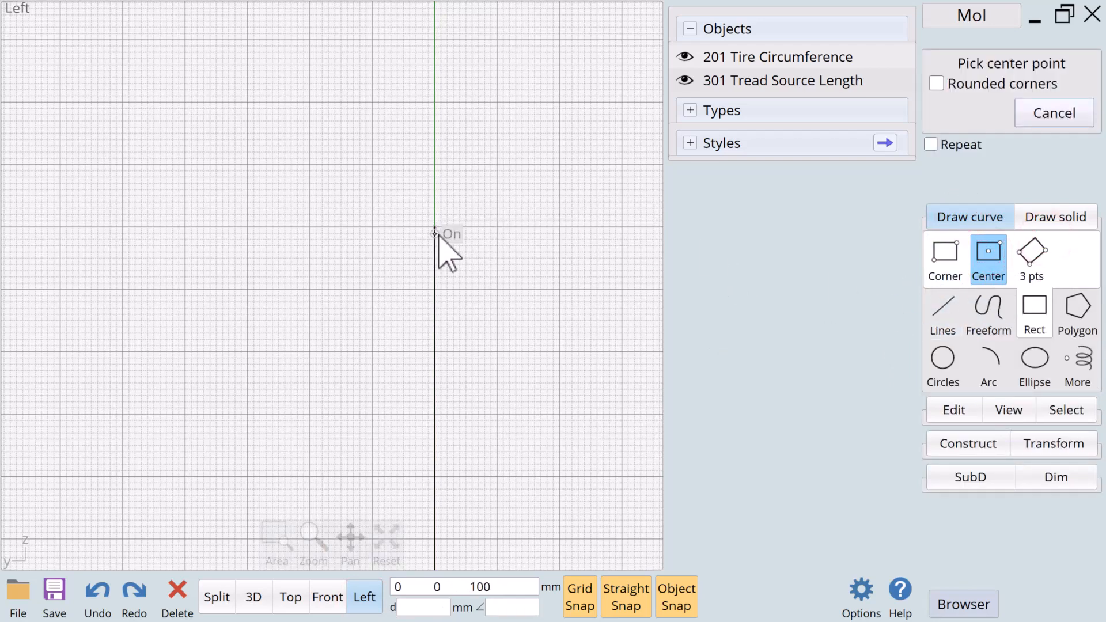
click(436, 229)
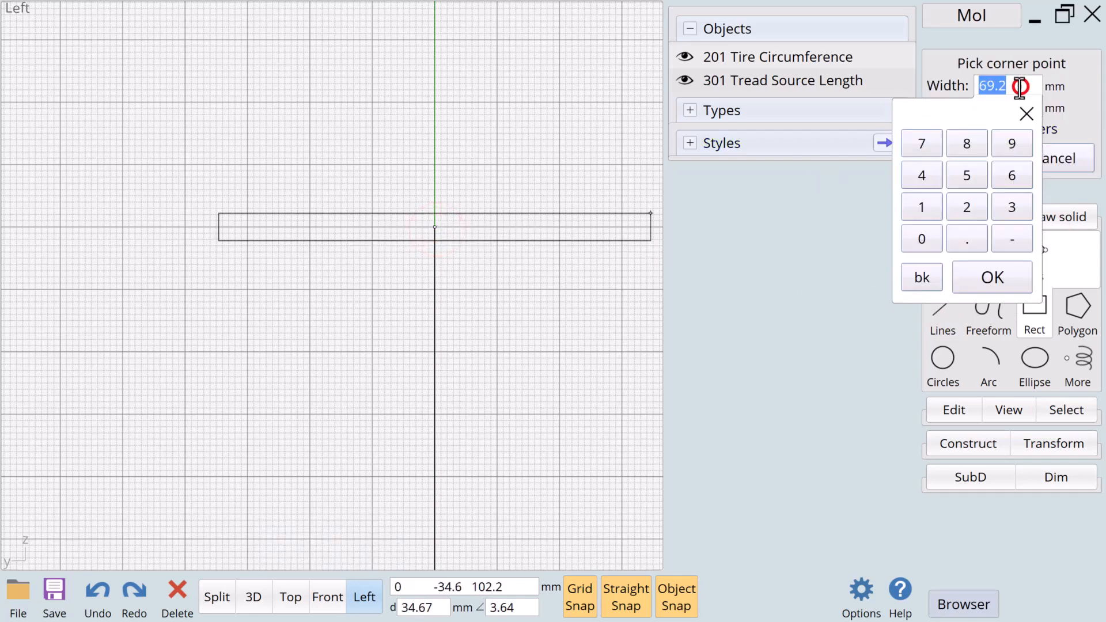
click(966, 206)
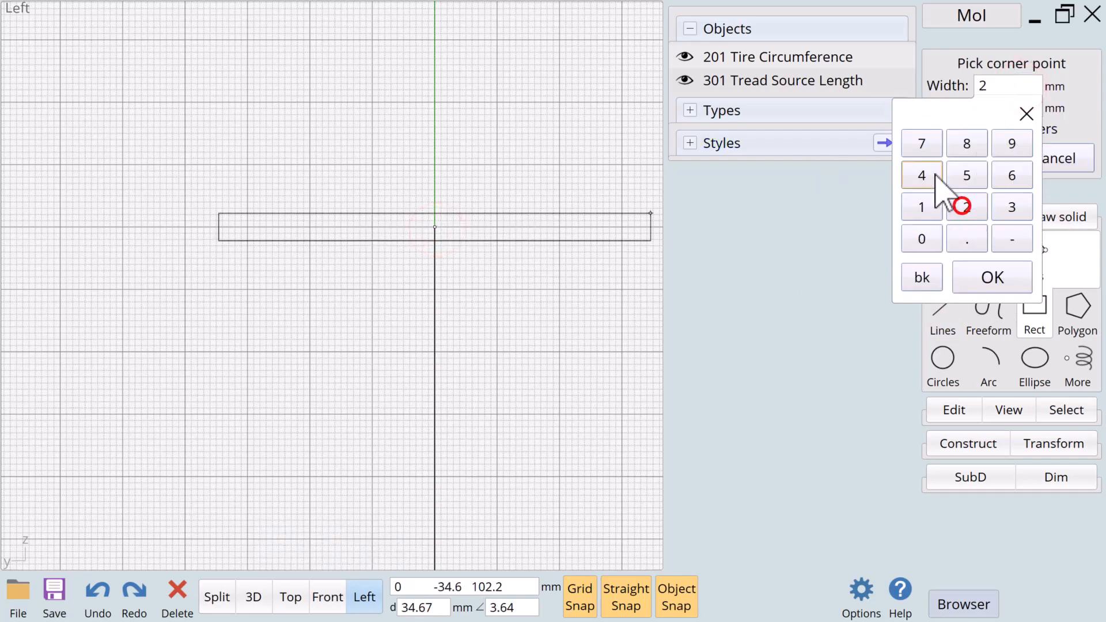
click(990, 276)
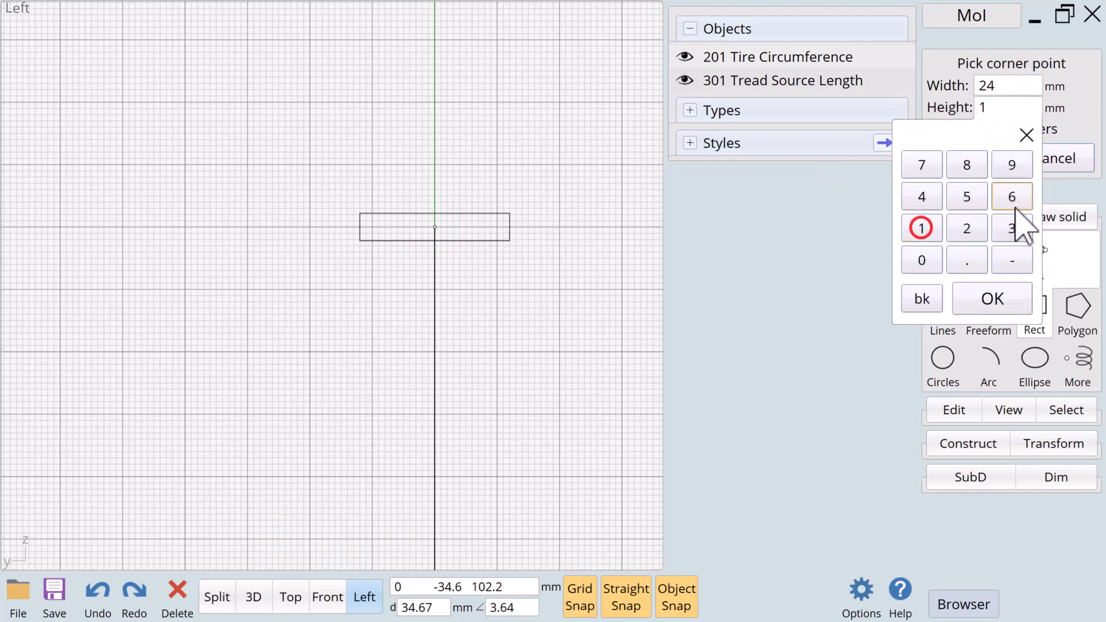
click(992, 298)
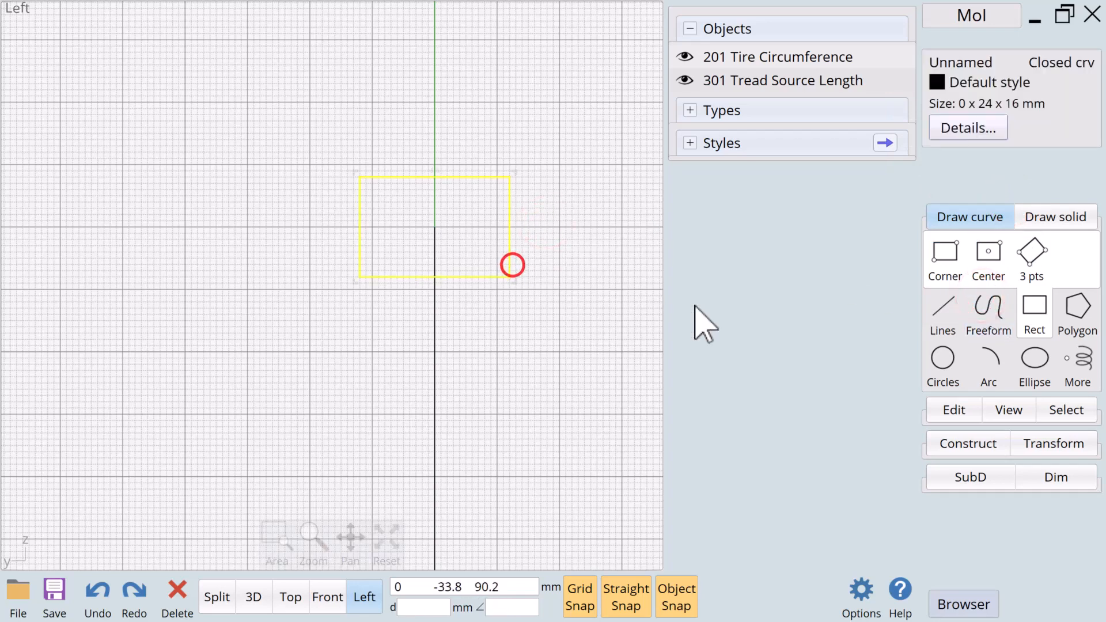
Fillet the rectangle's two top corners with a small radius
click(967, 442)
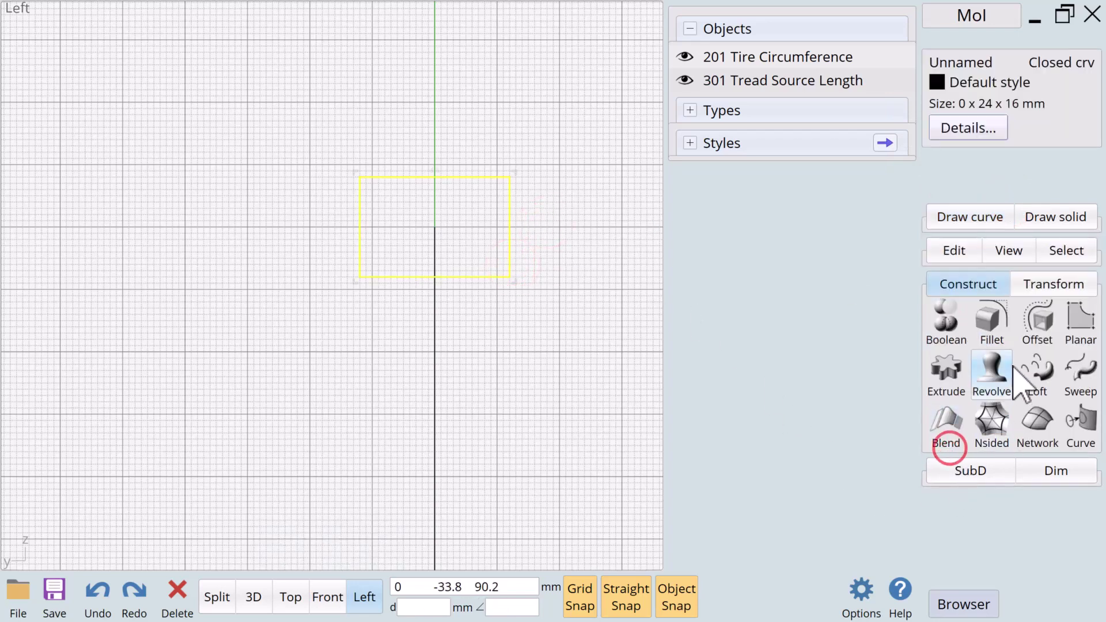
click(991, 321)
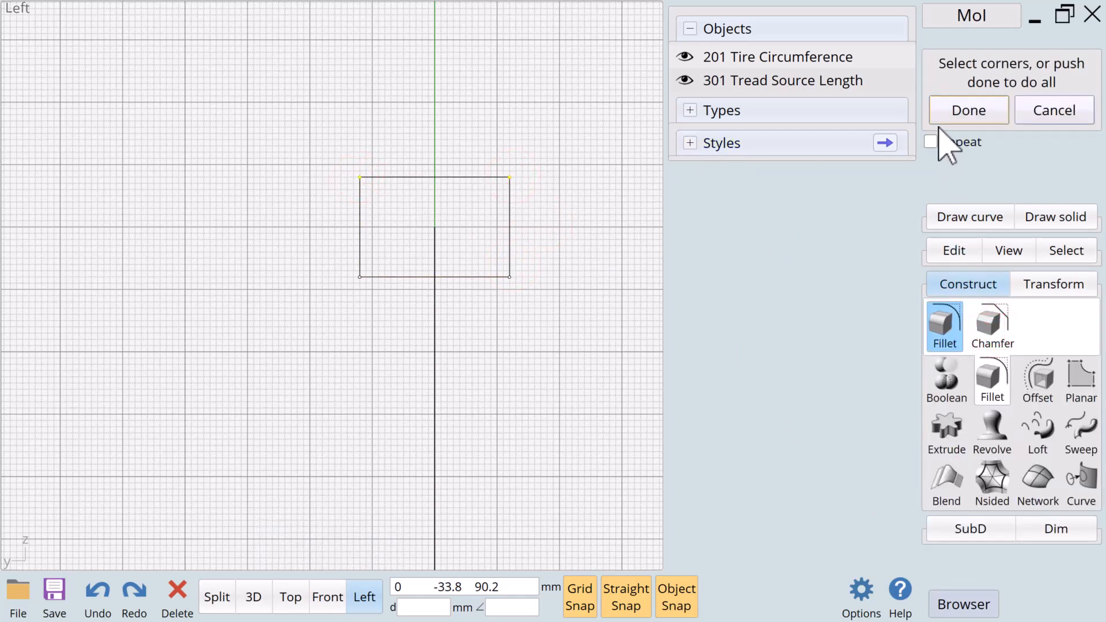
click(968, 110)
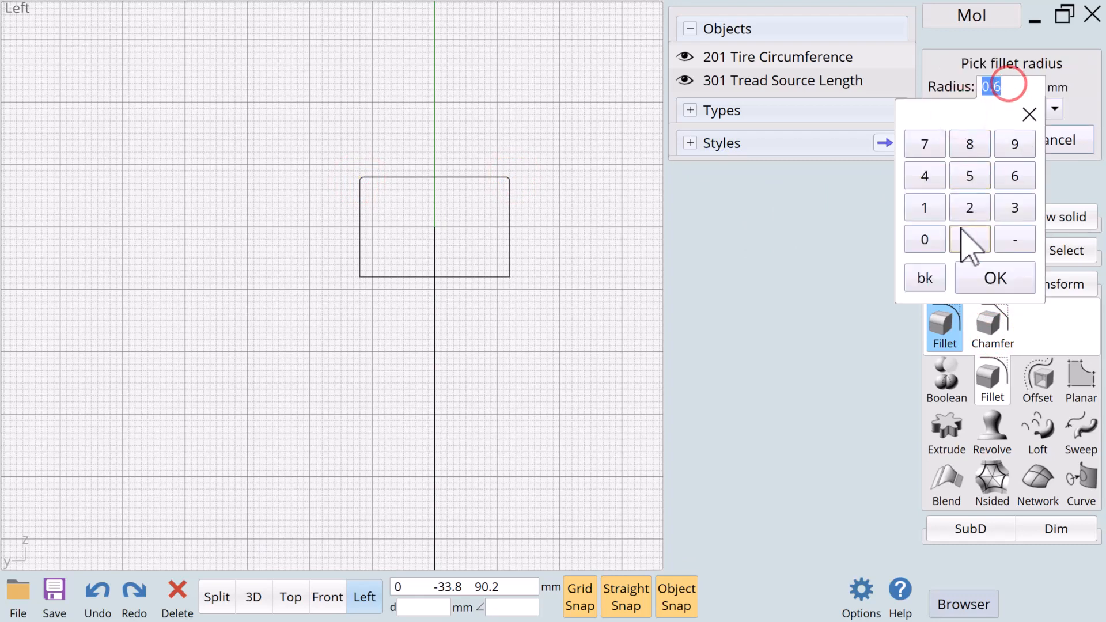
click(994, 278)
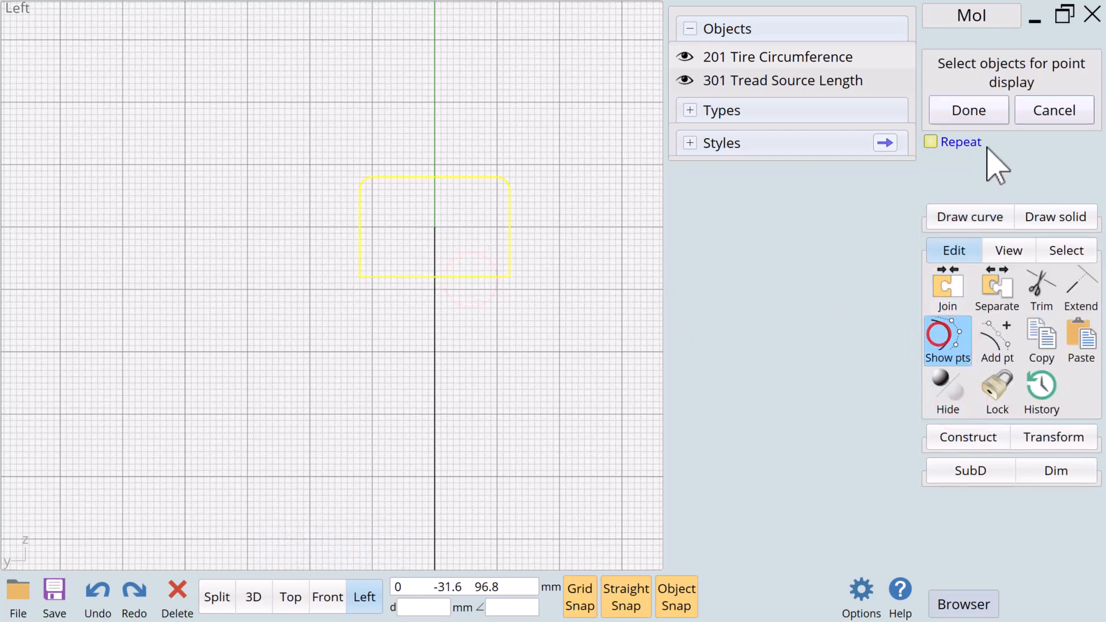
click(967, 110)
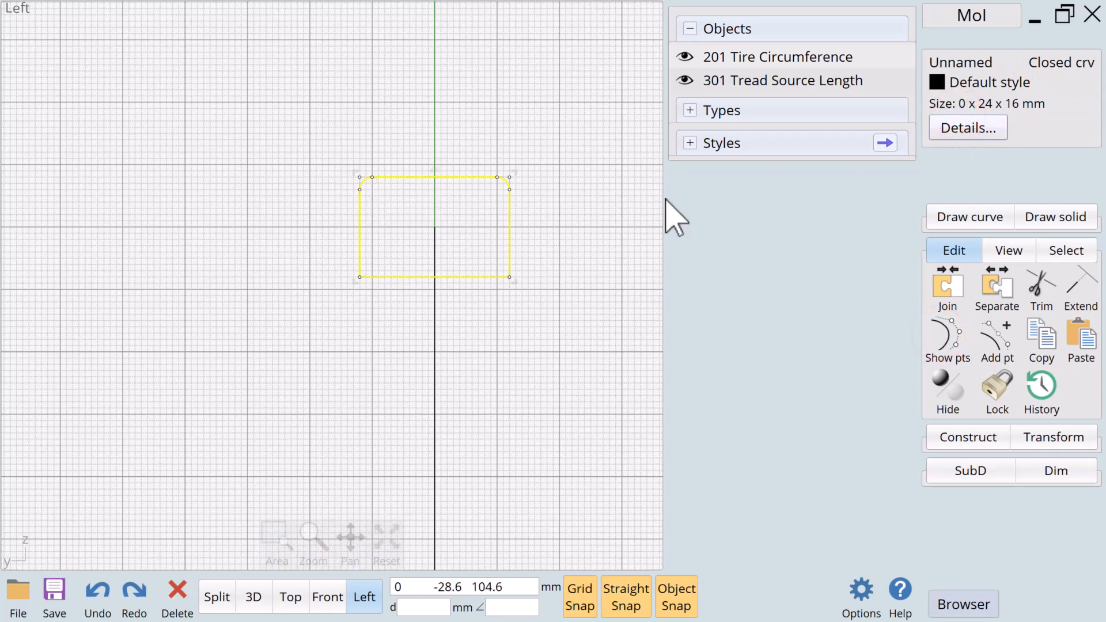
click(968, 216)
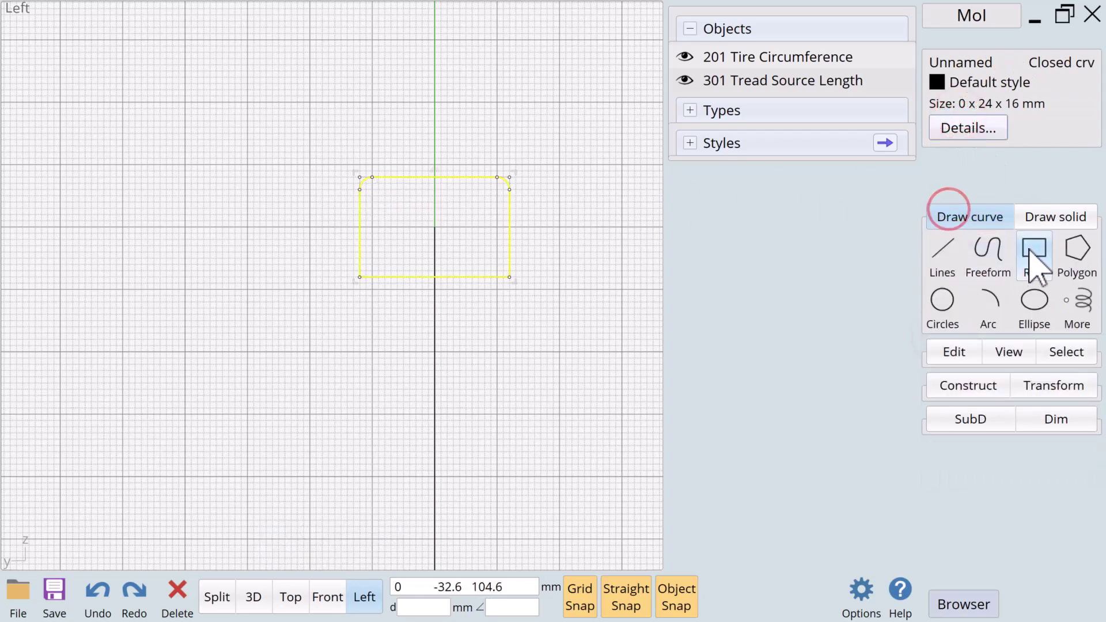
click(1032, 256)
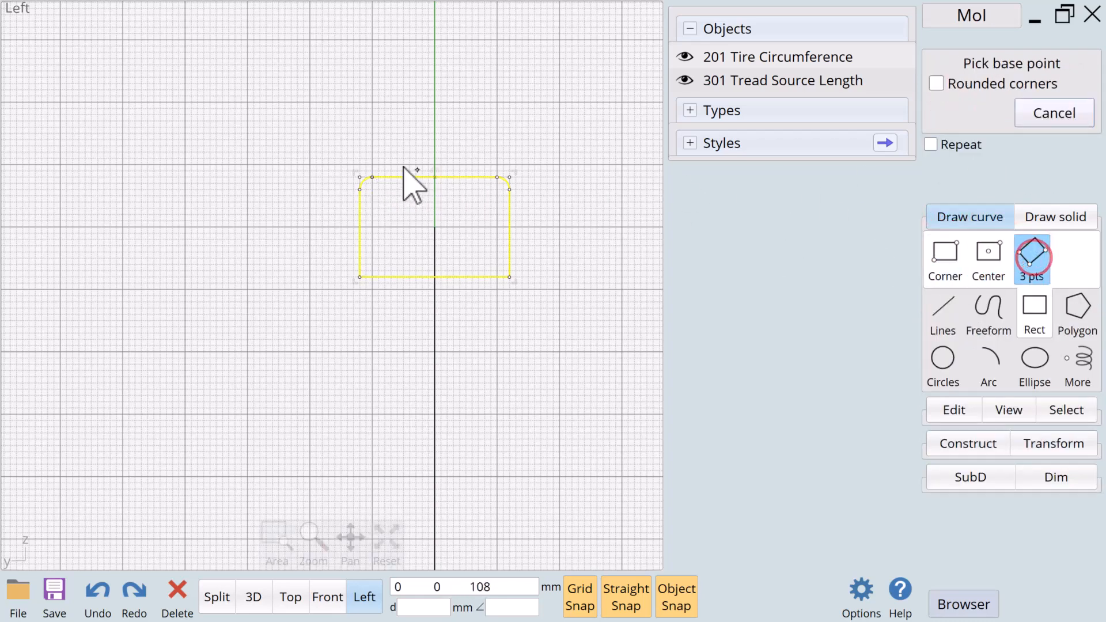
click(373, 178)
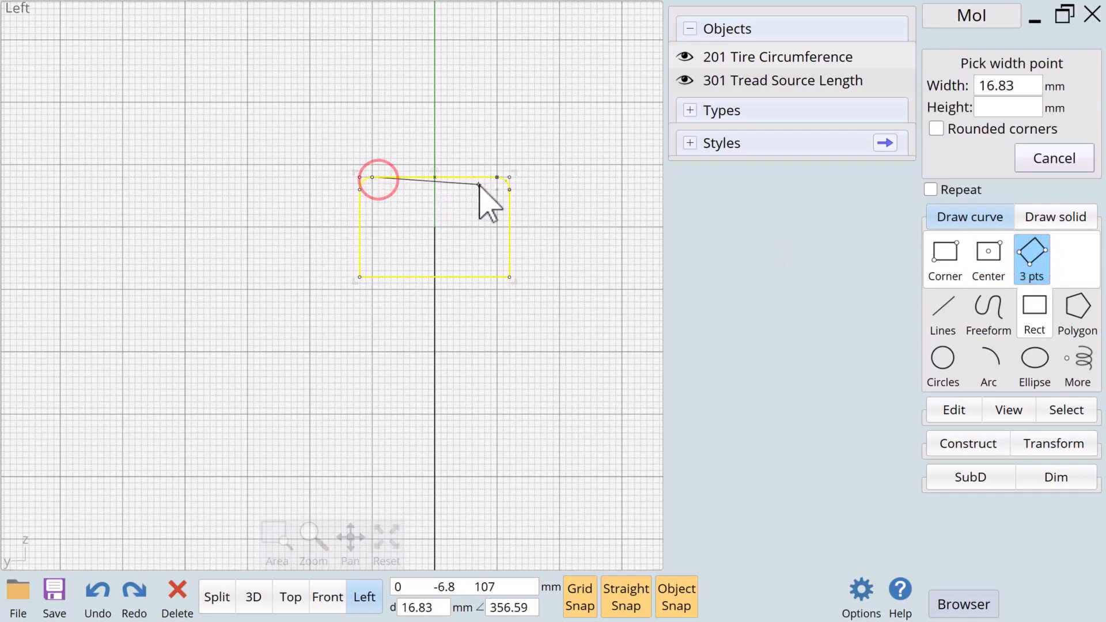
click(498, 138)
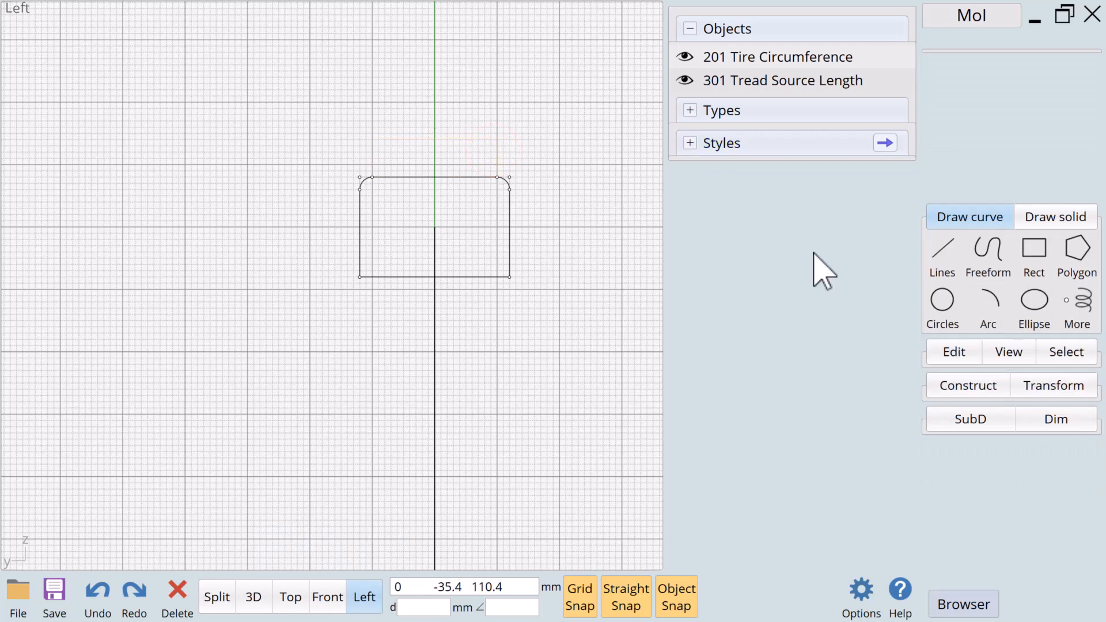
click(953, 351)
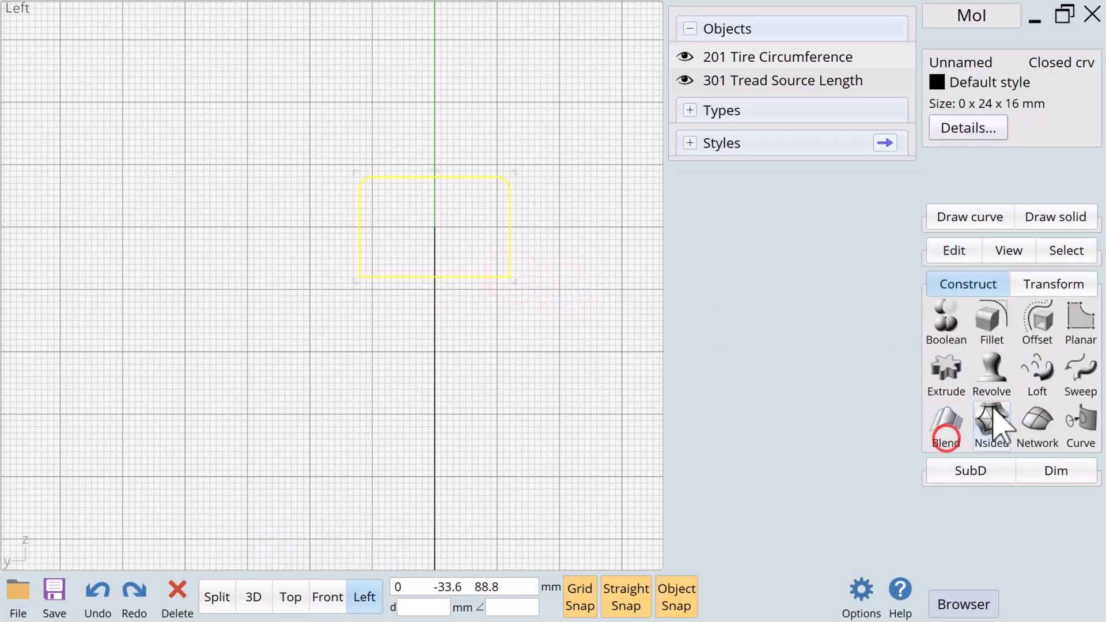
Fillet the rectangle's two bottom corners with the same radius
click(990, 323)
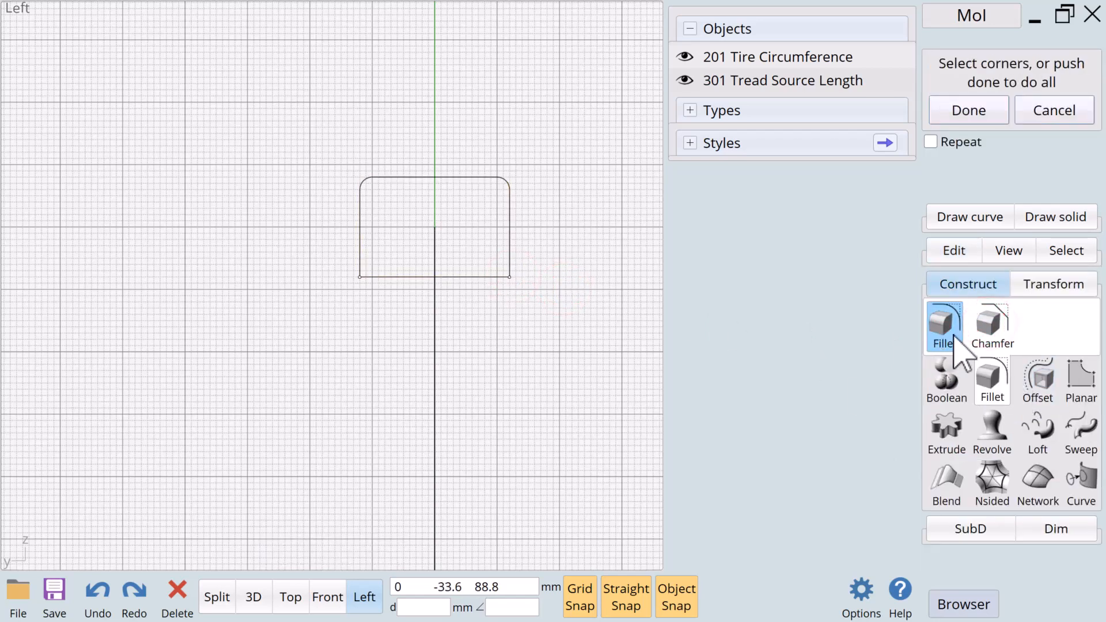
click(510, 275)
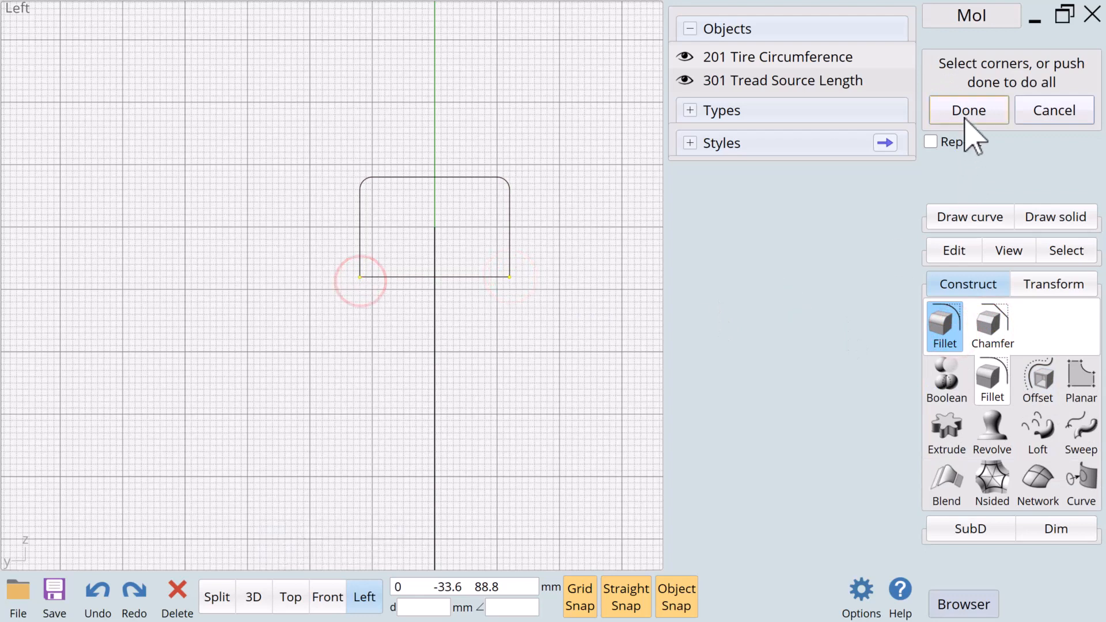
click(967, 110)
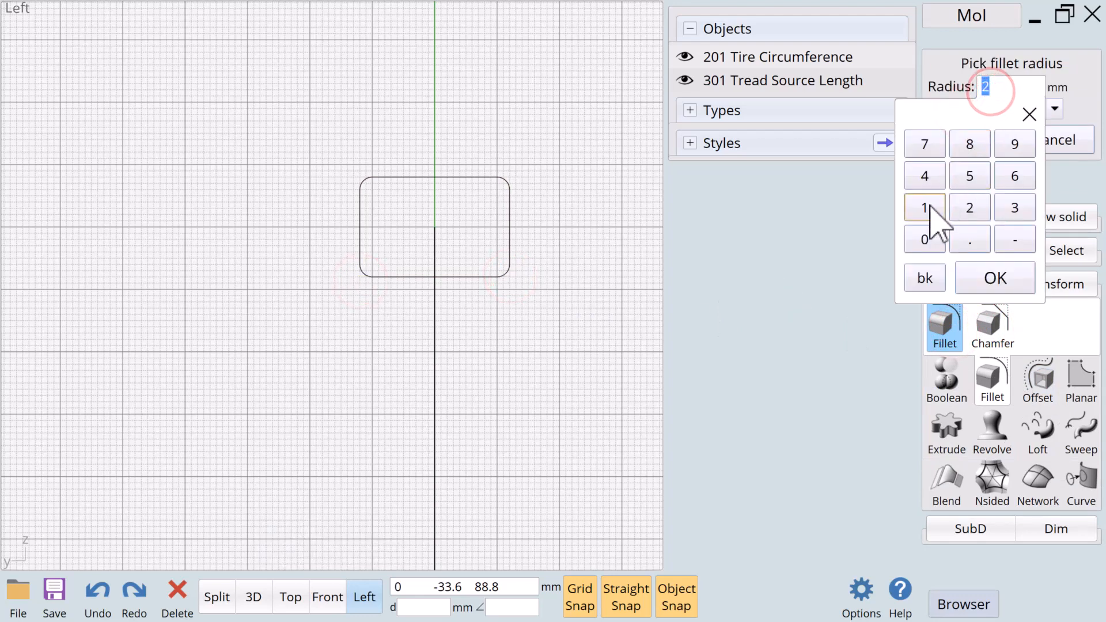
click(993, 278)
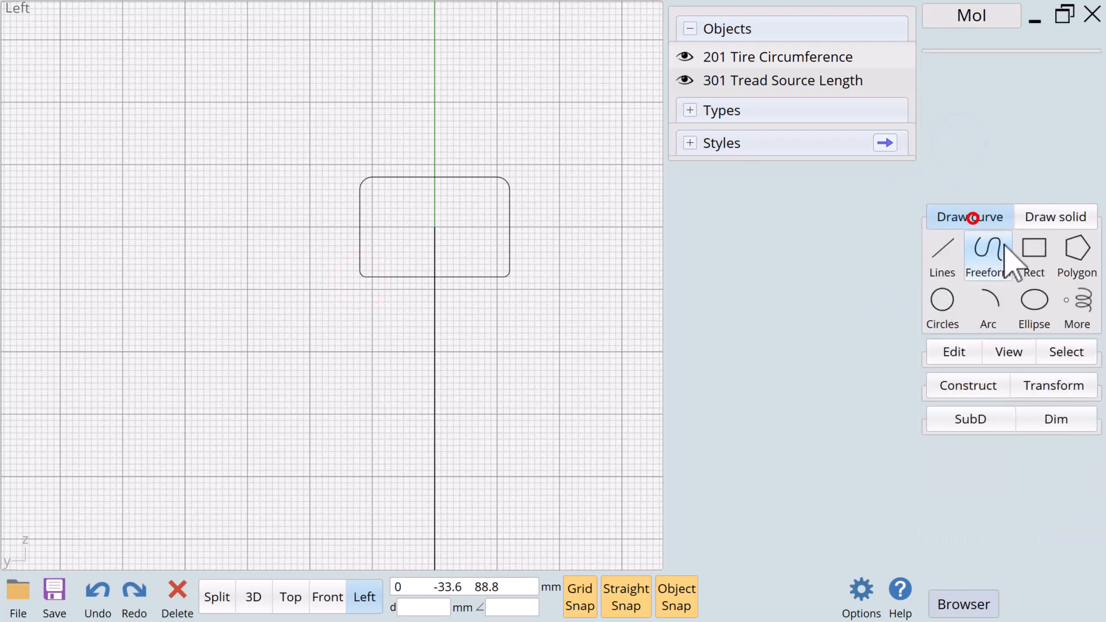
Draw a 20 × 20 mm centre square on the bottom edge and Boolean Diff it from the rounded rectangle
click(1034, 253)
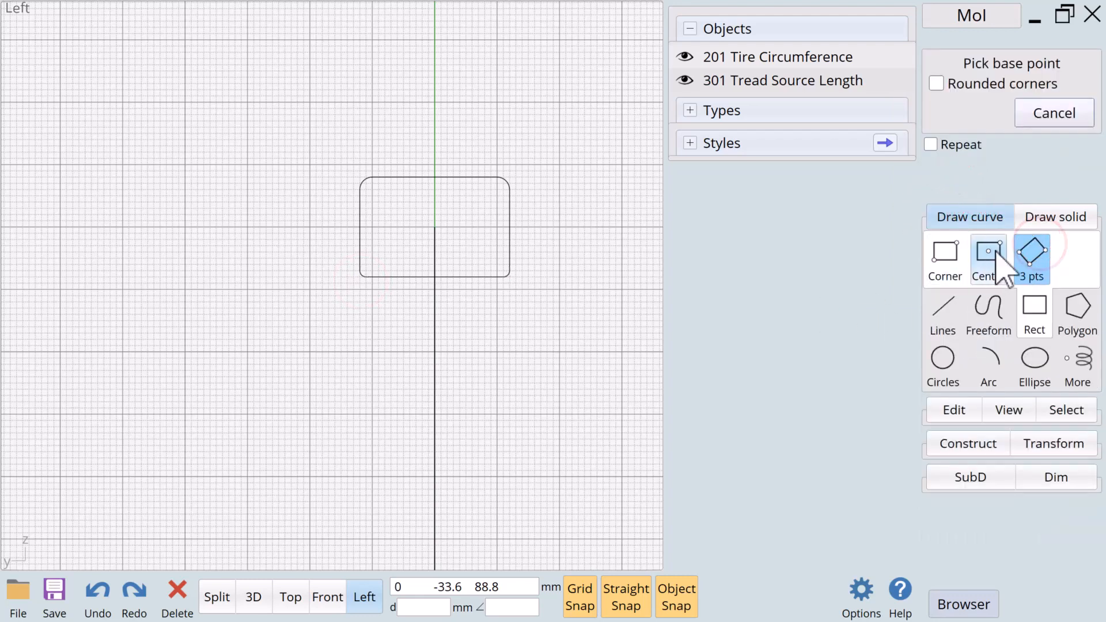
click(988, 258)
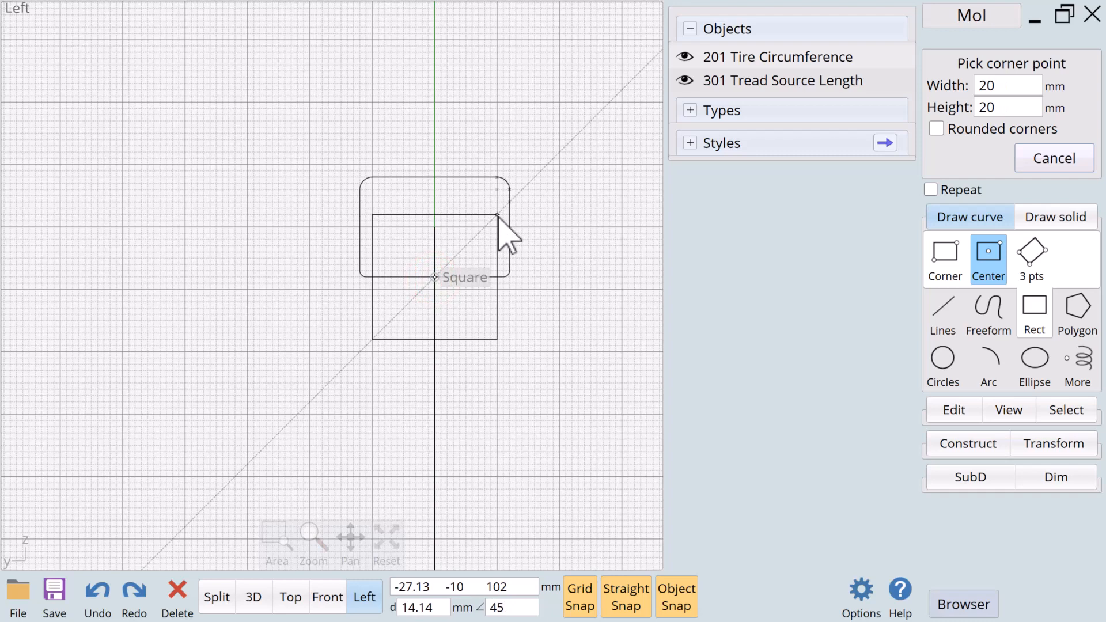
click(497, 216)
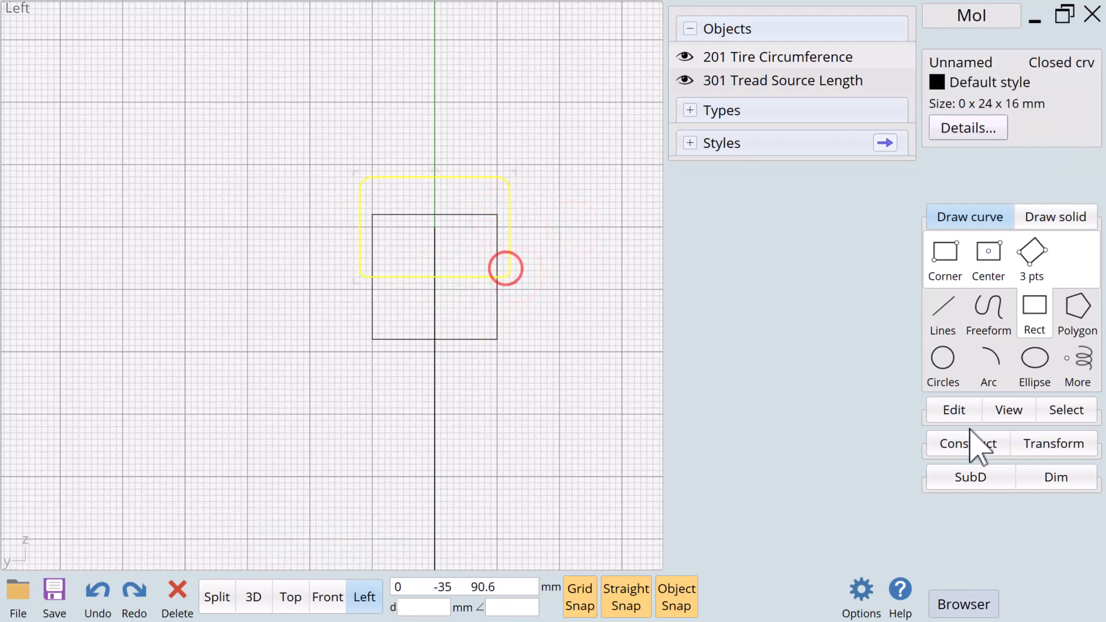
click(945, 326)
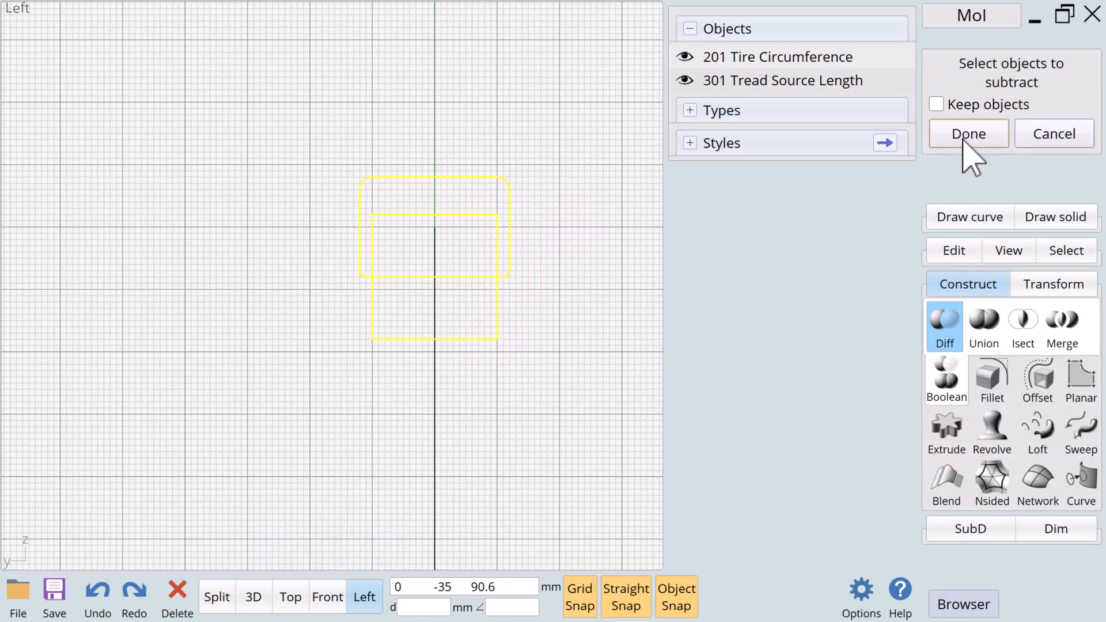
click(966, 133)
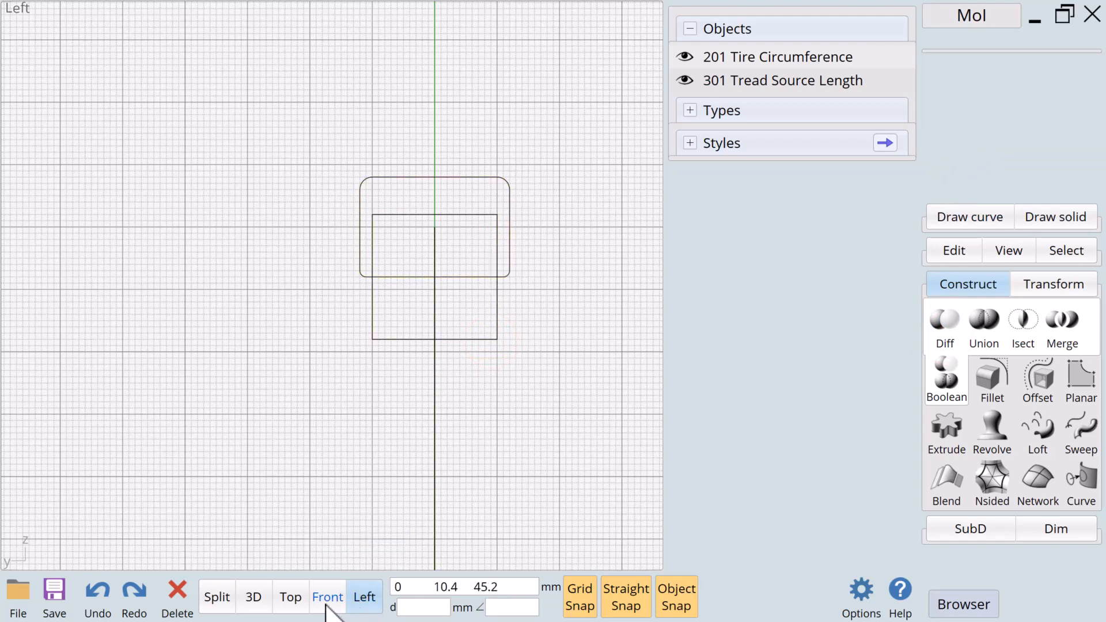
Align the tread profile's vertical centre to the tire circle's top, then select the rounded profile in Left view
click(326, 597)
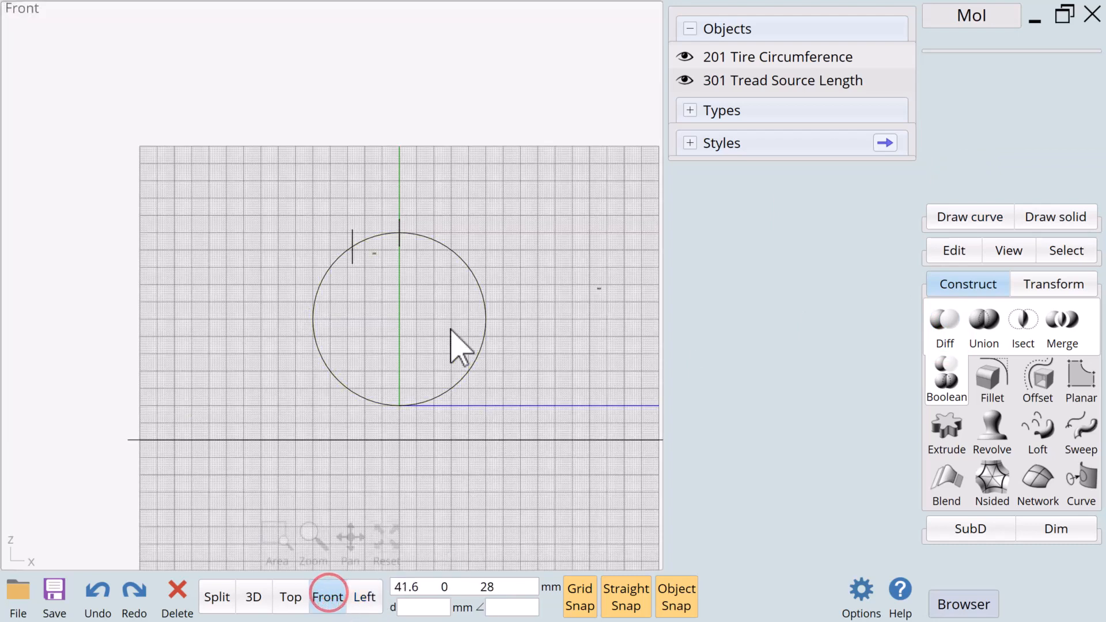
click(1036, 379)
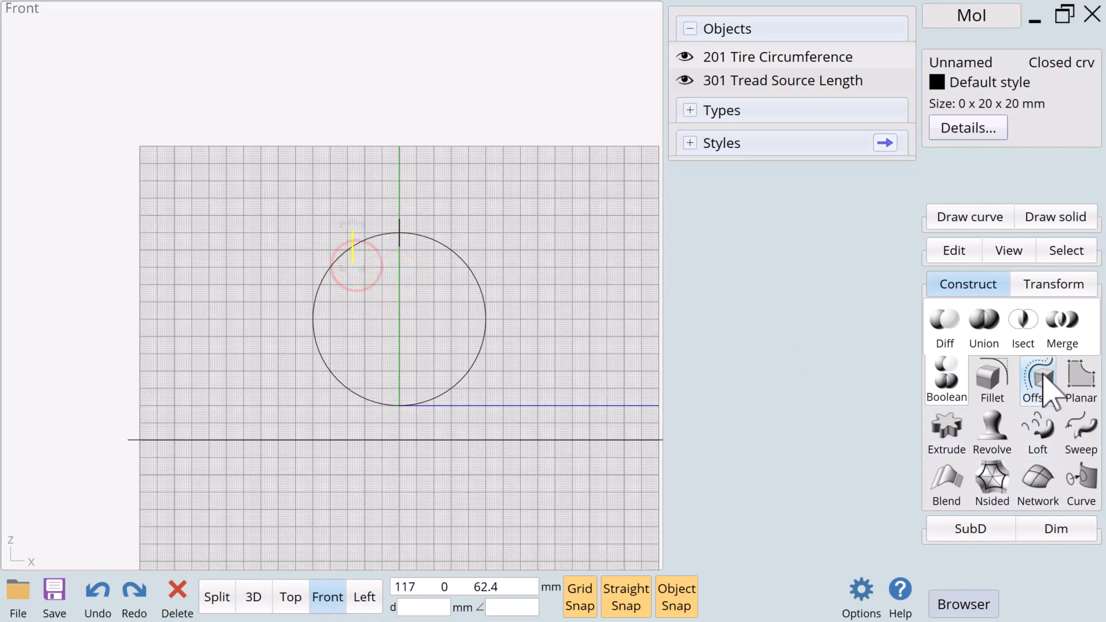
click(1034, 399)
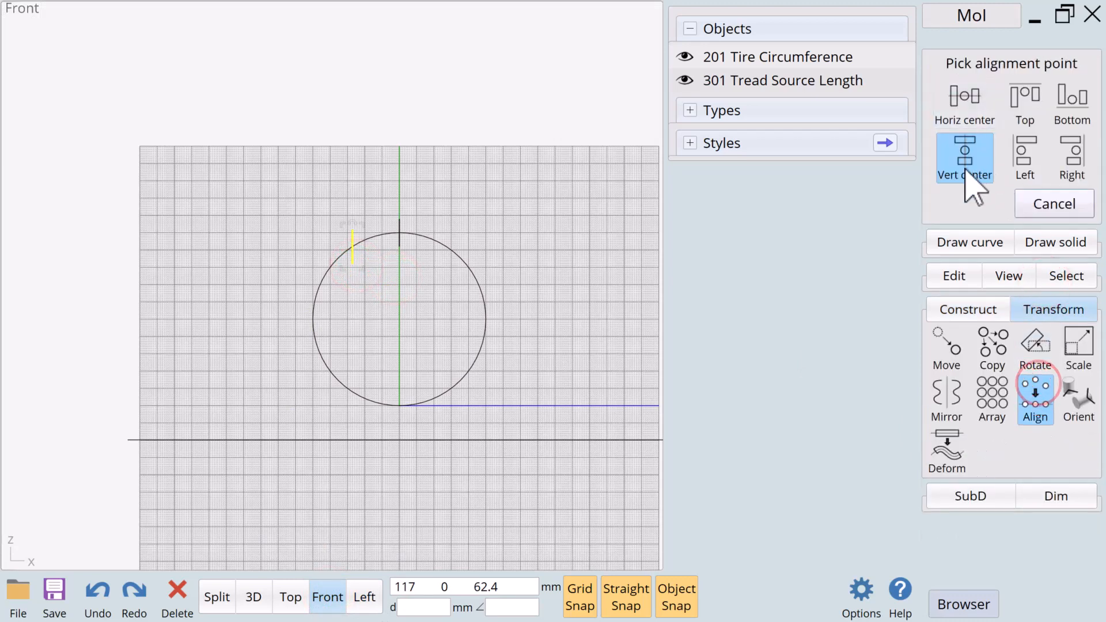
click(964, 156)
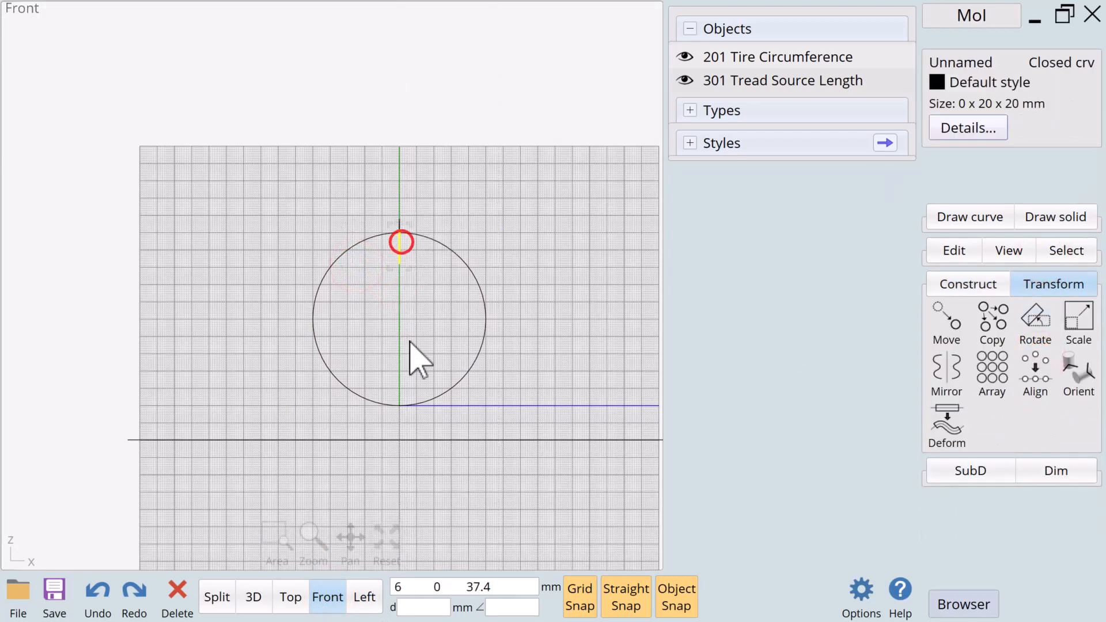
click(365, 597)
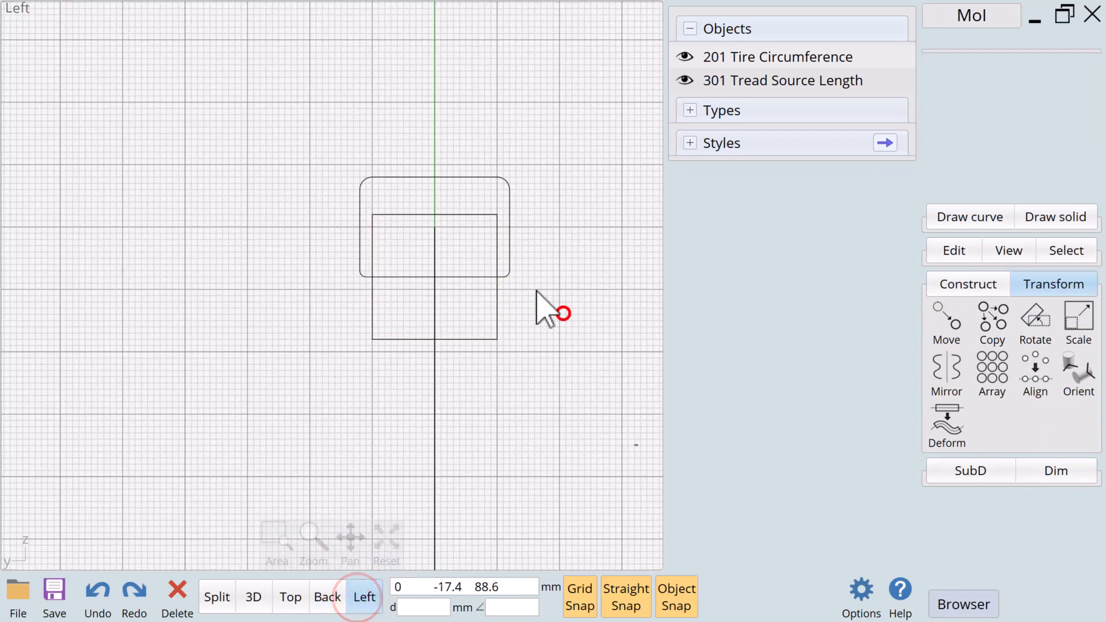
click(967, 283)
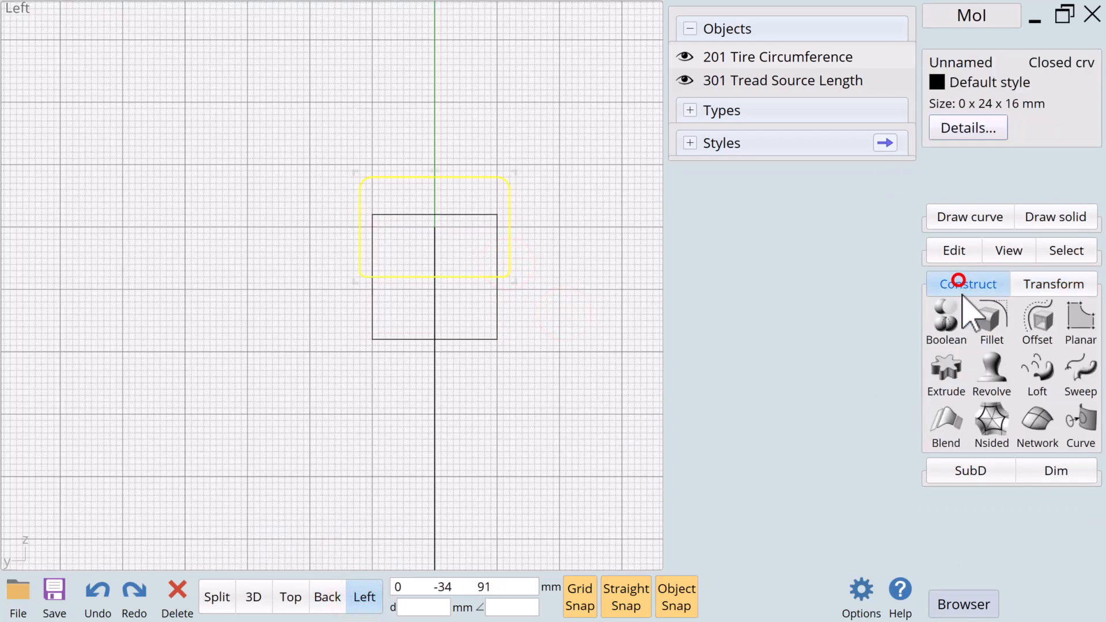
Boolean Diff the inner rectangle into a U channel and fillet its inner top corners at 2 mm
click(945, 321)
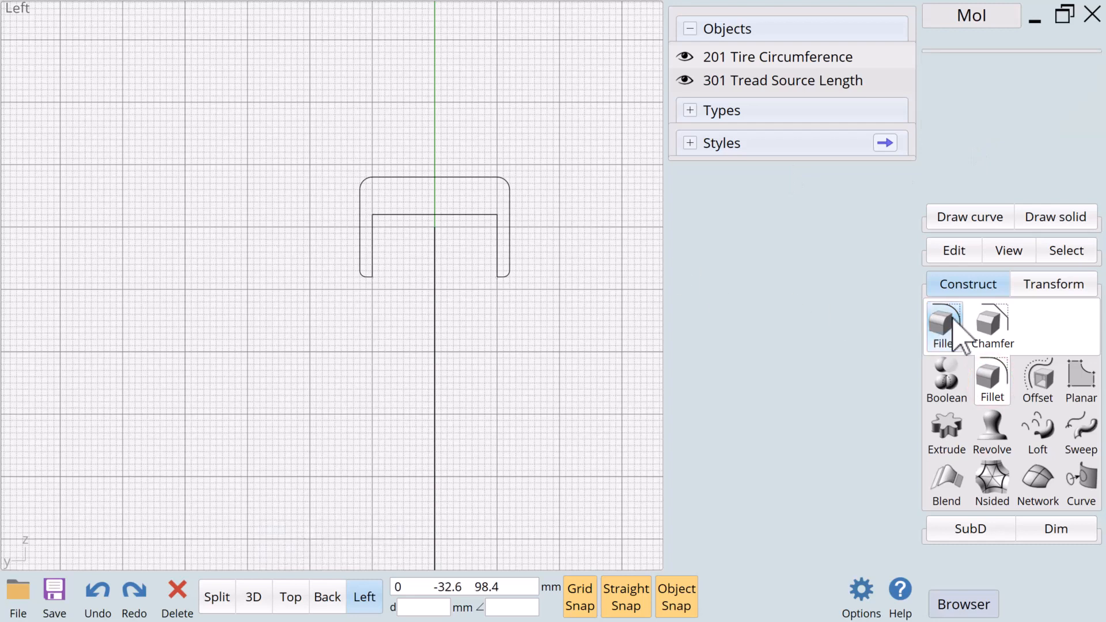
click(943, 326)
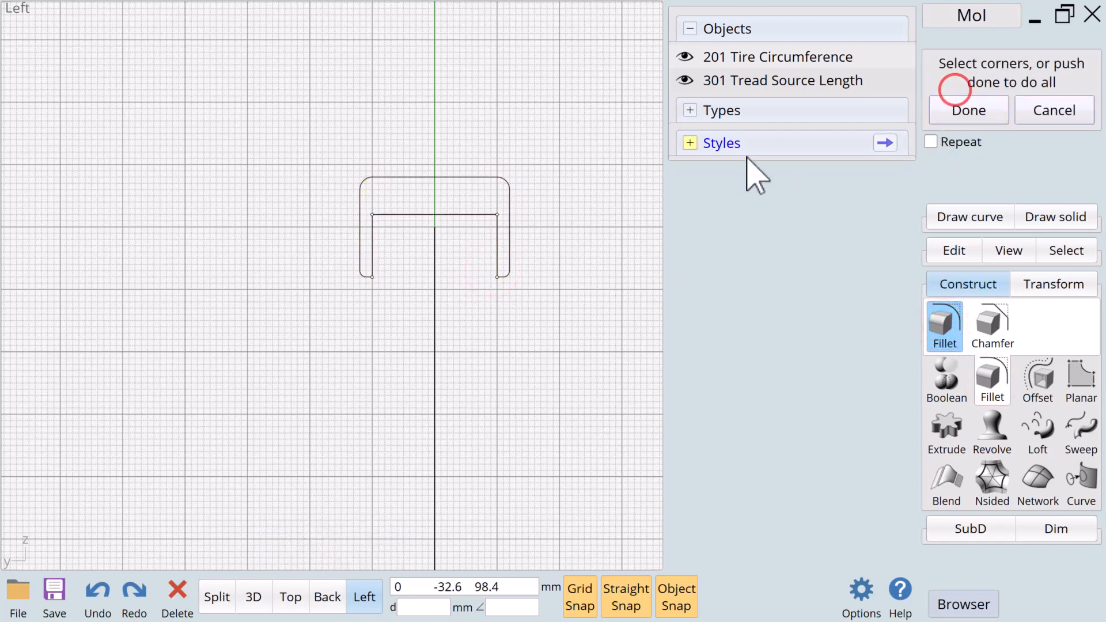
click(372, 218)
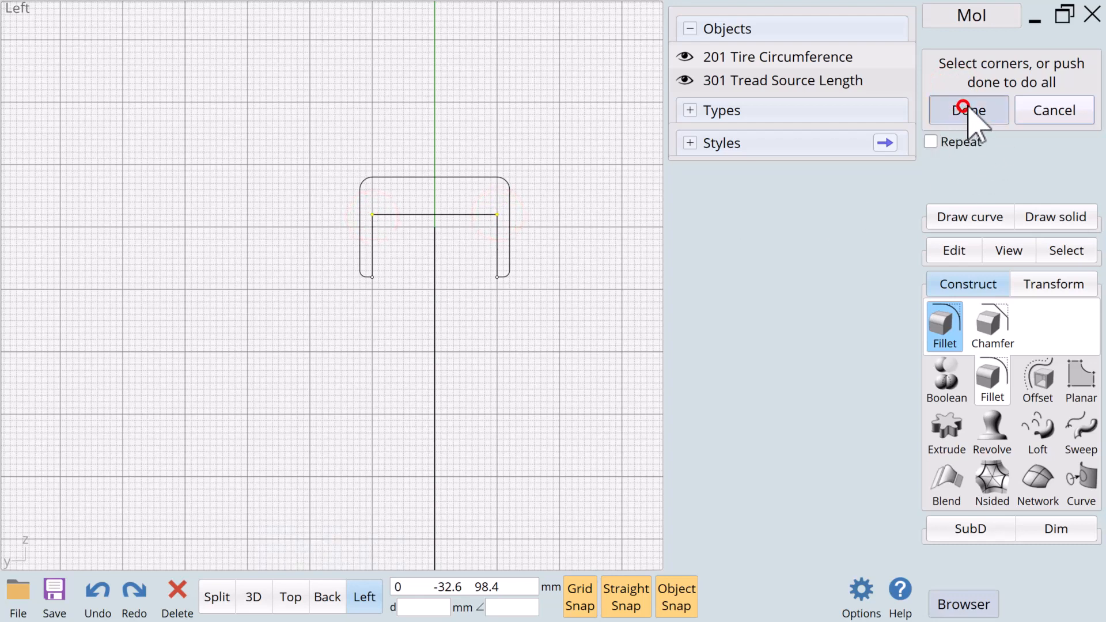
click(967, 111)
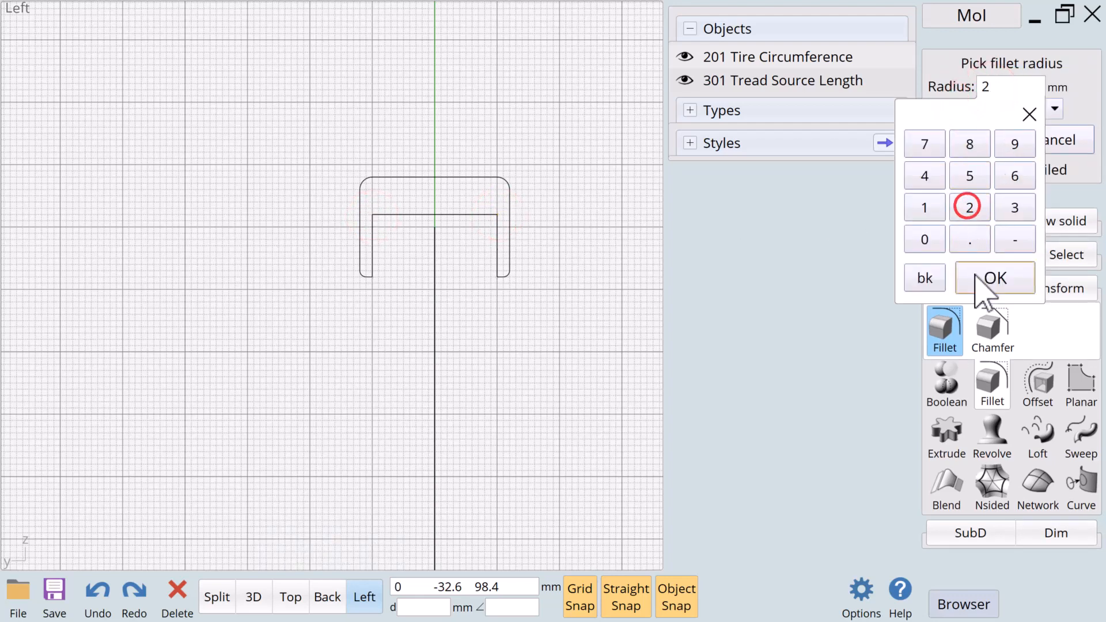
click(994, 277)
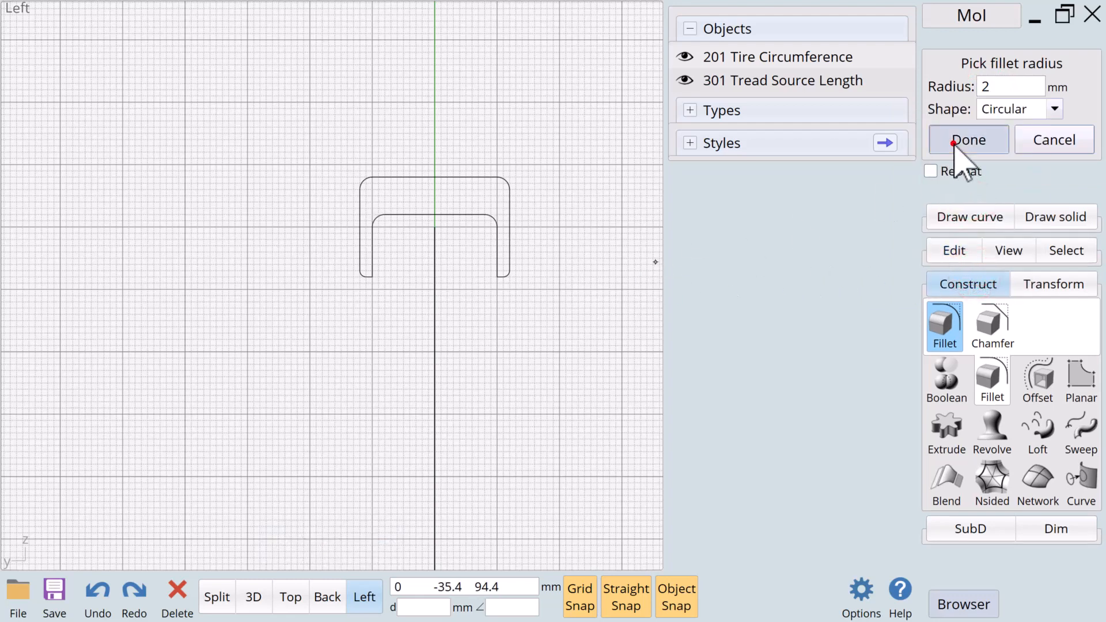
click(967, 140)
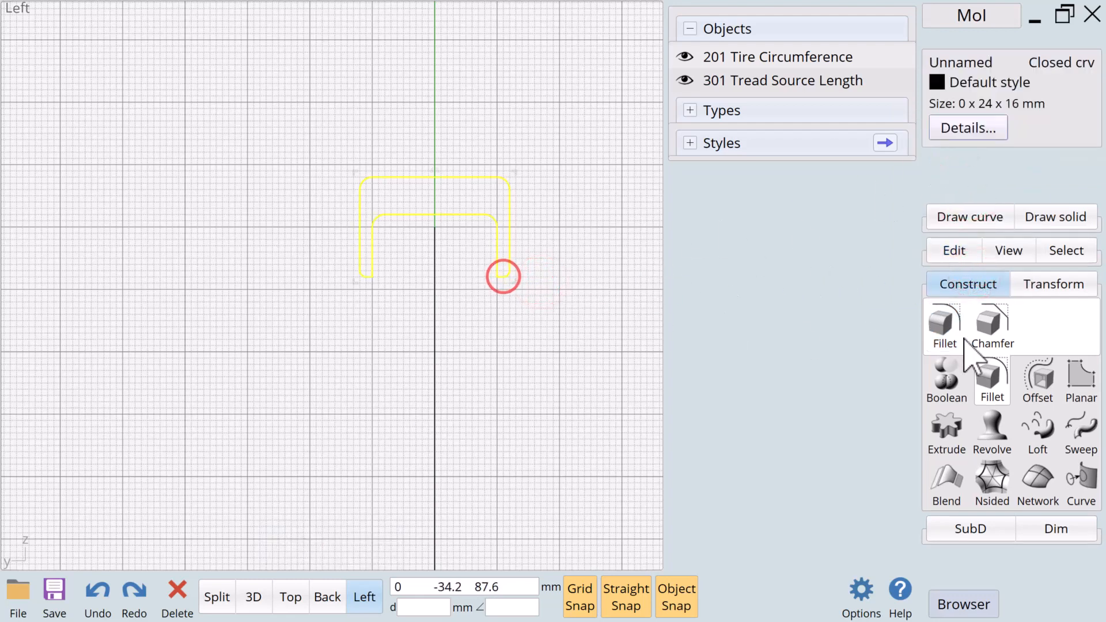
Fillet the channel's bottom inner corners, editing the radius value
click(943, 325)
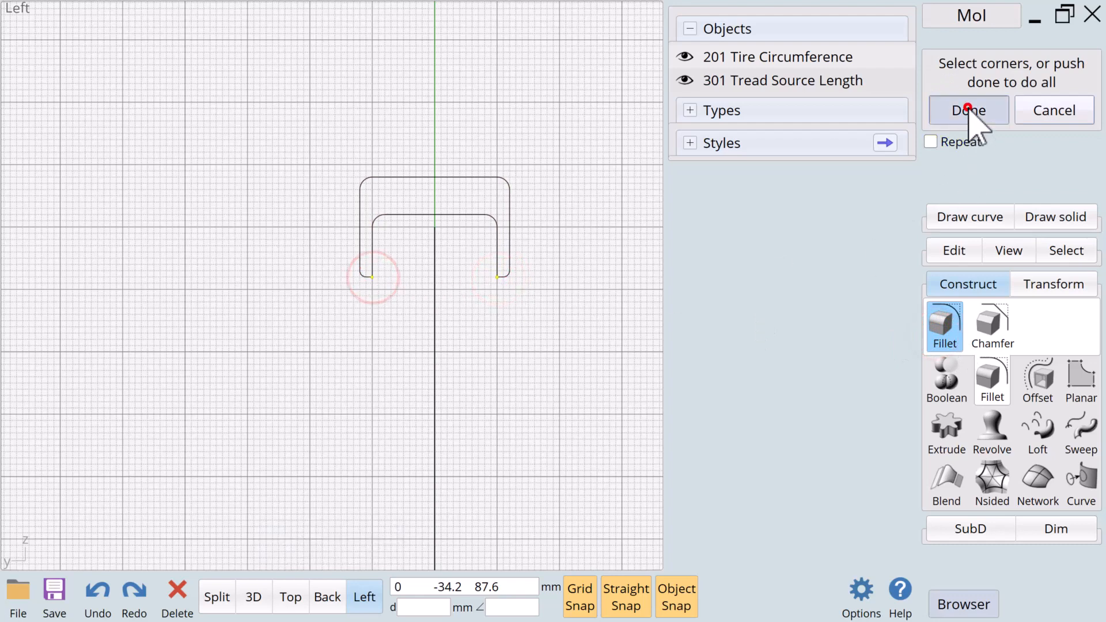
click(967, 111)
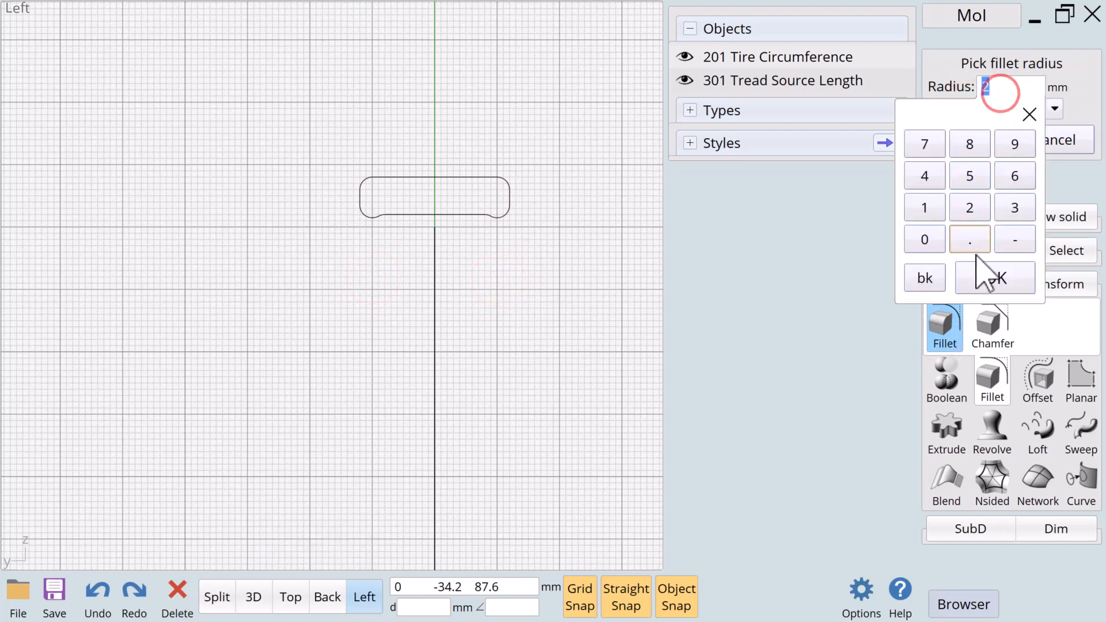
click(994, 278)
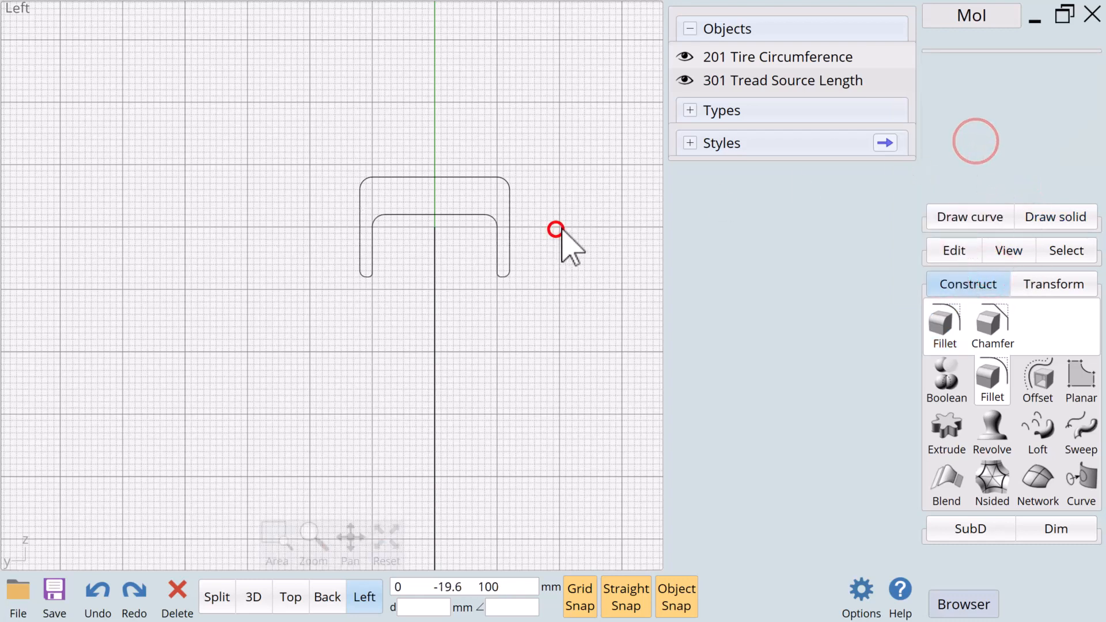
Draw a 2 mm circle centred on one leg's outer edge and mirror it onto the other leg
click(970, 217)
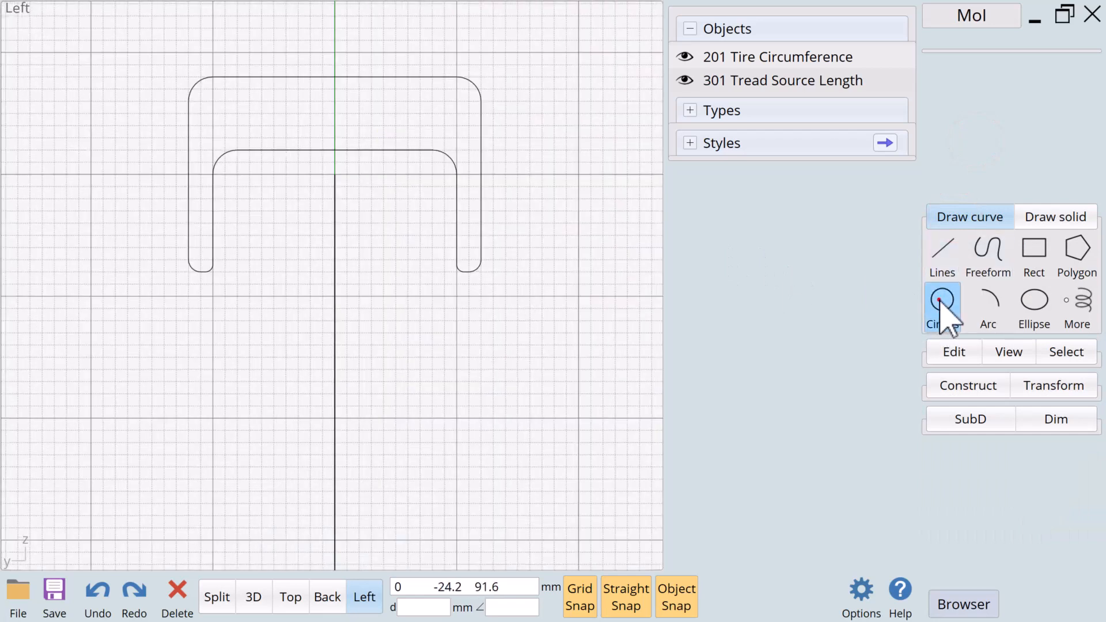
click(941, 306)
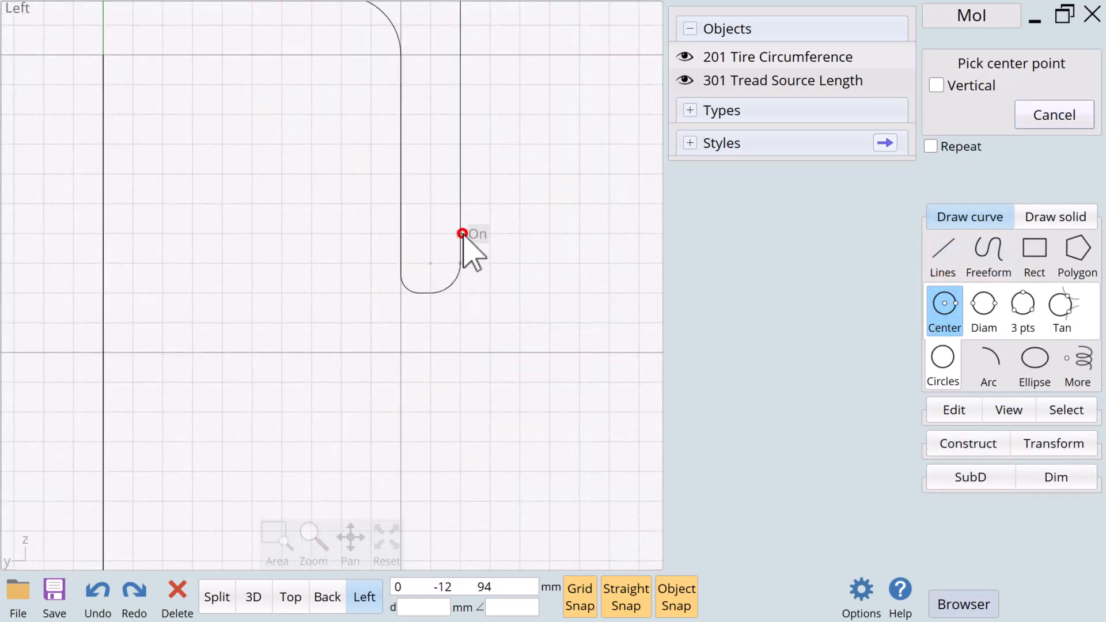
click(463, 234)
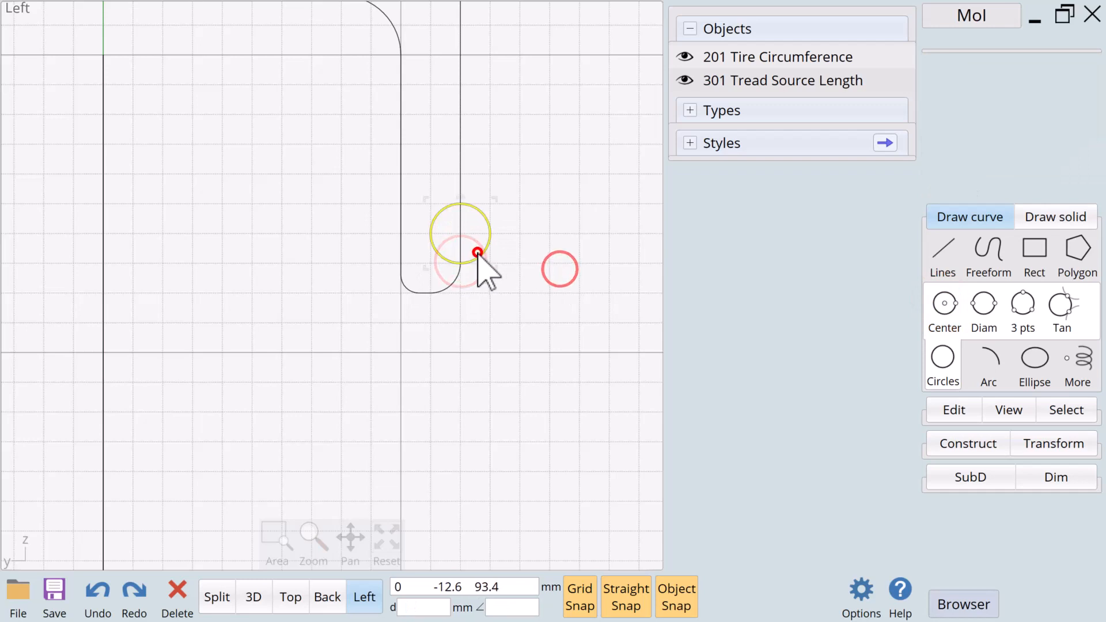
click(943, 302)
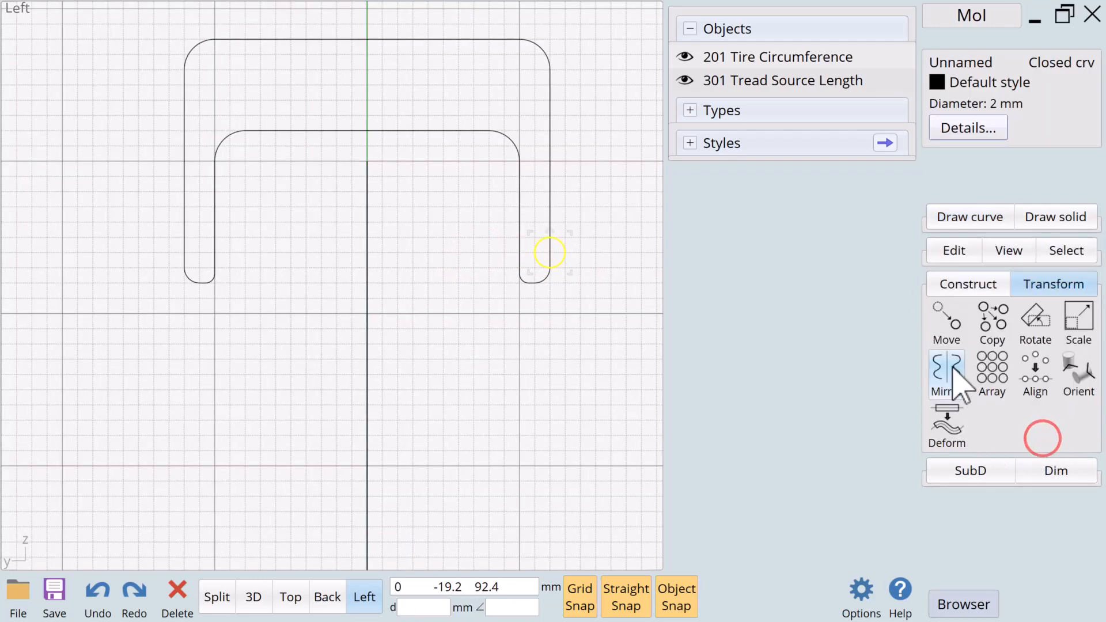
click(946, 372)
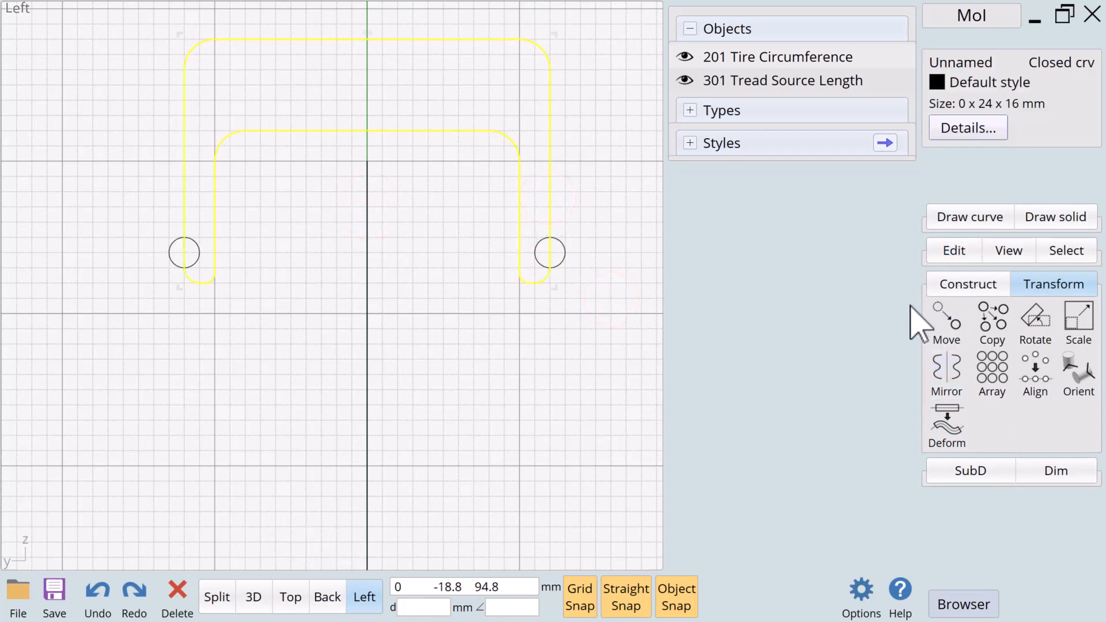
Boolean-subtract both small circles from the profile, leaving a round notch in each leg
click(968, 283)
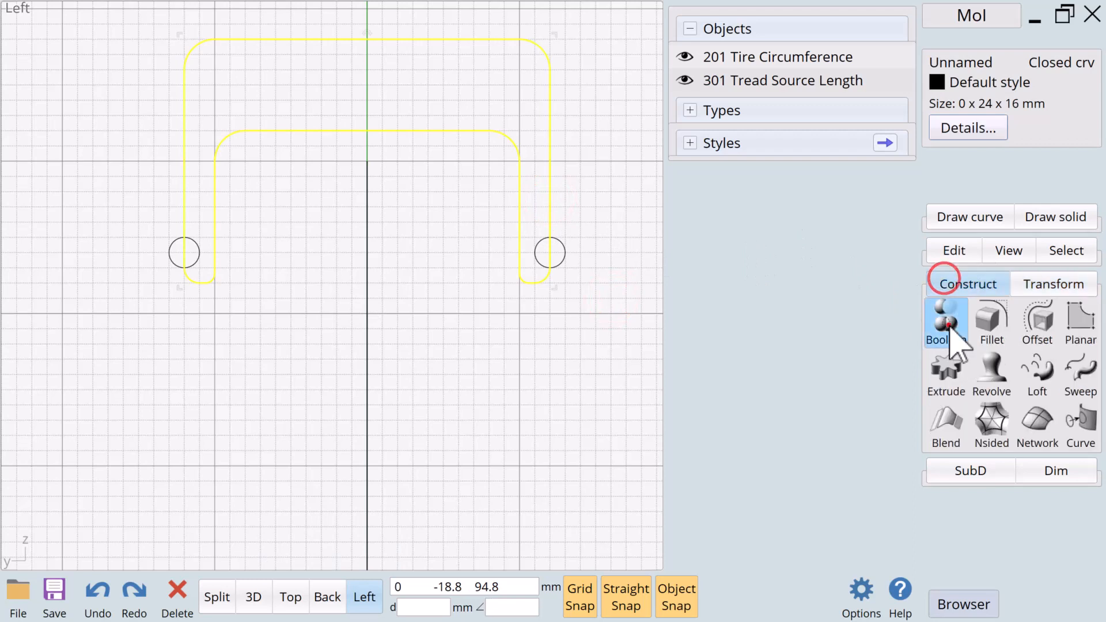
click(945, 323)
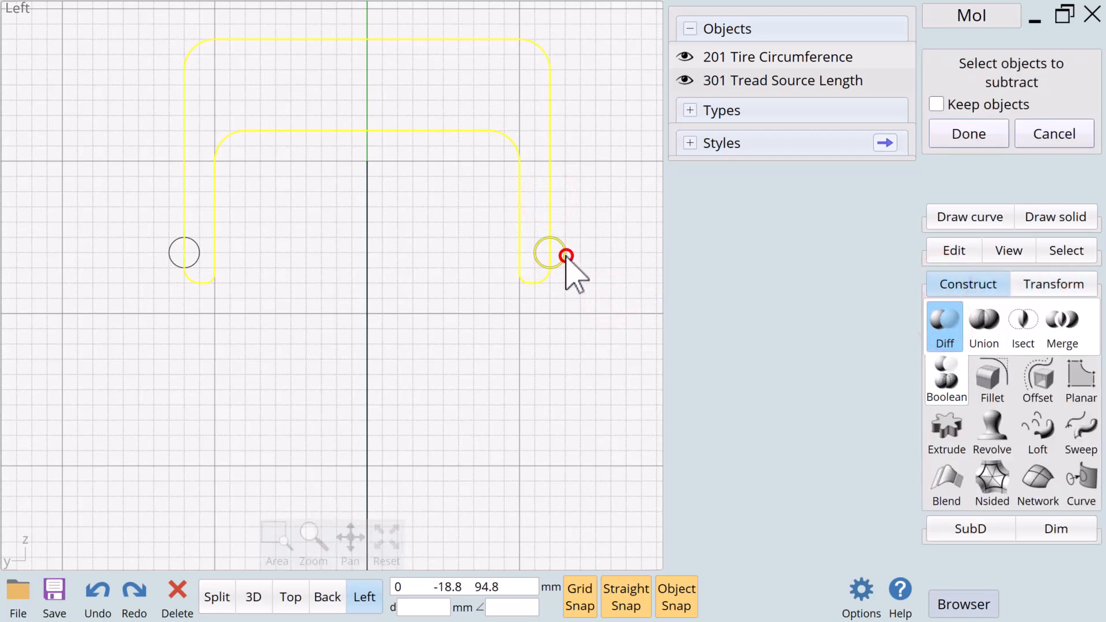
click(172, 263)
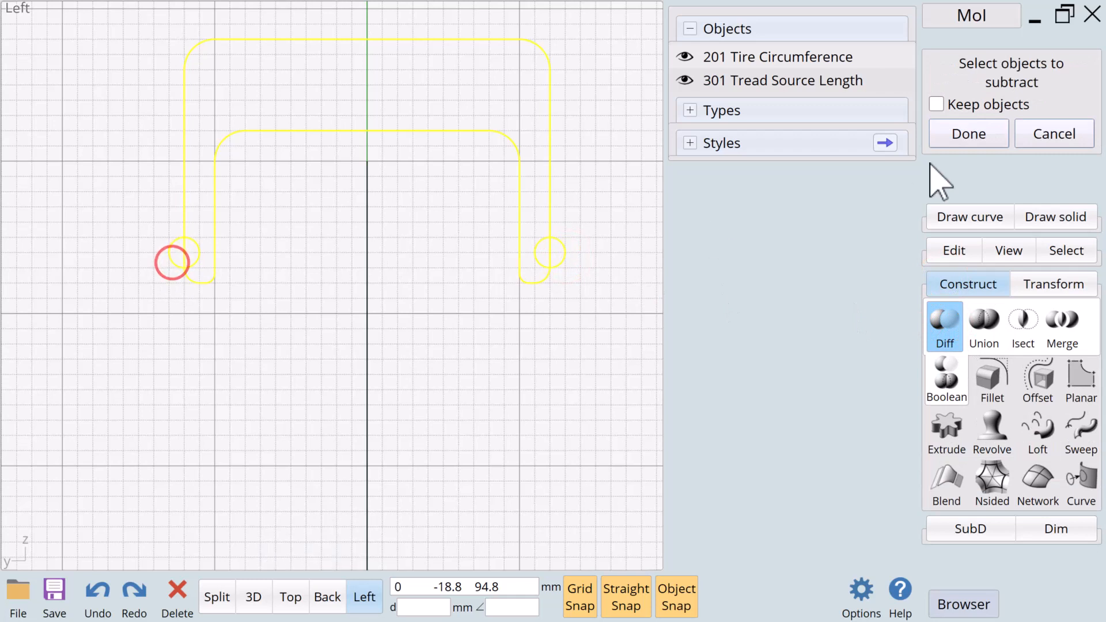
click(967, 133)
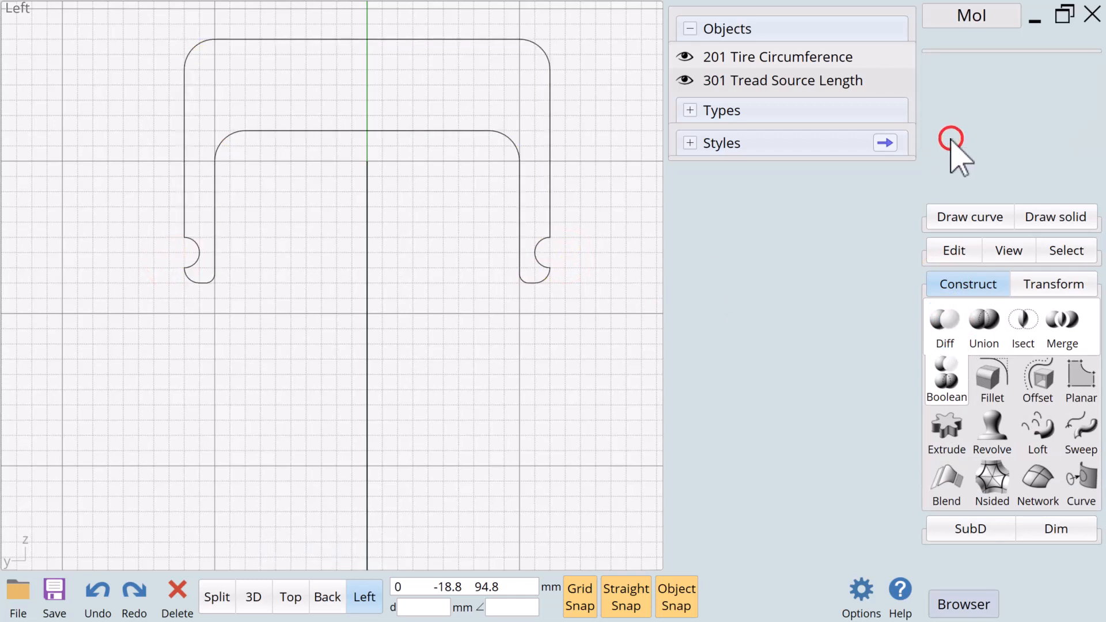
click(552, 216)
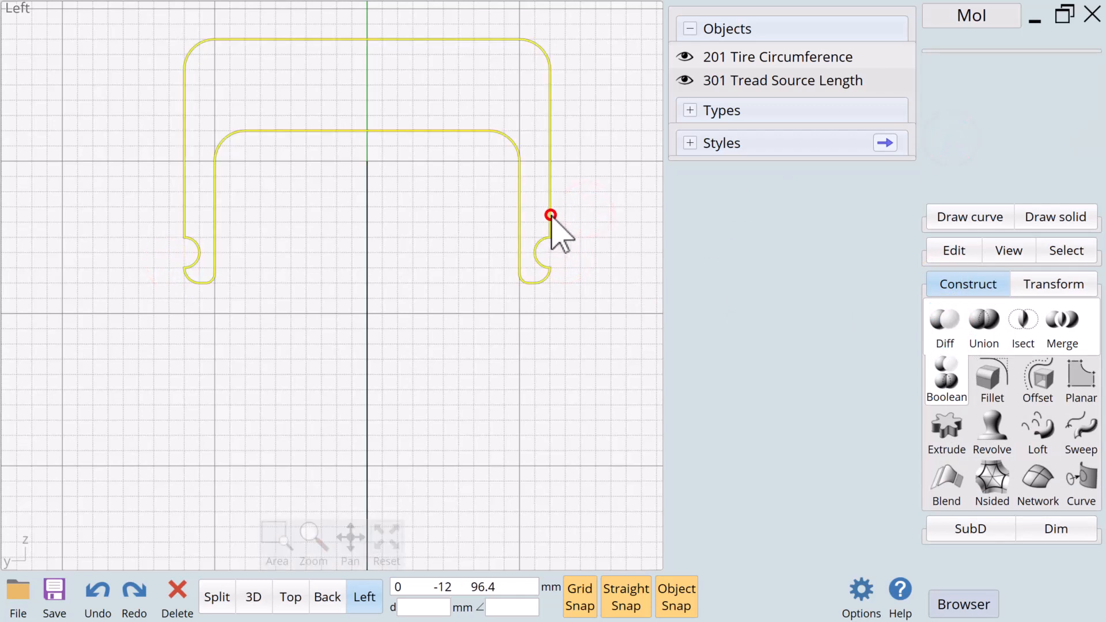
click(990, 381)
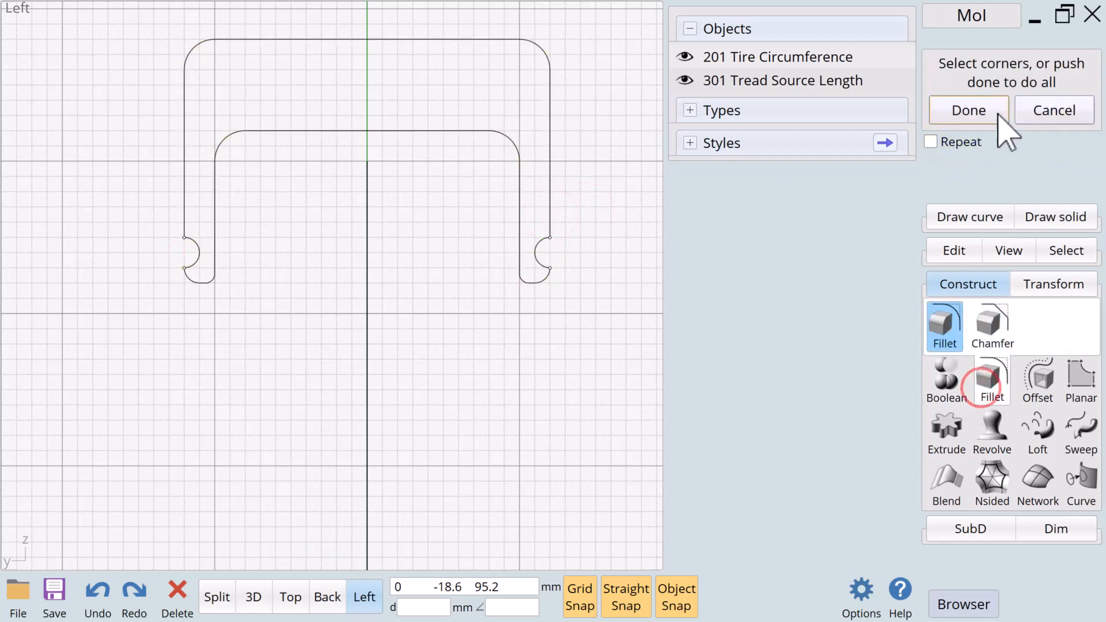
click(966, 111)
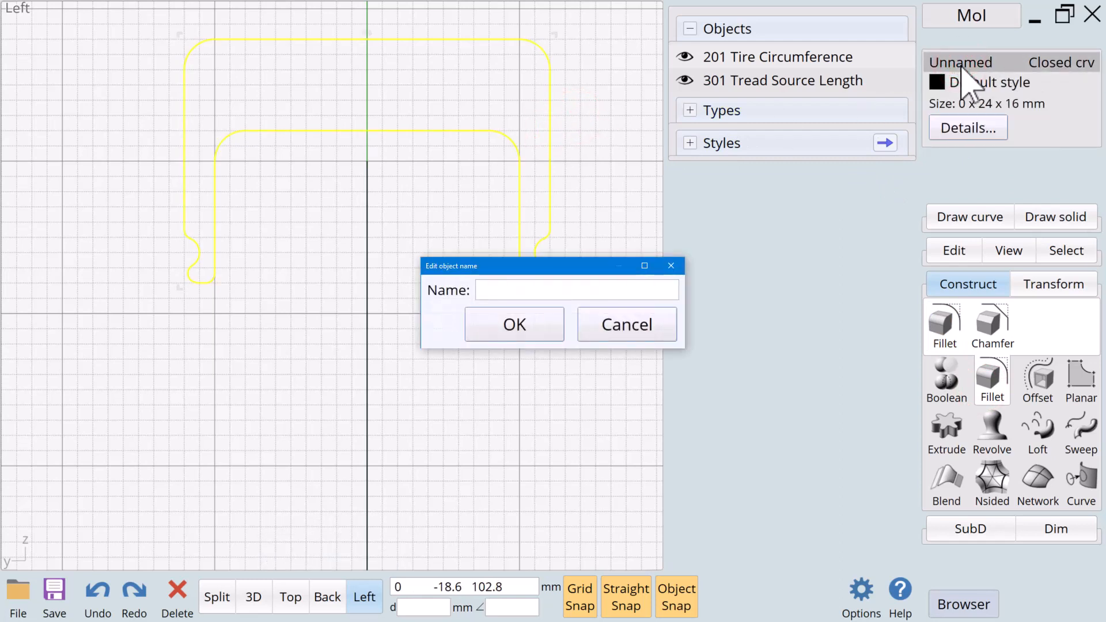
Name the notched tread profile "101 Tire Profile Frames"
text(101 T)
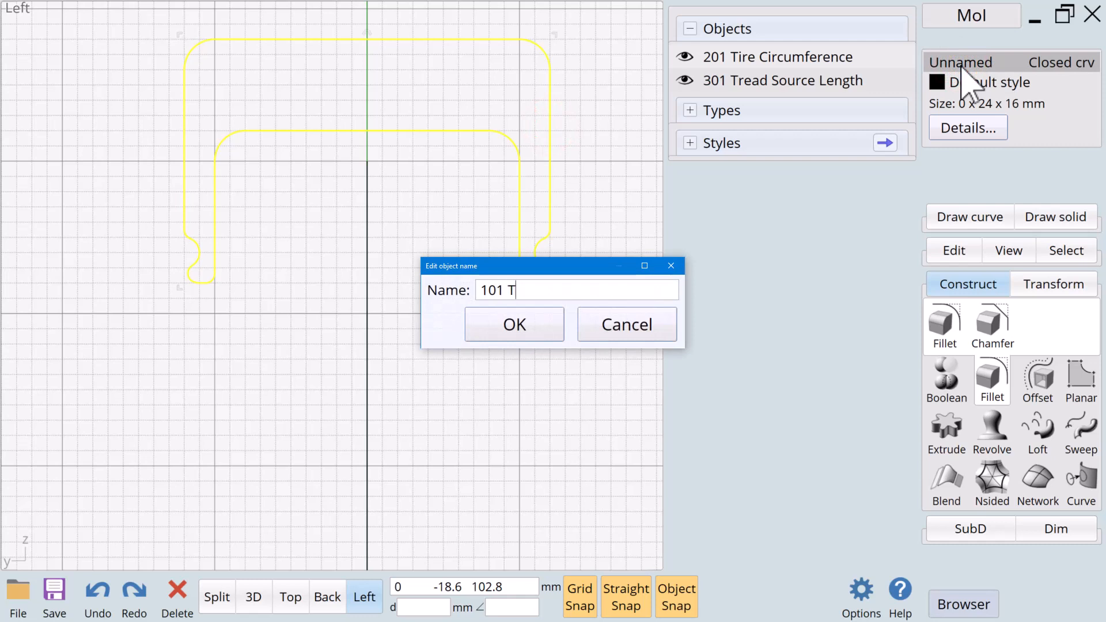
text(ire P)
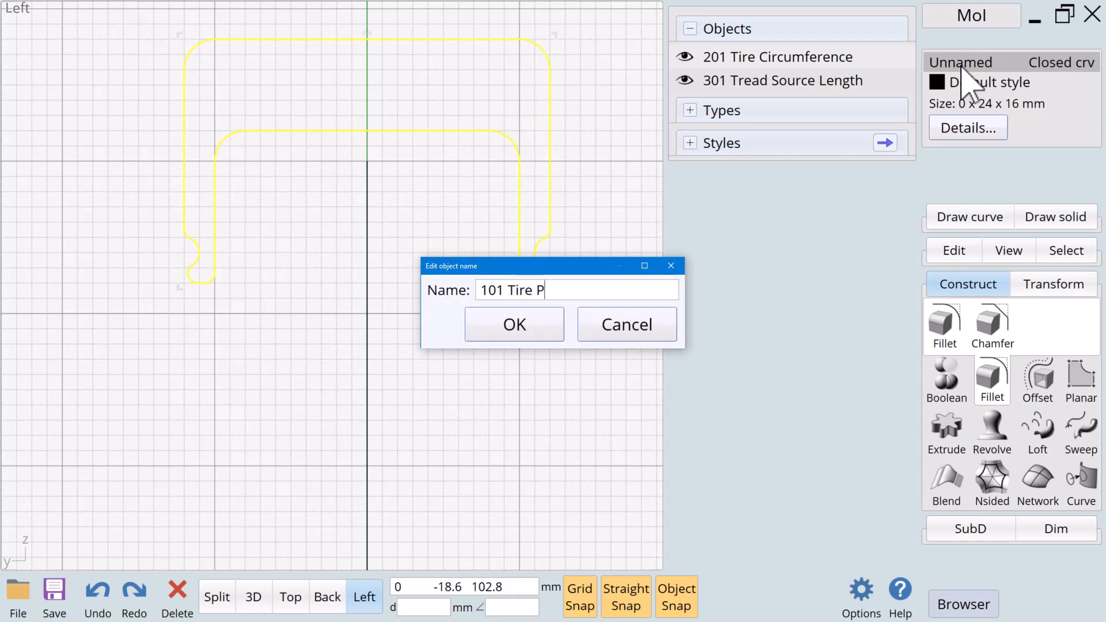
text(rofile)
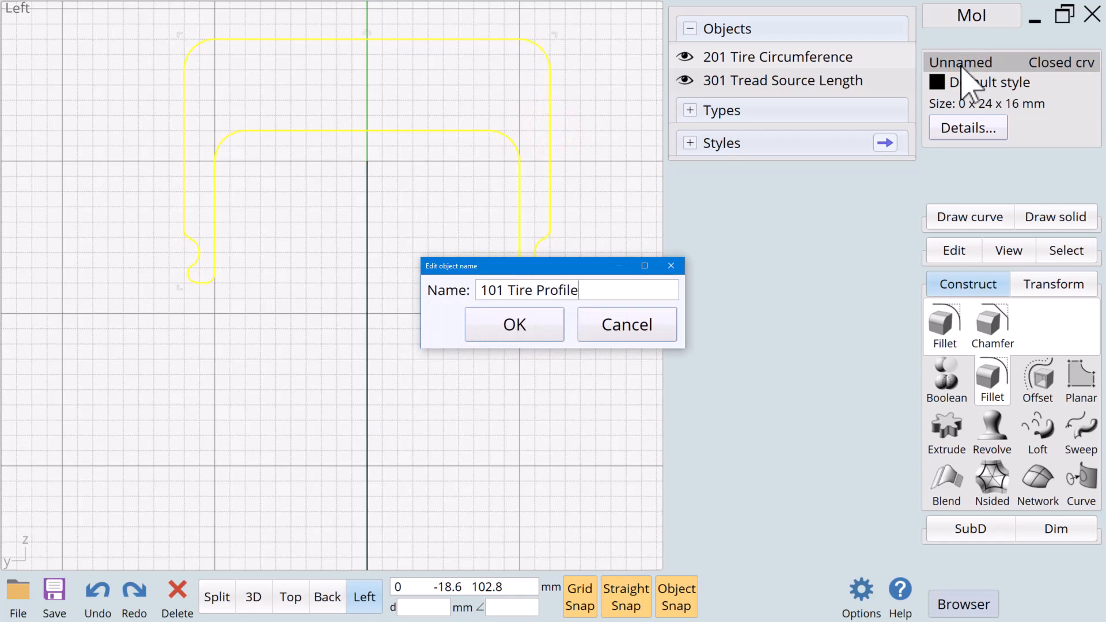
text(Frames)
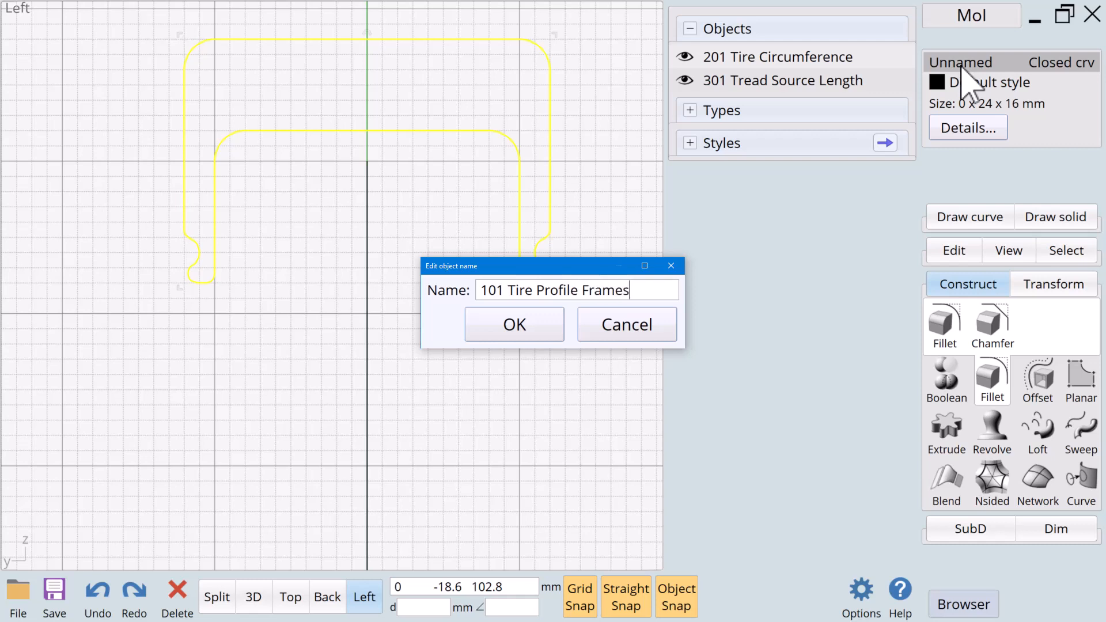
click(514, 323)
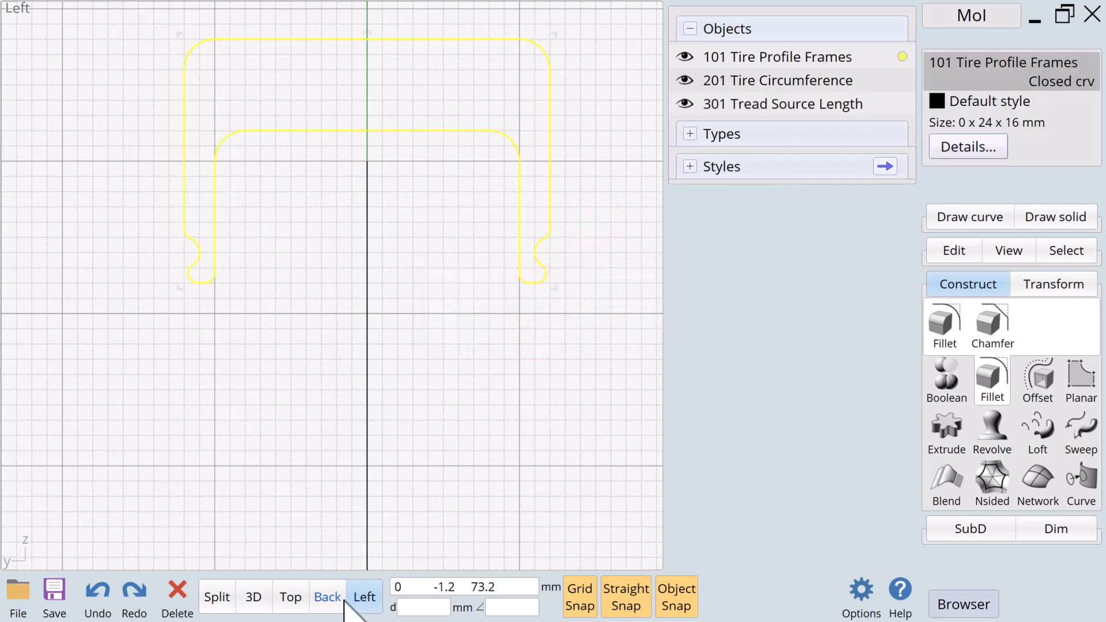
View the tire circle and profile from the front, starting and cancelling an Align
click(325, 597)
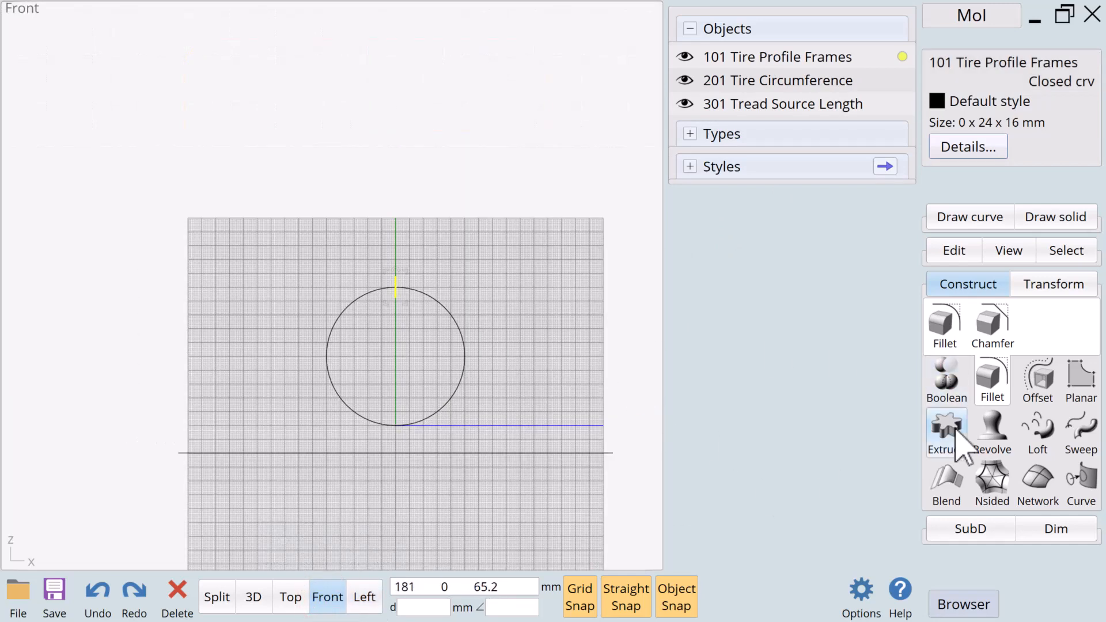
click(1035, 402)
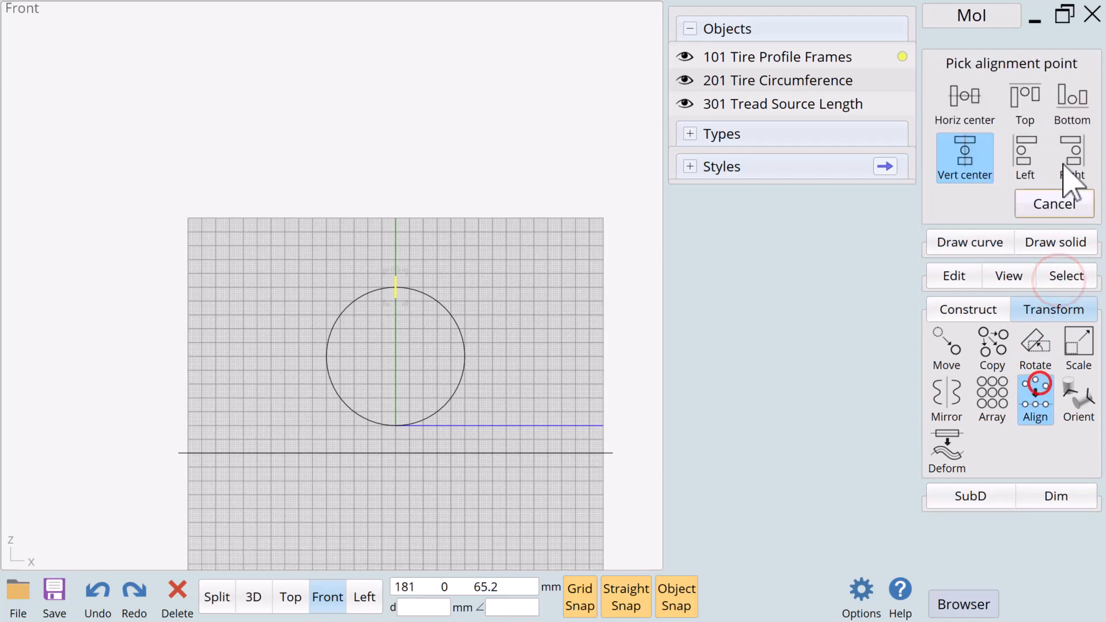
click(1024, 102)
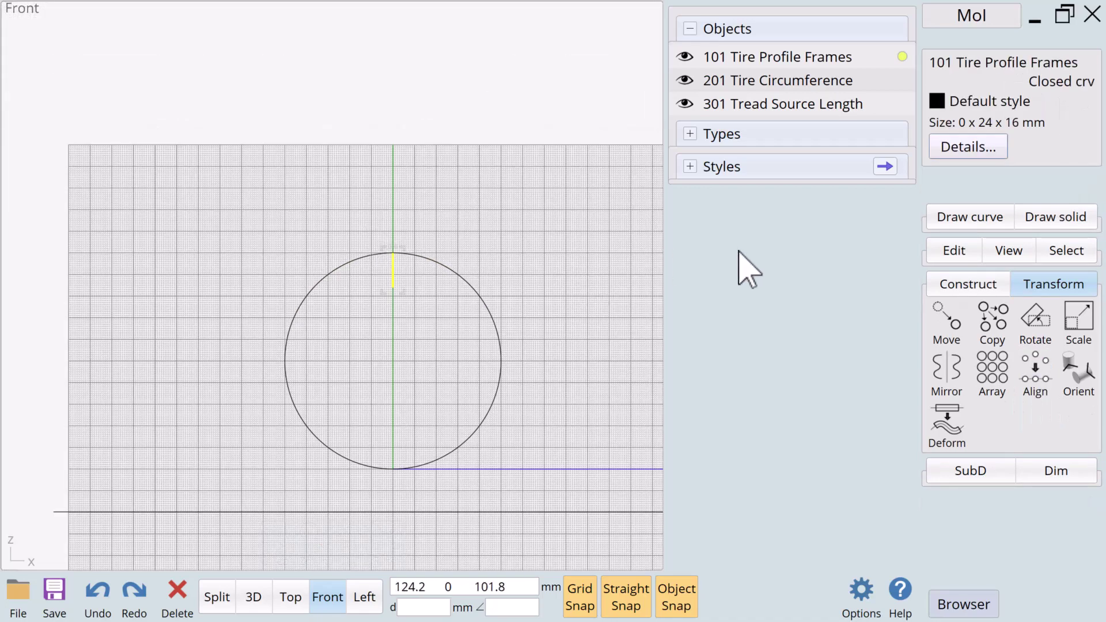
mouse_move(1023, 303)
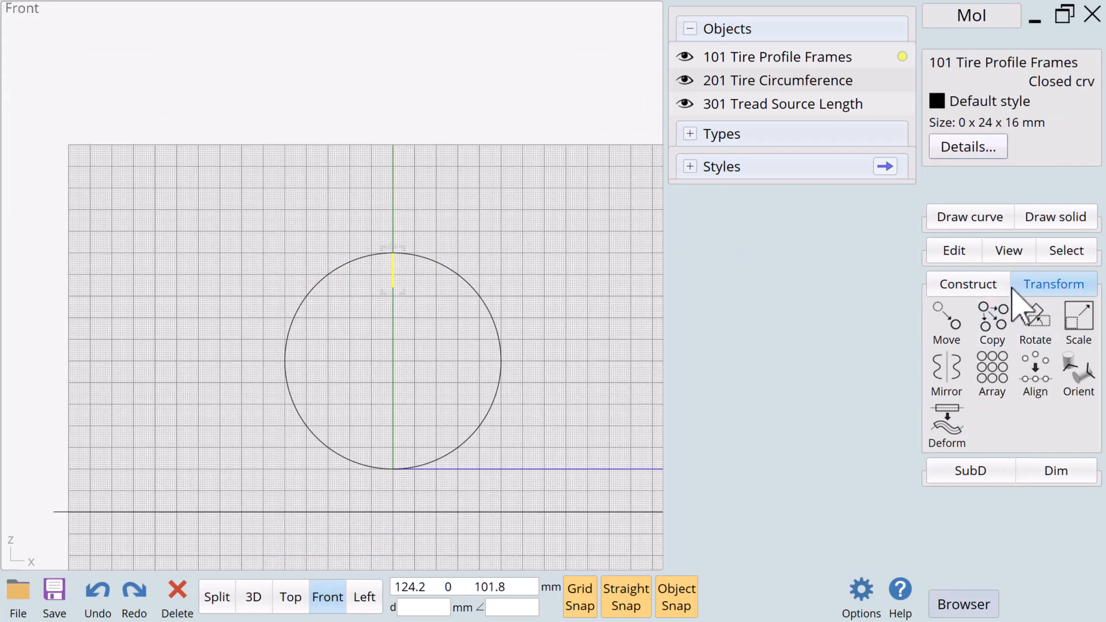
Revolve the profile 360° about the circle's centre axis into a solid tire ring, viewed in 3D
click(946, 378)
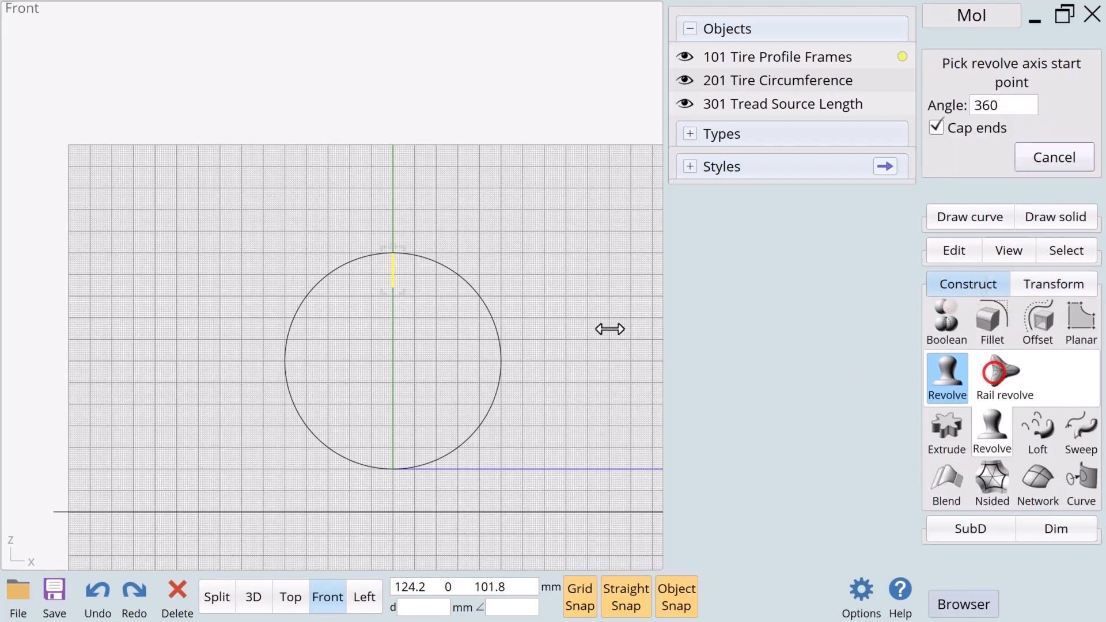
click(393, 363)
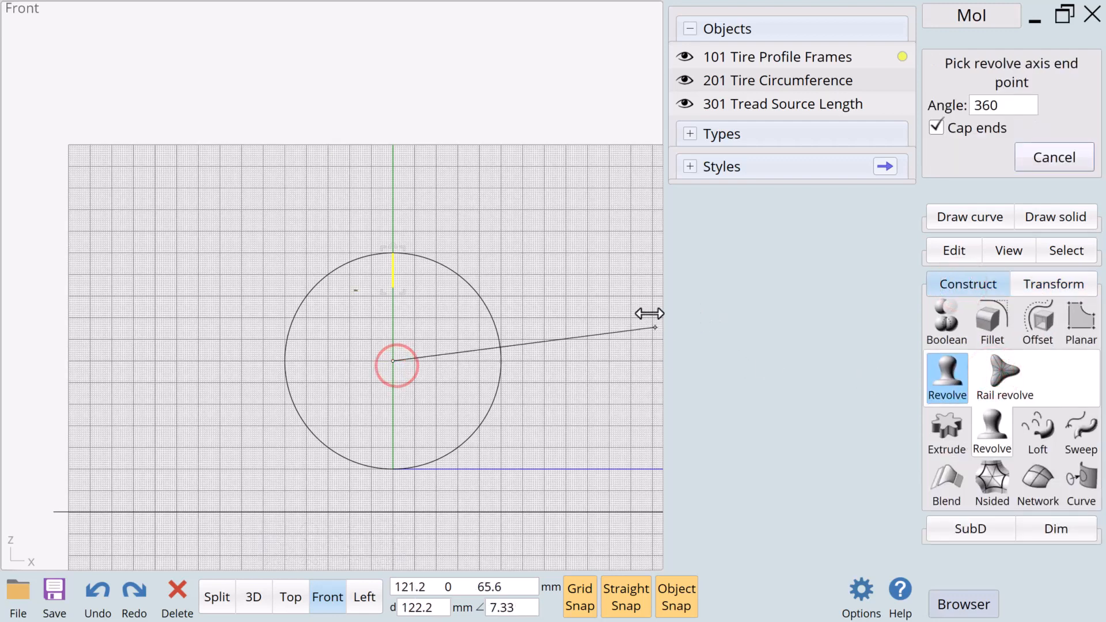
click(364, 596)
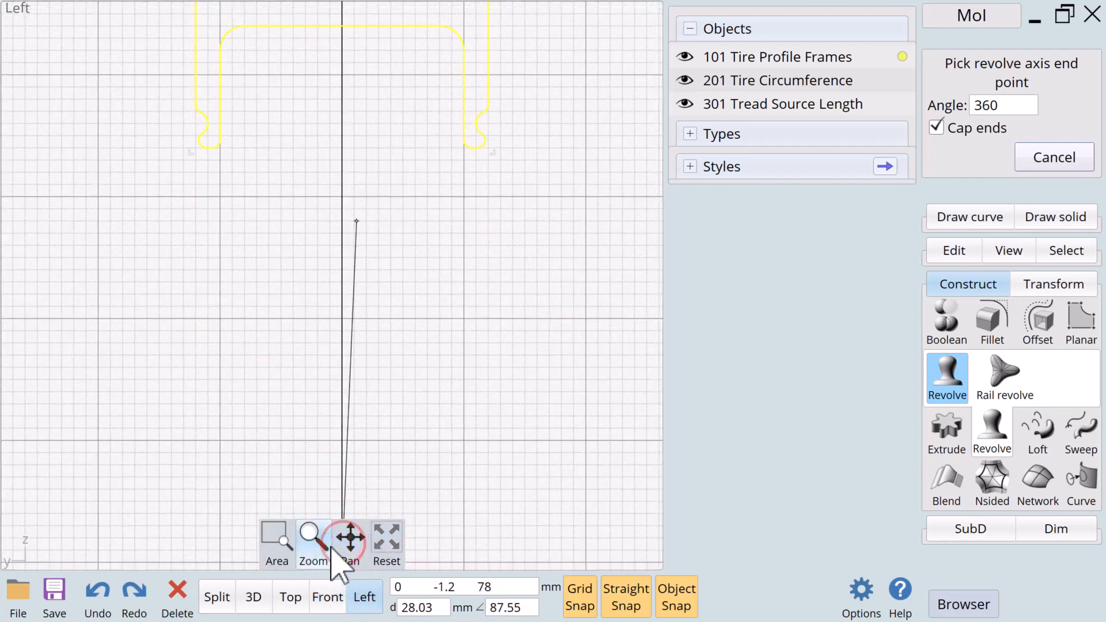
click(351, 539)
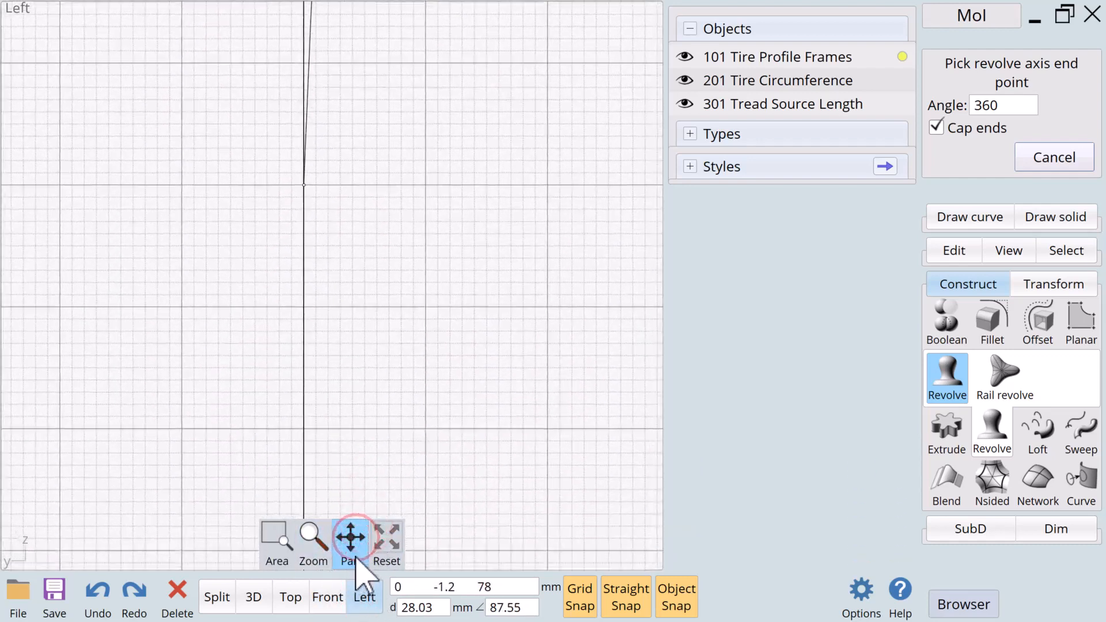
click(468, 176)
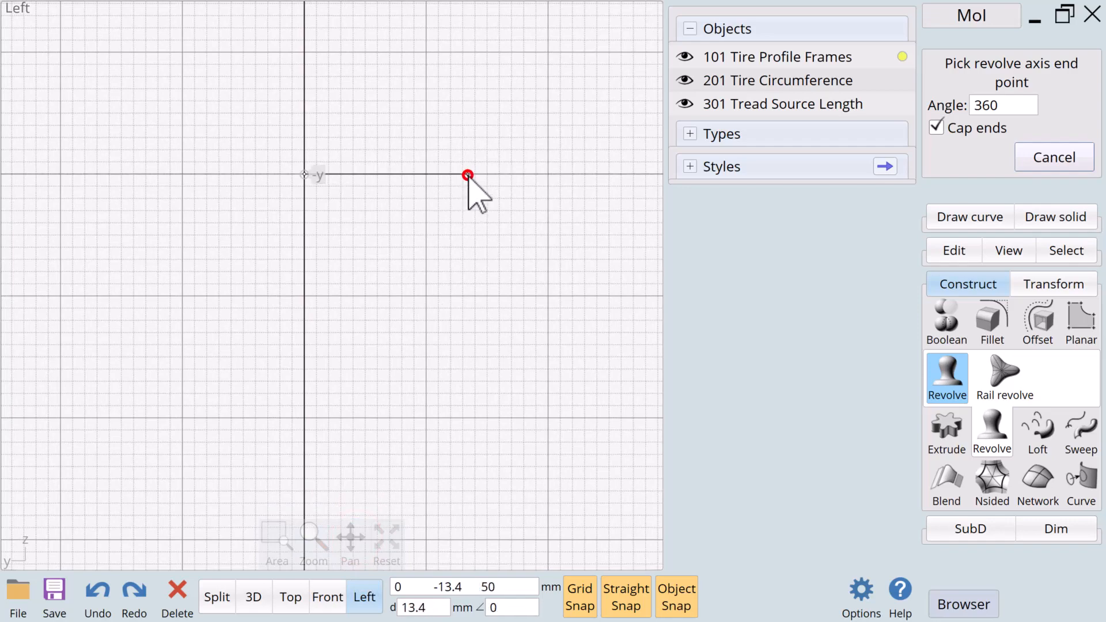
click(467, 176)
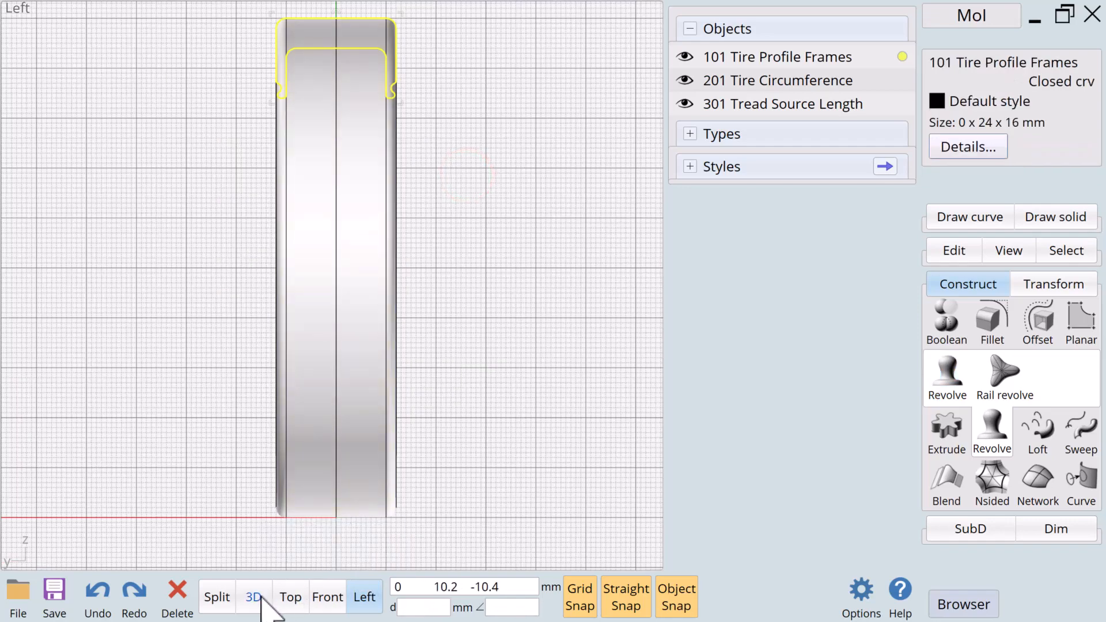
click(254, 596)
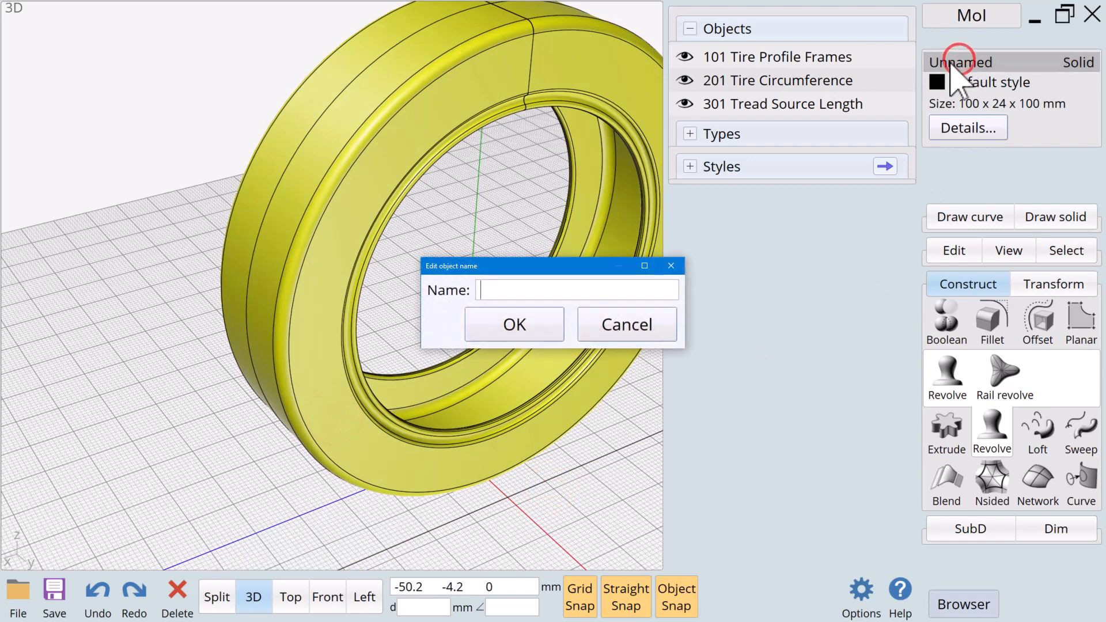
Name the revolved tire solid "100 Tire"
text(100)
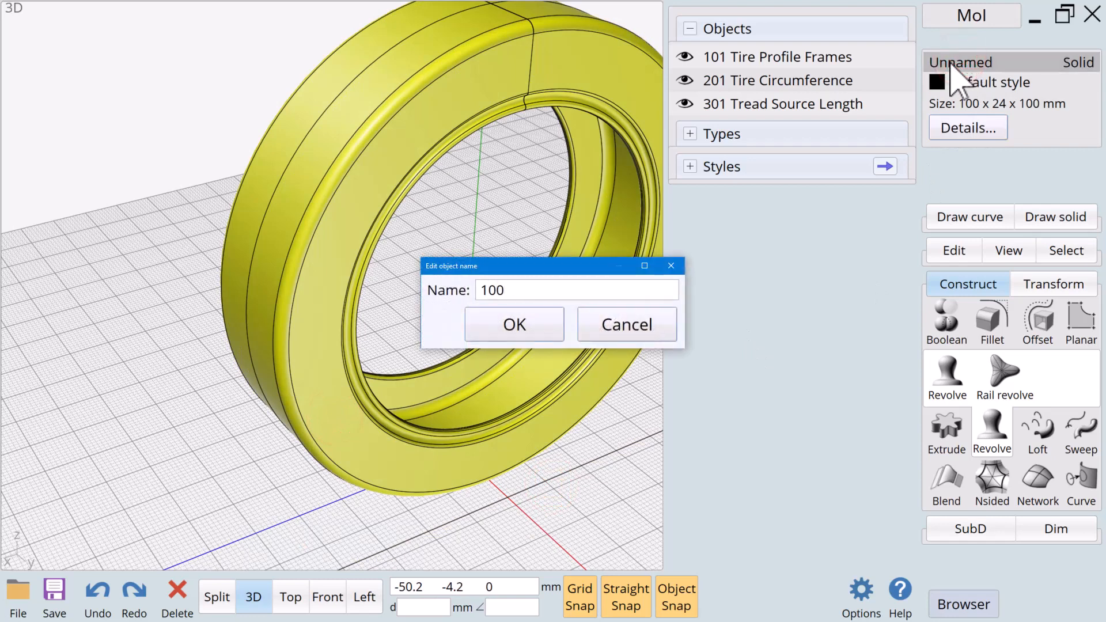
text(Tire)
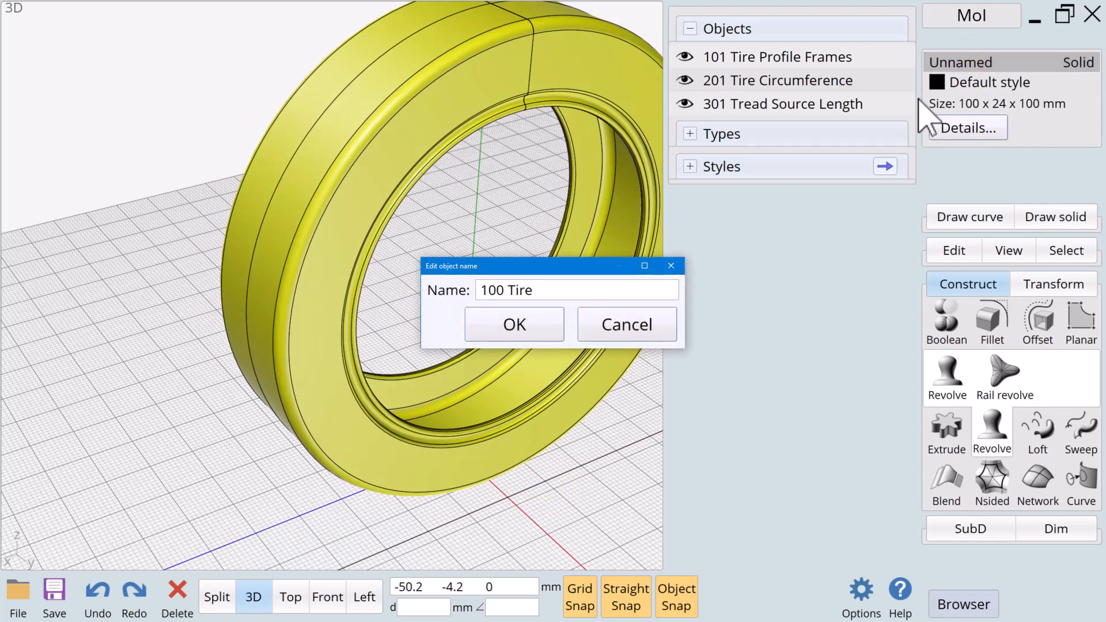
click(513, 324)
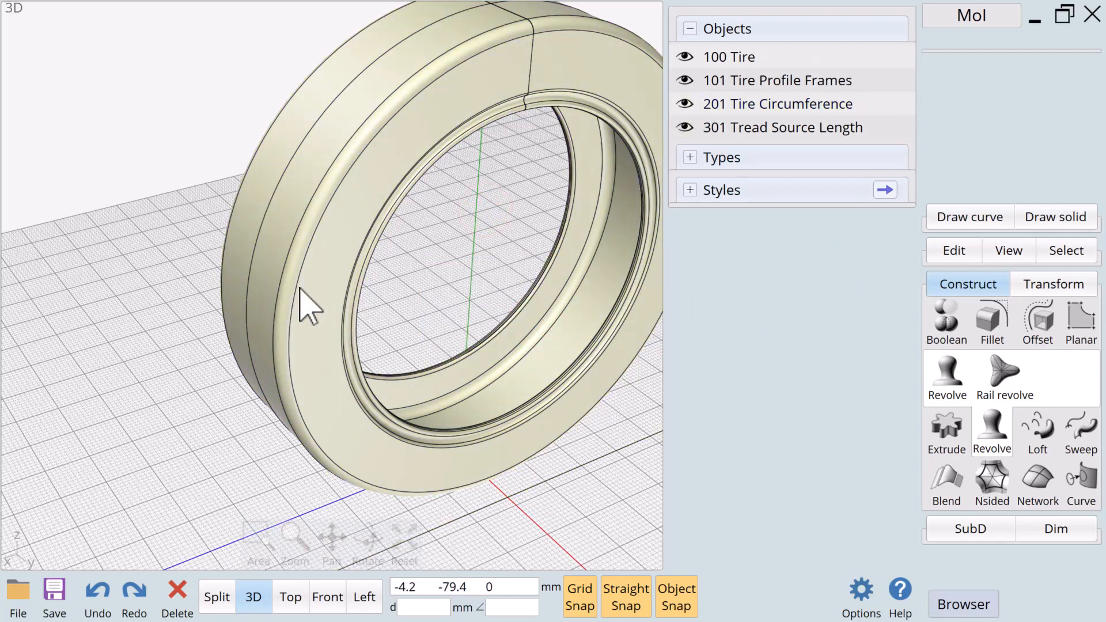
Hide 100 Tire and 101 Tire Profile Frames and switch to the Top view
click(683, 56)
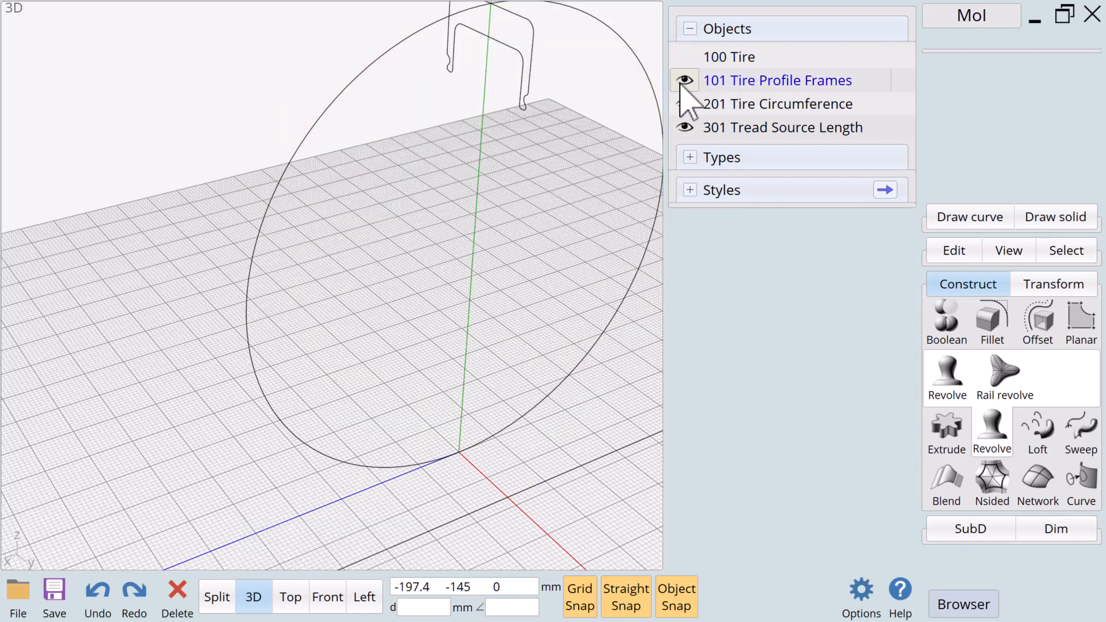
click(683, 80)
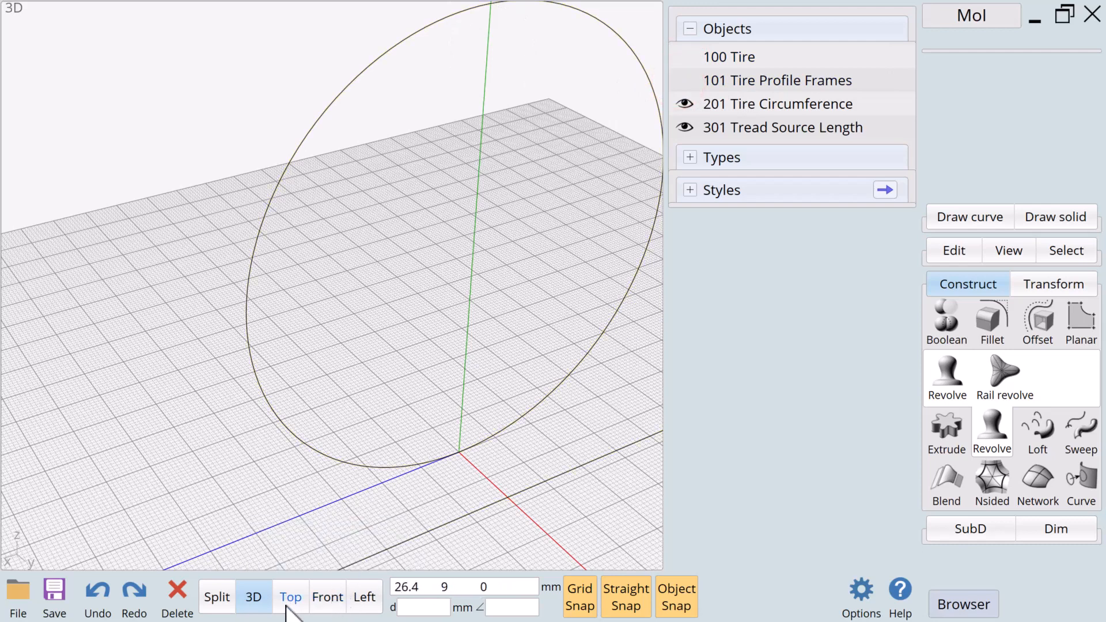
click(290, 597)
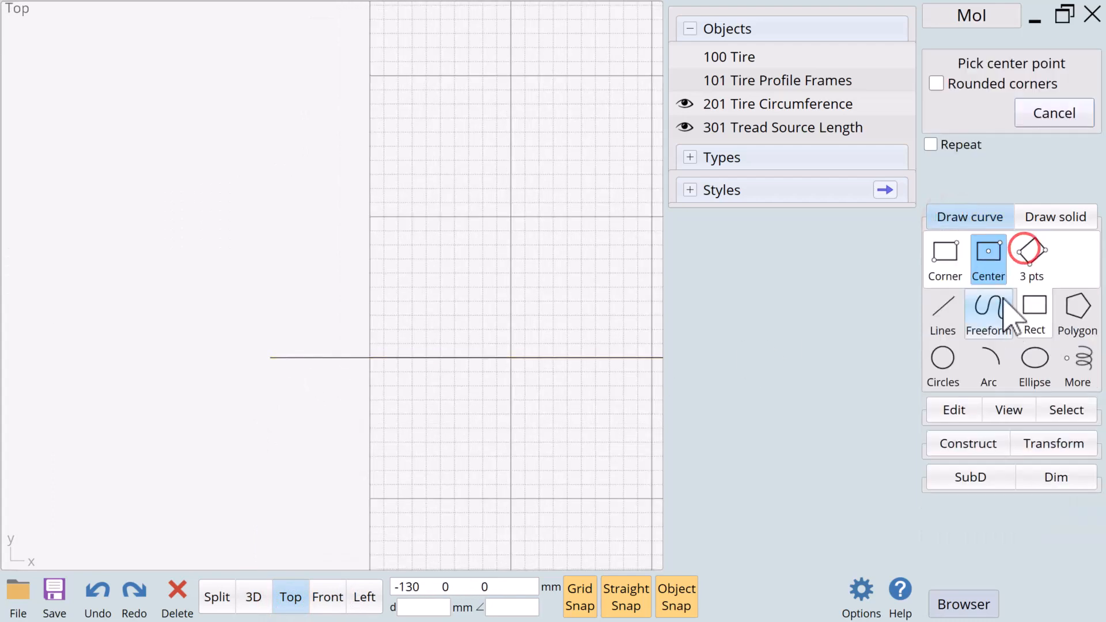
mouse_move(279, 373)
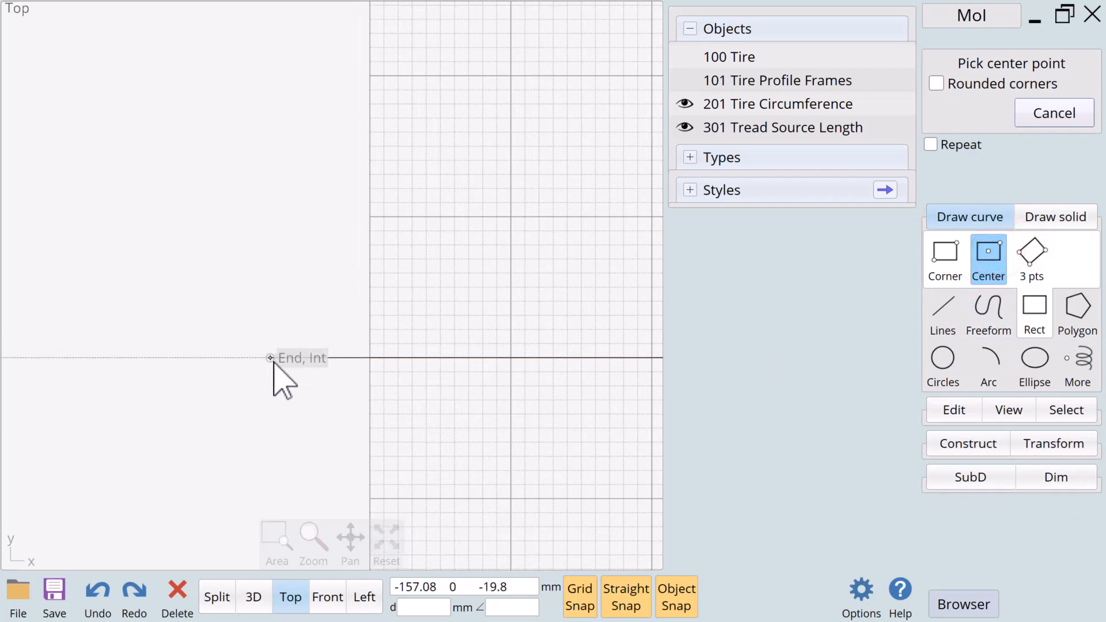
Draw a centre rectangle on the tread line's end, 3.14 mm wide and resized to 20 mm tall
click(270, 358)
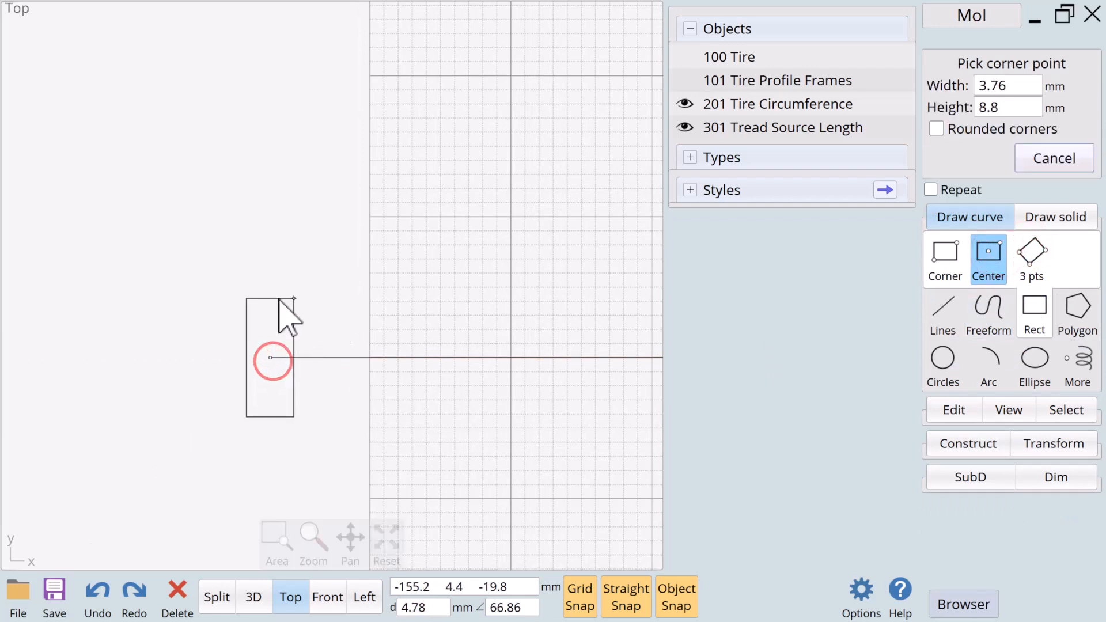
mouse_move(413, 254)
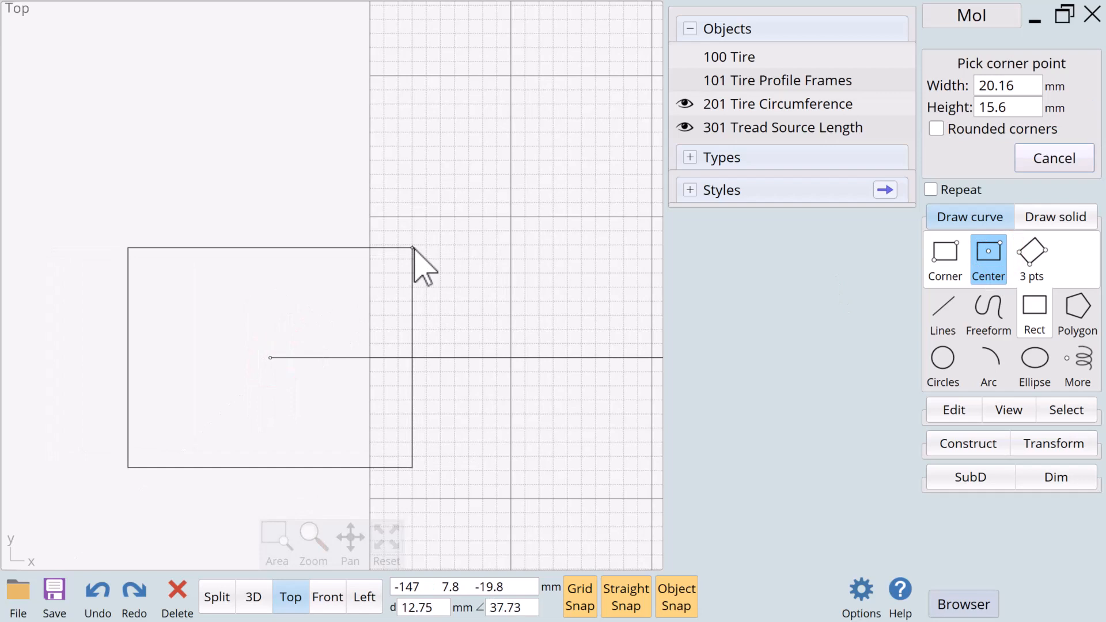
mouse_move(967, 106)
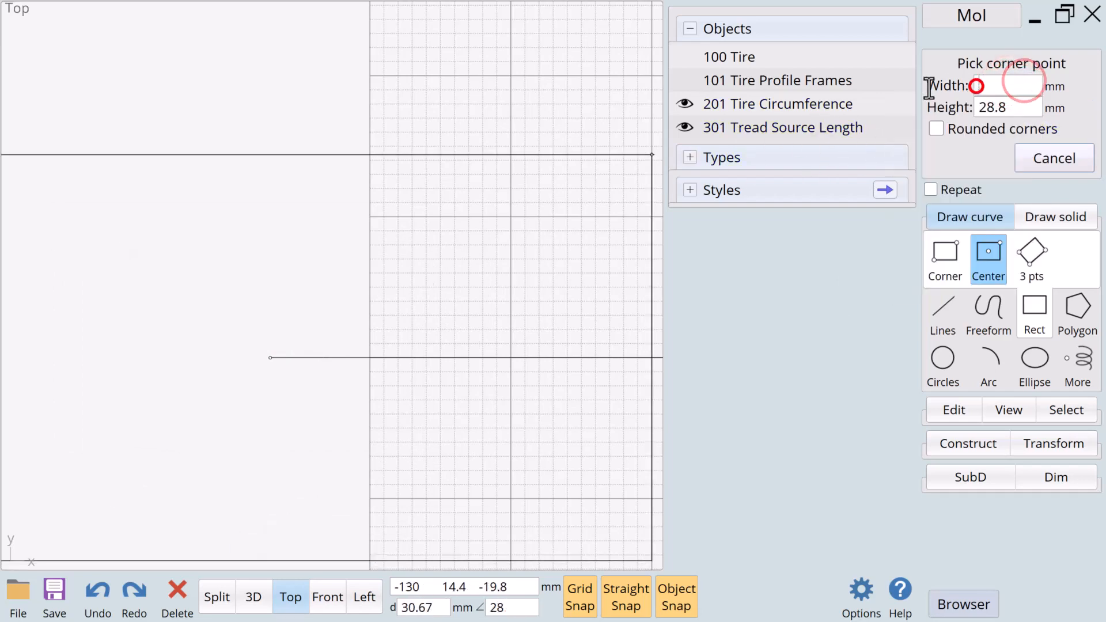
text(3.14)
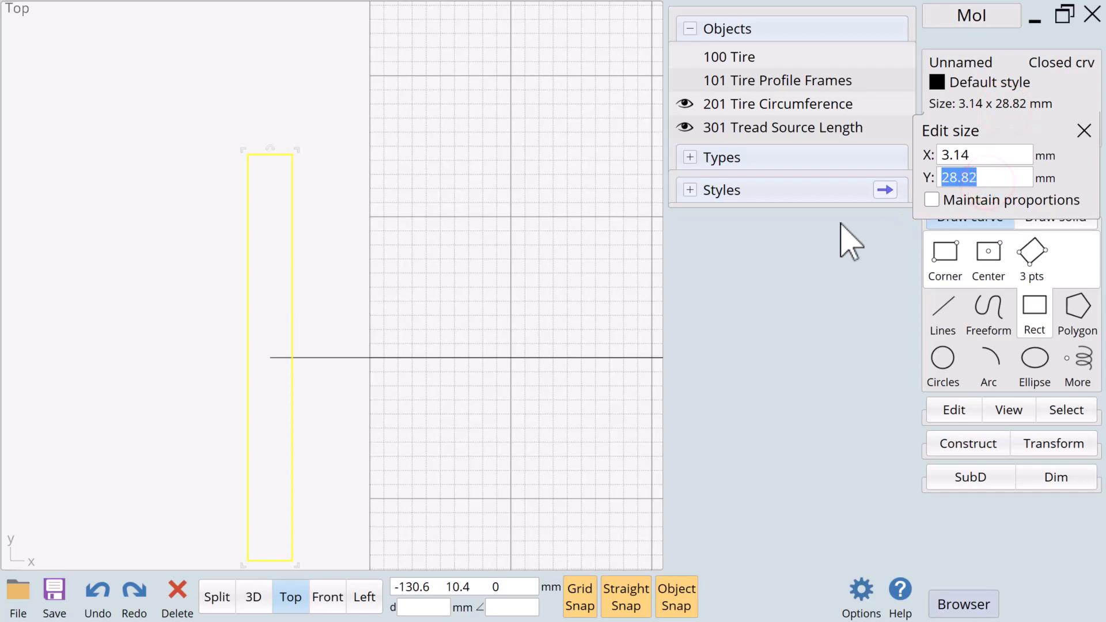
text(20)
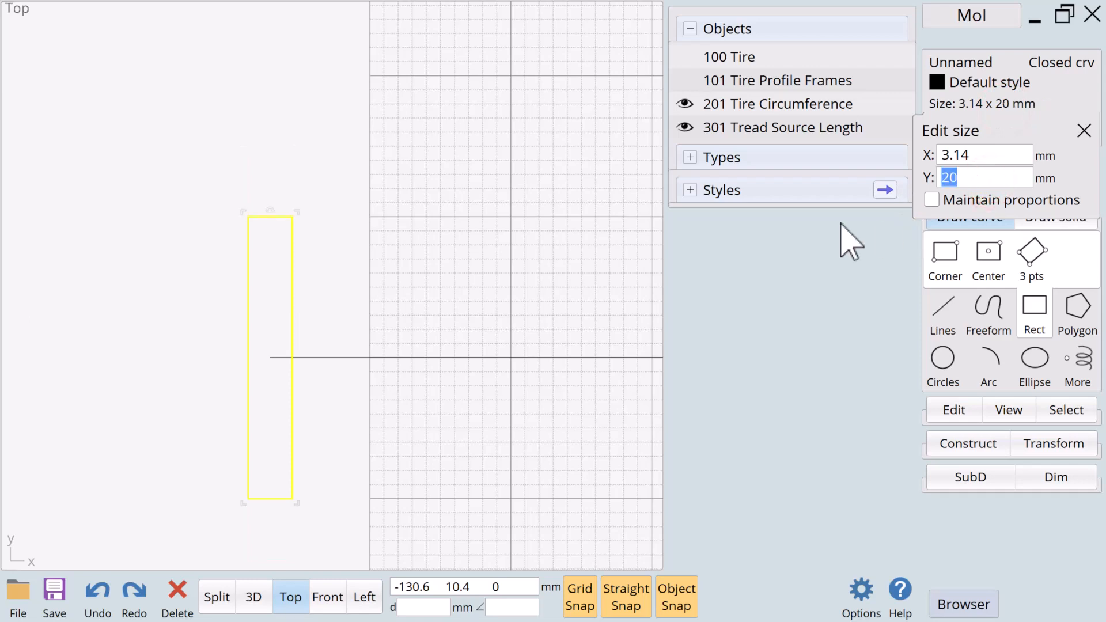
click(1084, 130)
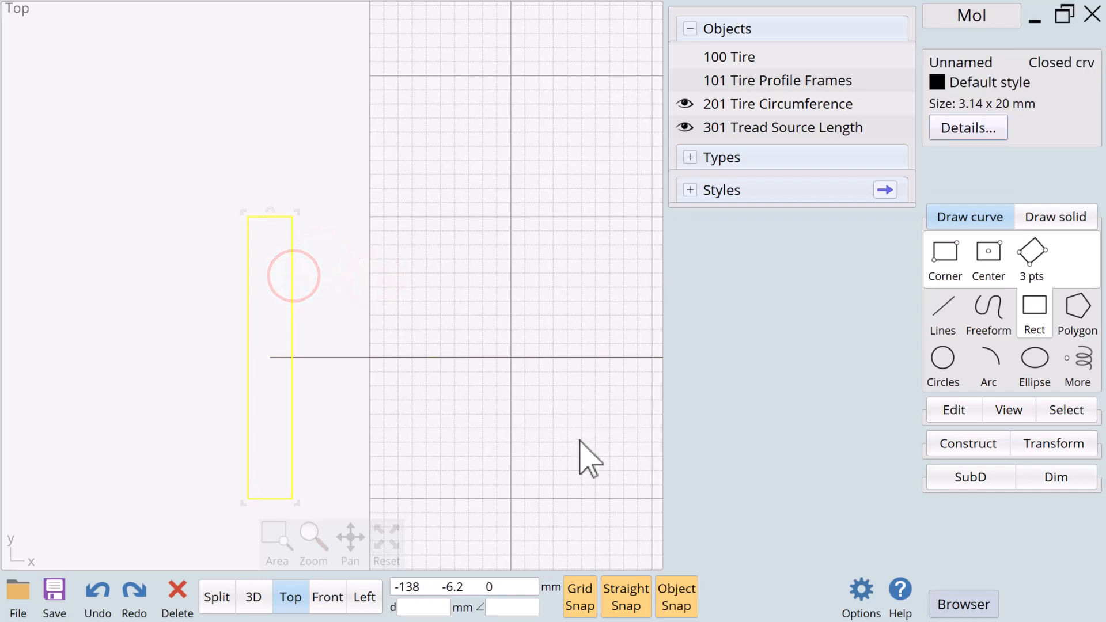
Align the tread rectangle's left edge onto the tread line's start point
click(1035, 399)
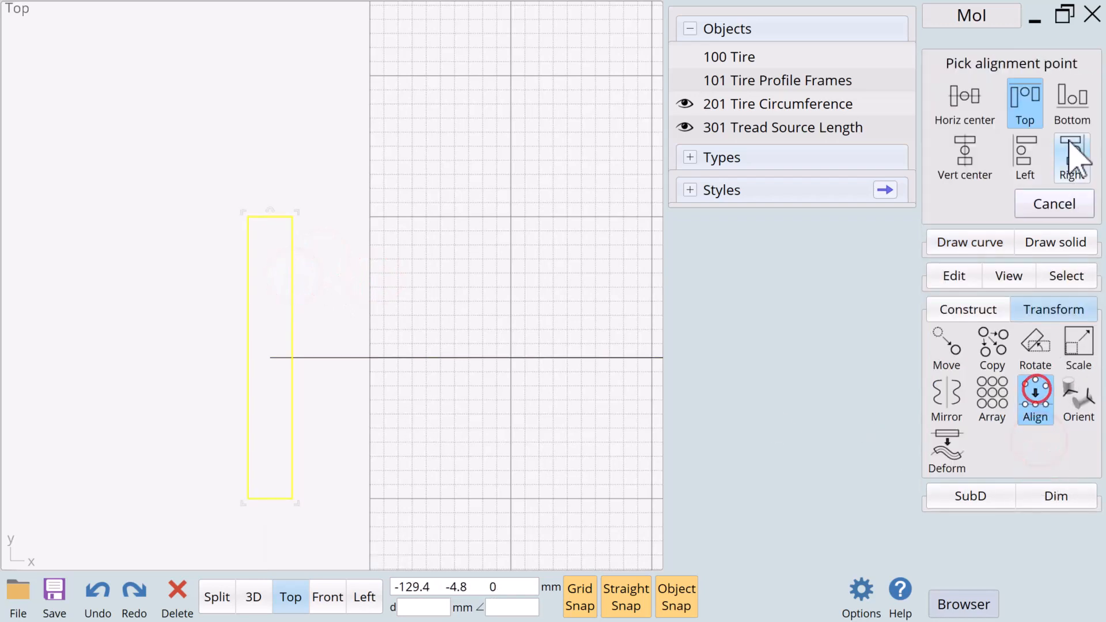
click(1024, 158)
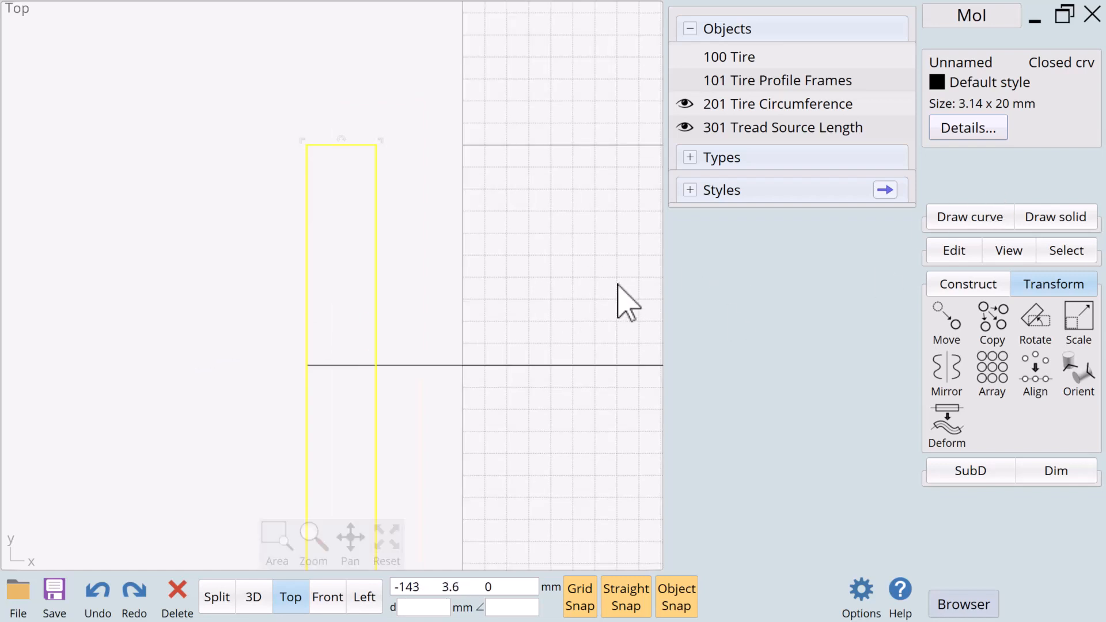
click(970, 216)
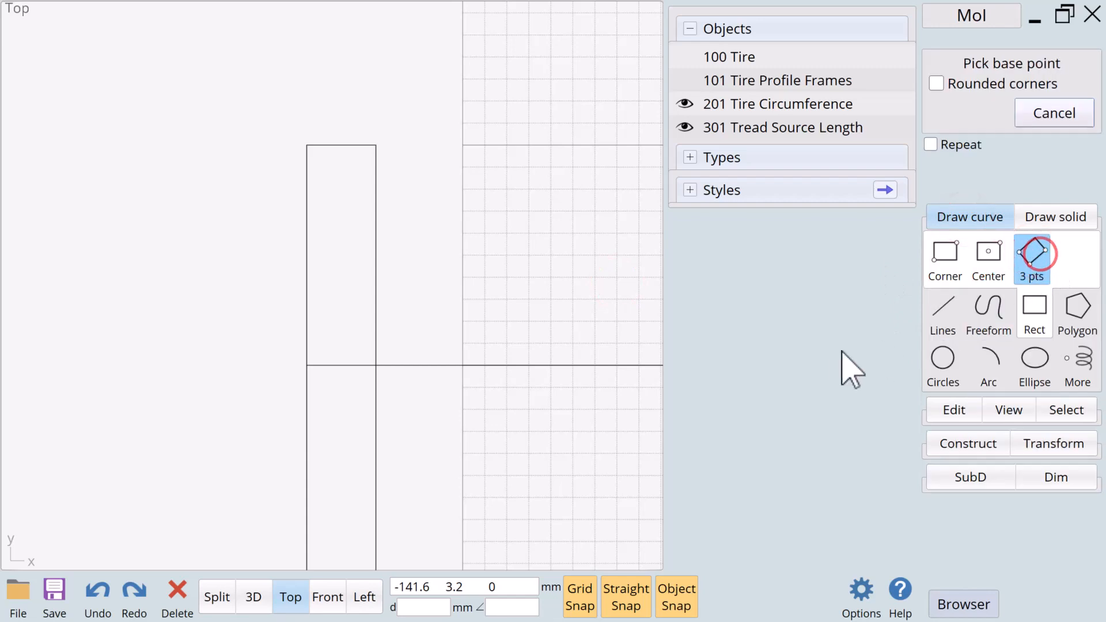
mouse_move(317, 212)
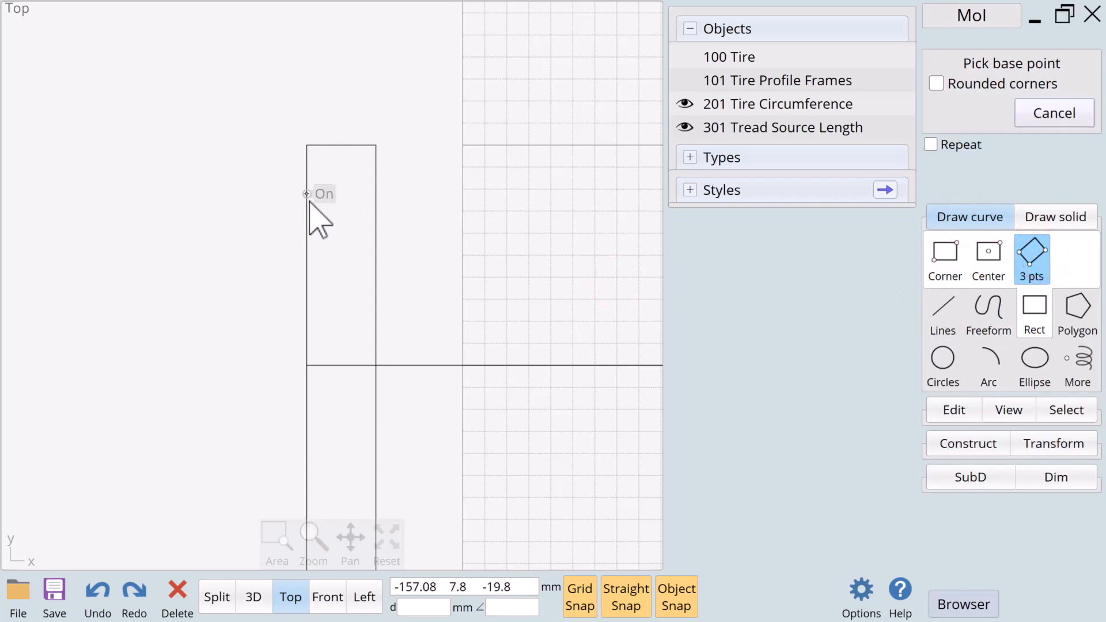
Draw a tilted three-point rectangle about 3.03 × 1.3 mm inside the tread outline
click(306, 213)
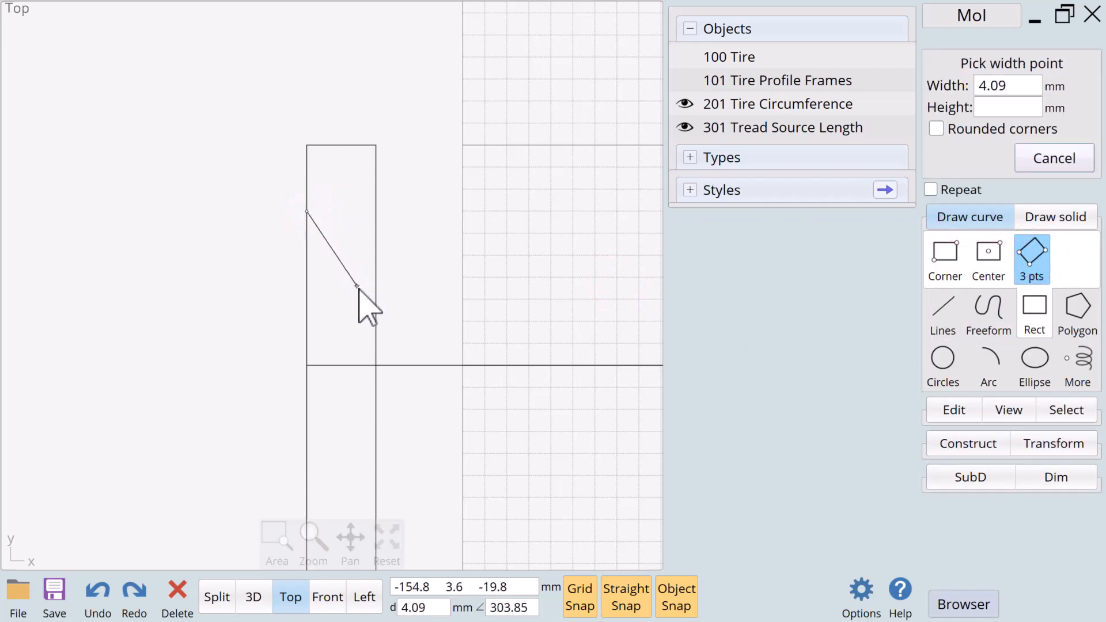
mouse_move(362, 282)
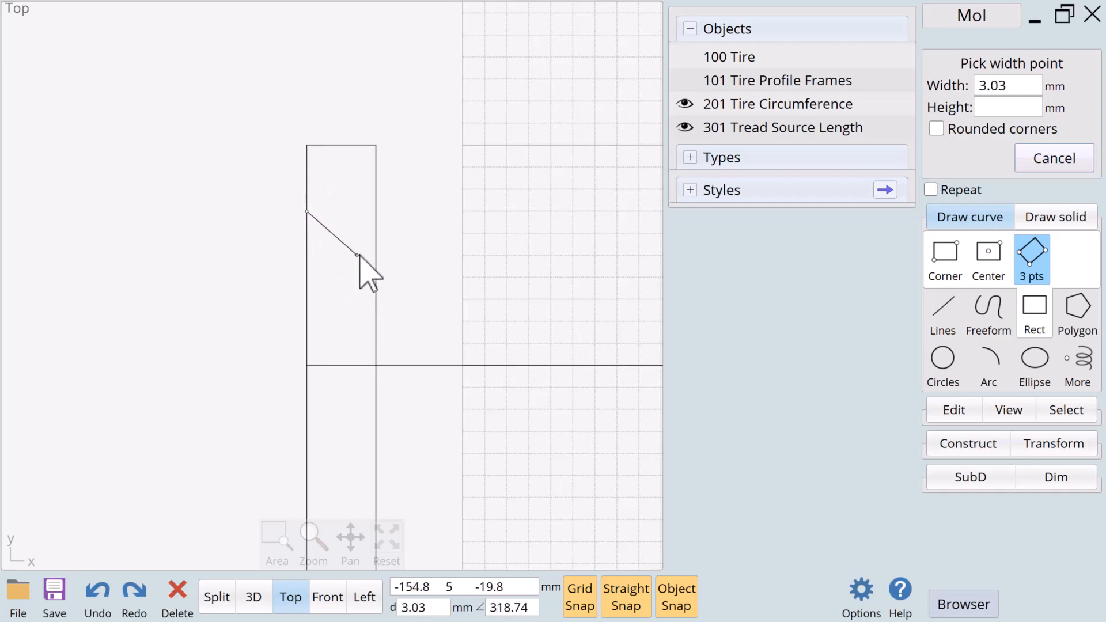
click(356, 253)
text(1.3)
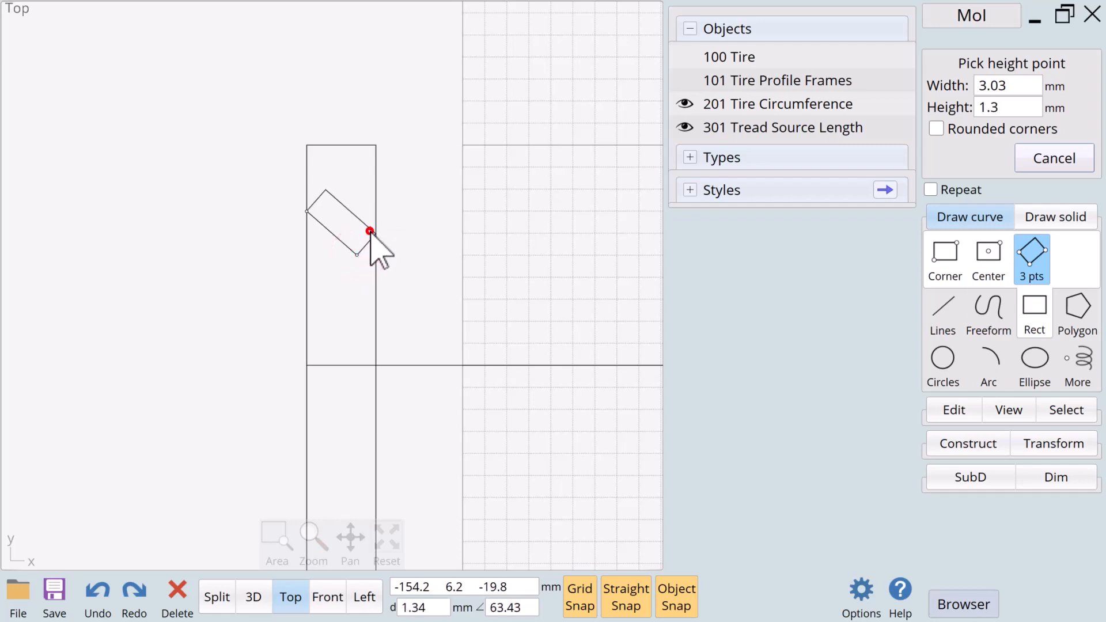
click(941, 314)
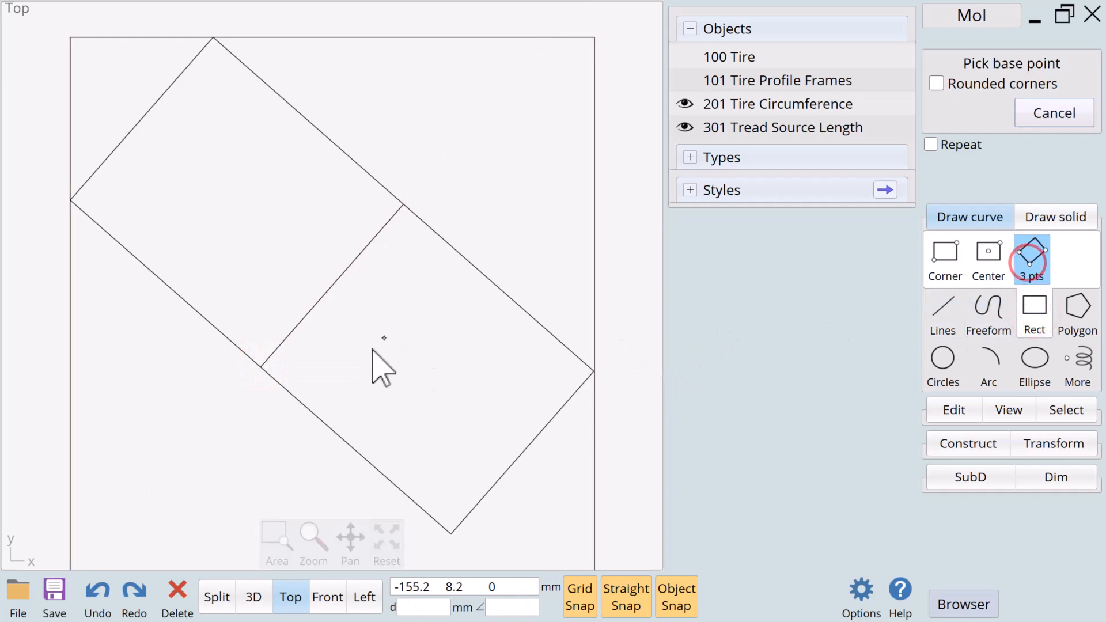
mouse_move(261, 366)
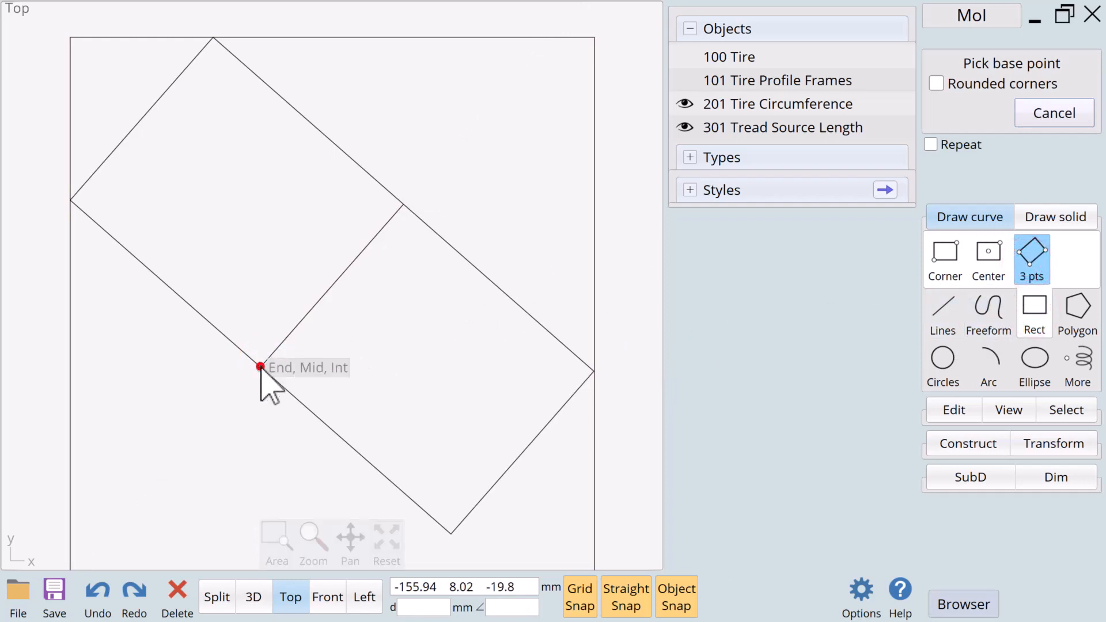
Draw a small 0.55 × 0.57 mm rectangle at the dividing line's lower endpoint
click(260, 366)
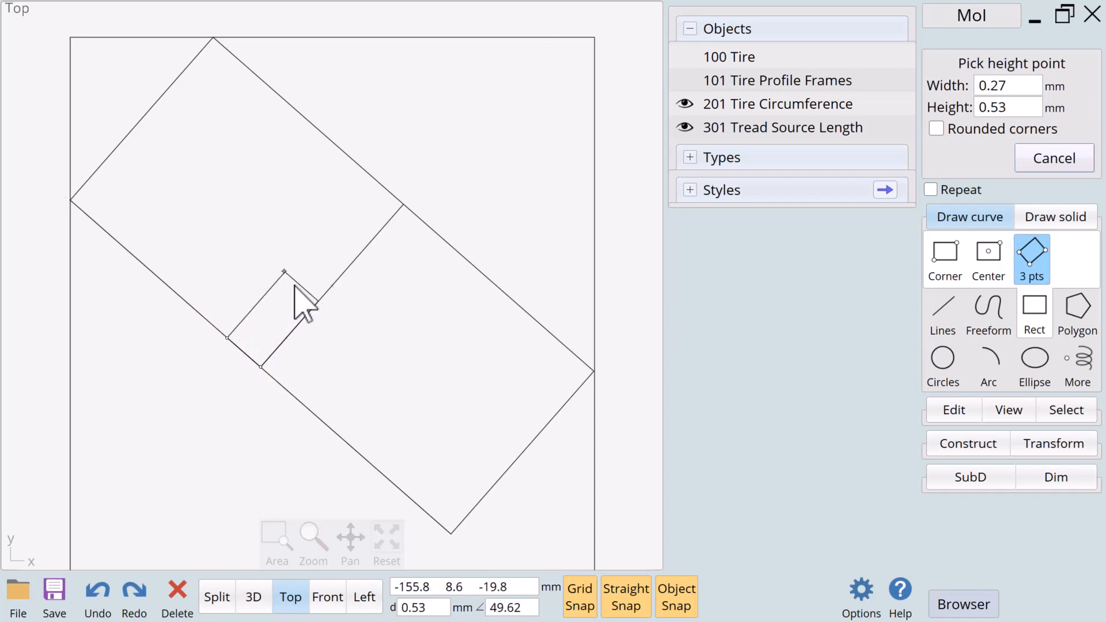
mouse_move(299, 303)
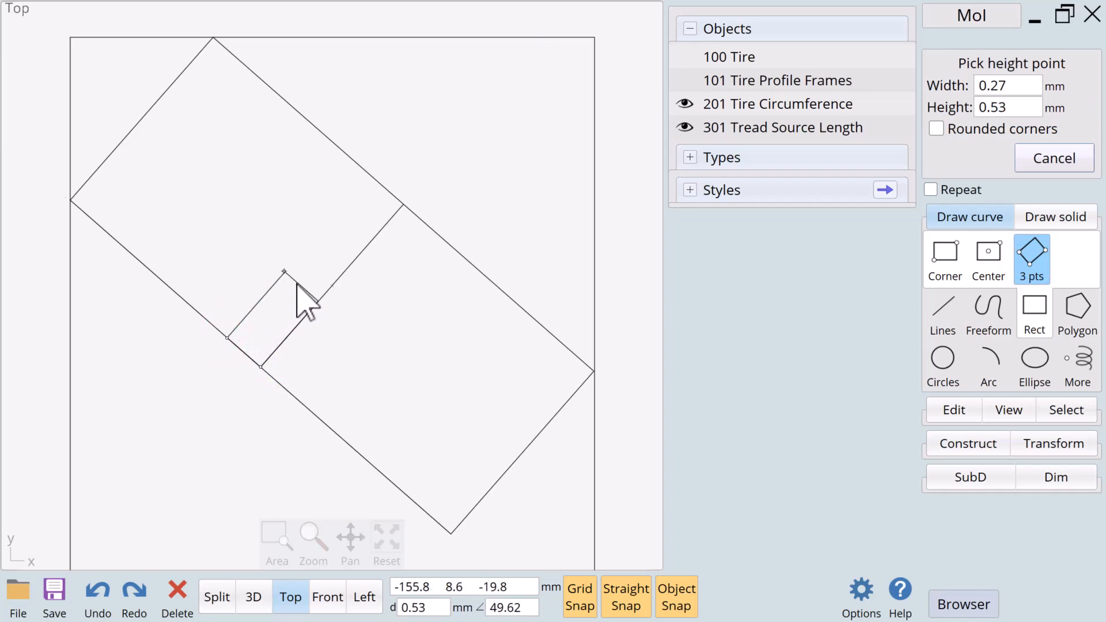
click(294, 283)
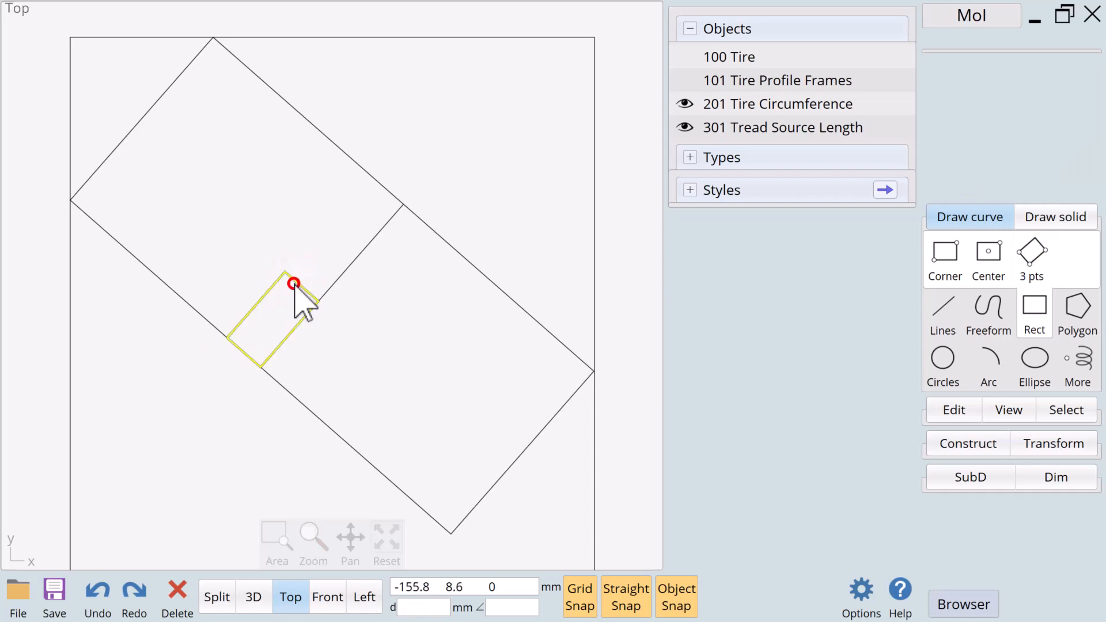
click(953, 410)
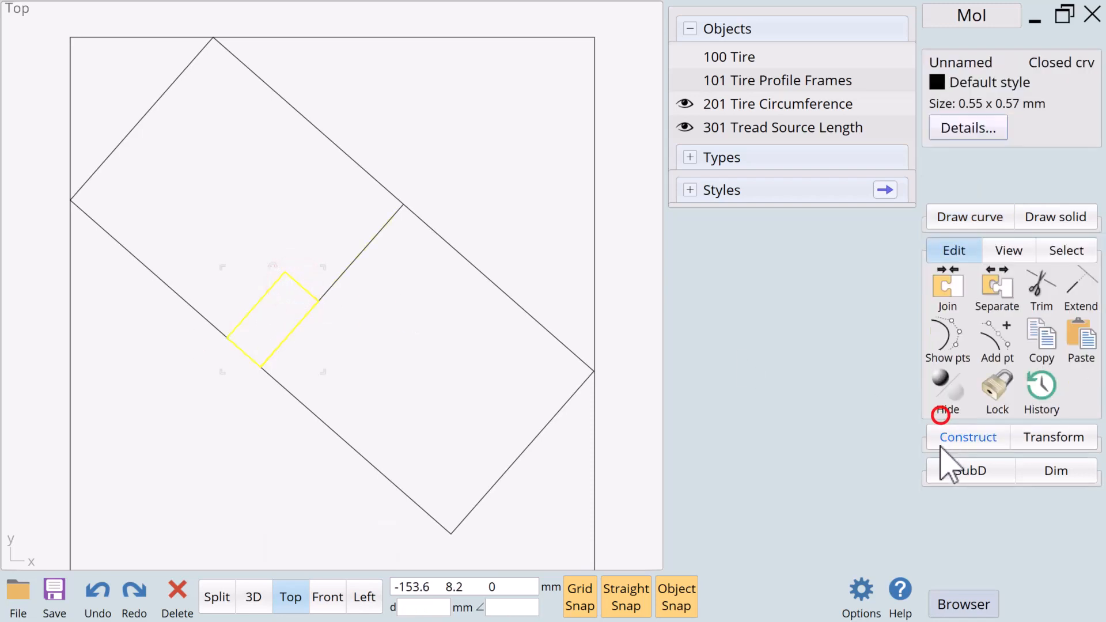
Move the small block by its top corner onto the dividing line's upper end
click(1054, 436)
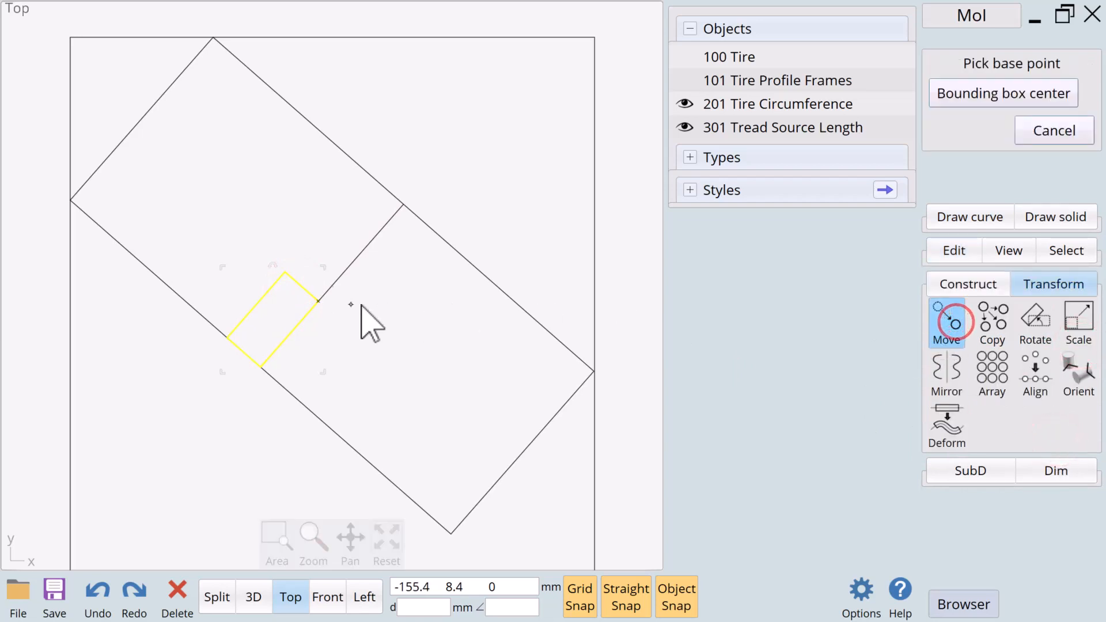
click(318, 301)
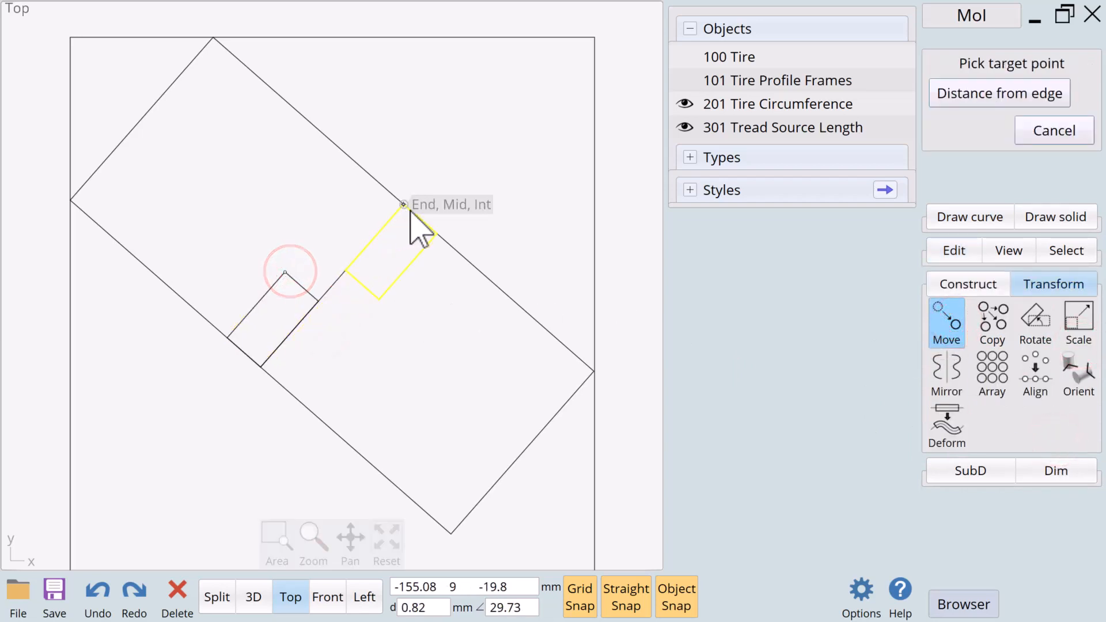
click(403, 205)
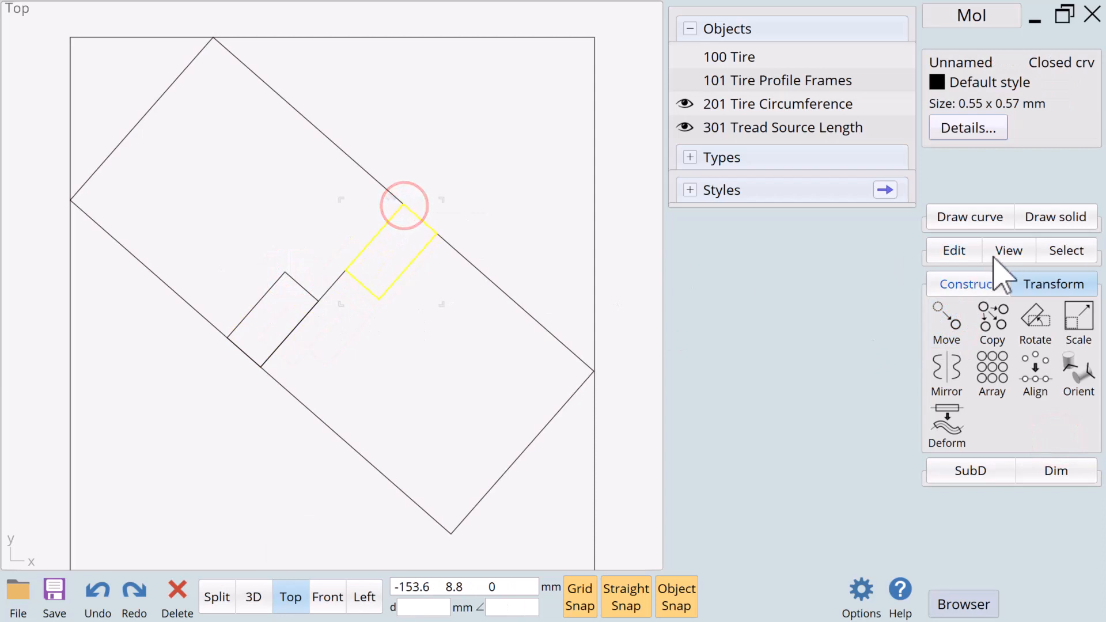
Draw a 0.37 × 0.19 mm three-point rectangle bridging the two blocks' corners
click(970, 217)
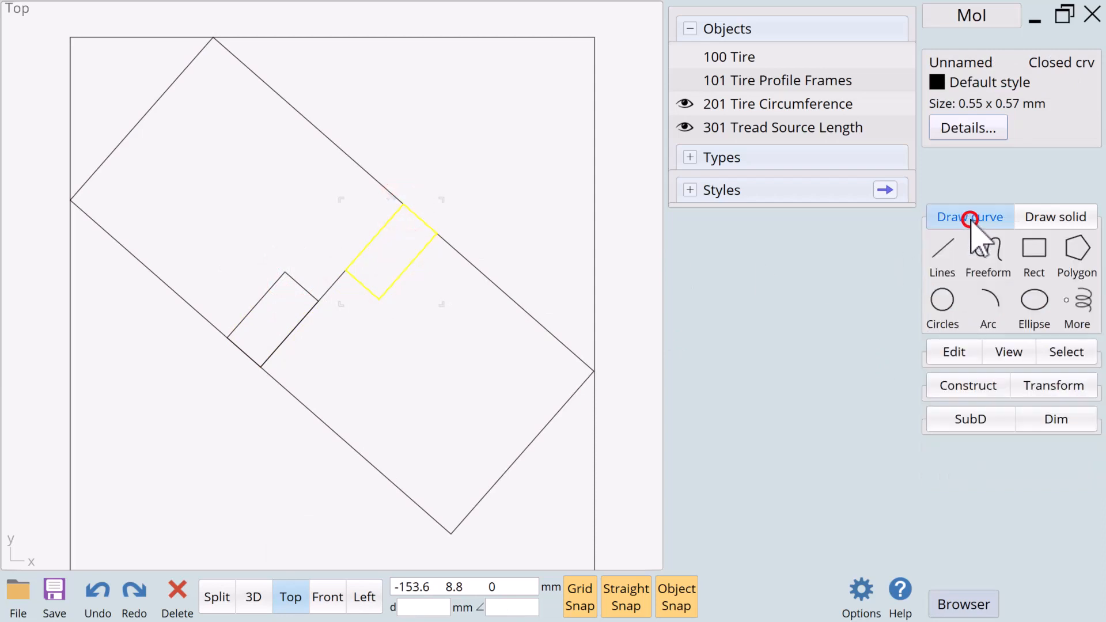
click(1033, 250)
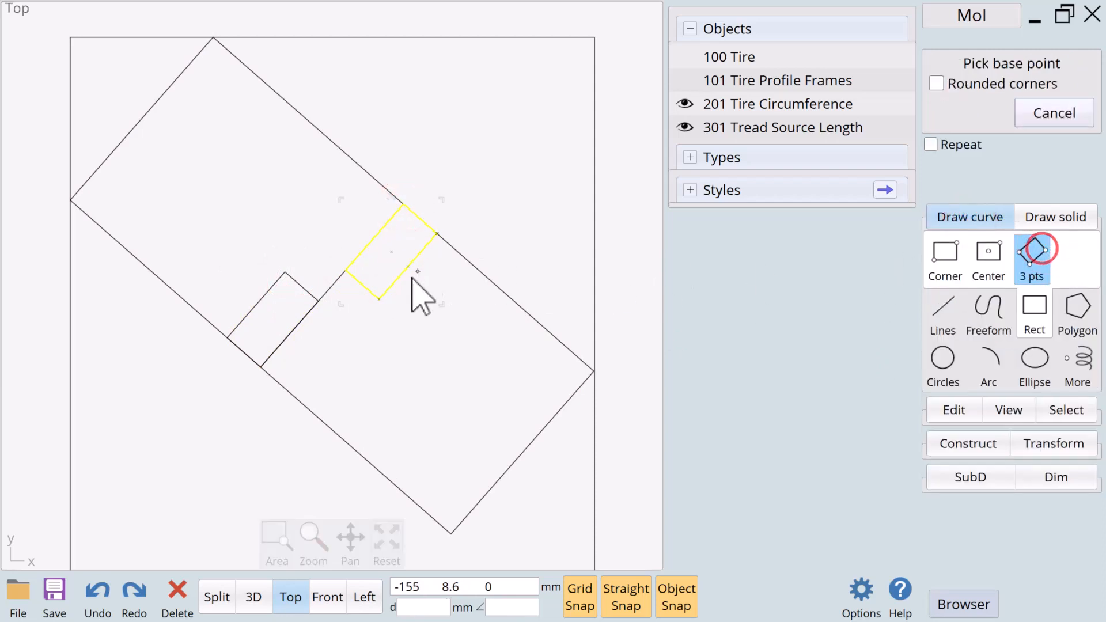
click(345, 272)
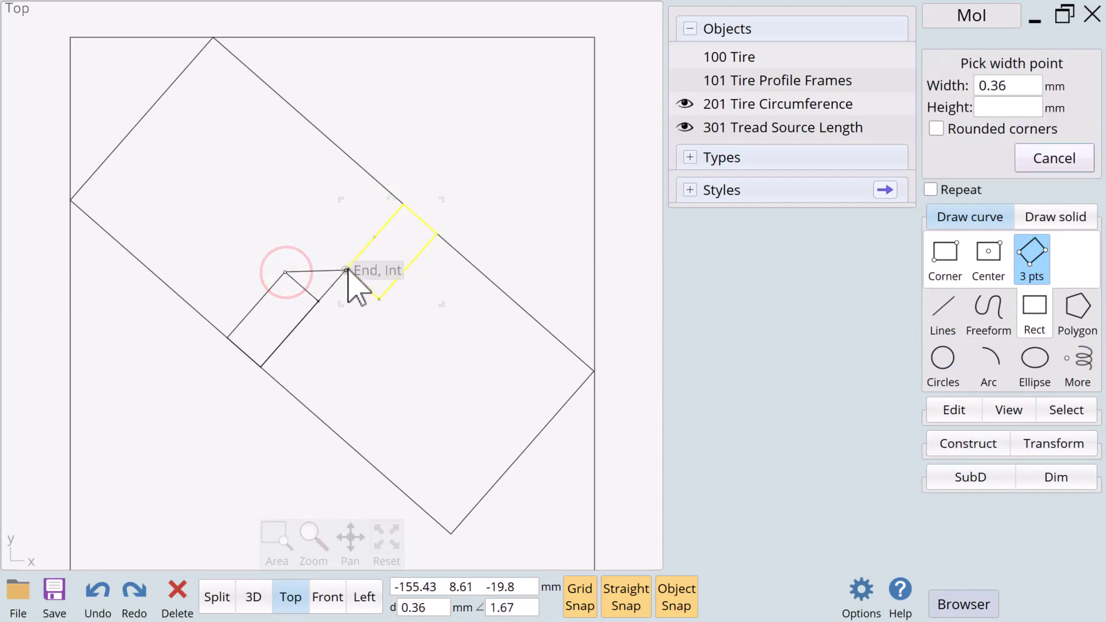
click(345, 274)
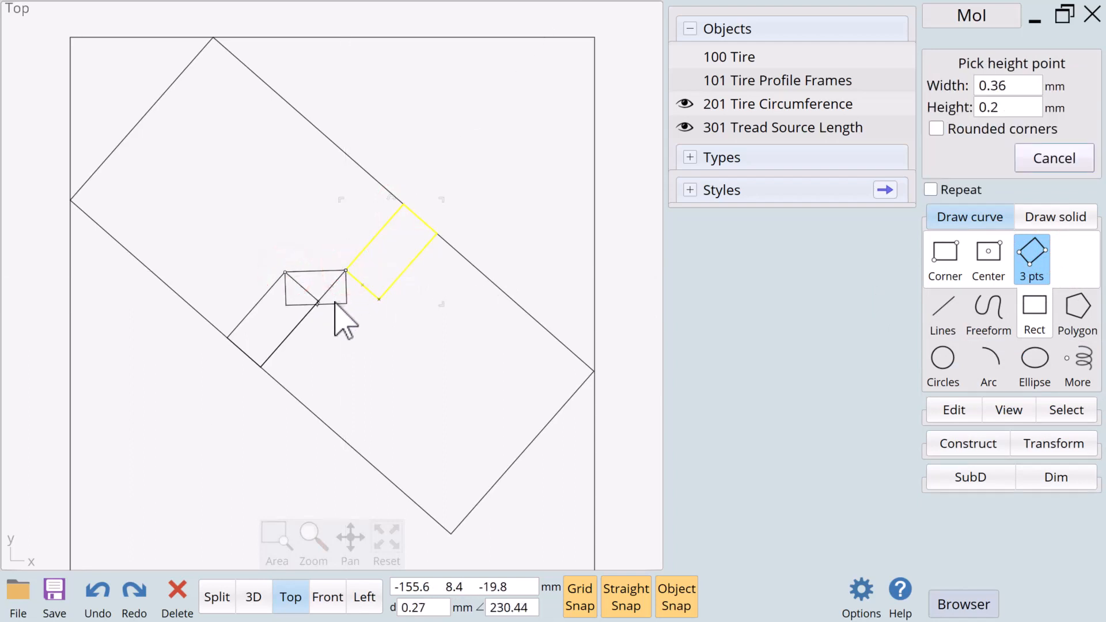
click(318, 302)
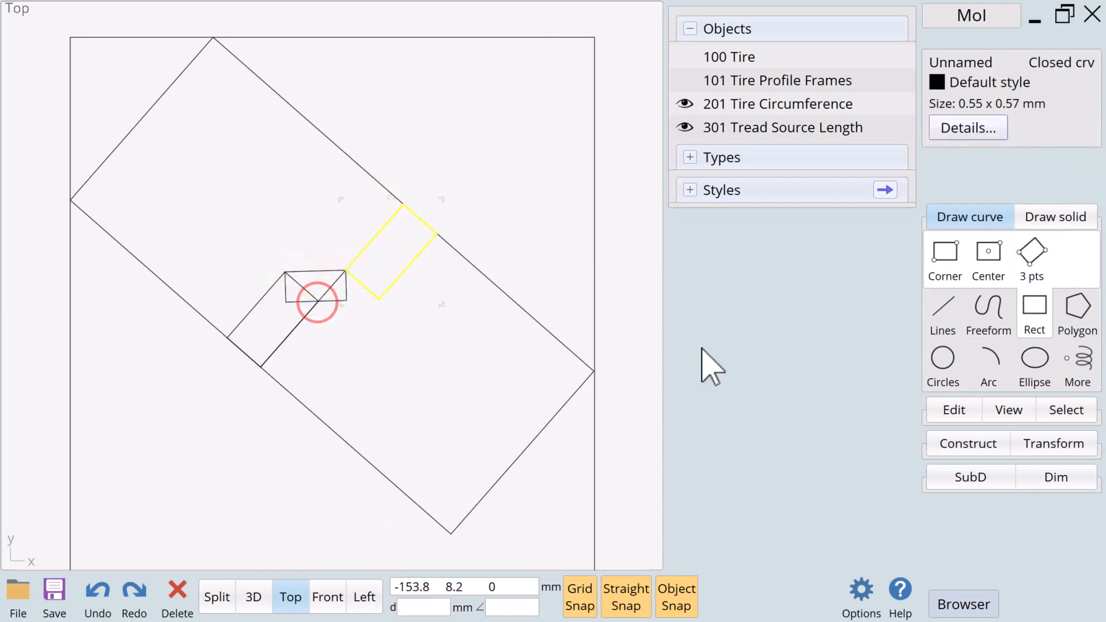
Add another bridging rectangle and select the small block outlines
click(315, 286)
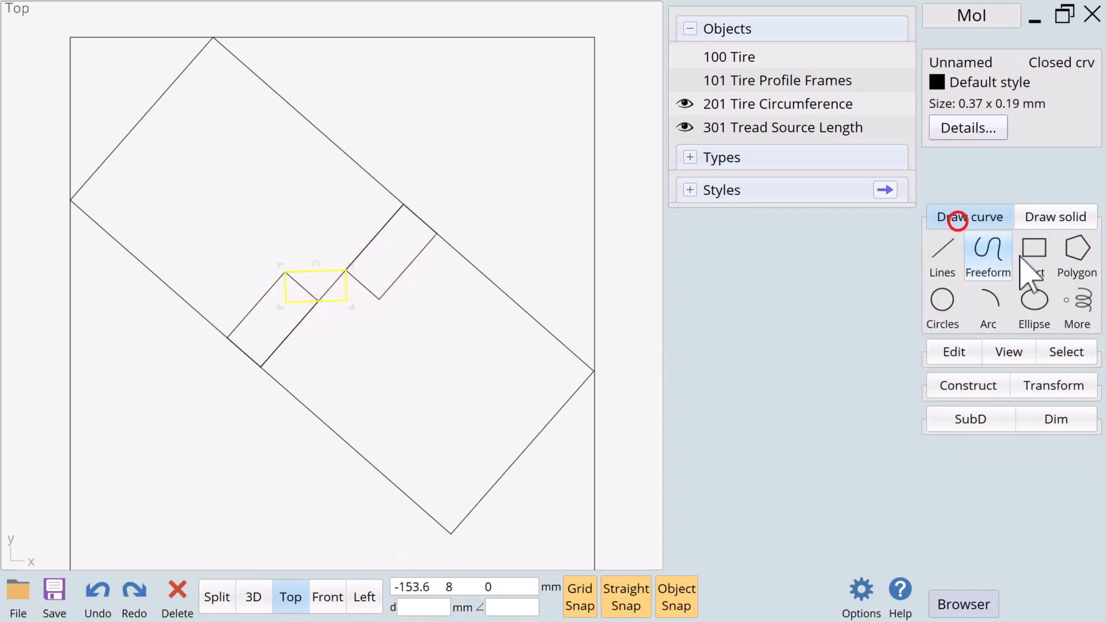
click(1032, 249)
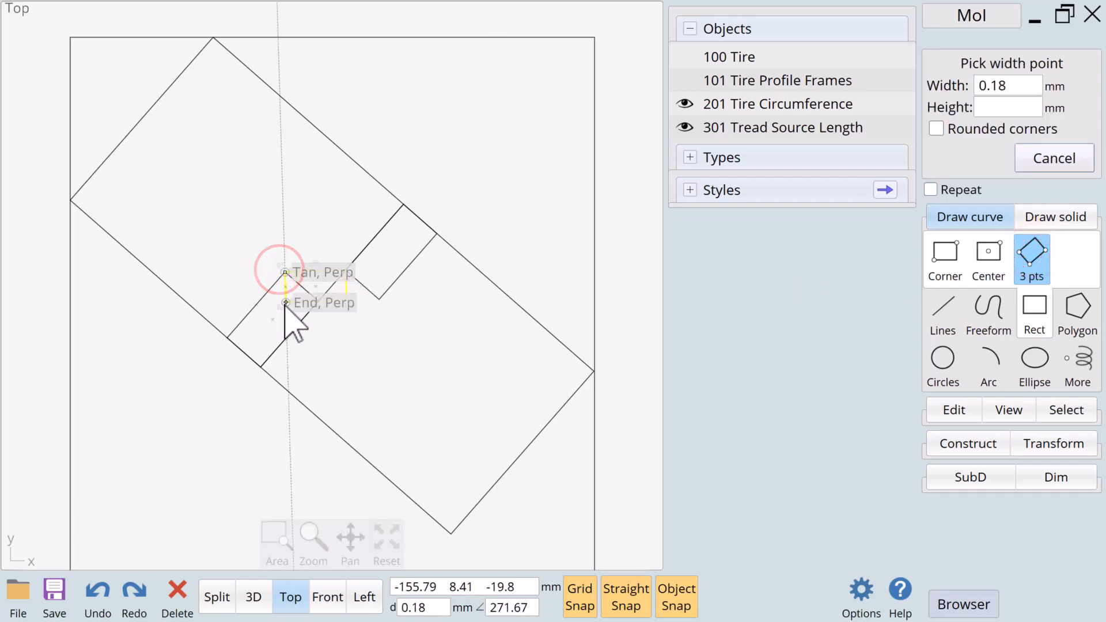
click(370, 296)
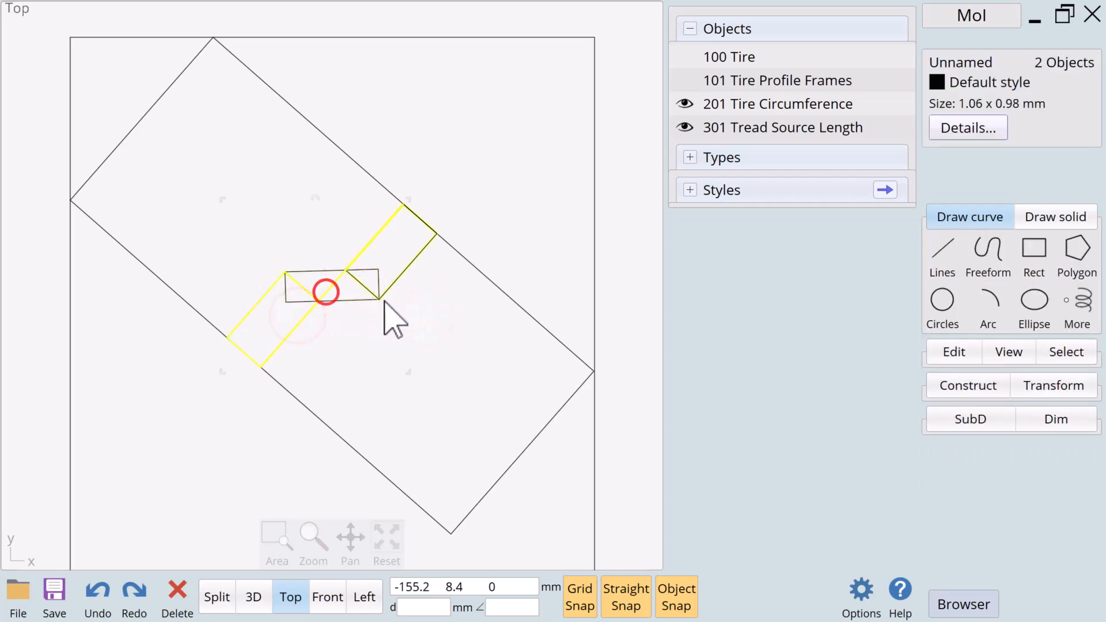
click(365, 288)
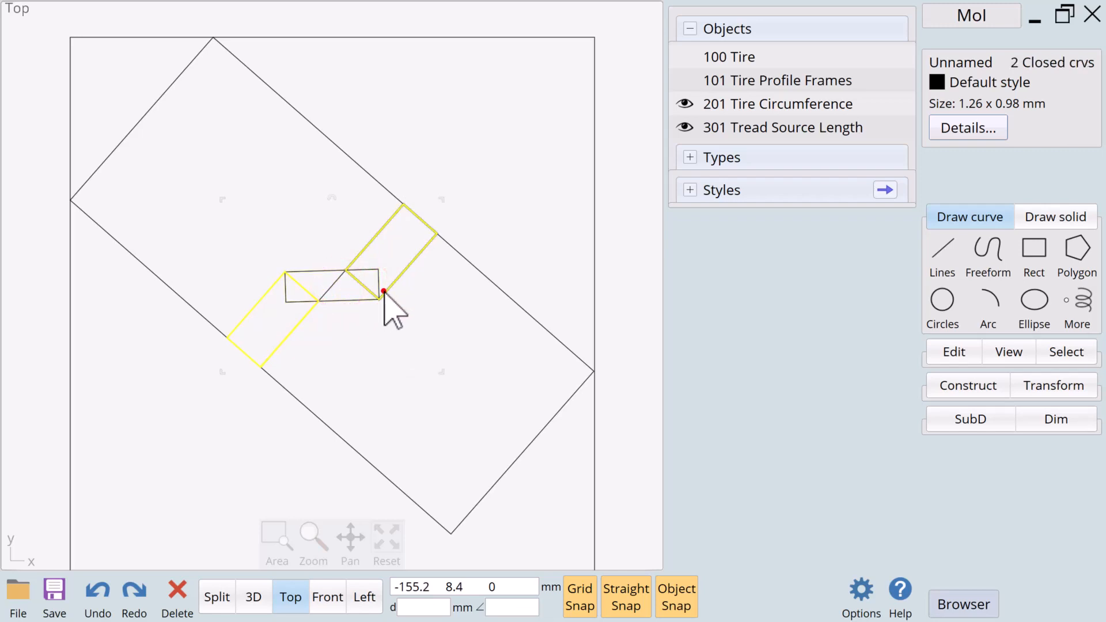
Boolean Union the small block outlines into one zig-zag band
click(968, 384)
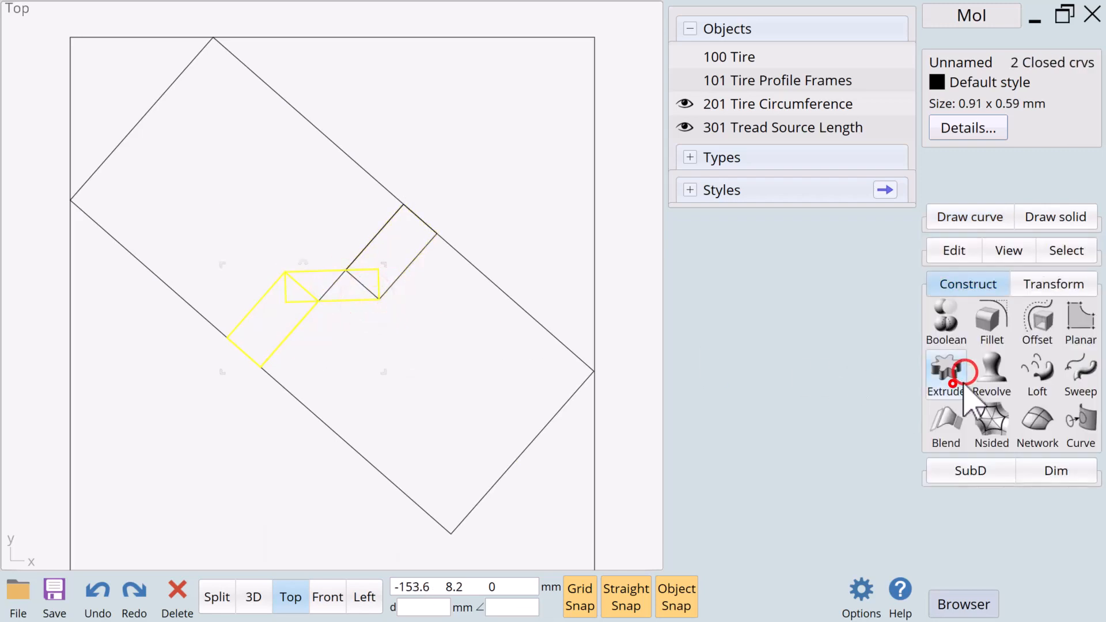
click(944, 322)
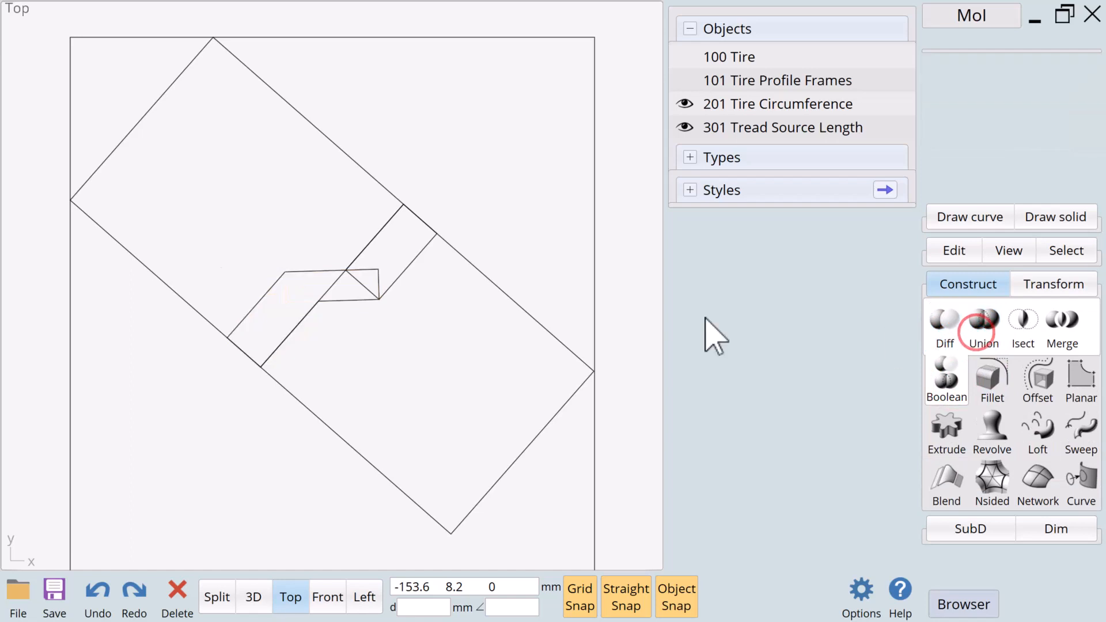
click(365, 300)
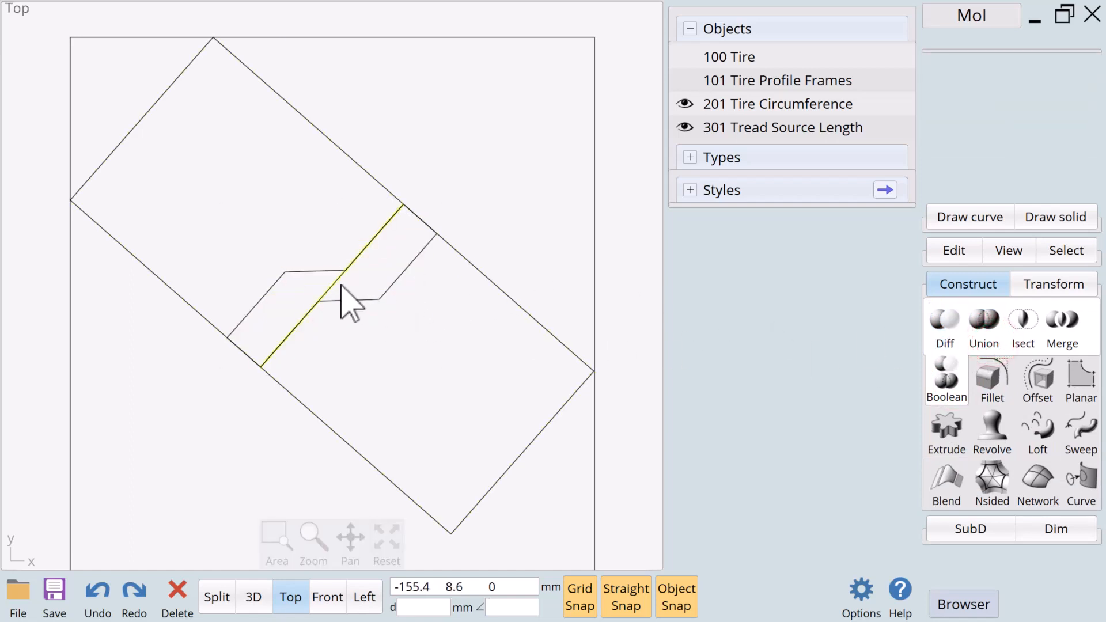
click(332, 303)
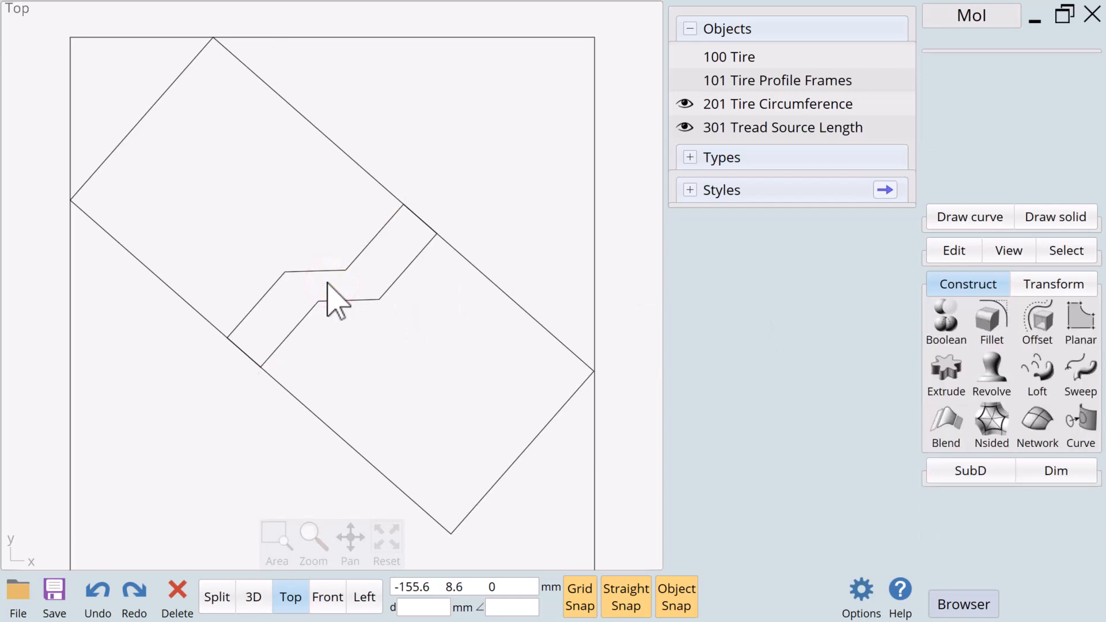
mouse_move(501, 329)
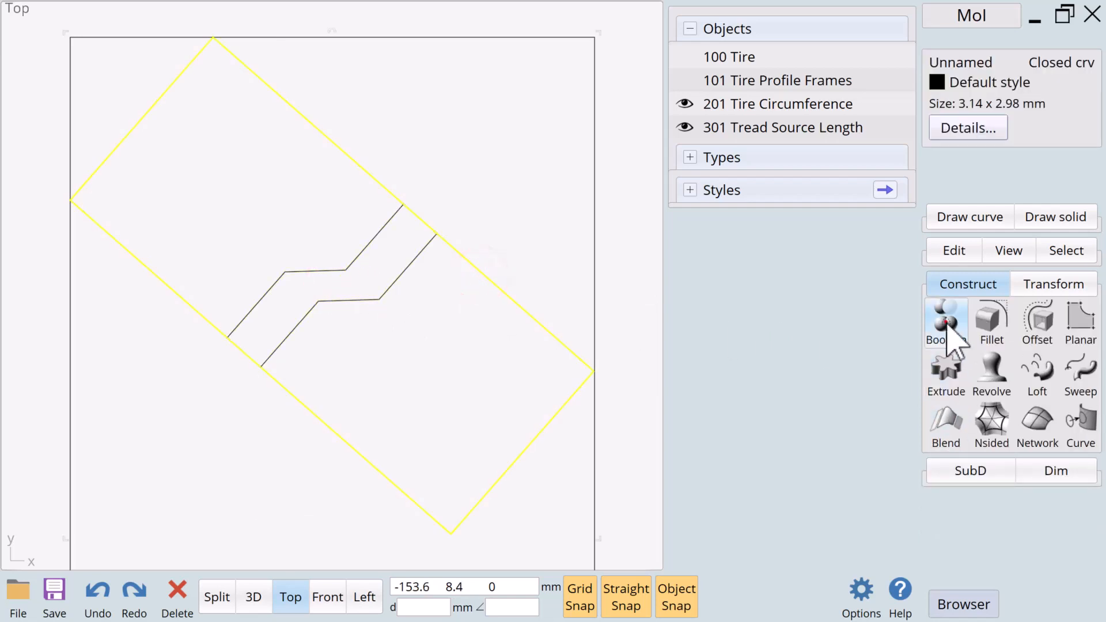
Boolean Diff the zig-zag band from the large rectangle, leaving two interlocking pieces
click(944, 325)
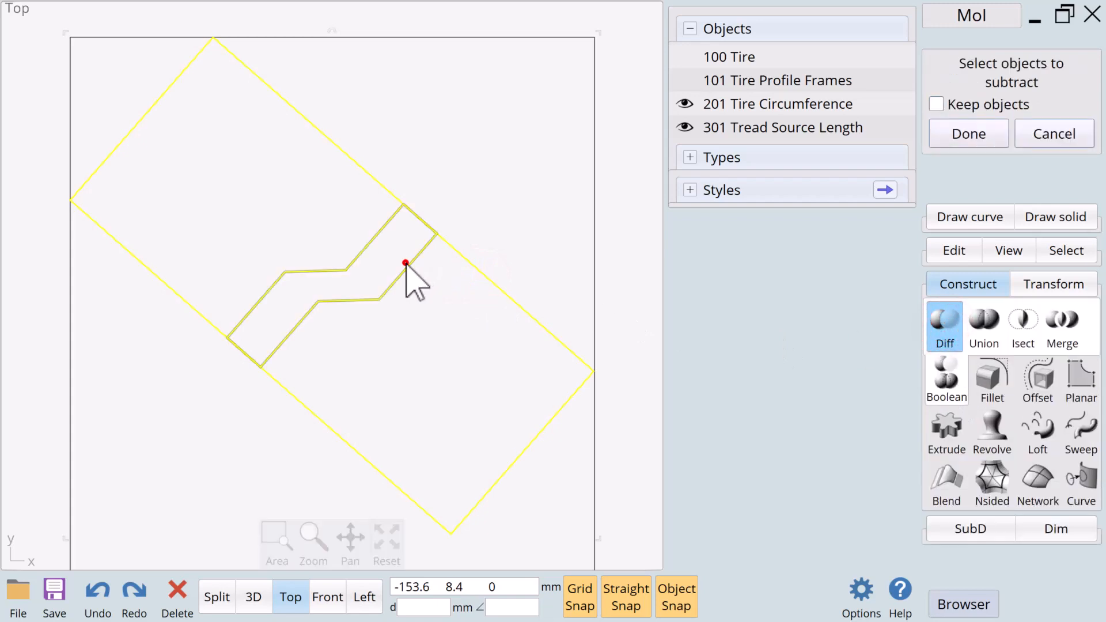
click(968, 133)
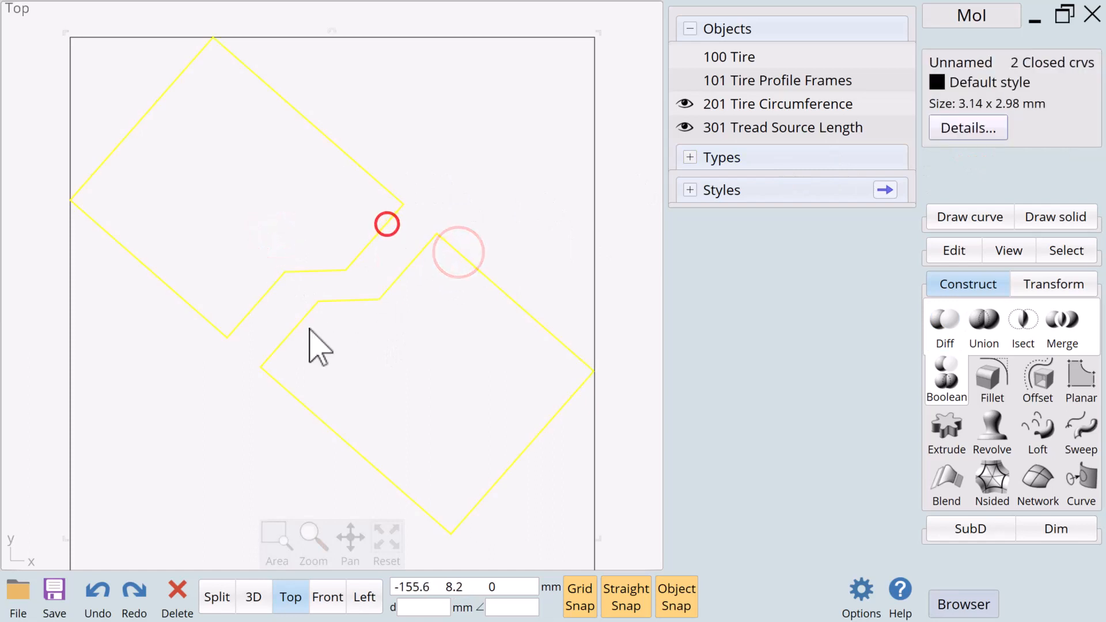
Mirror the two split tread pieces, aligned by their vertical centres
click(350, 542)
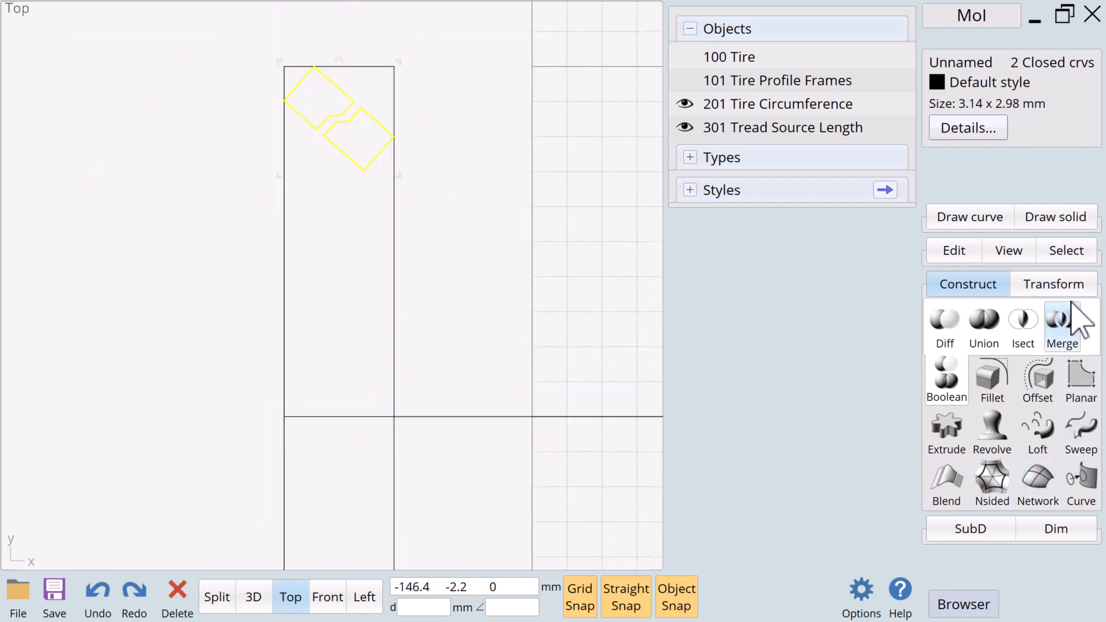
click(1053, 283)
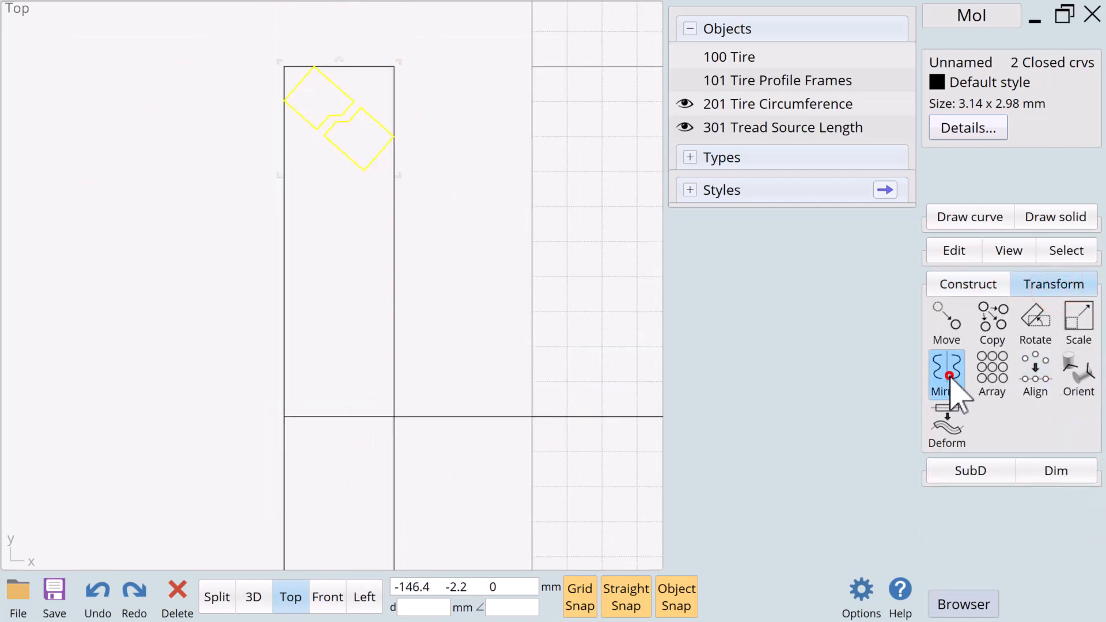
click(946, 372)
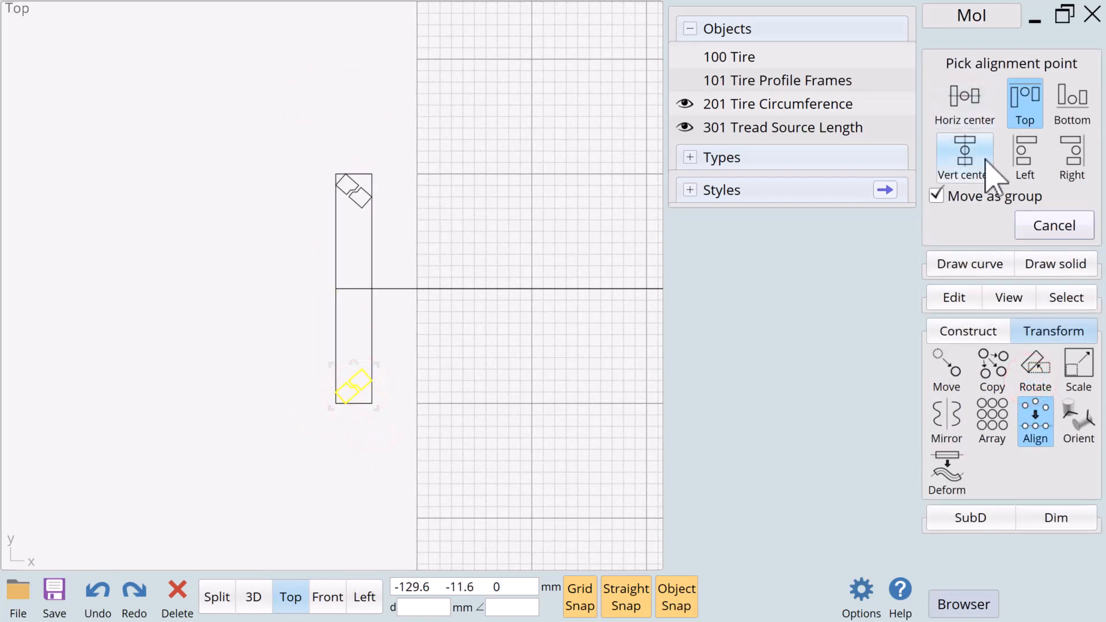
click(1024, 103)
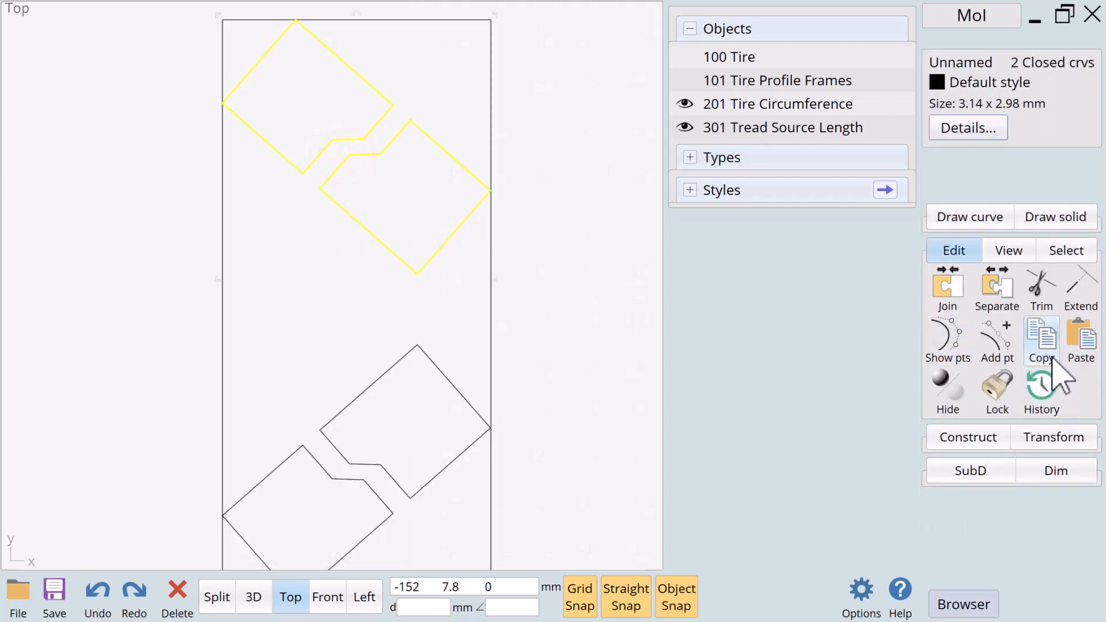
scroll(down, 3)
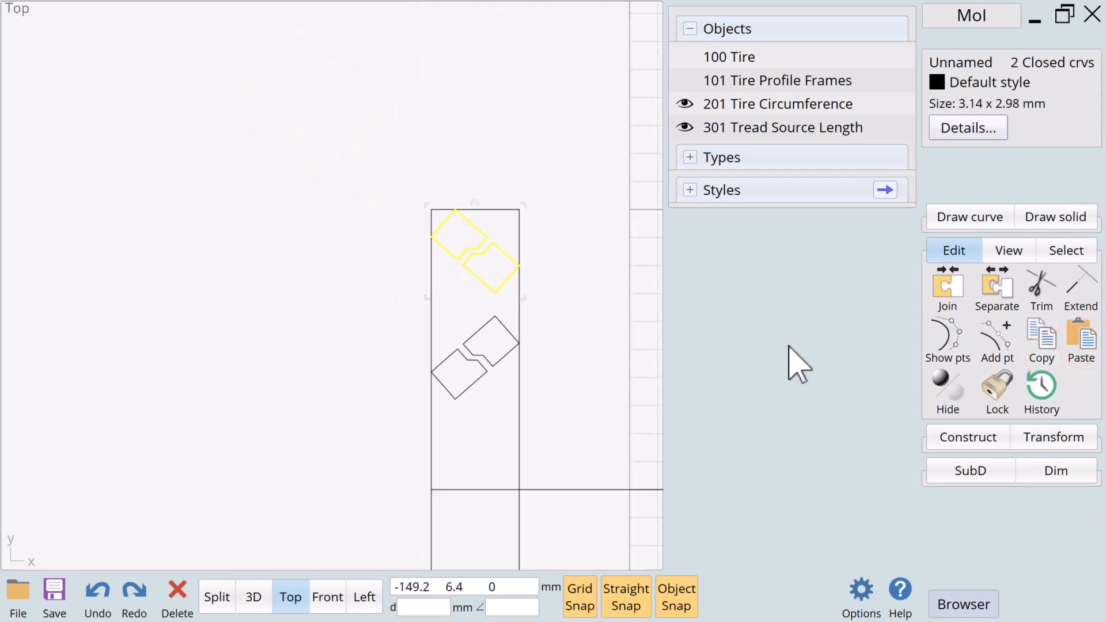
Align the copied tread pair down to the midpoint and centre it horizontally in the rectangle
click(1052, 436)
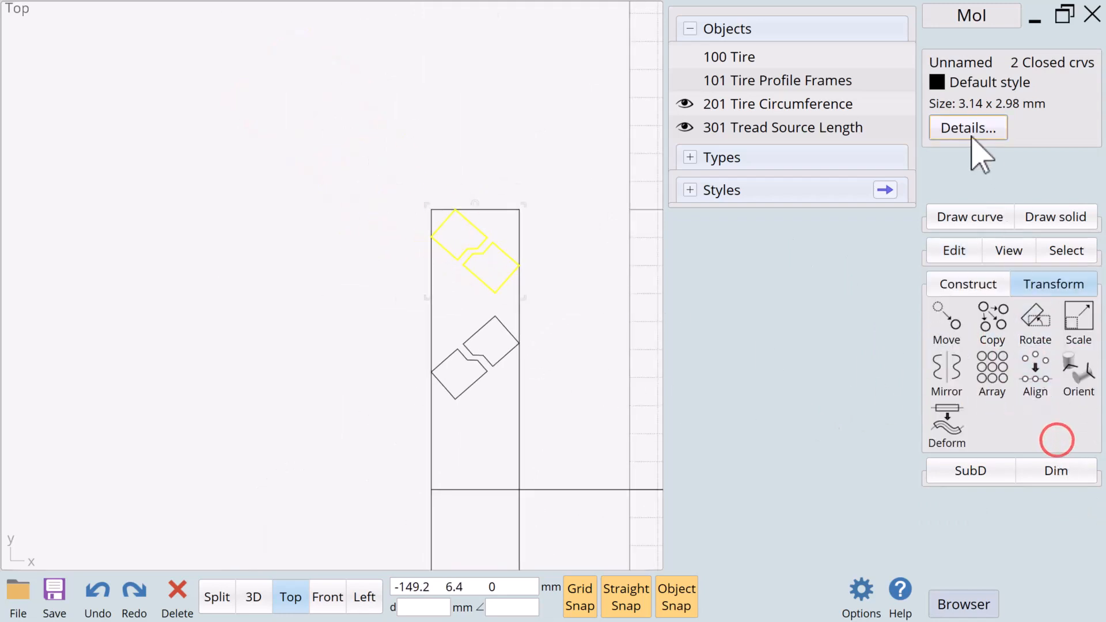
click(1035, 370)
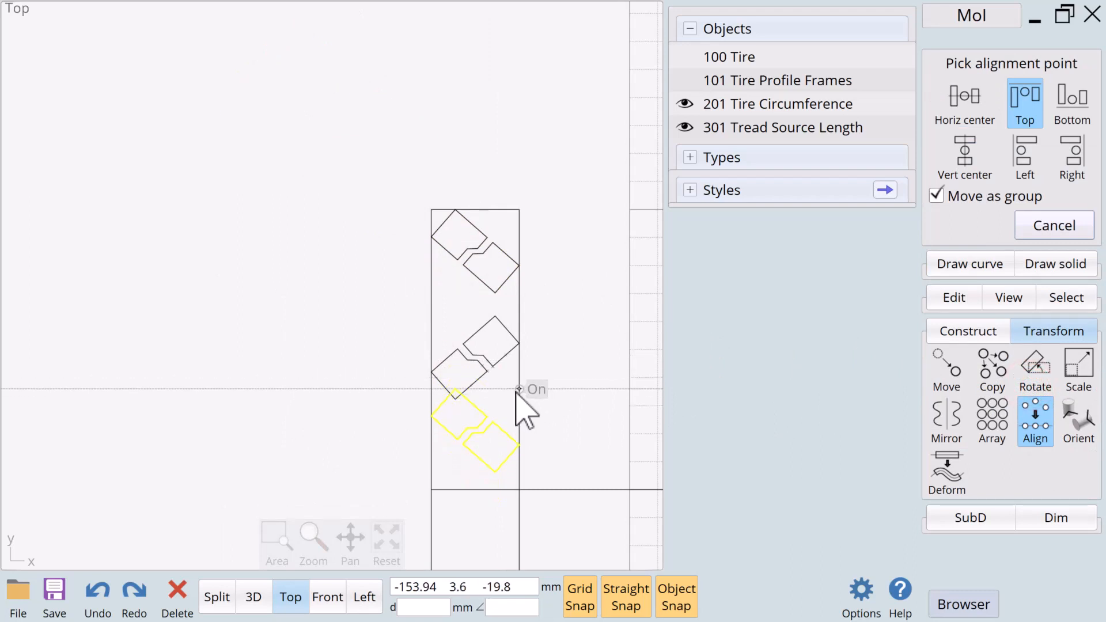
click(483, 379)
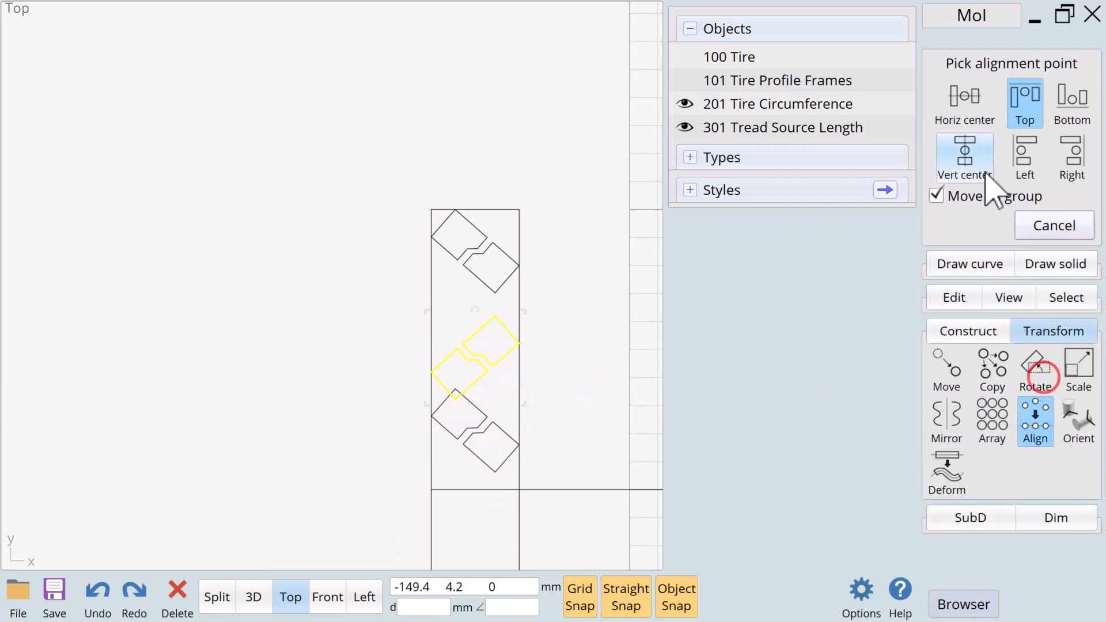
click(964, 103)
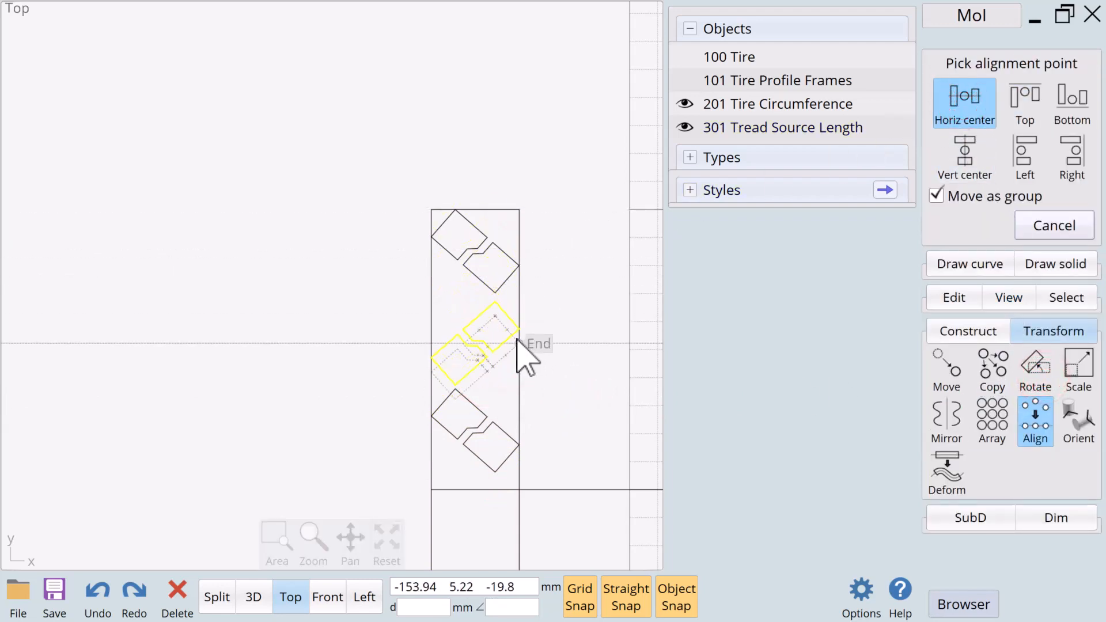
mouse_move(515, 335)
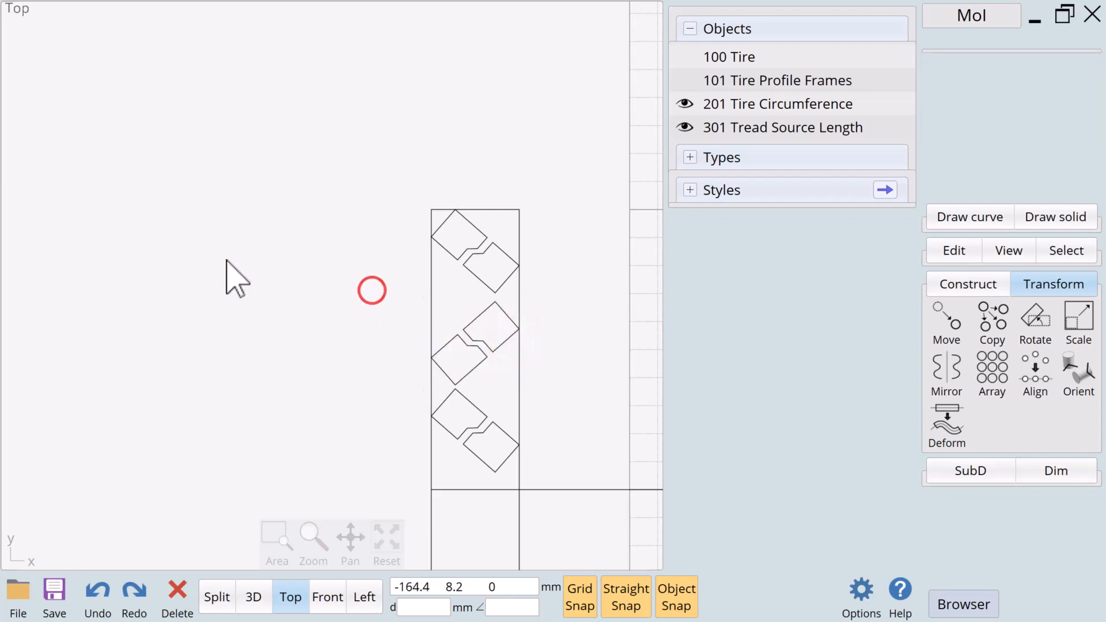
mouse_move(257, 479)
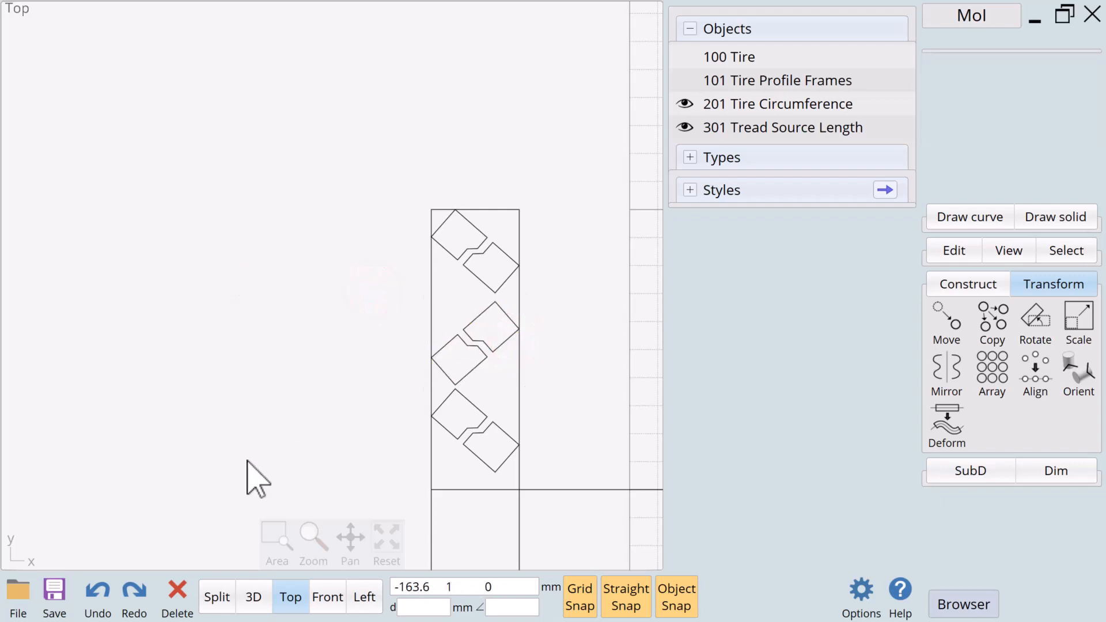
click(473, 407)
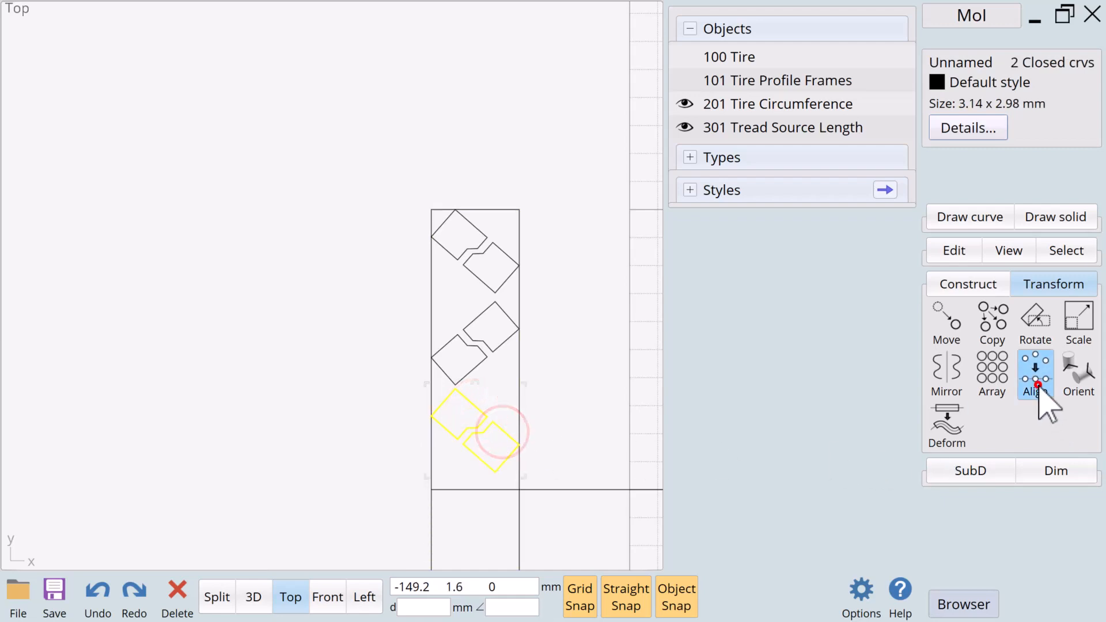
click(1034, 373)
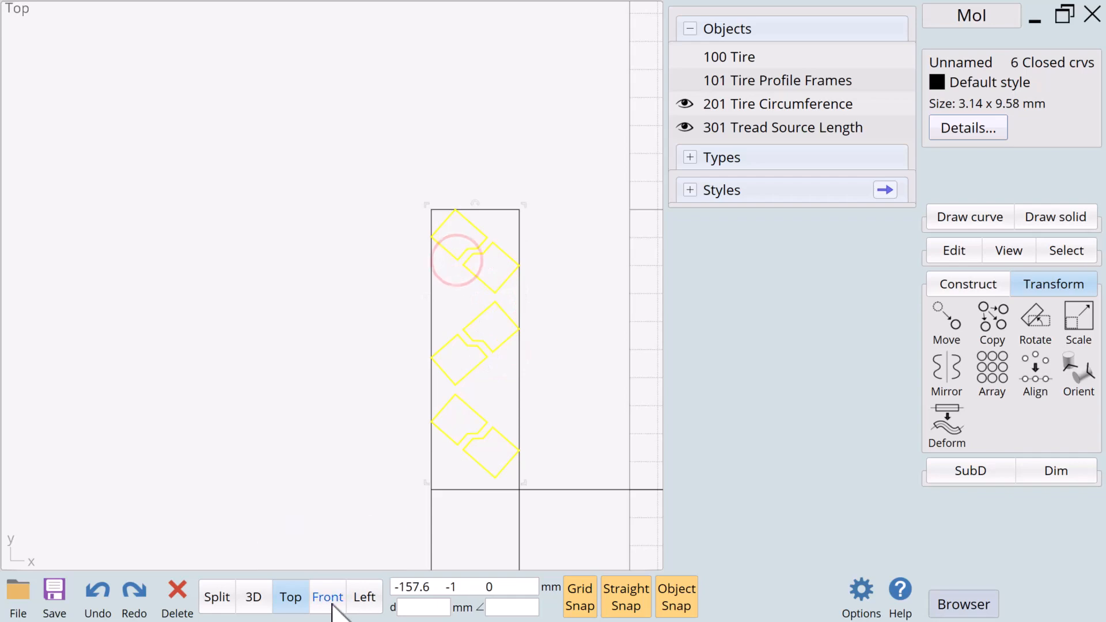
Extrude the six tread outlines both sides by a keypad distance, viewed from the front
click(326, 597)
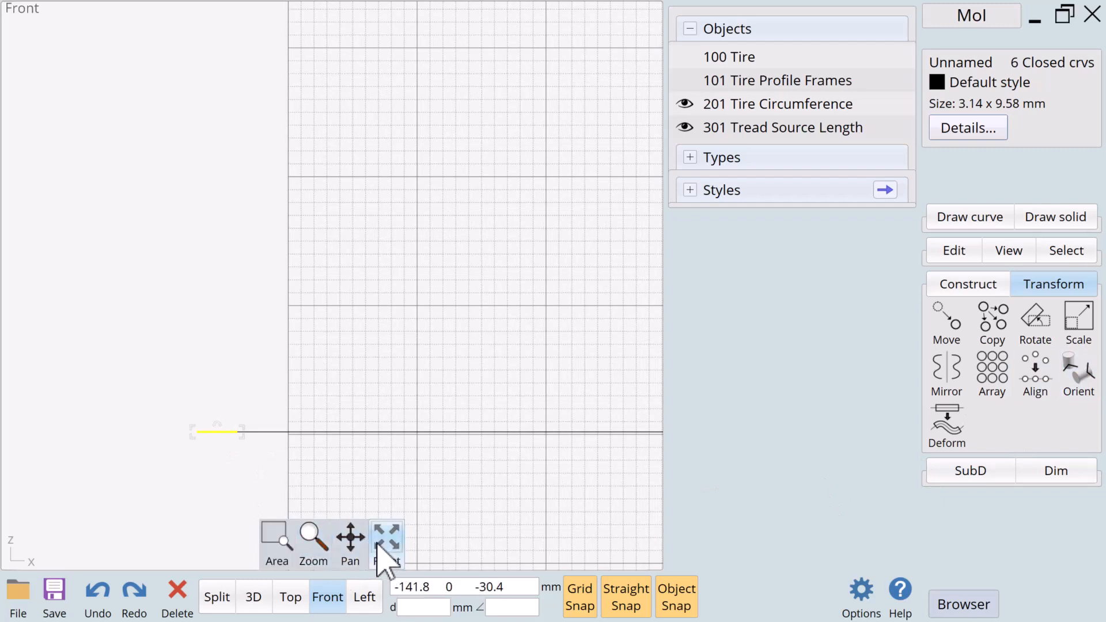
click(385, 535)
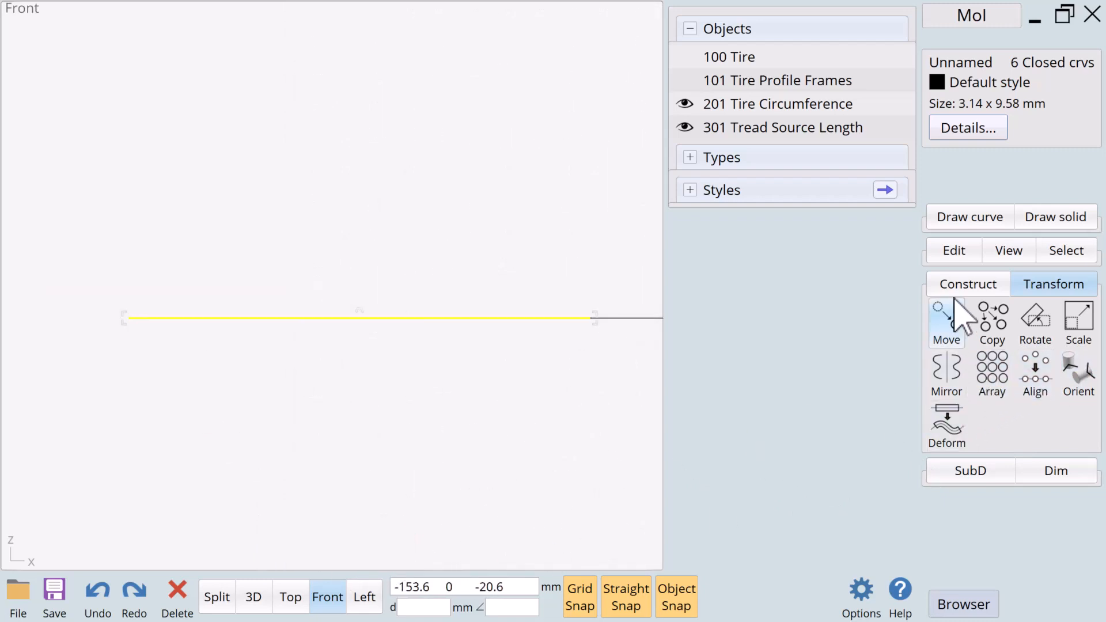
click(944, 416)
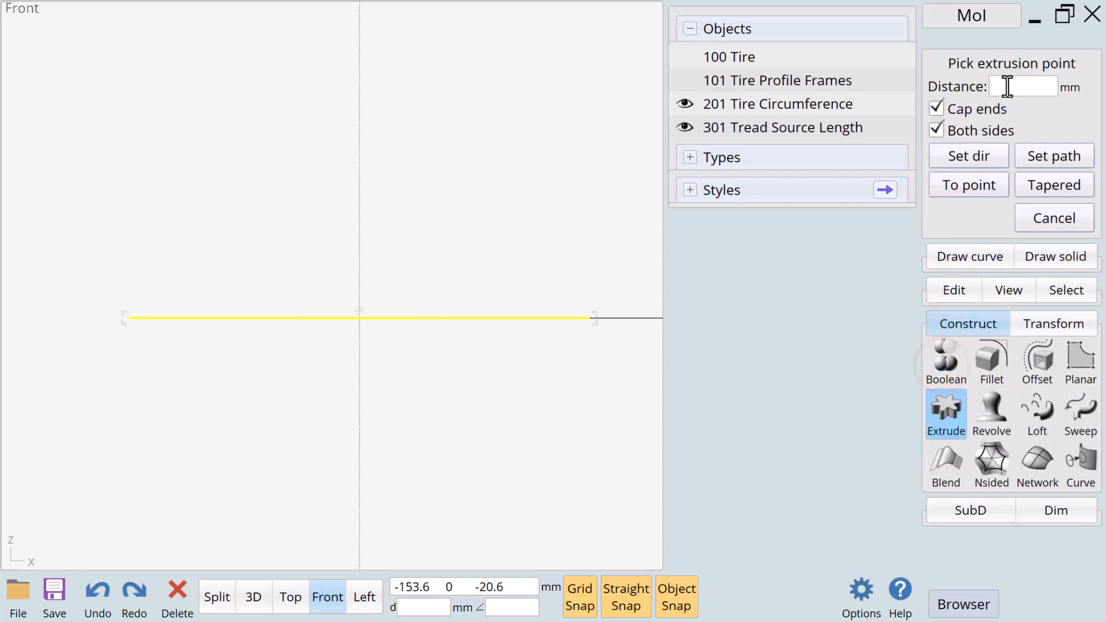
click(1022, 87)
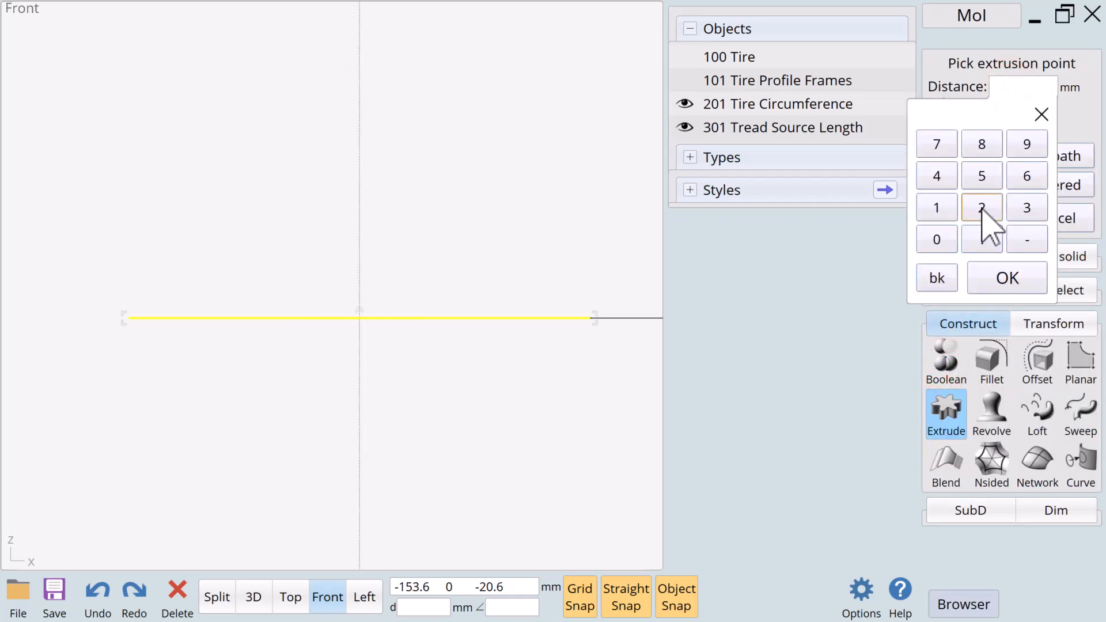
click(1007, 277)
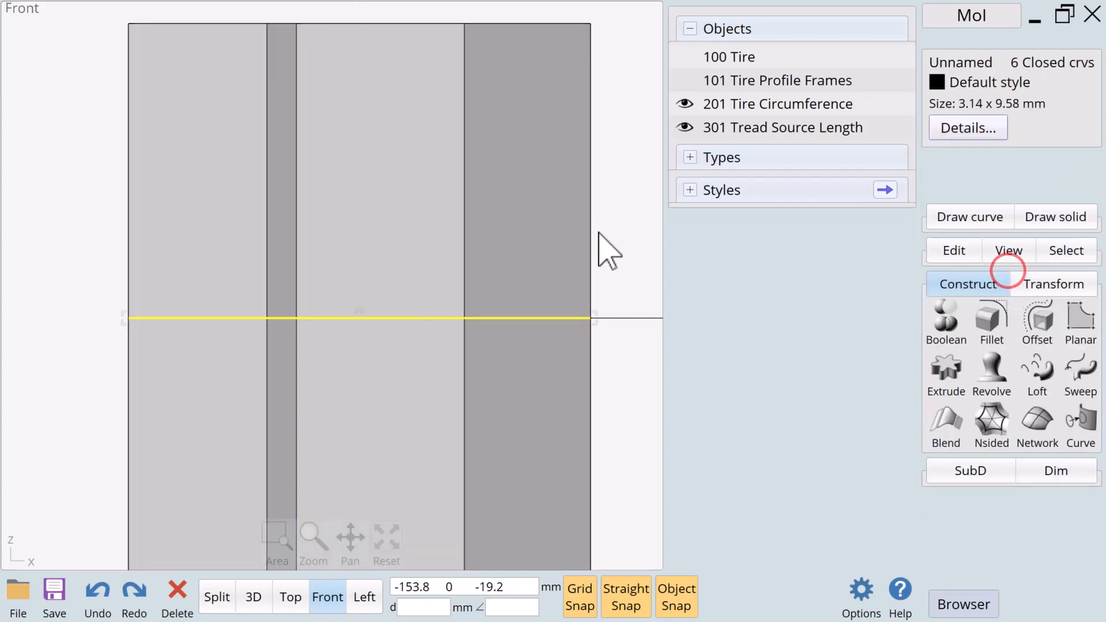
click(253, 596)
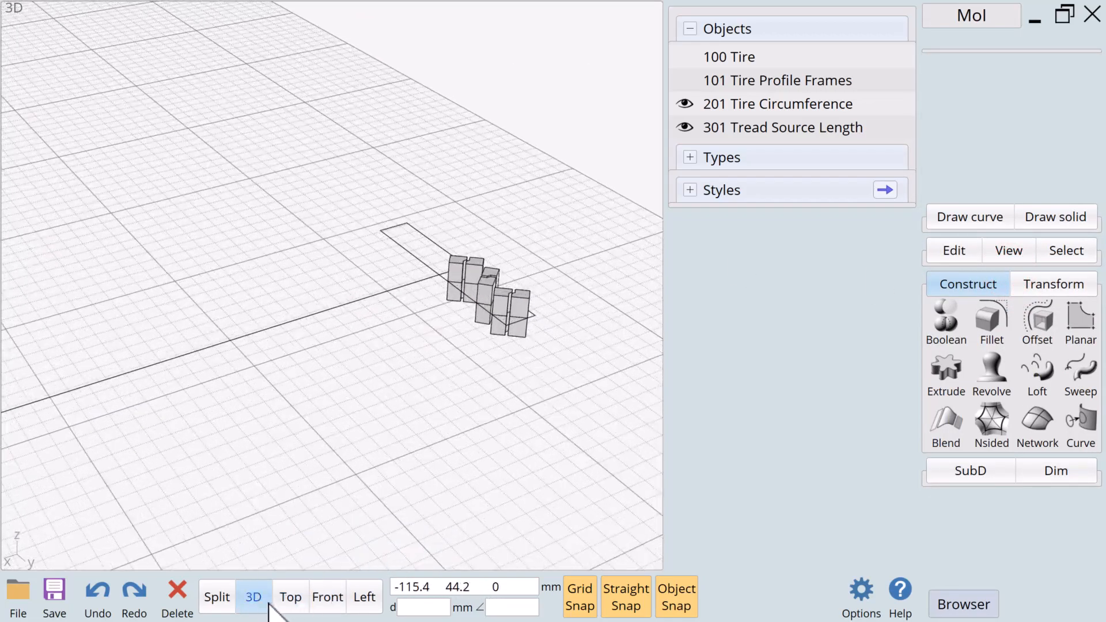
Name the six tread solids '300 Tread' from the top view and deselect them
click(290, 597)
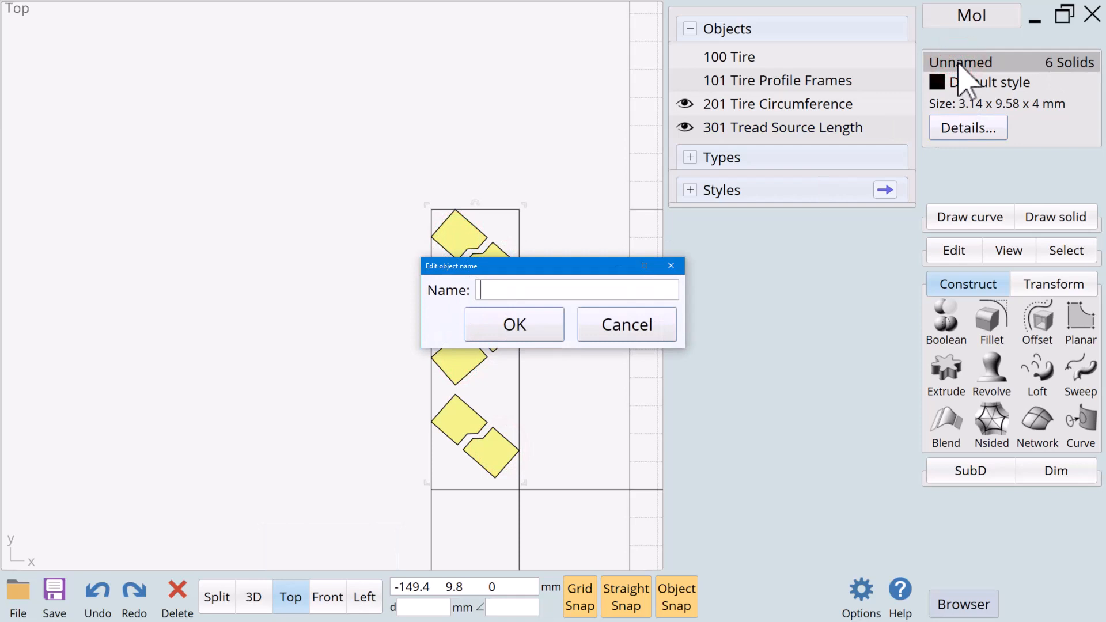
text(300)
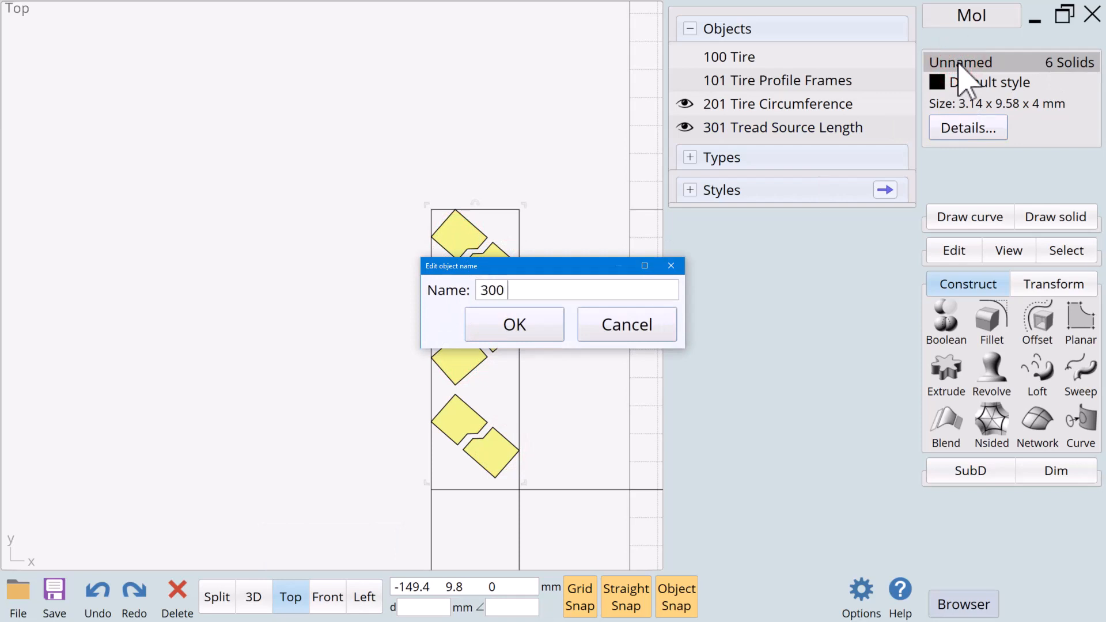
text(Tread)
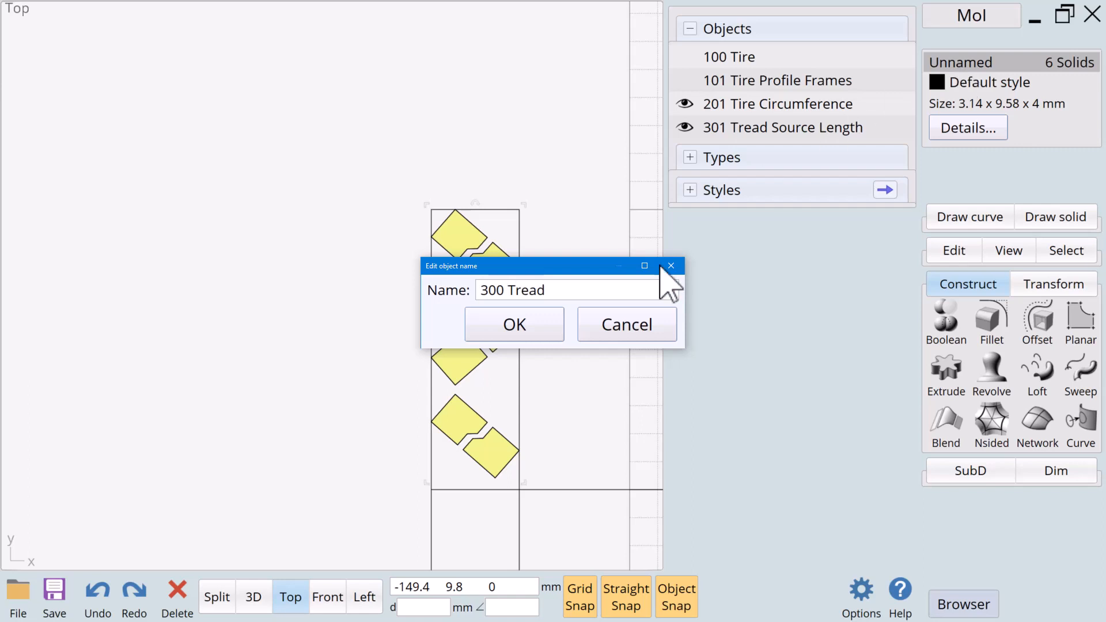
click(514, 325)
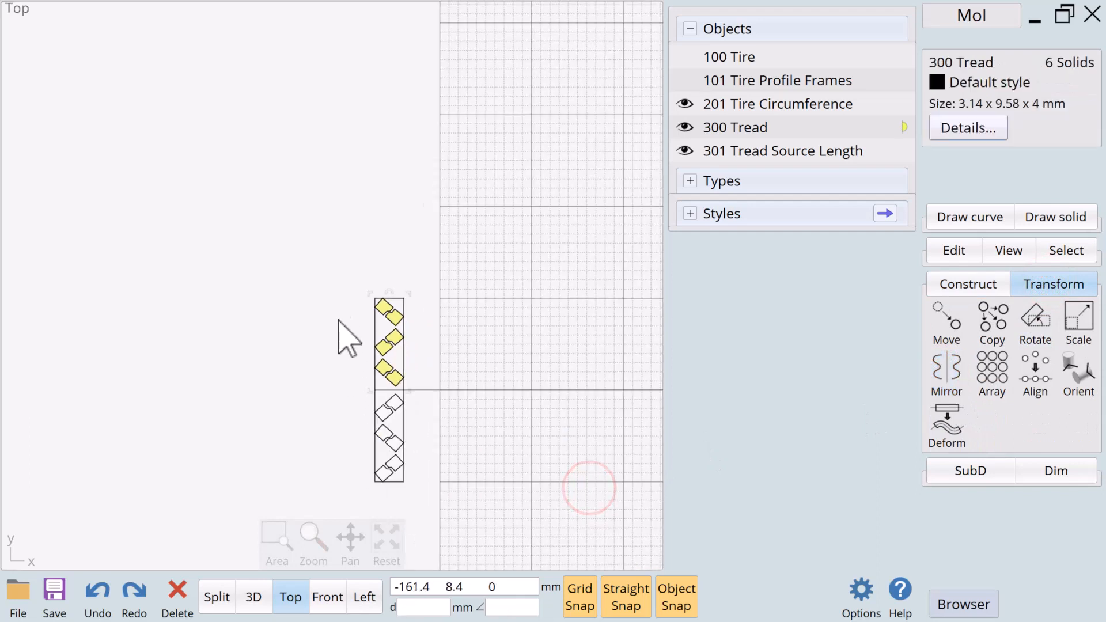
click(457, 462)
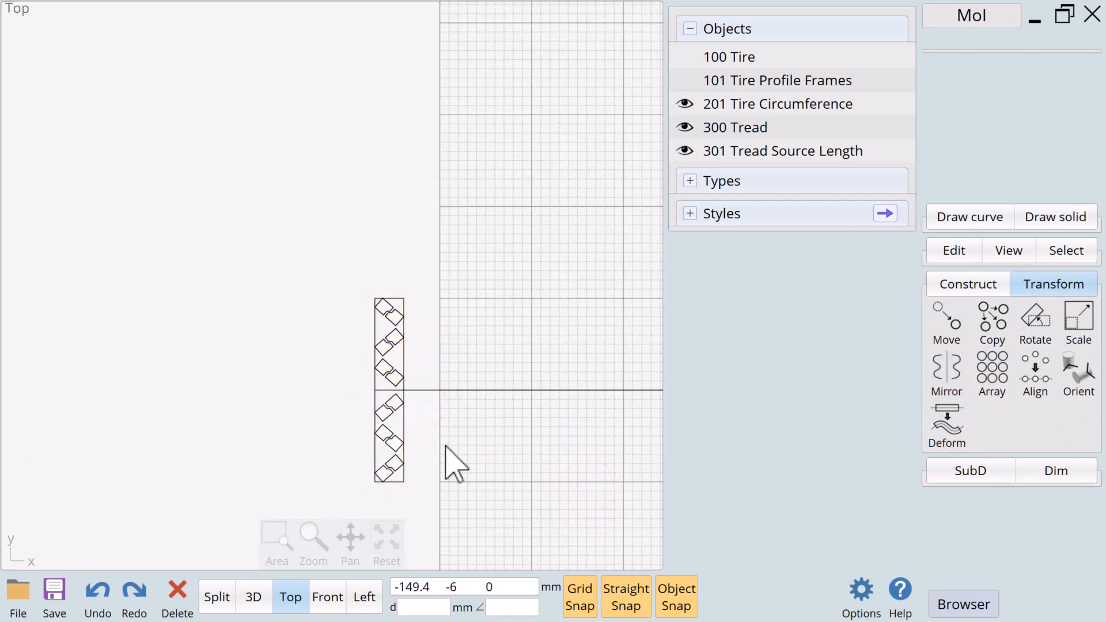
mouse_move(521, 468)
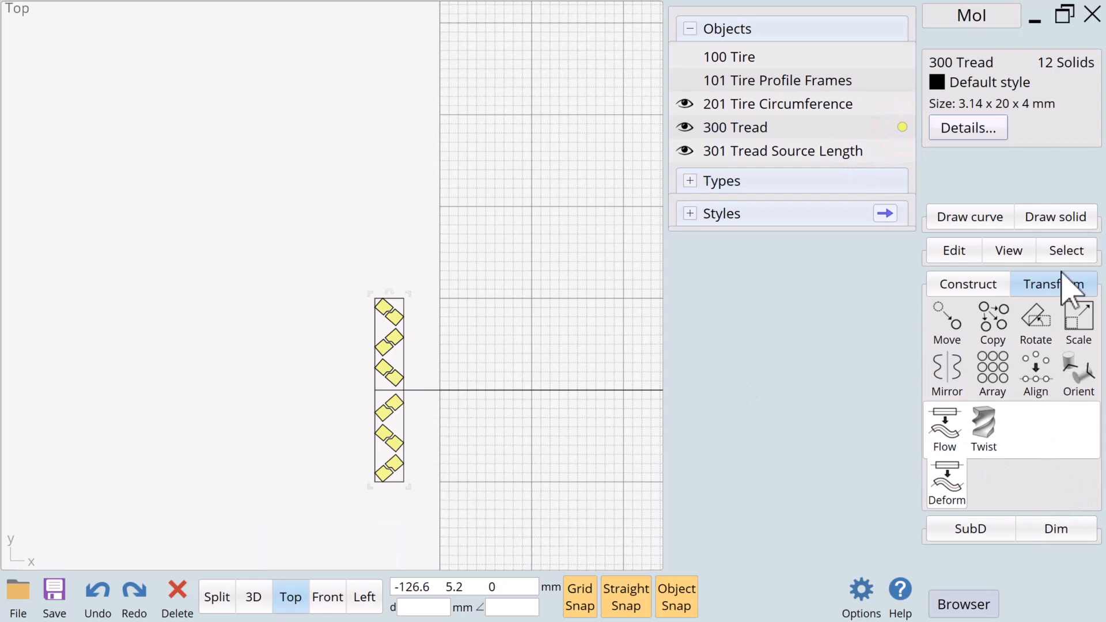
Array the twelve-block strip along a direction with 101 copies from a block corner
click(991, 372)
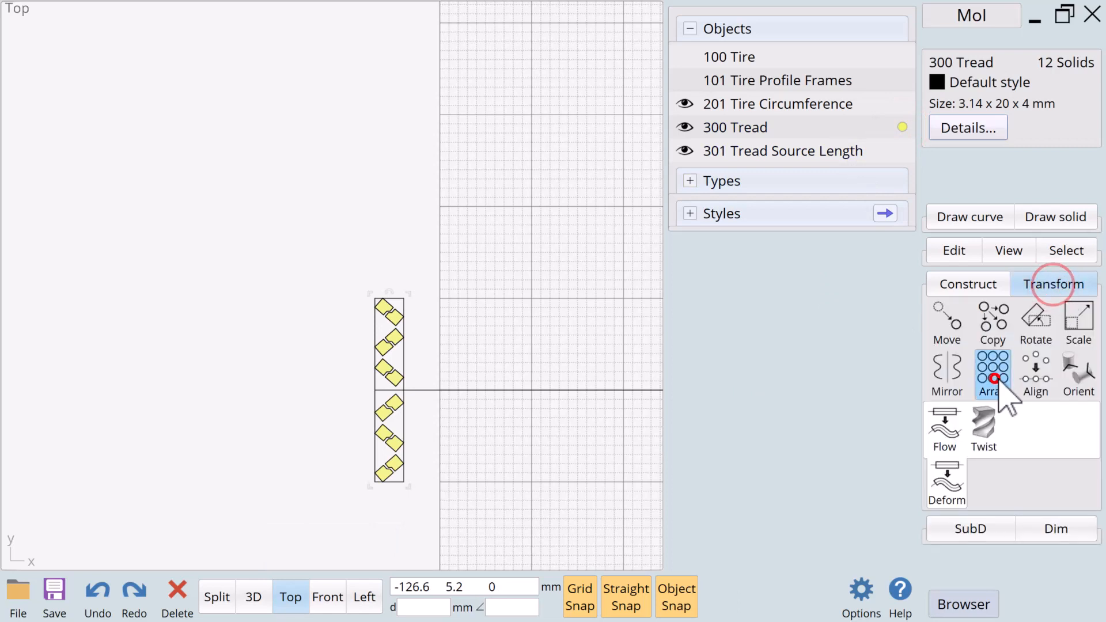
click(991, 373)
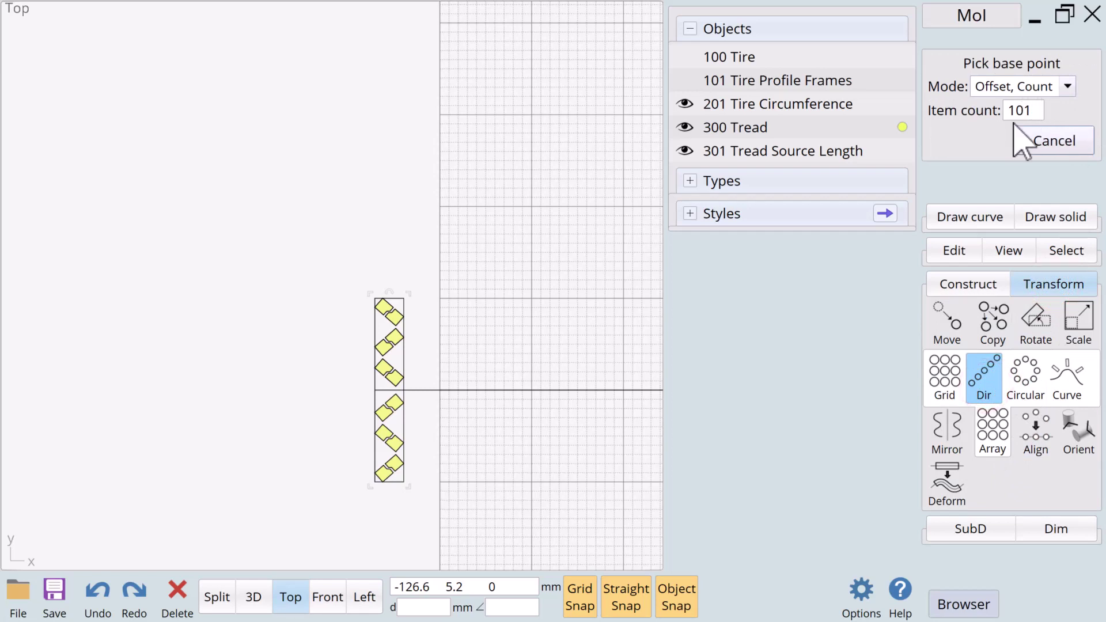
mouse_move(381, 409)
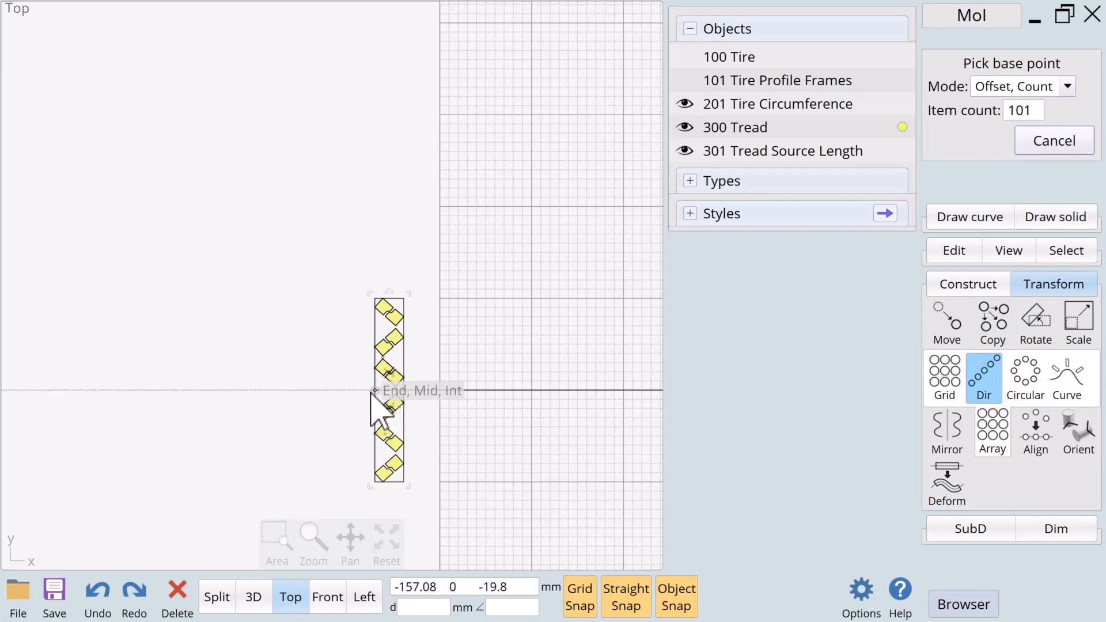
click(382, 390)
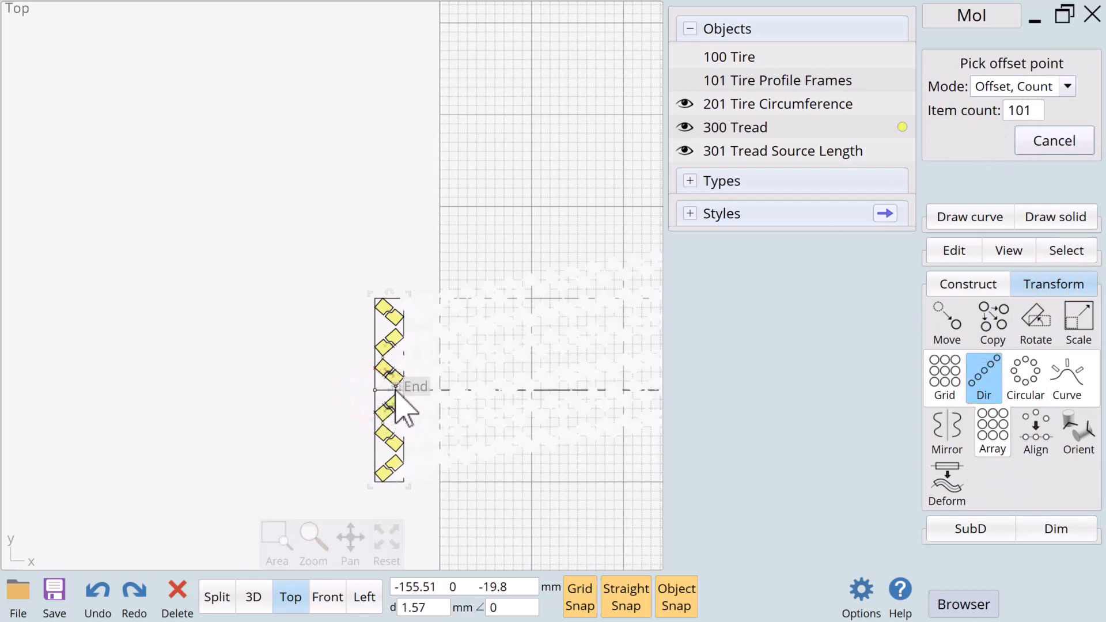
mouse_move(405, 395)
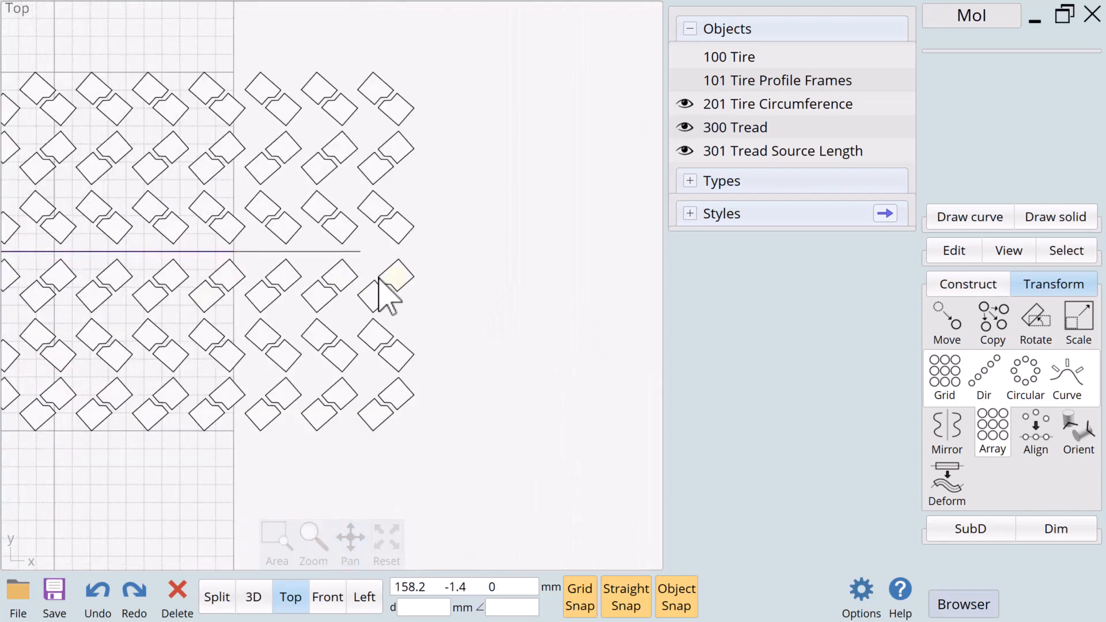
Window-select the whole last column of twelve tread blocks
click(392, 110)
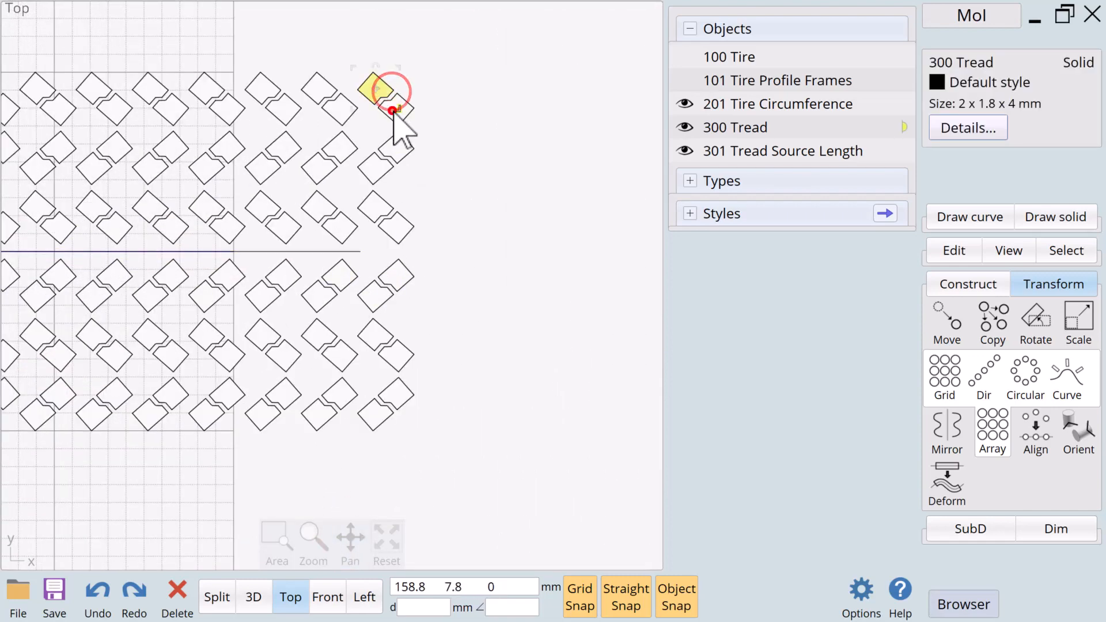
drag(393, 110, 383, 174)
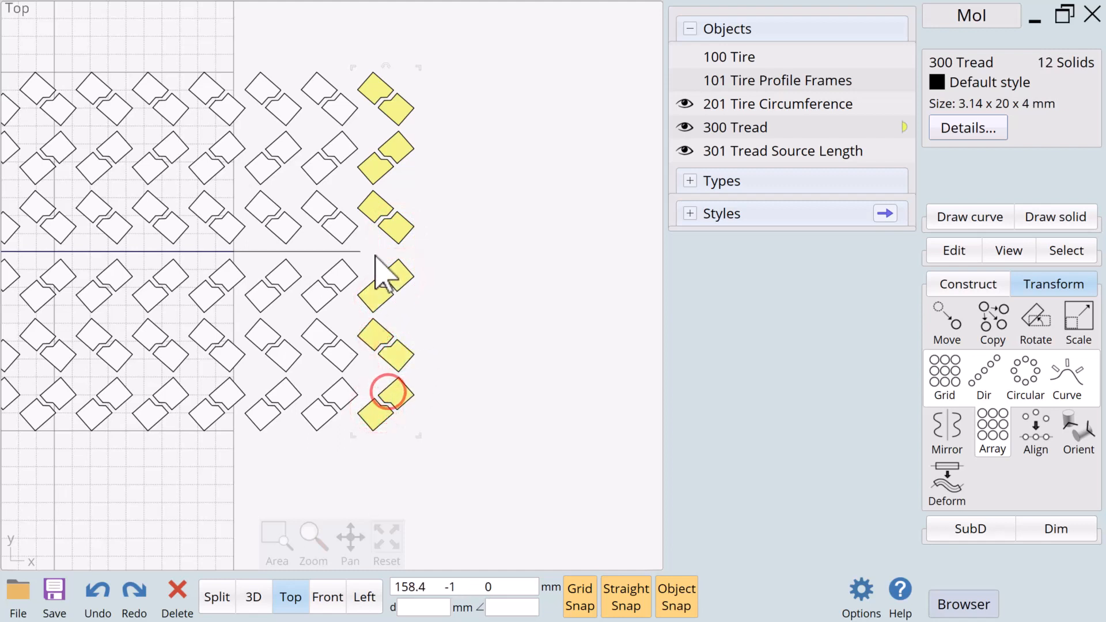
click(628, 419)
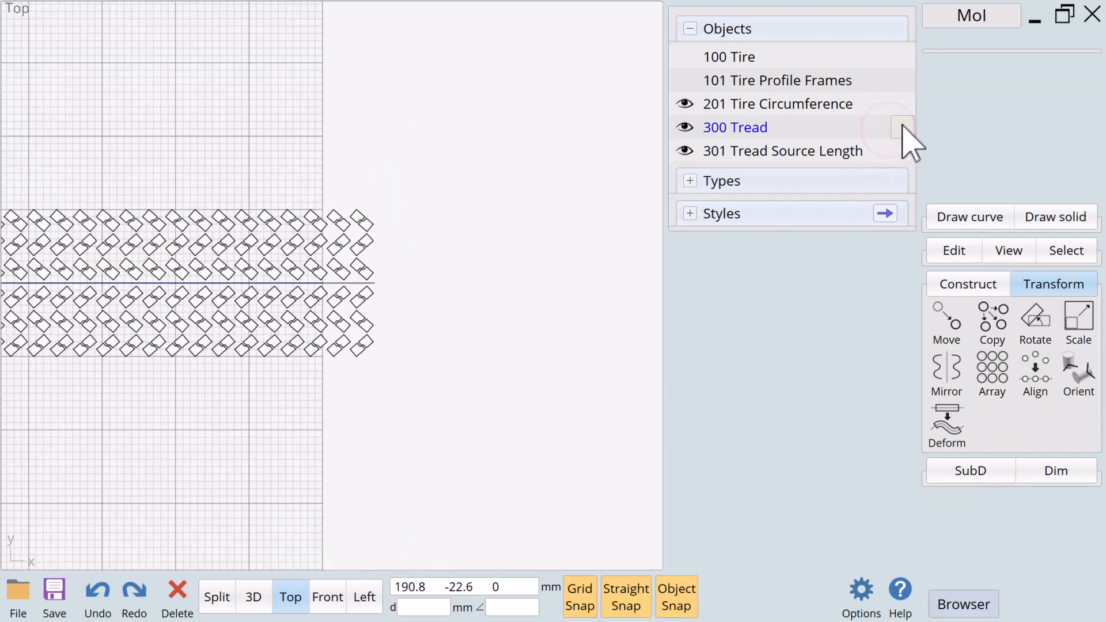
Zoom to the tread's left starting edge and start a Flow deformation on the 1200 solids
click(735, 126)
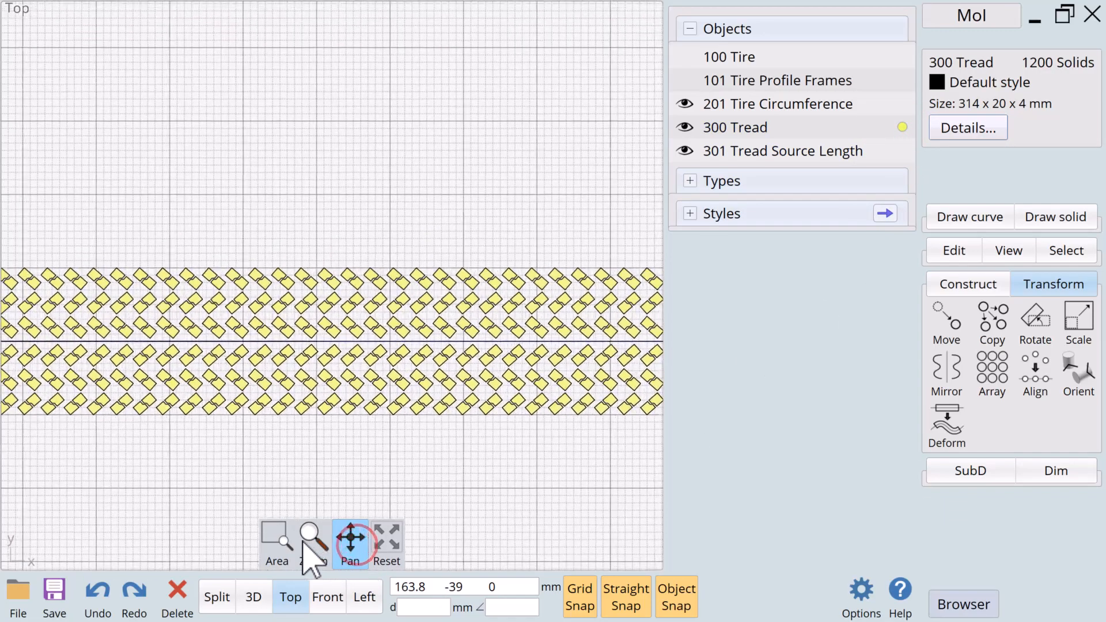
click(387, 538)
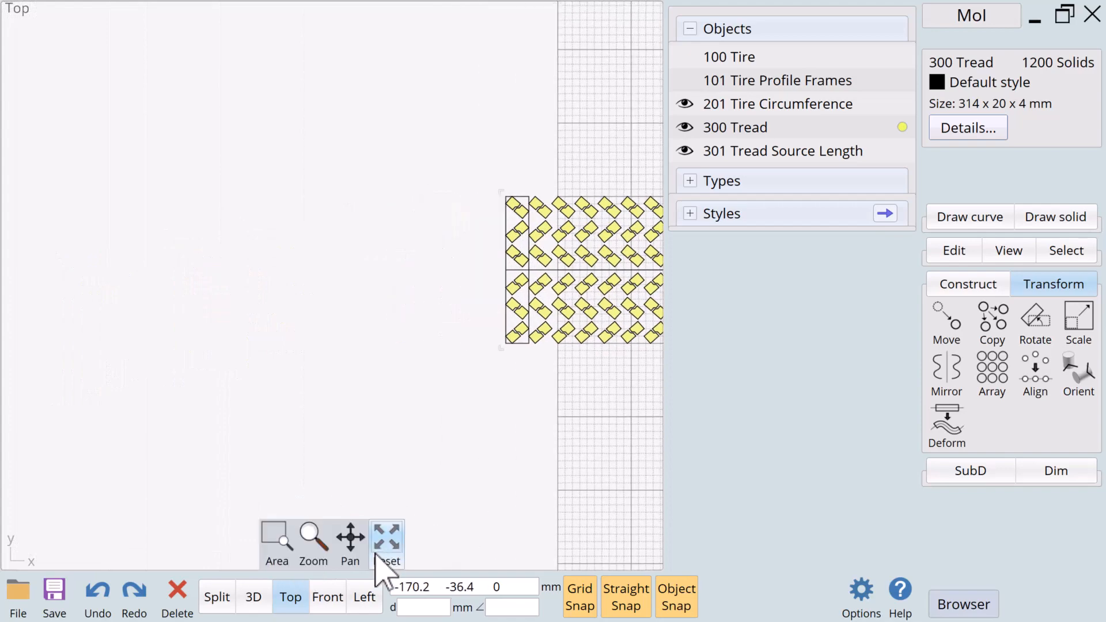
click(386, 539)
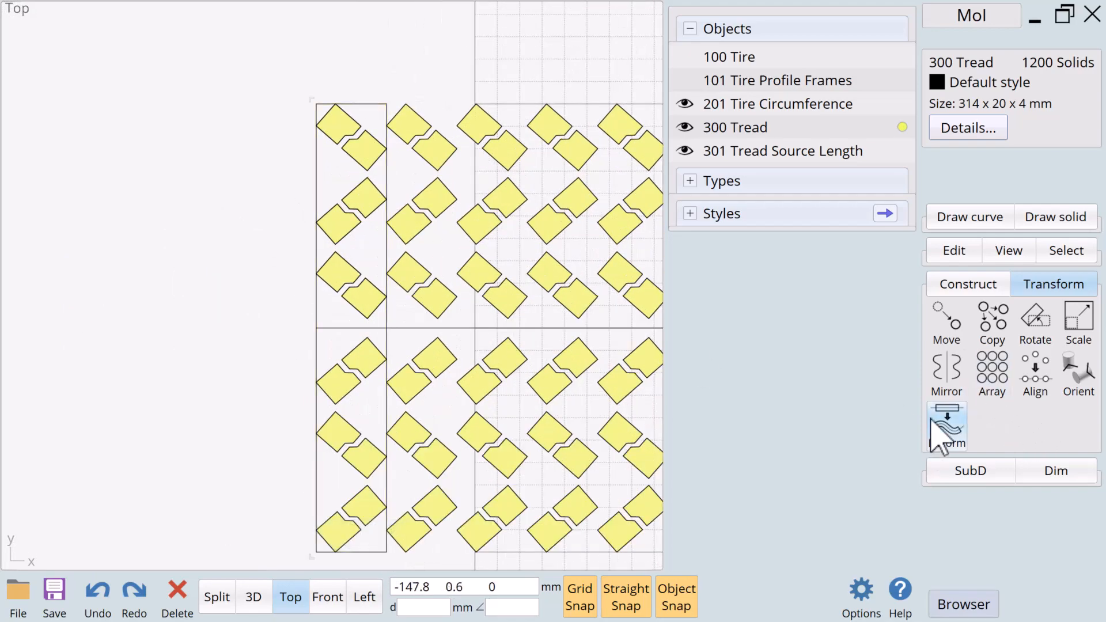
click(945, 423)
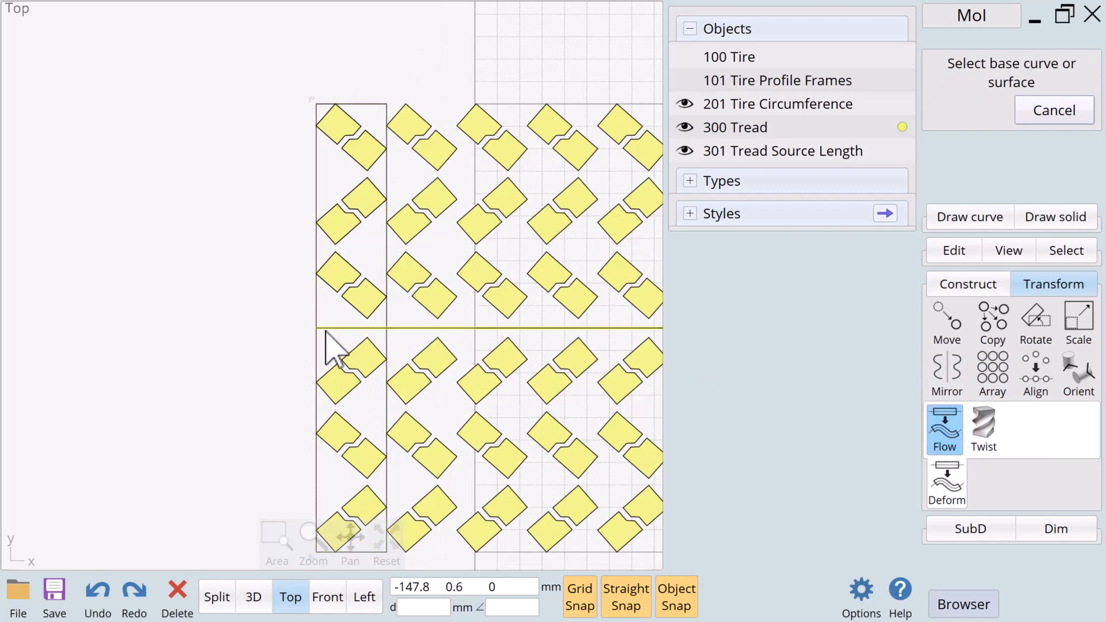
Flow the tread from the straight source line onto the tire circumference circle, showing the tire body
click(325, 597)
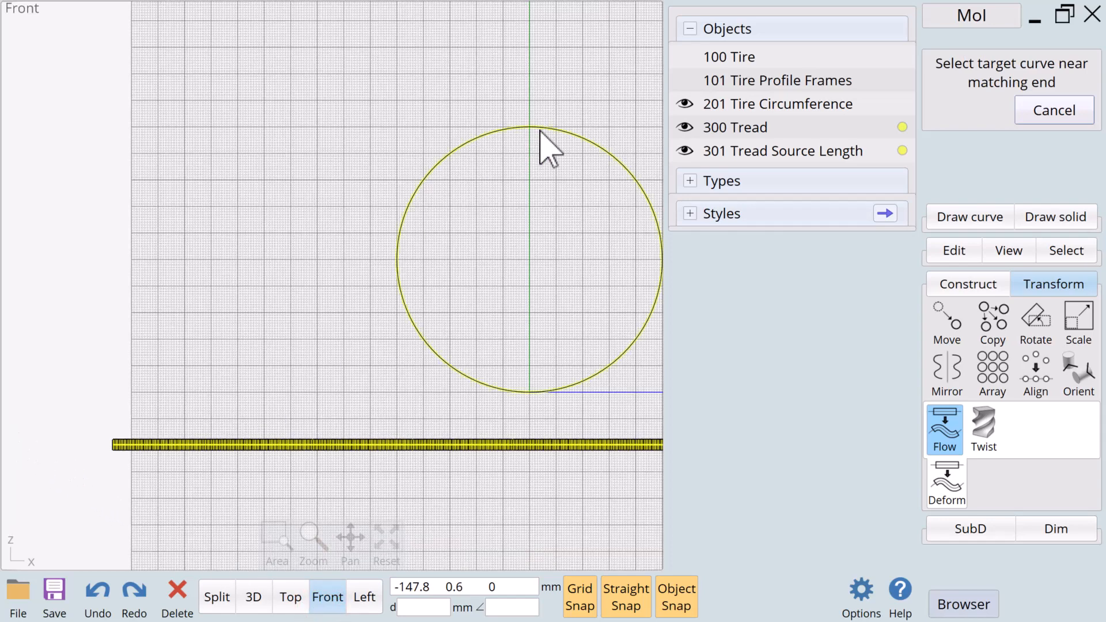
click(528, 130)
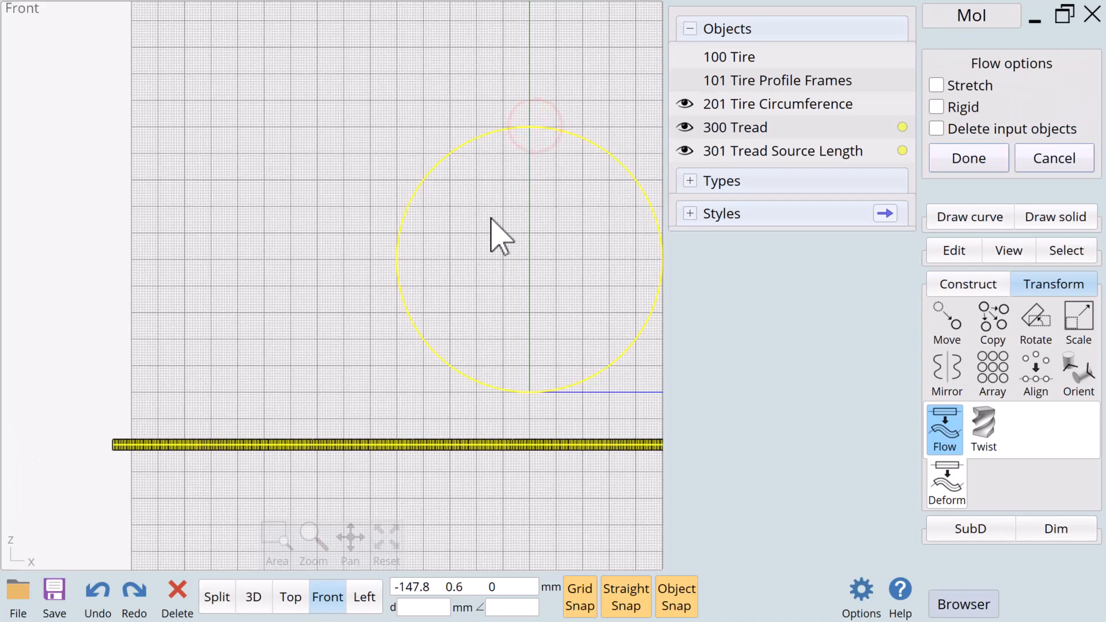
scroll(up, 3)
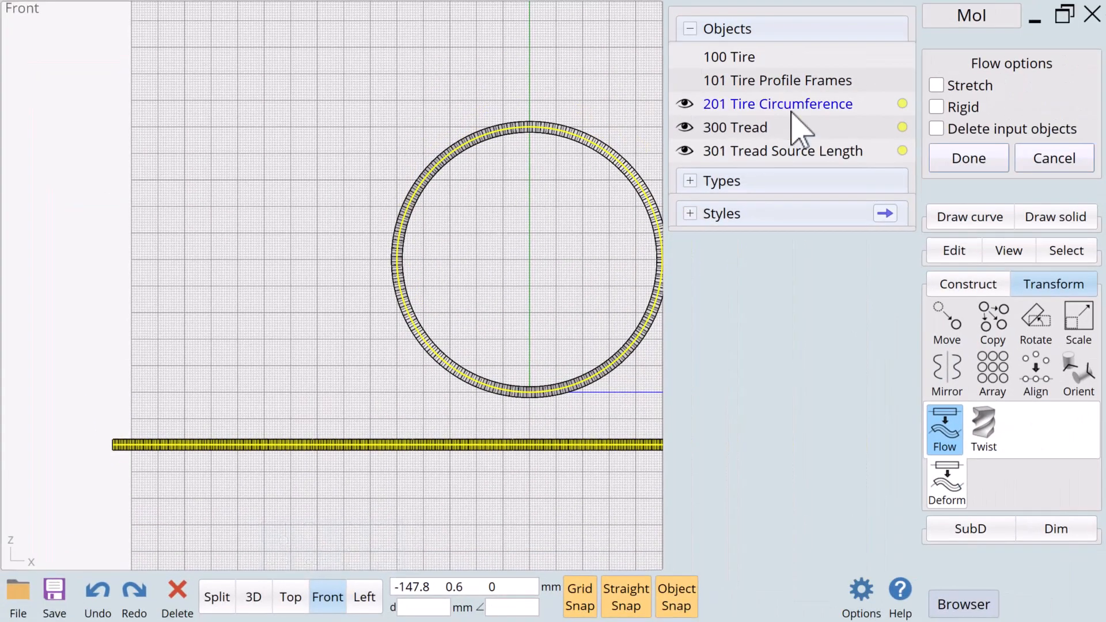
click(683, 57)
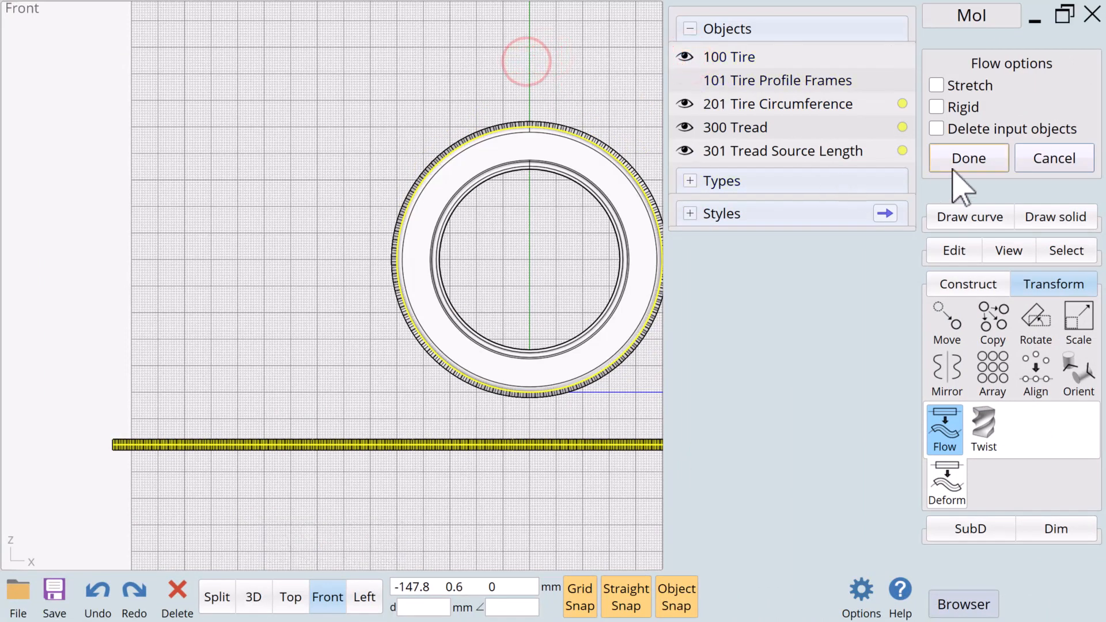
Finish the wrap and frame the whole treaded tire in the 3D view
click(967, 158)
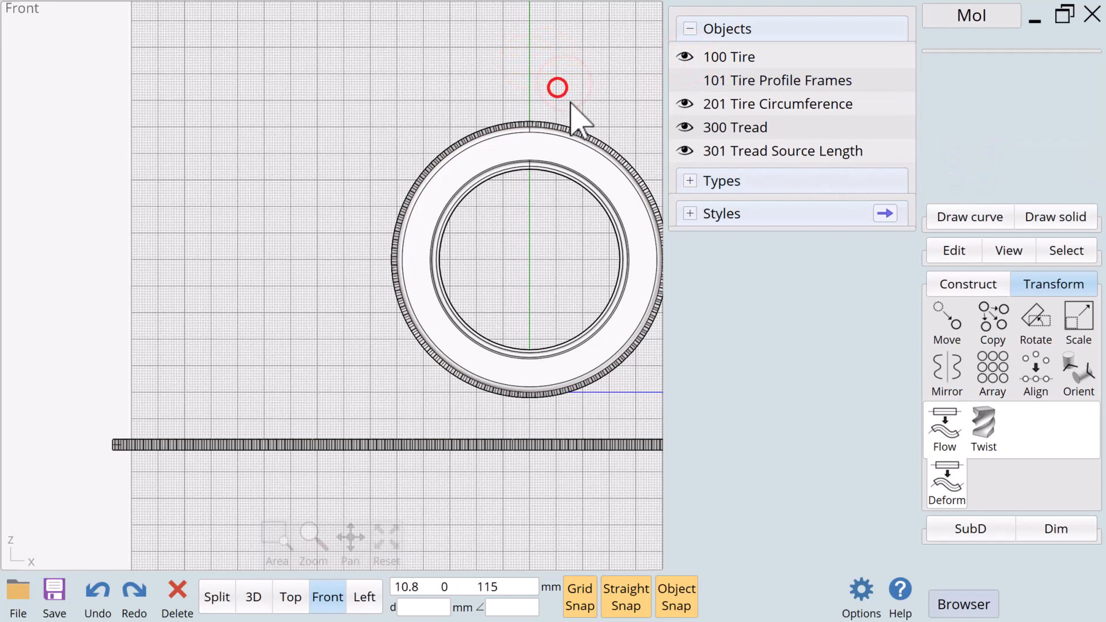
click(253, 597)
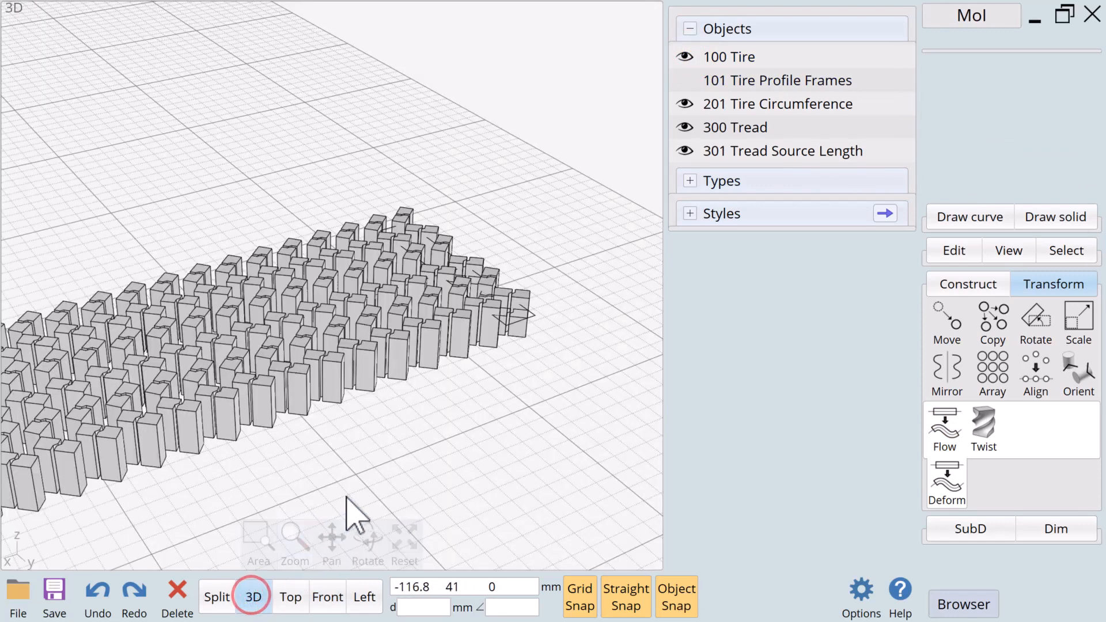
click(404, 539)
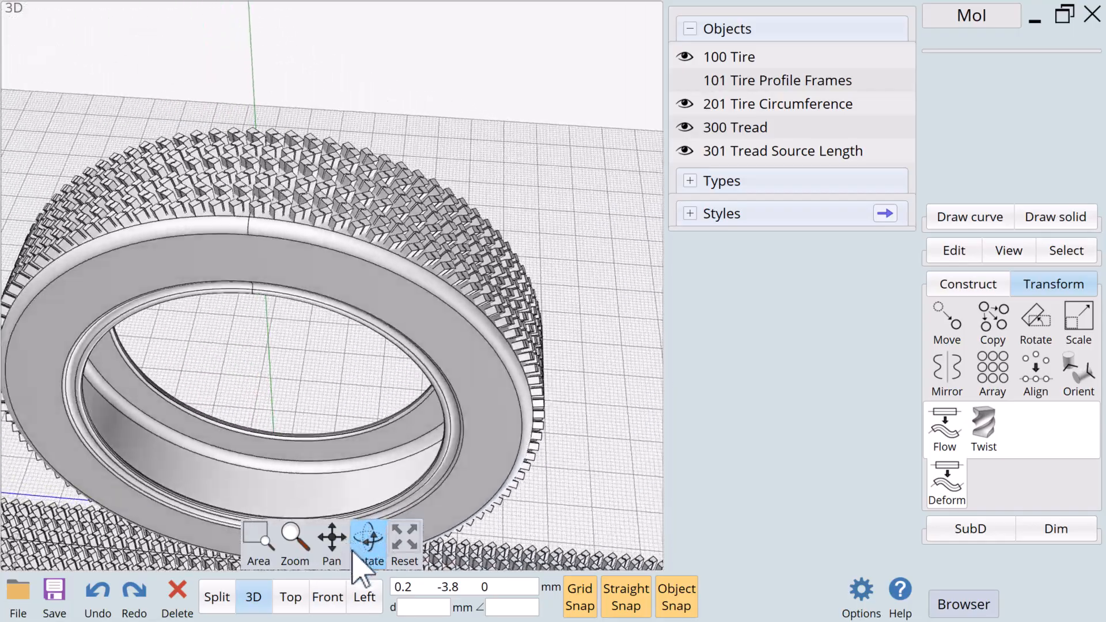
Rename the wrapped tread ring '110 Tire Tread' and hide the flat 300 Tread
click(326, 597)
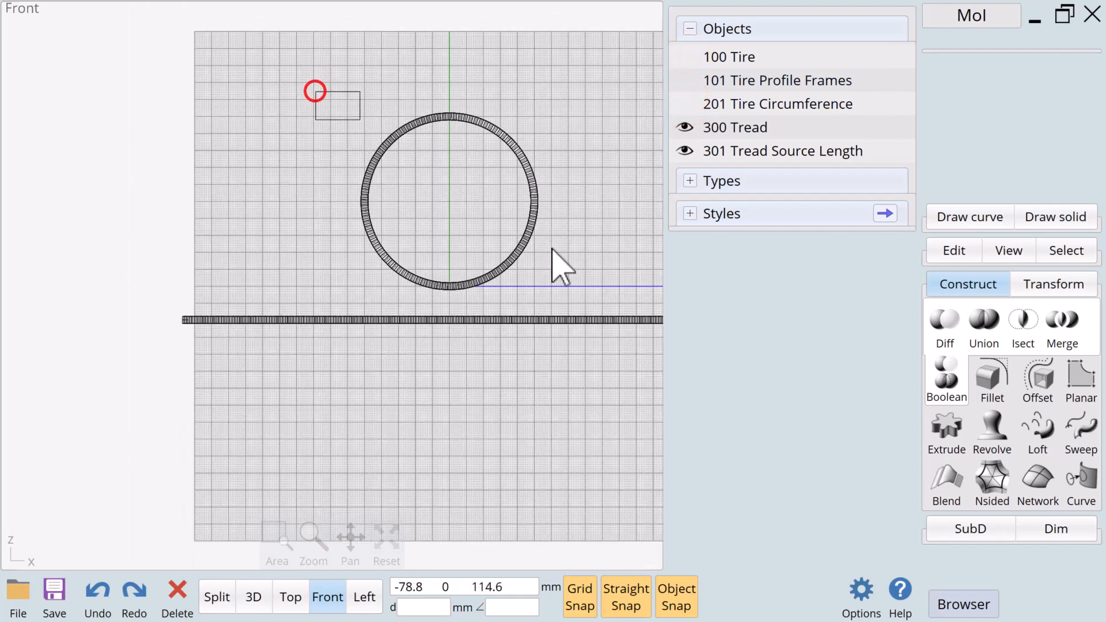
click(733, 127)
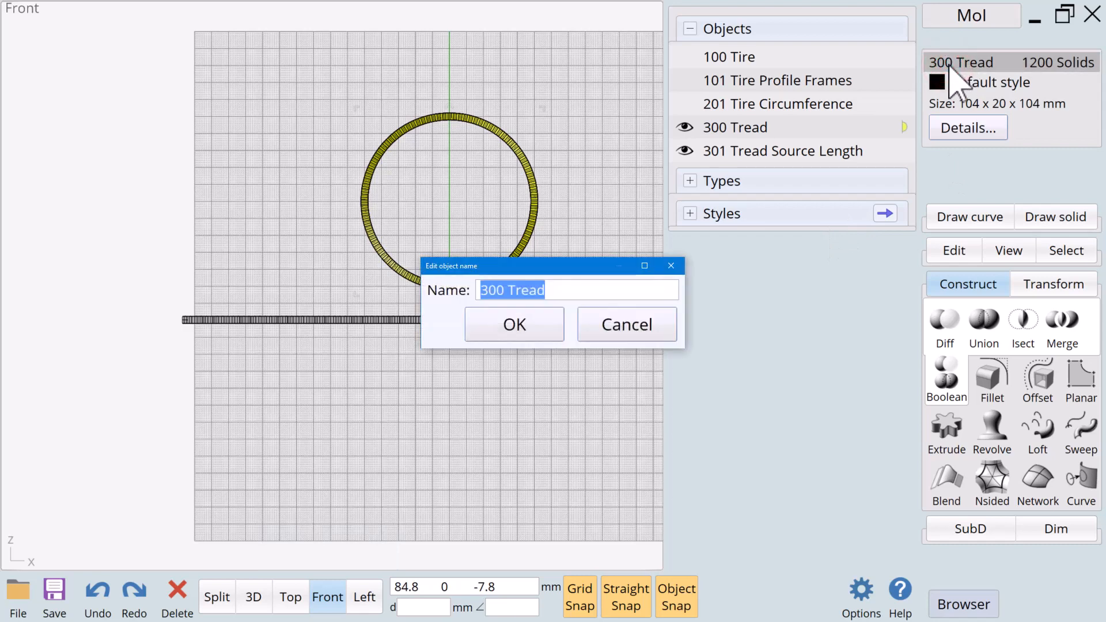
text(110 Ti)
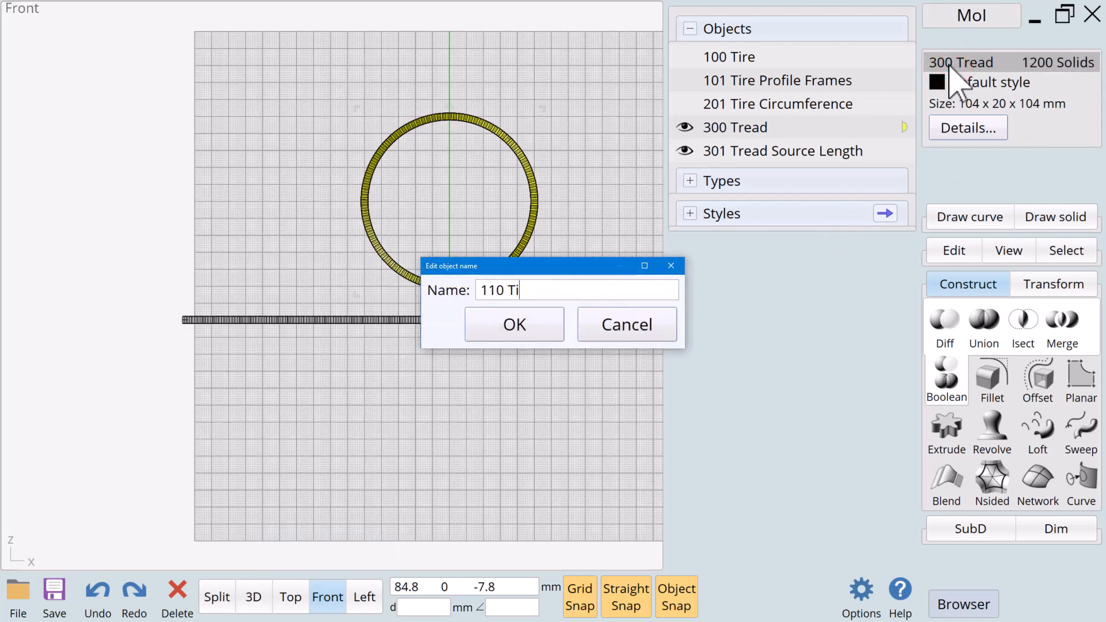
text(re Tread)
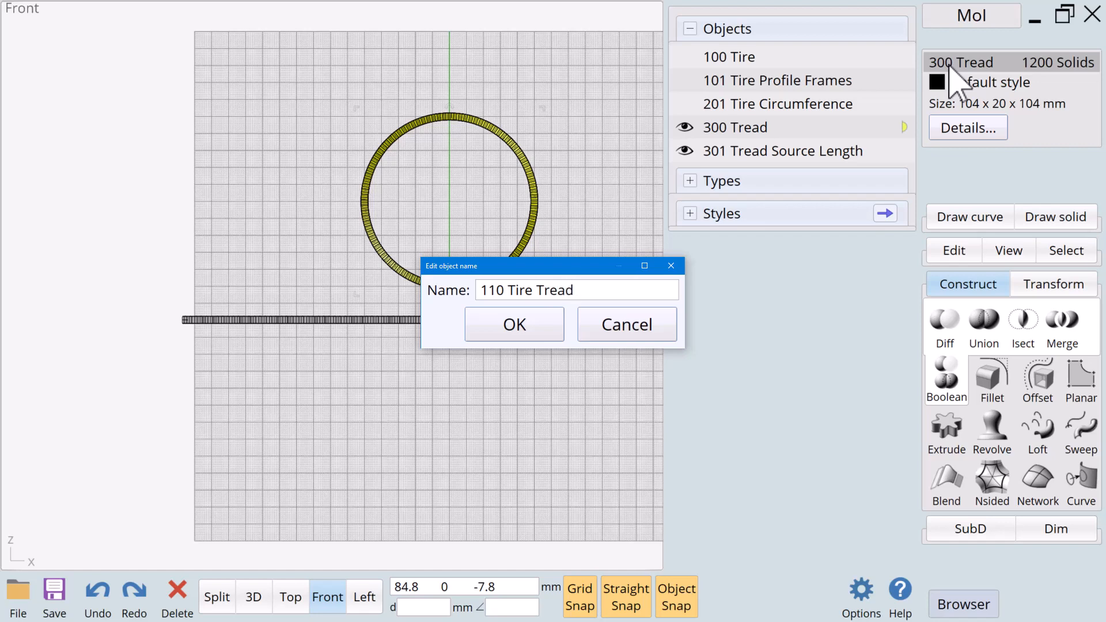
mouse_move(832, 140)
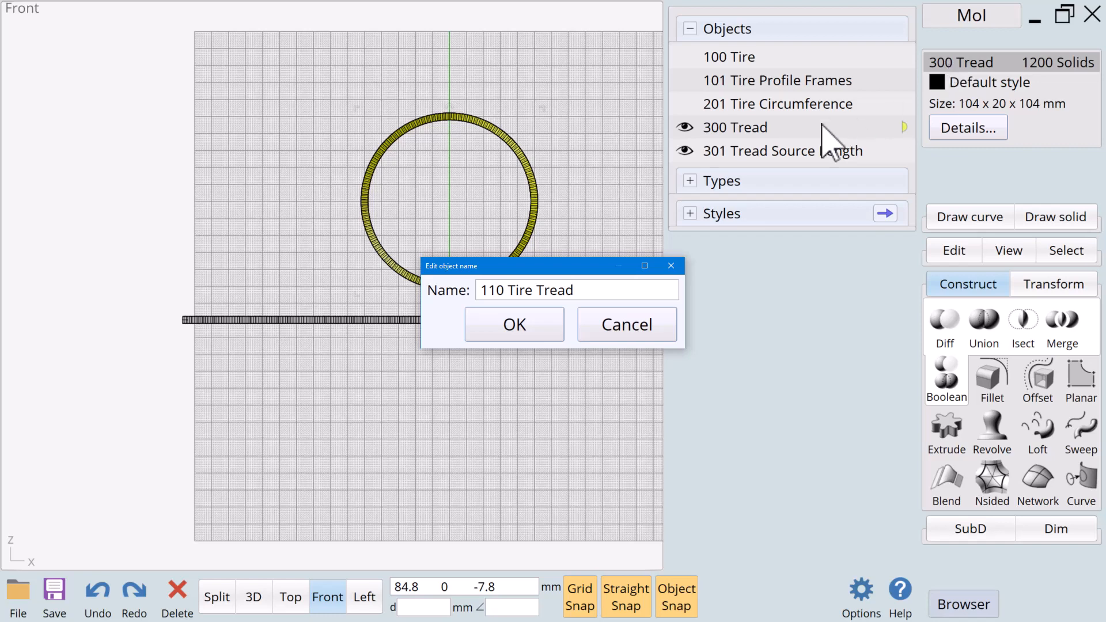
click(513, 325)
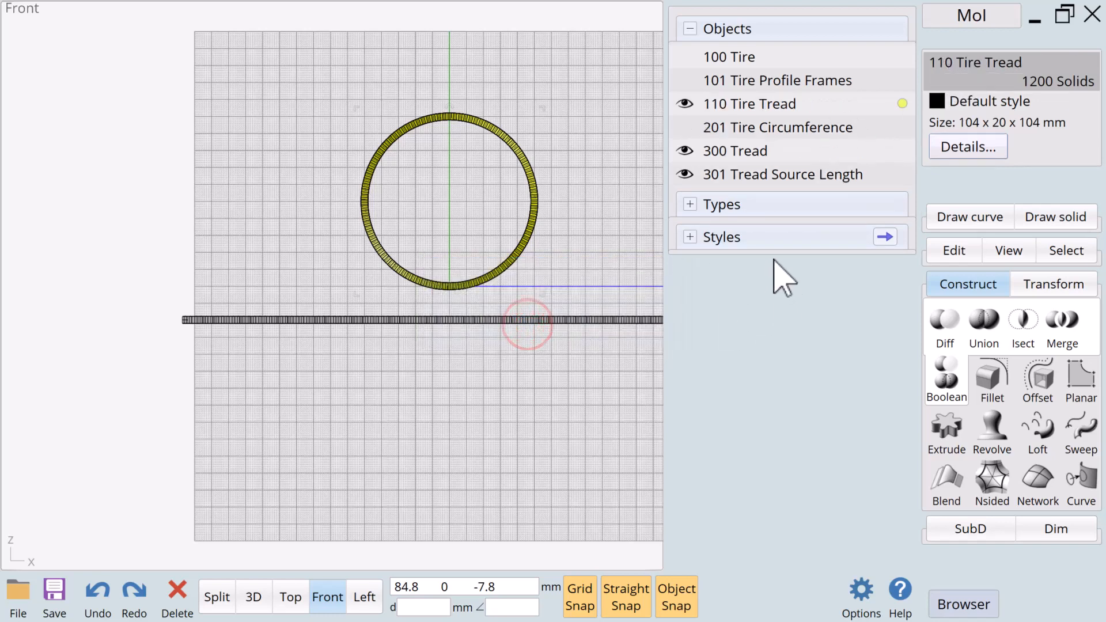
click(684, 151)
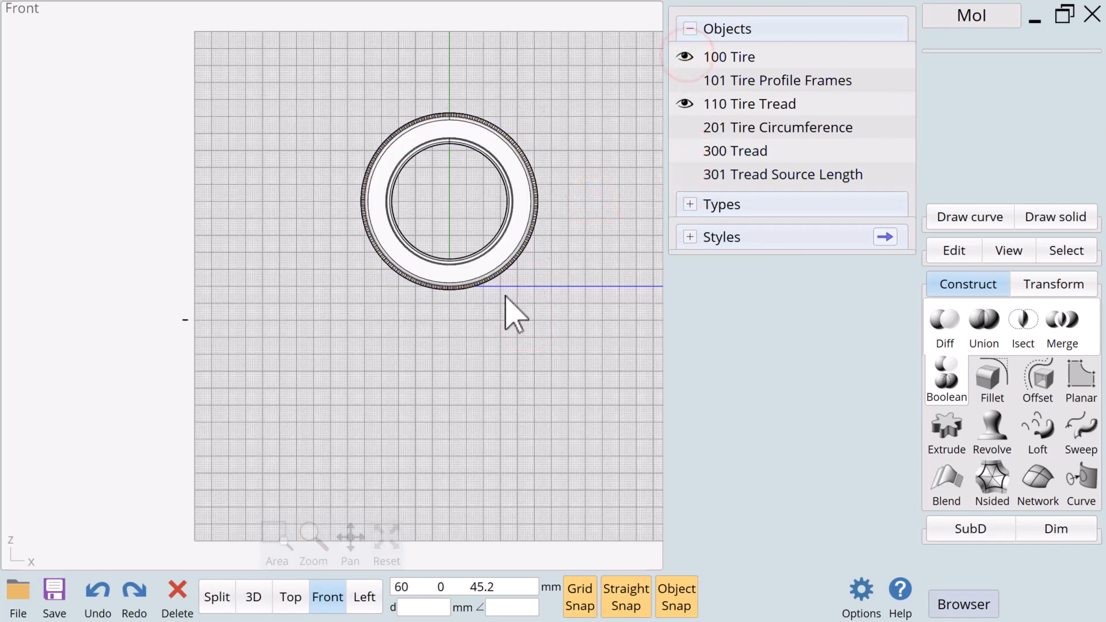
Zoom the 3D view onto the seam where the wrapped tread blocks meet
click(253, 596)
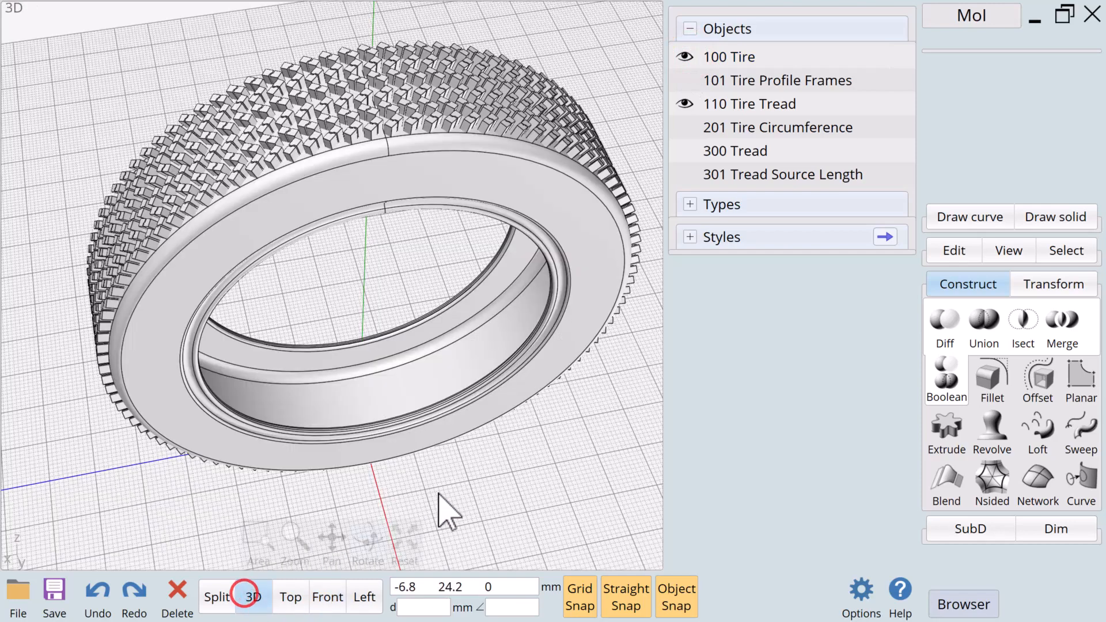
mouse_move(403, 543)
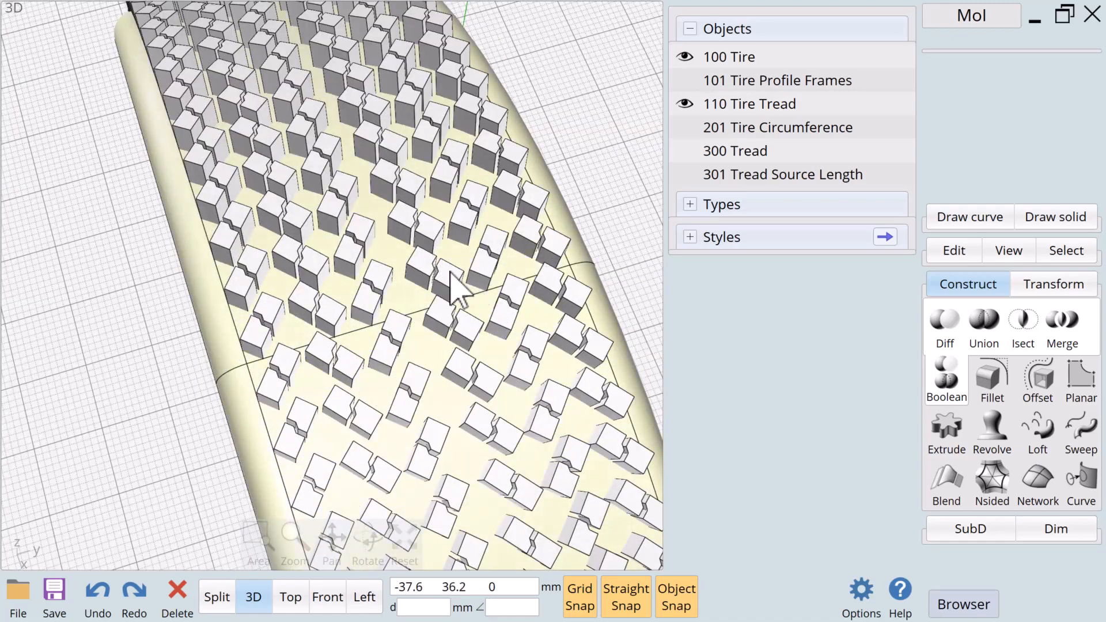
mouse_move(331, 359)
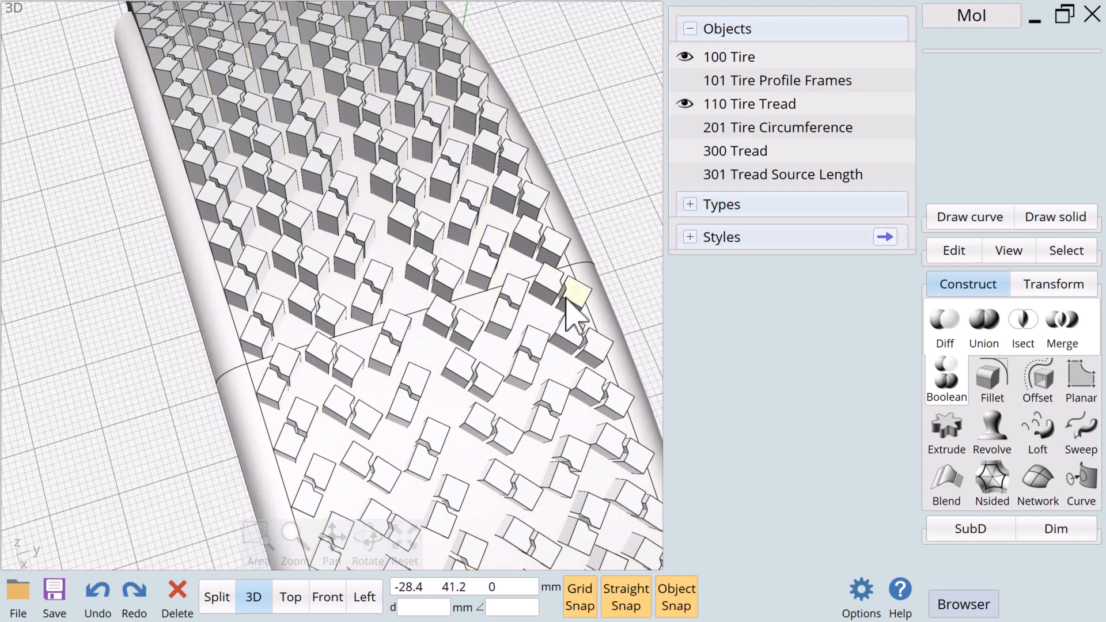
mouse_move(398, 318)
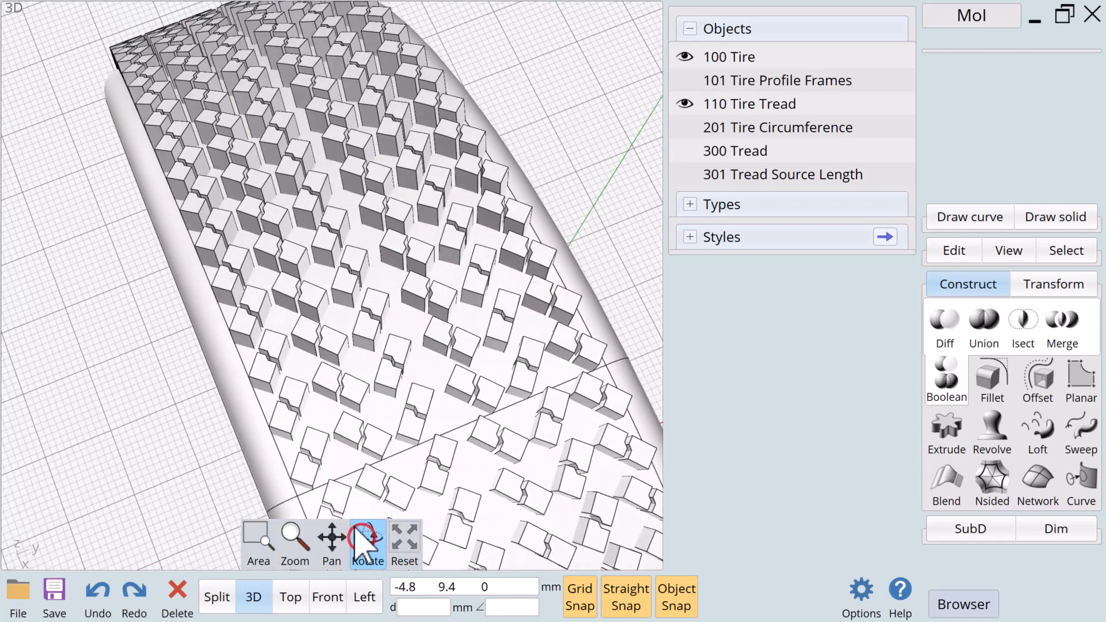
click(290, 595)
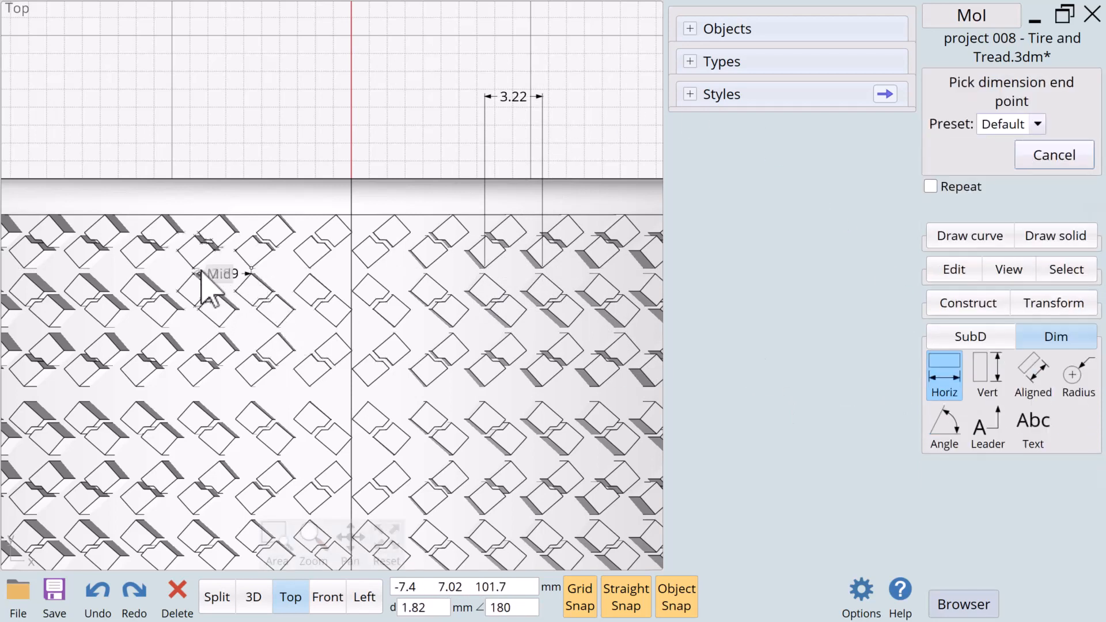
Dimension the block gaps as 3.23 mm away from the seam and 3.26 mm across it
click(211, 289)
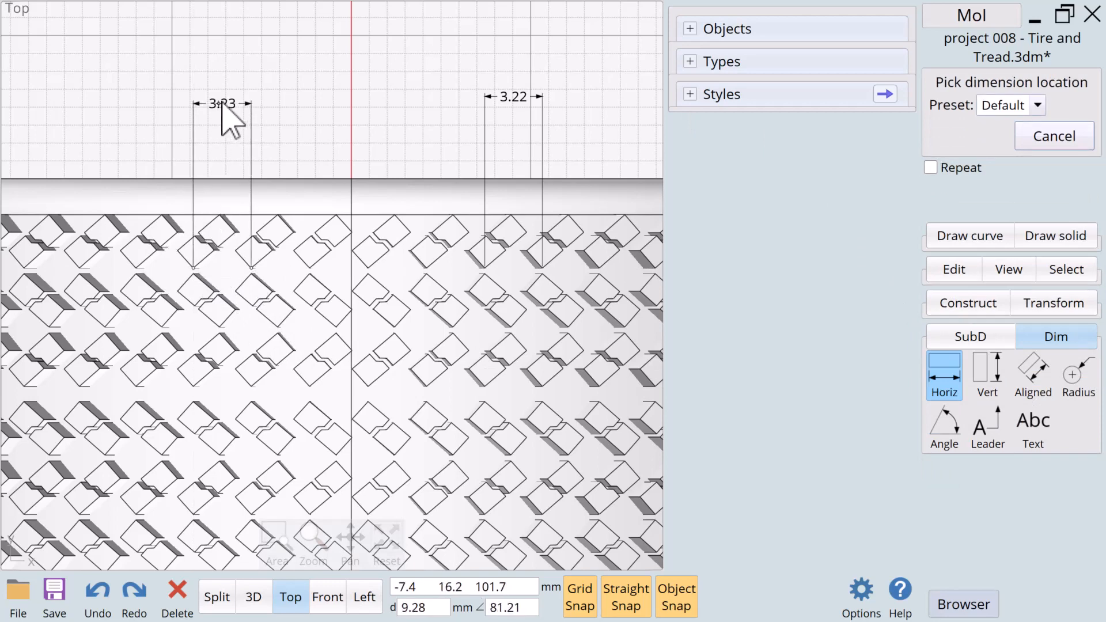
click(233, 103)
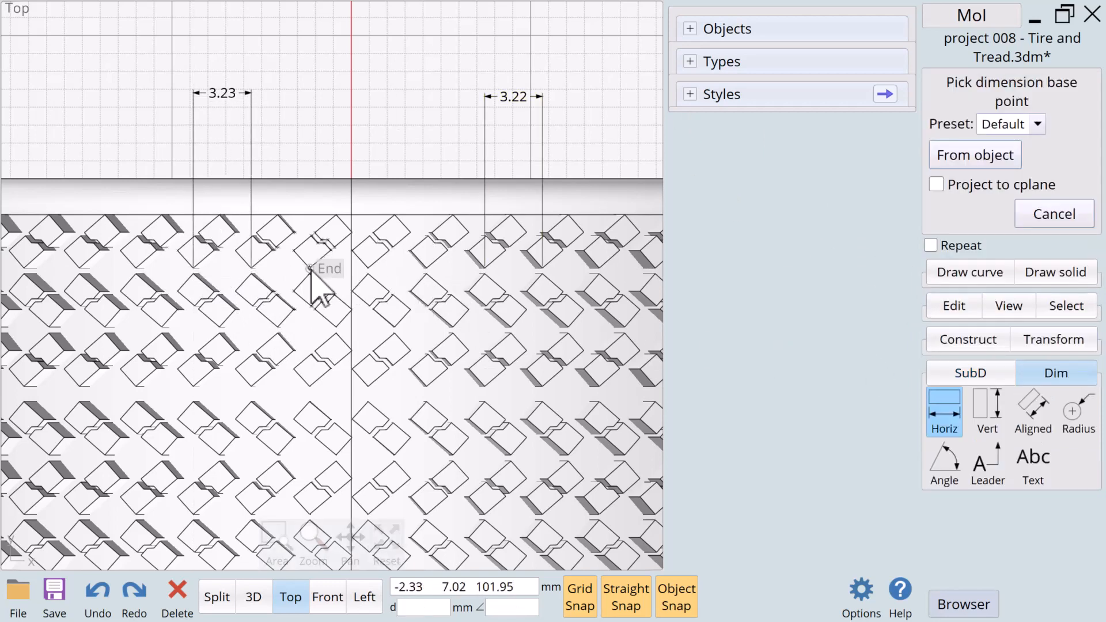
click(318, 282)
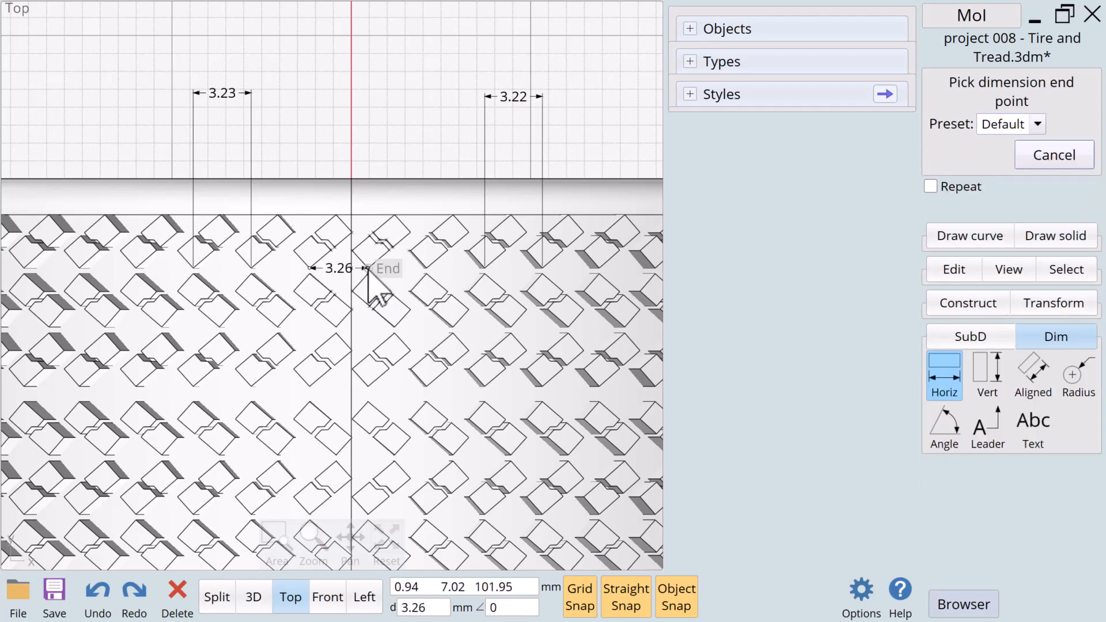
click(381, 289)
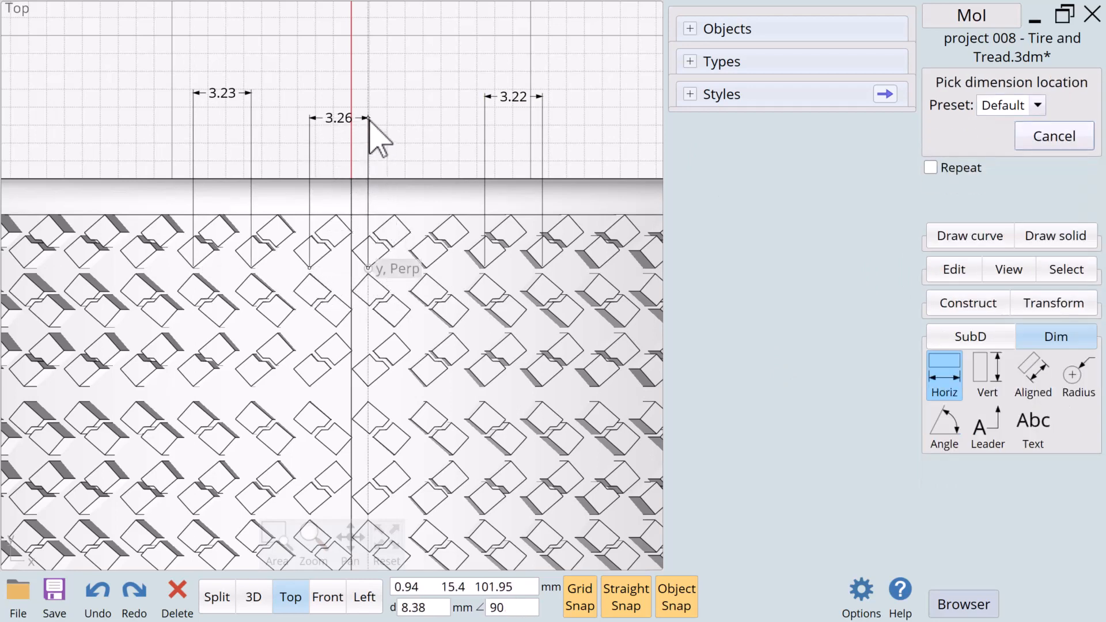
click(337, 117)
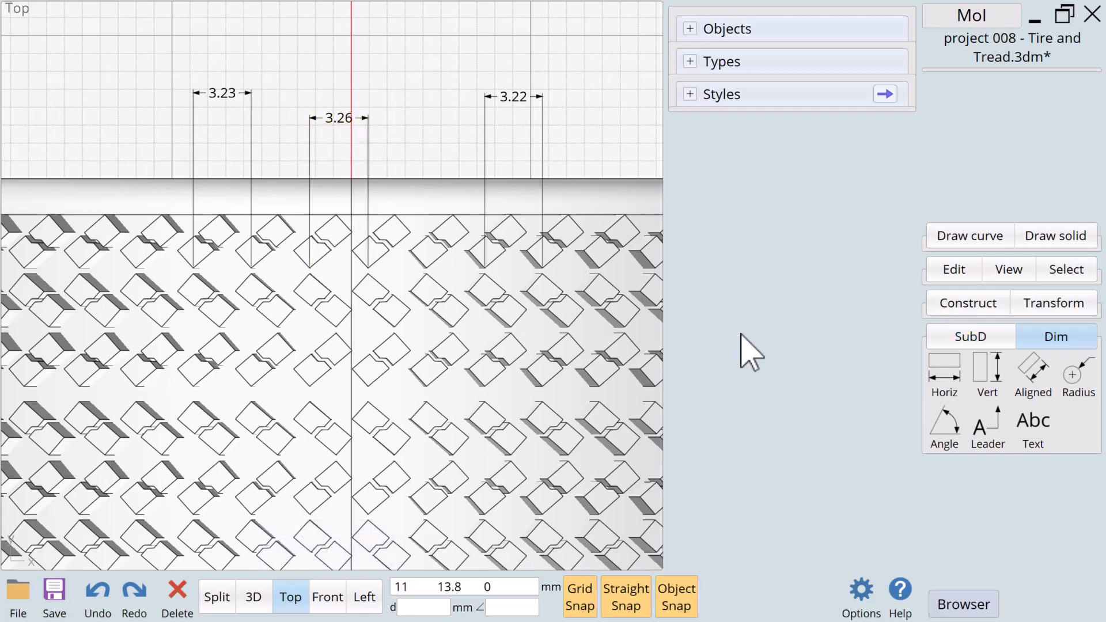
click(253, 596)
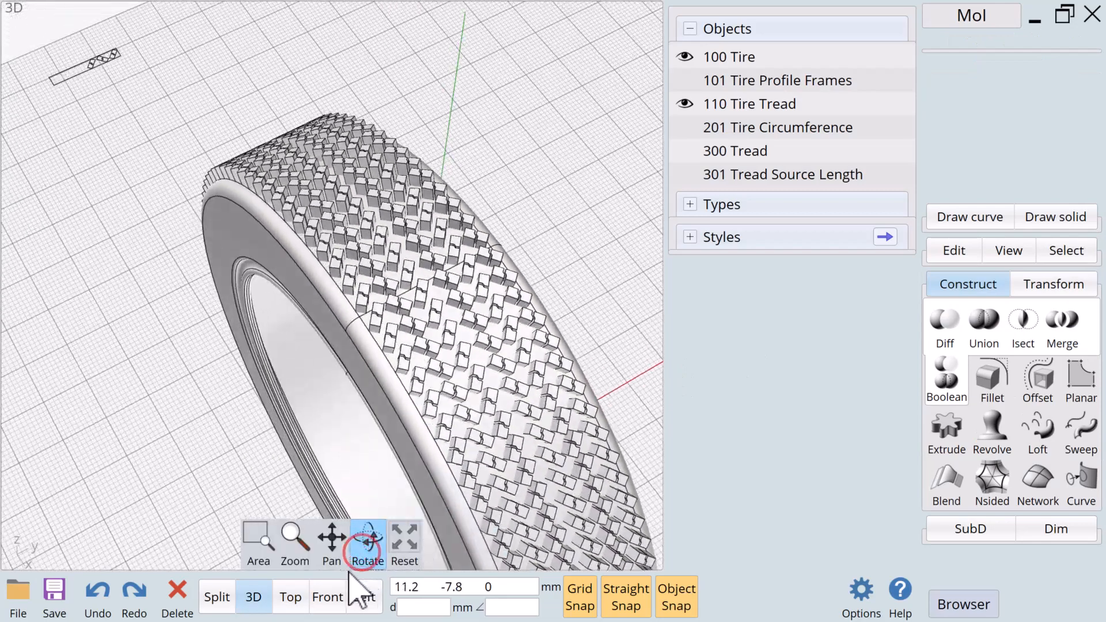